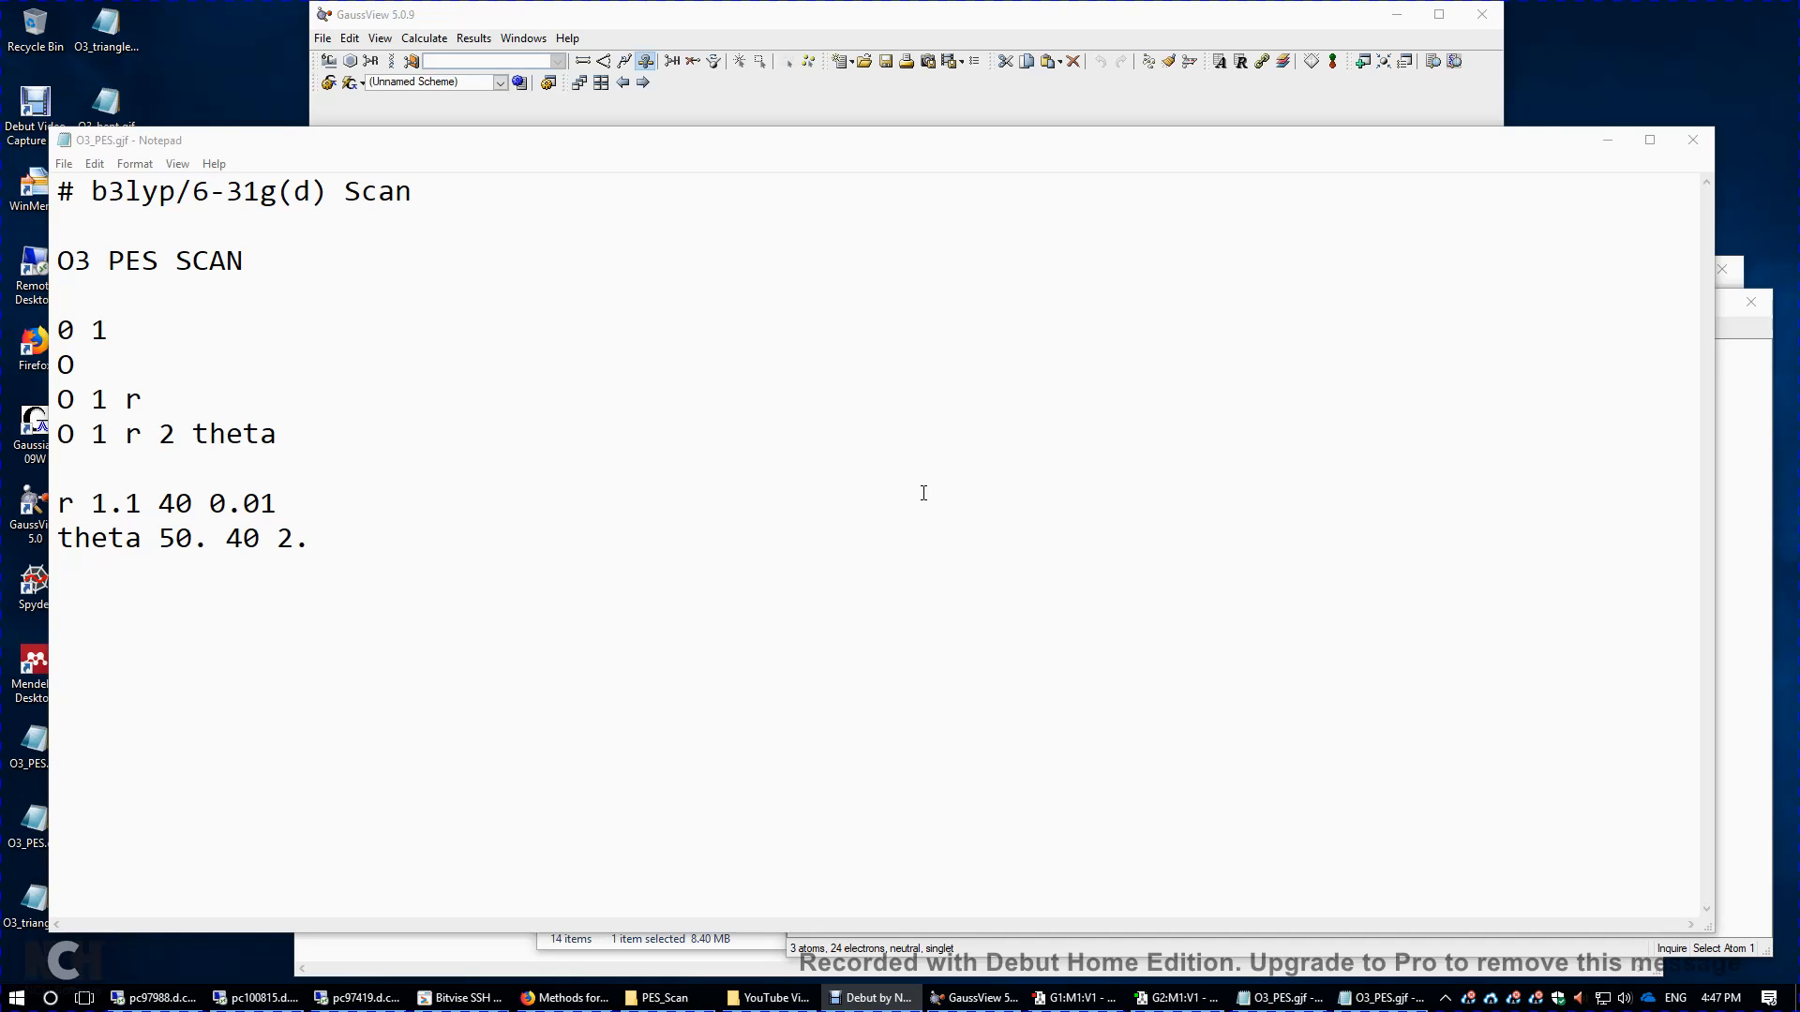
- Highlight the route line, Scan keyword, spin multiplicity 1 and reference atom 2 in the input
{"action": "double_click", "coordinate": [115, 190]}
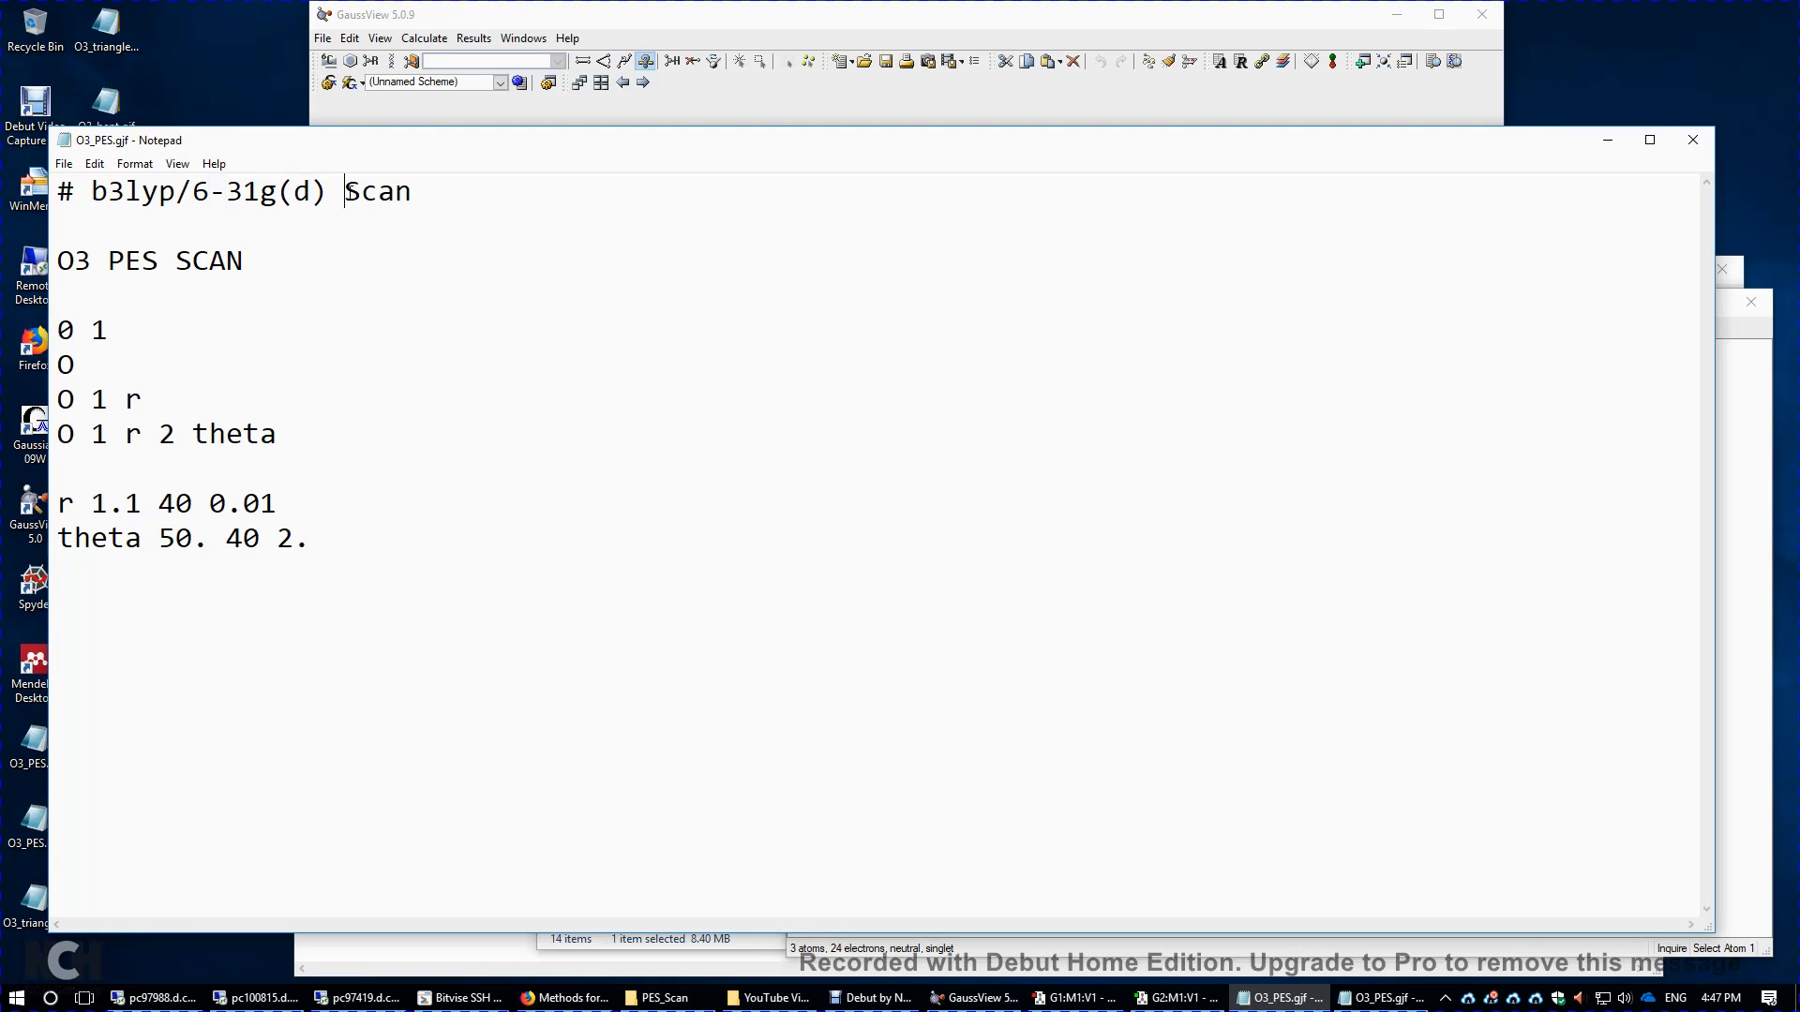
{"action": "double_click", "coordinate": [377, 191]}
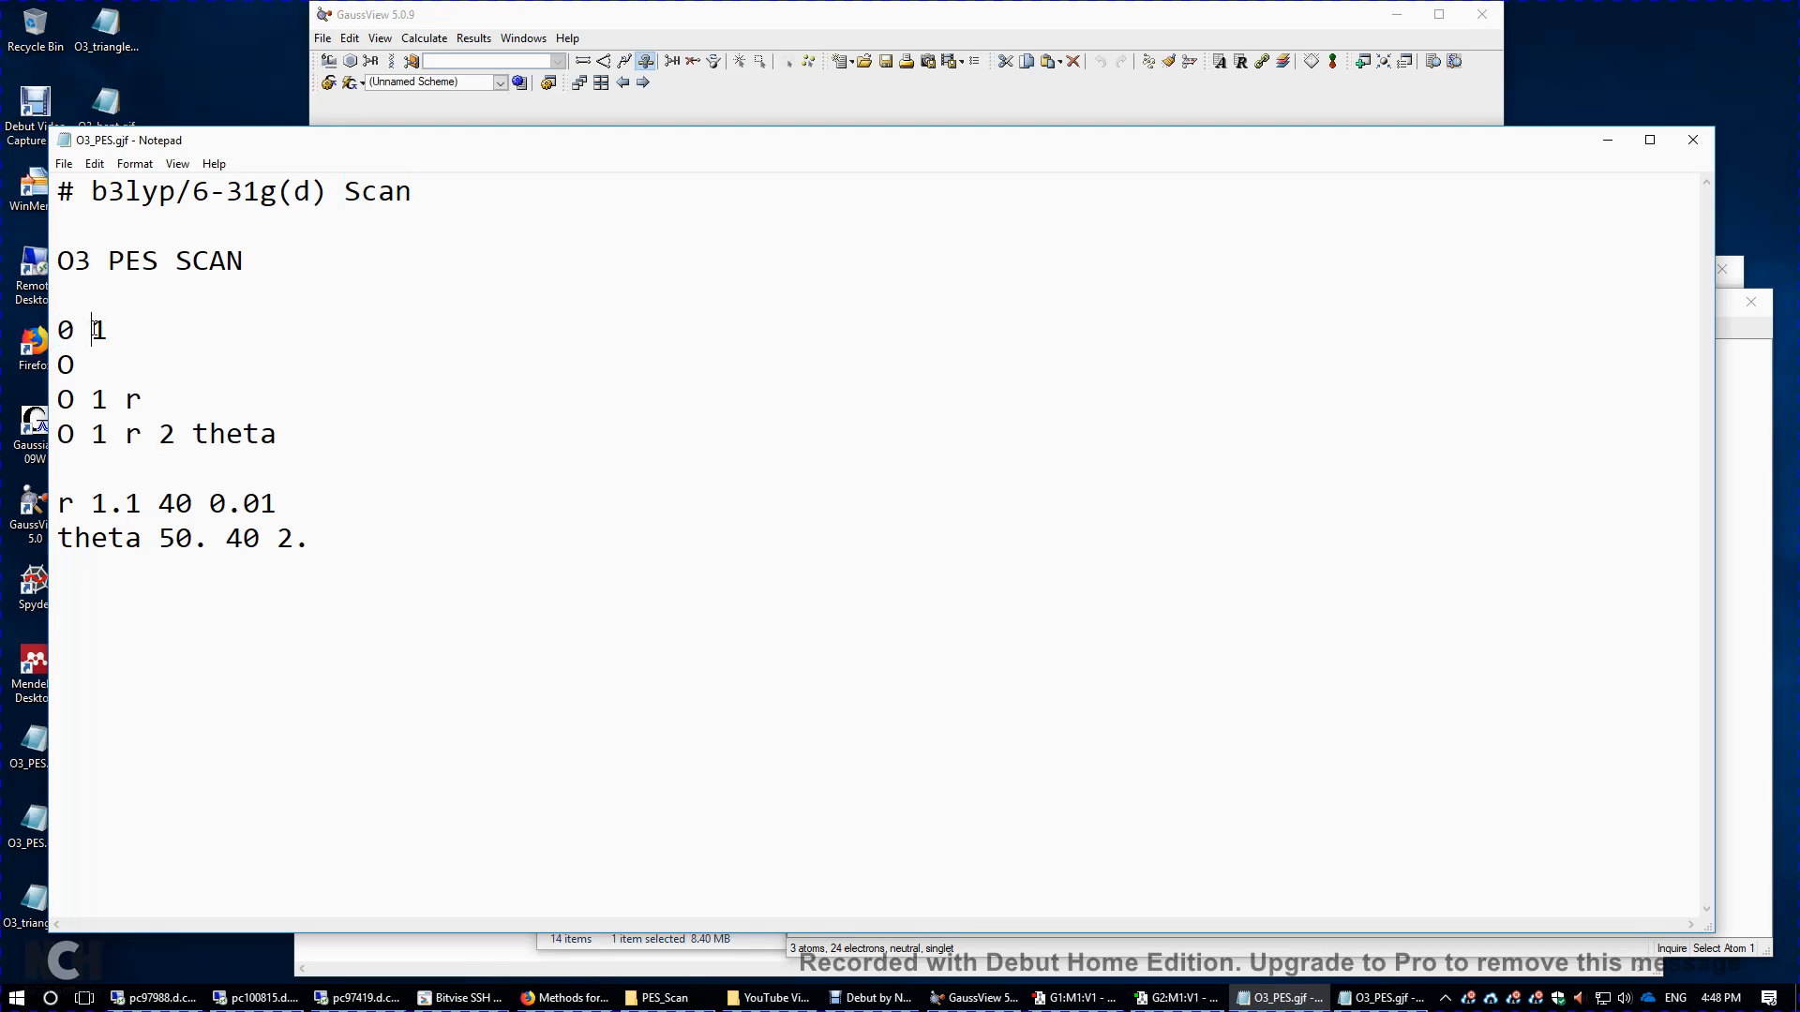
{"action": "double_click", "coordinate": [98, 330]}
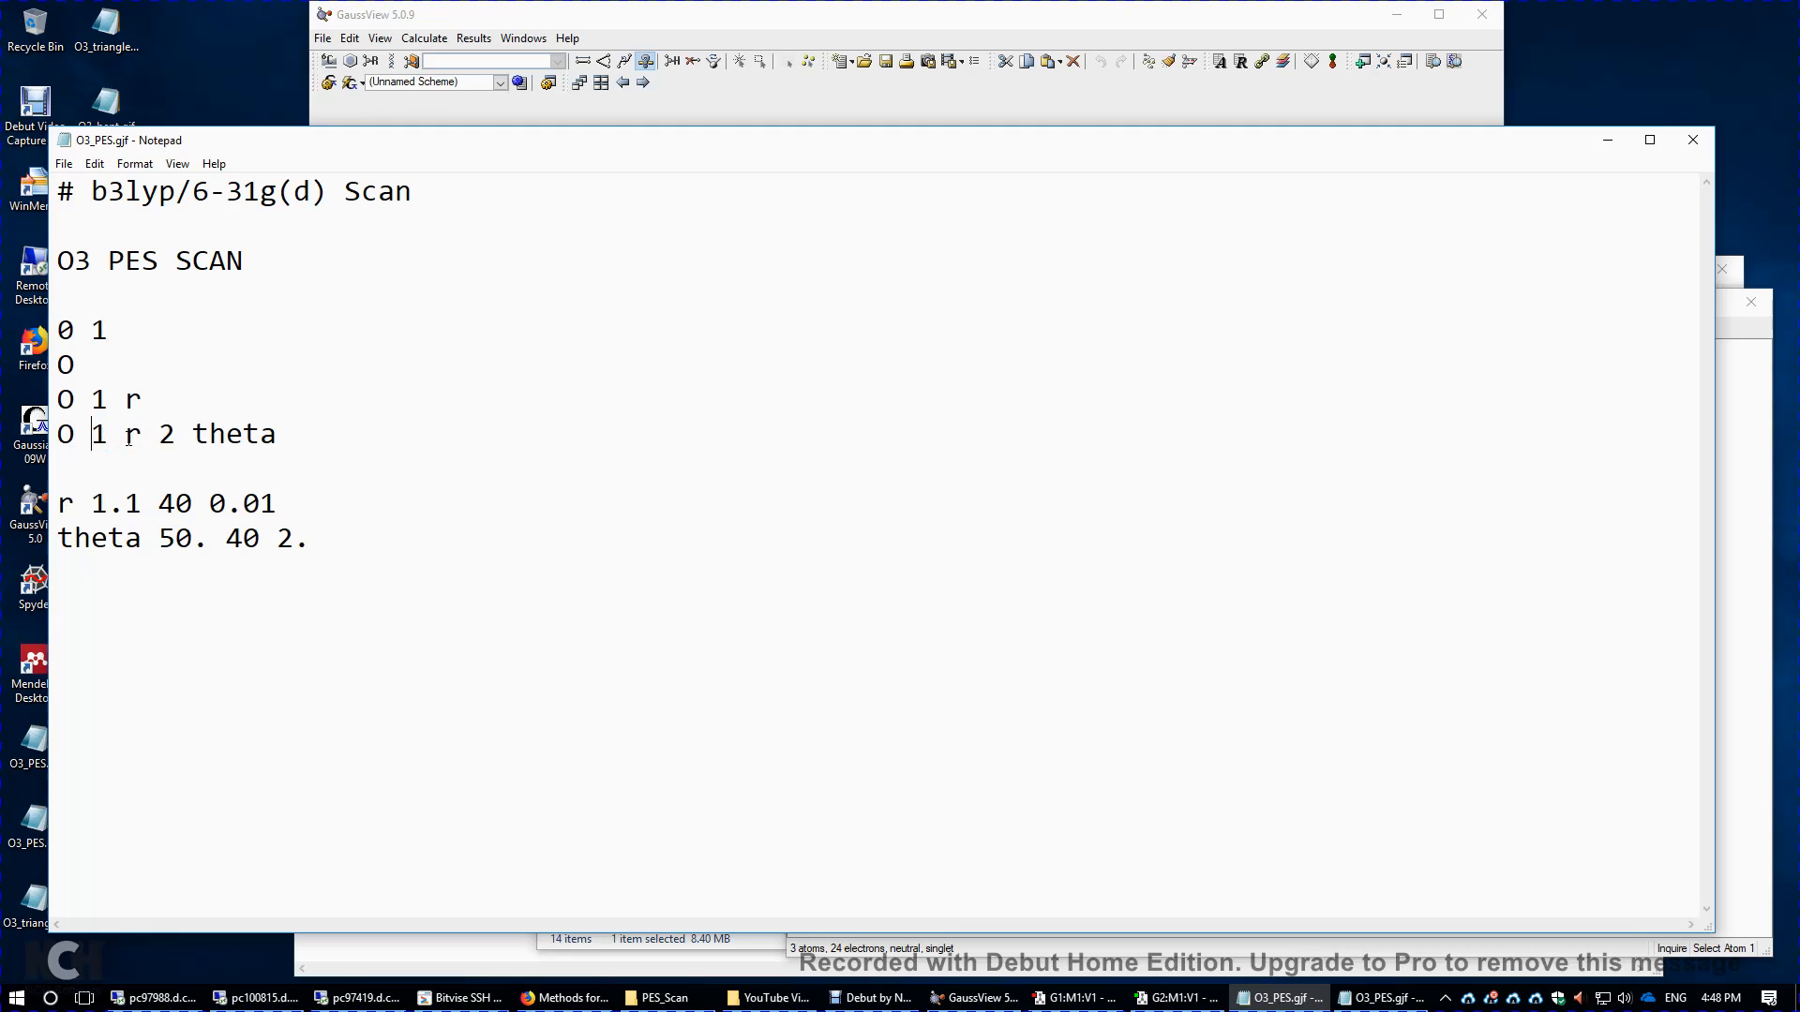
{"action": "double_click", "coordinate": [167, 434]}
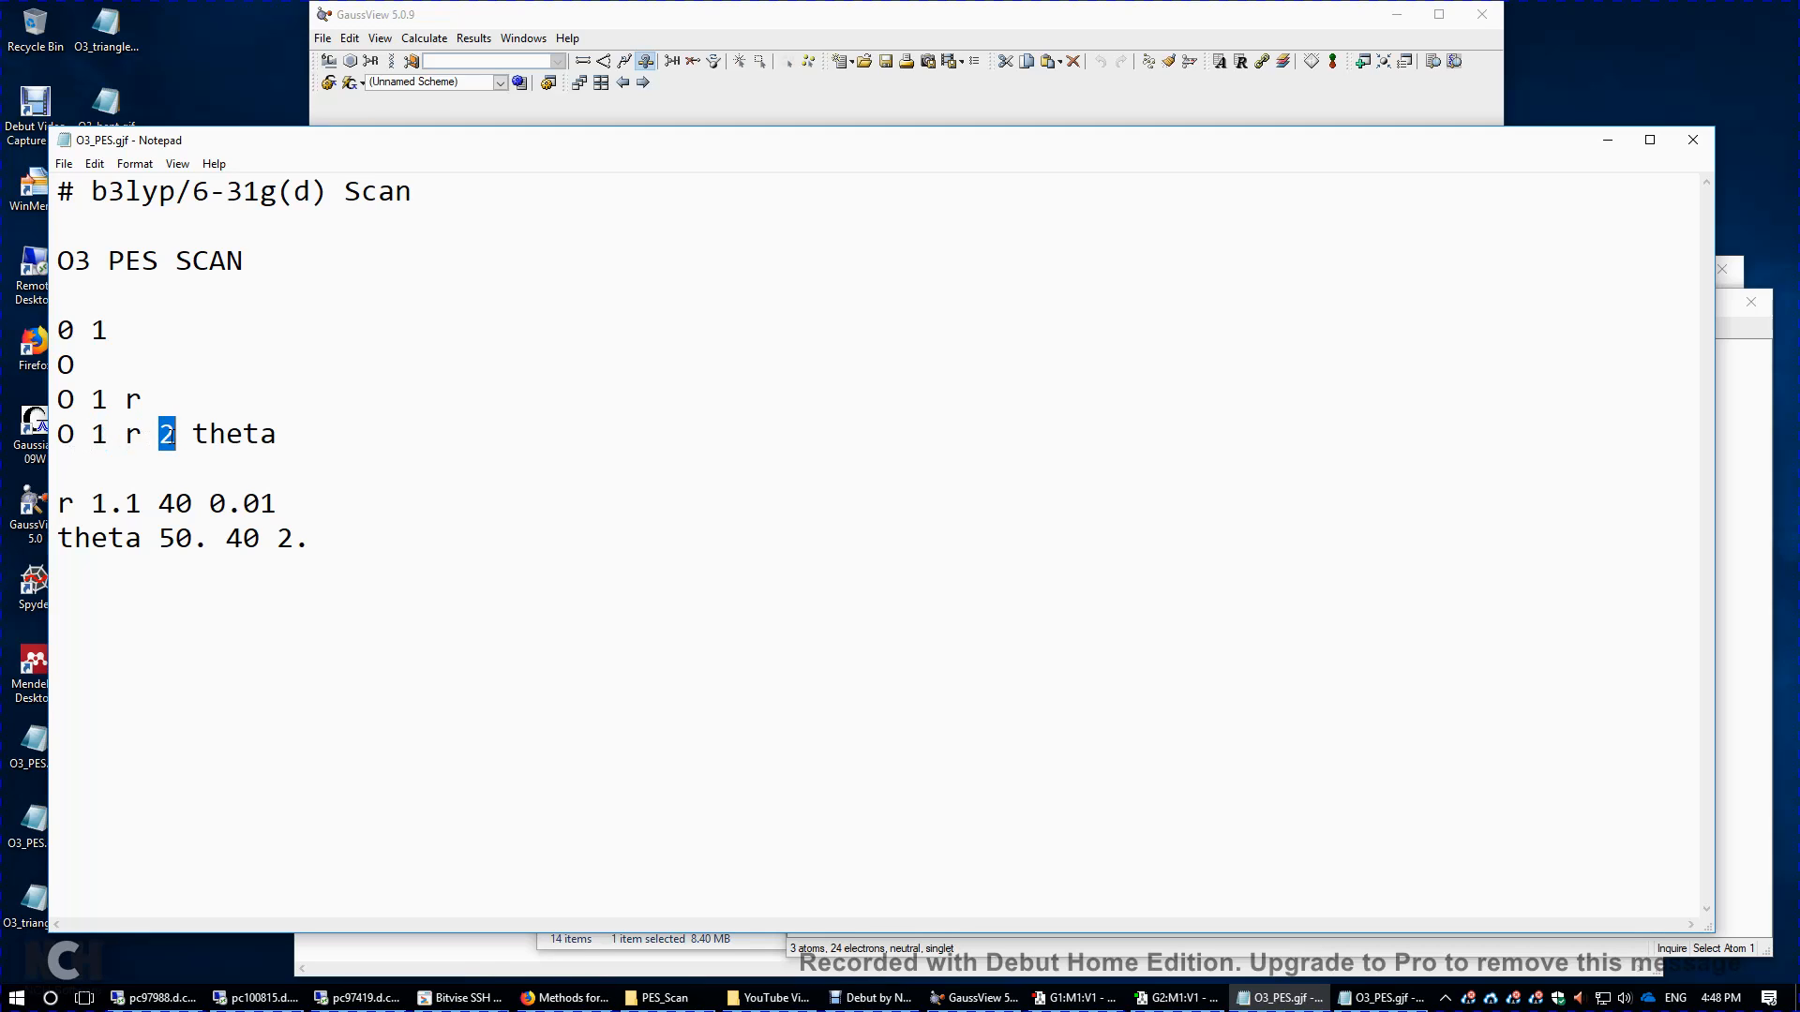
{"action": "mouse_move", "coordinate": [198, 434]}
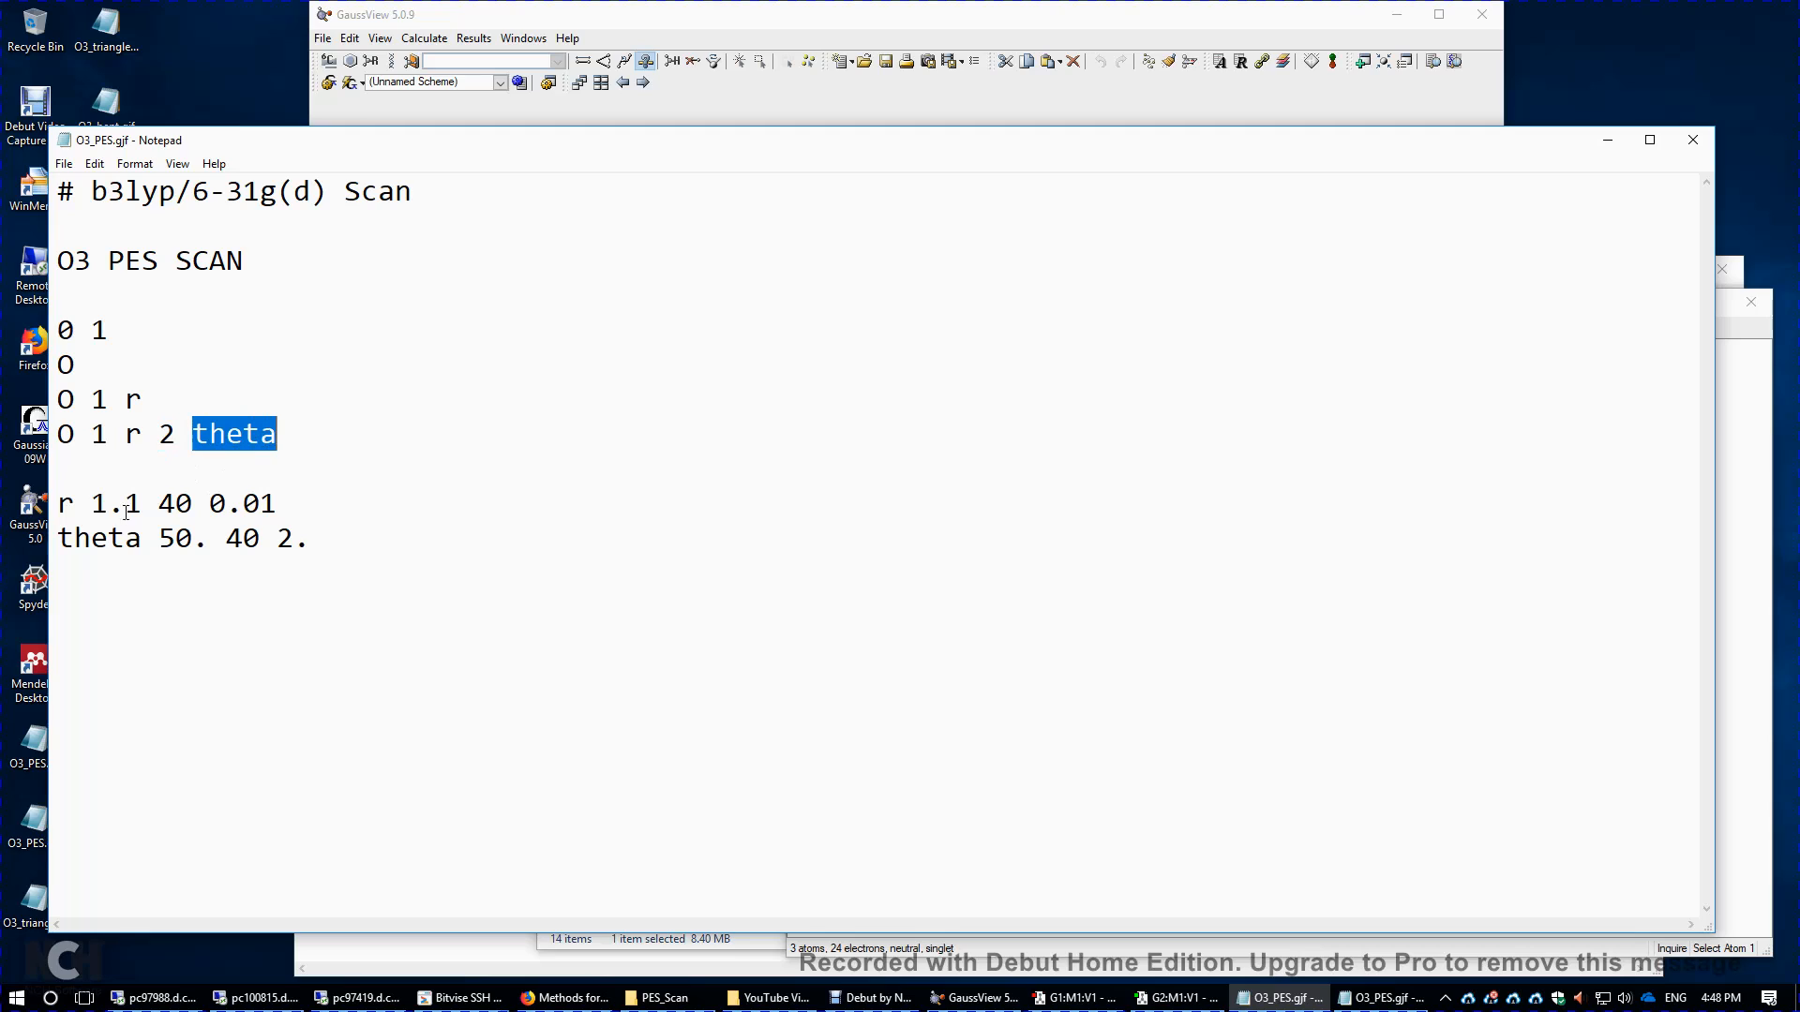
- Highlight the theta scan values (start 50, step 2) and bond length values (1.1, step 0.01, 40 steps)
{"action": "double_click", "coordinate": [98, 537]}
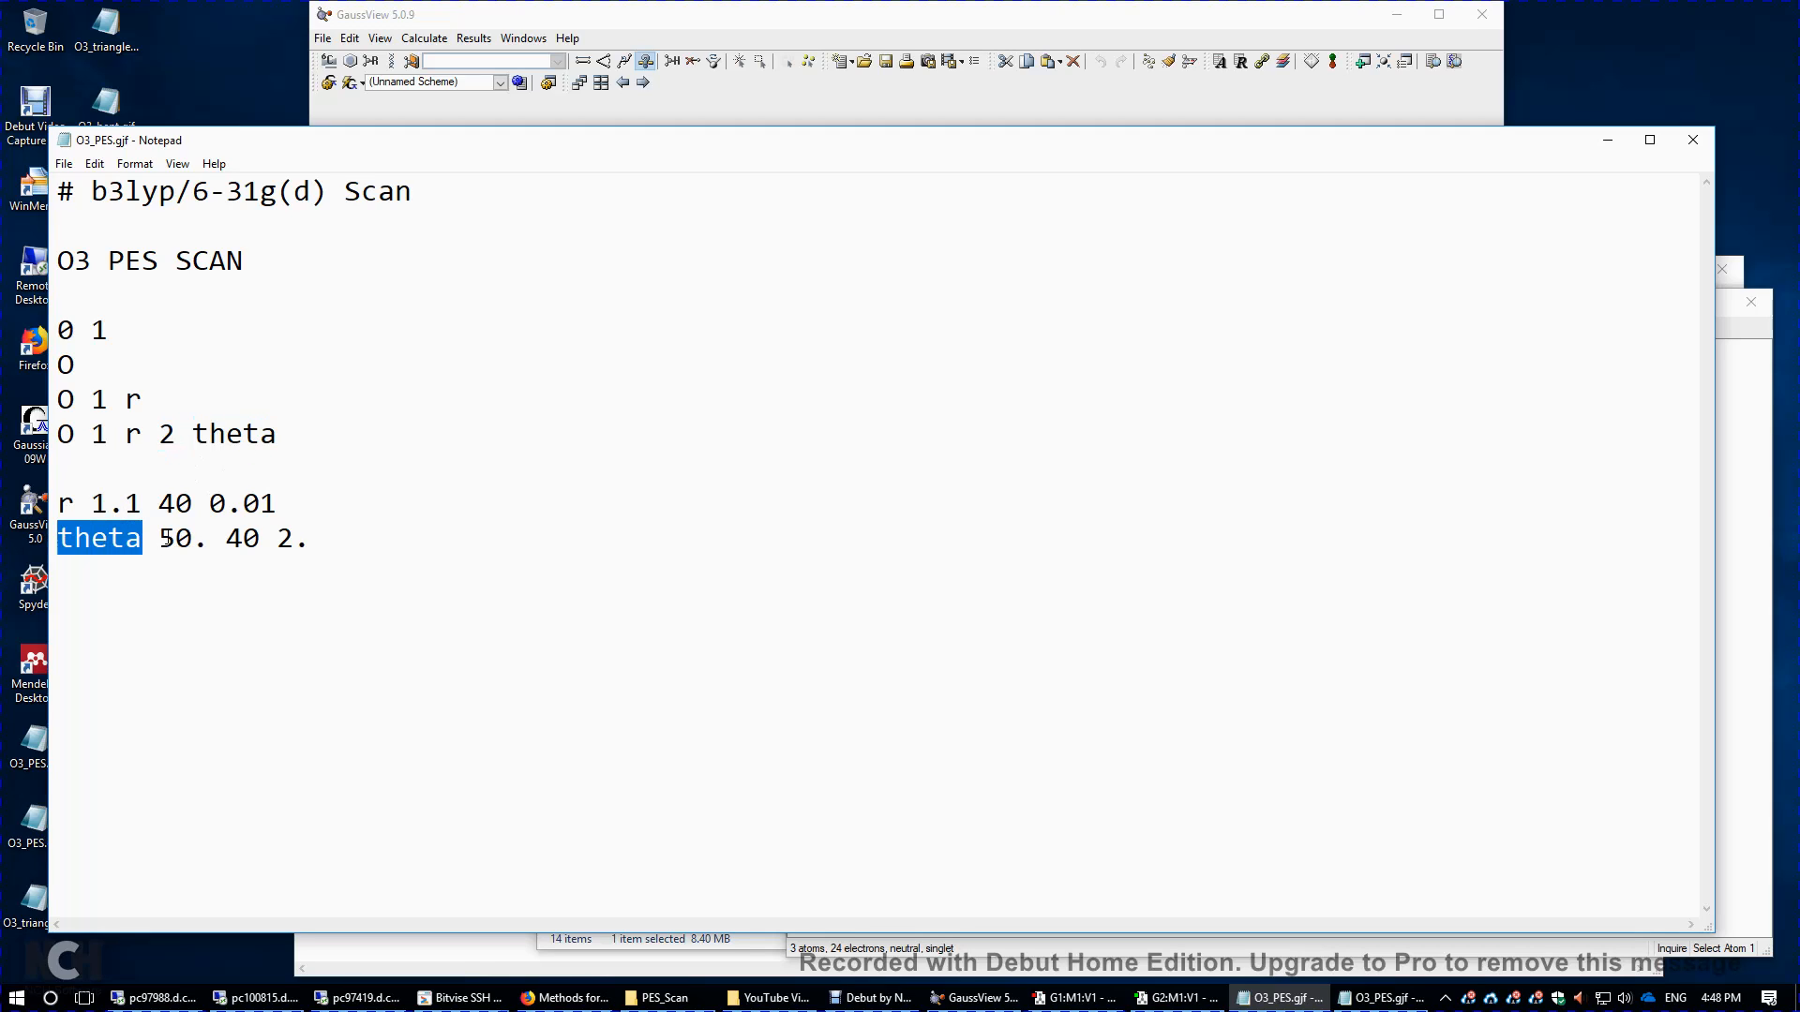
{"action": "double_click", "coordinate": [175, 537]}
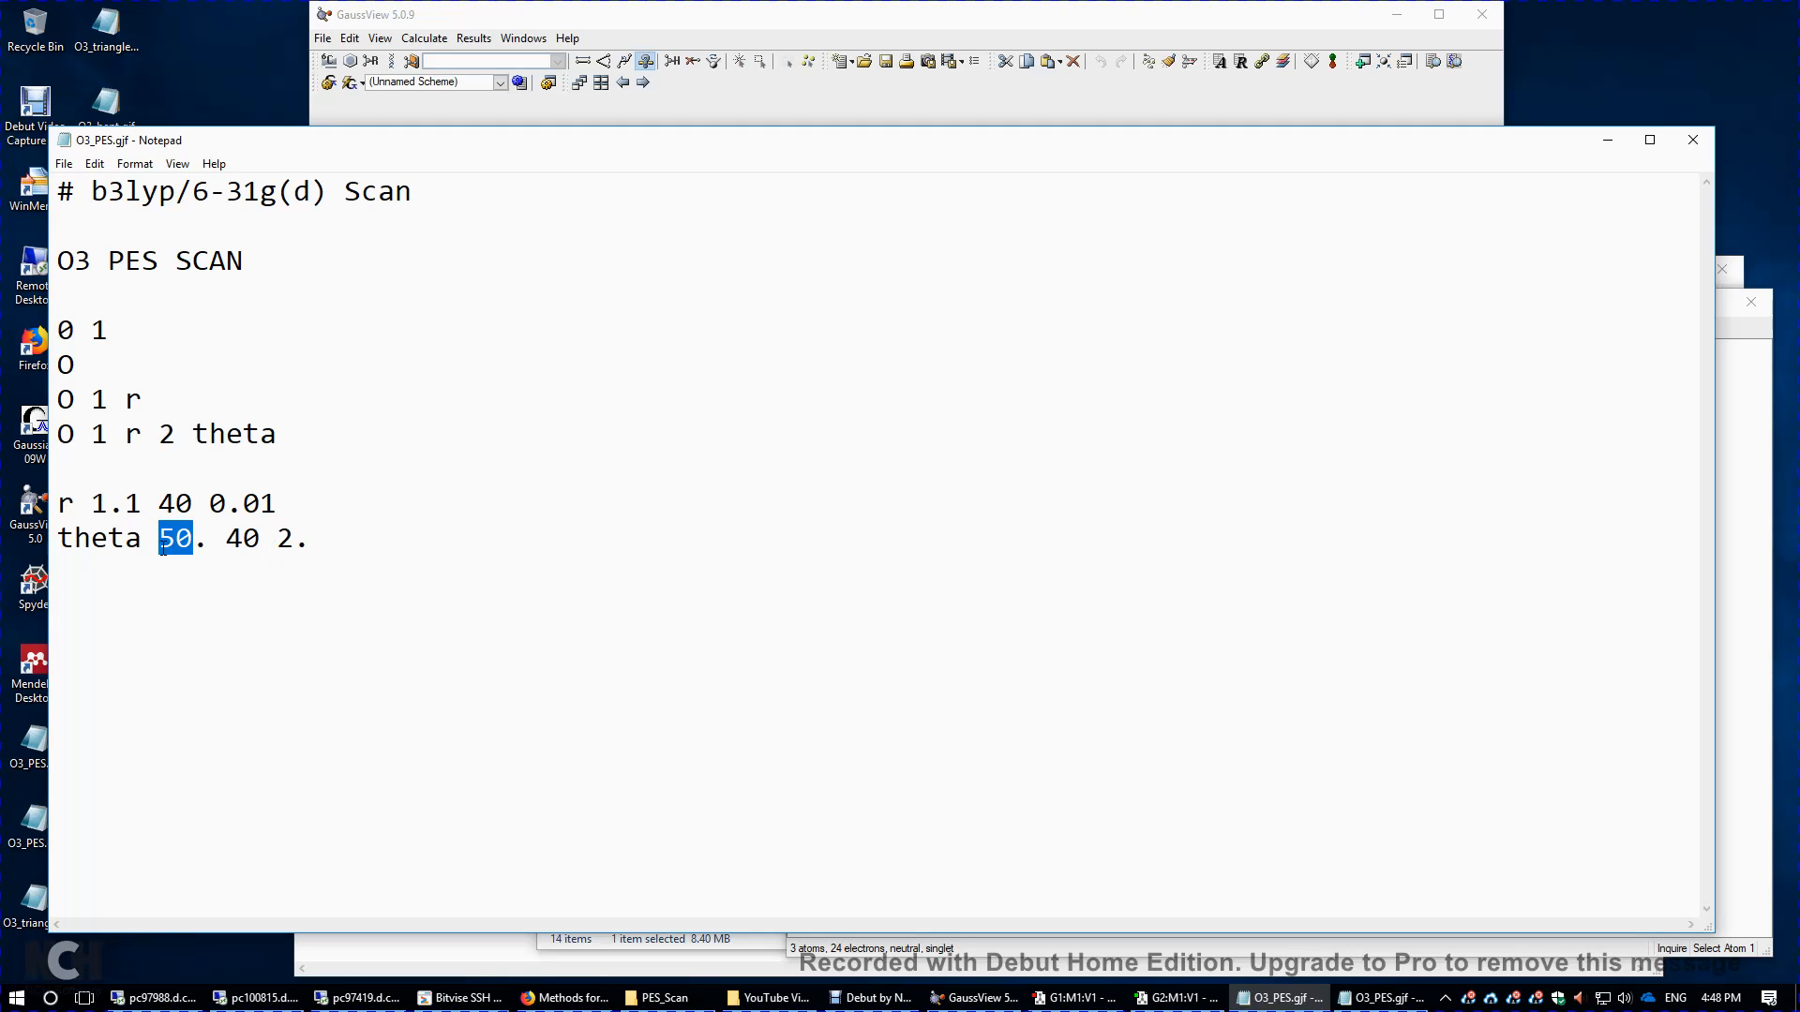
{"action": "double_click", "coordinate": [241, 537]}
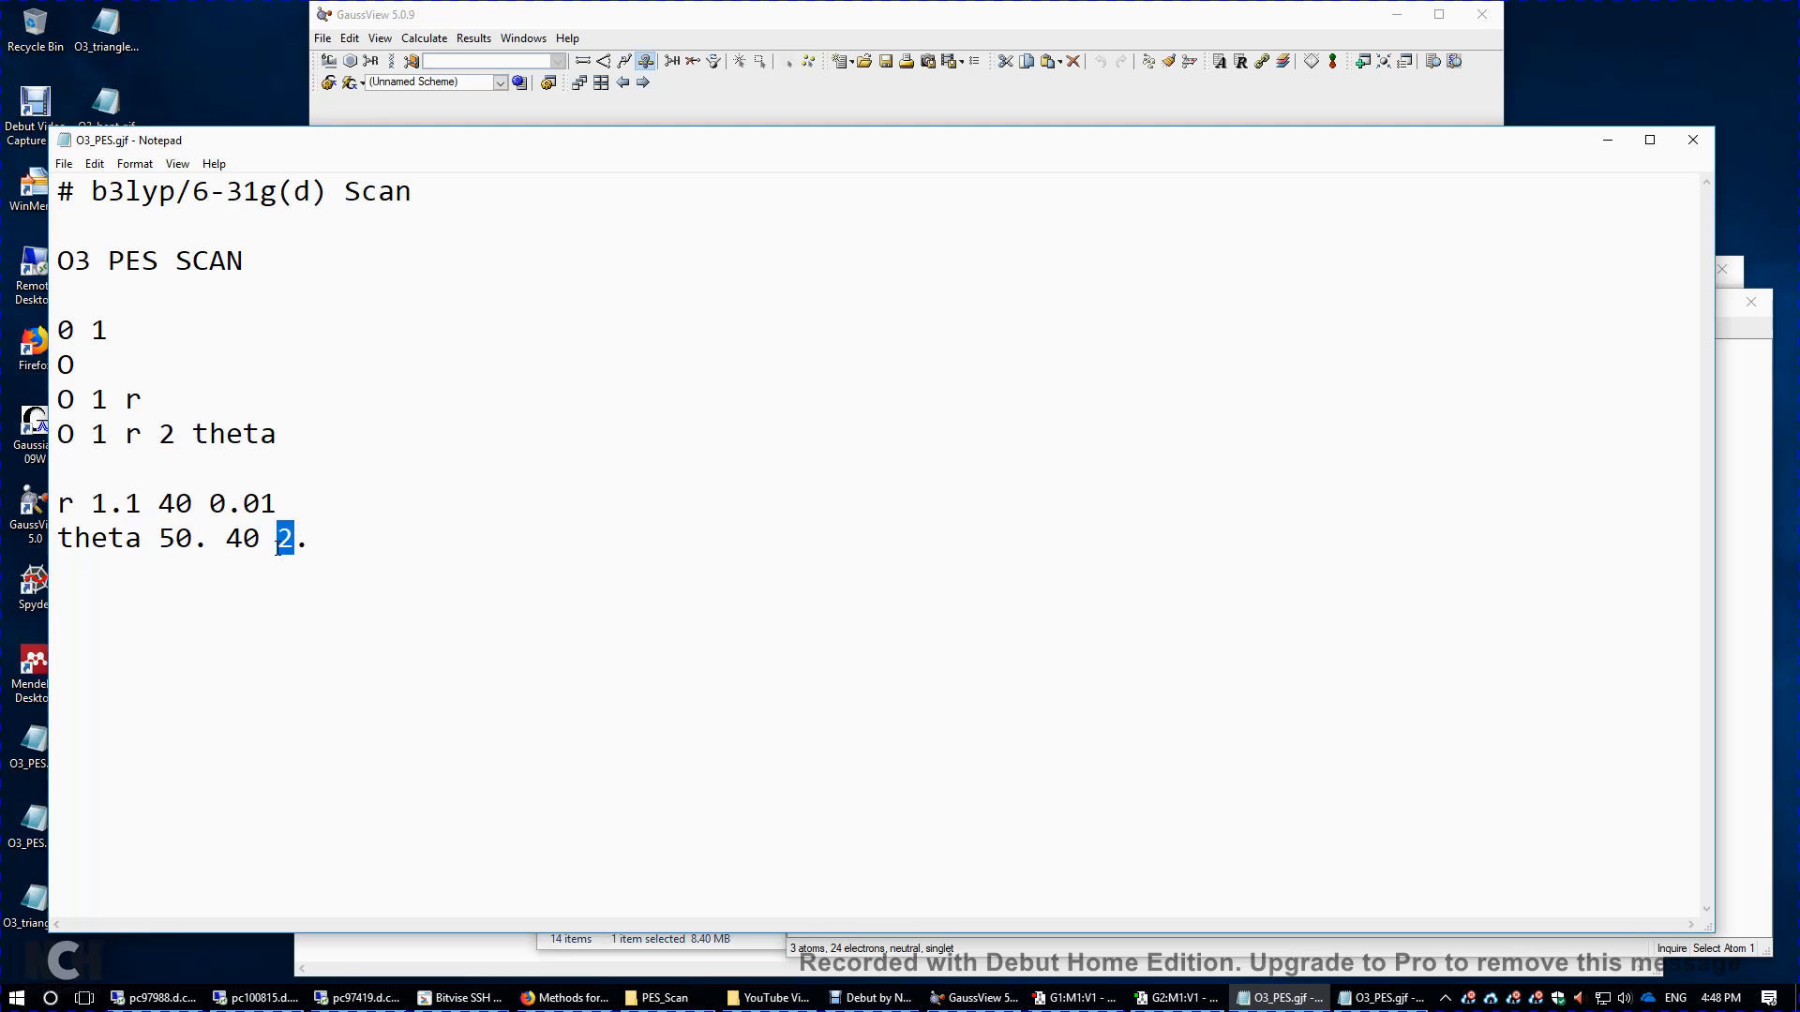
{"action": "double_click", "coordinate": [174, 537]}
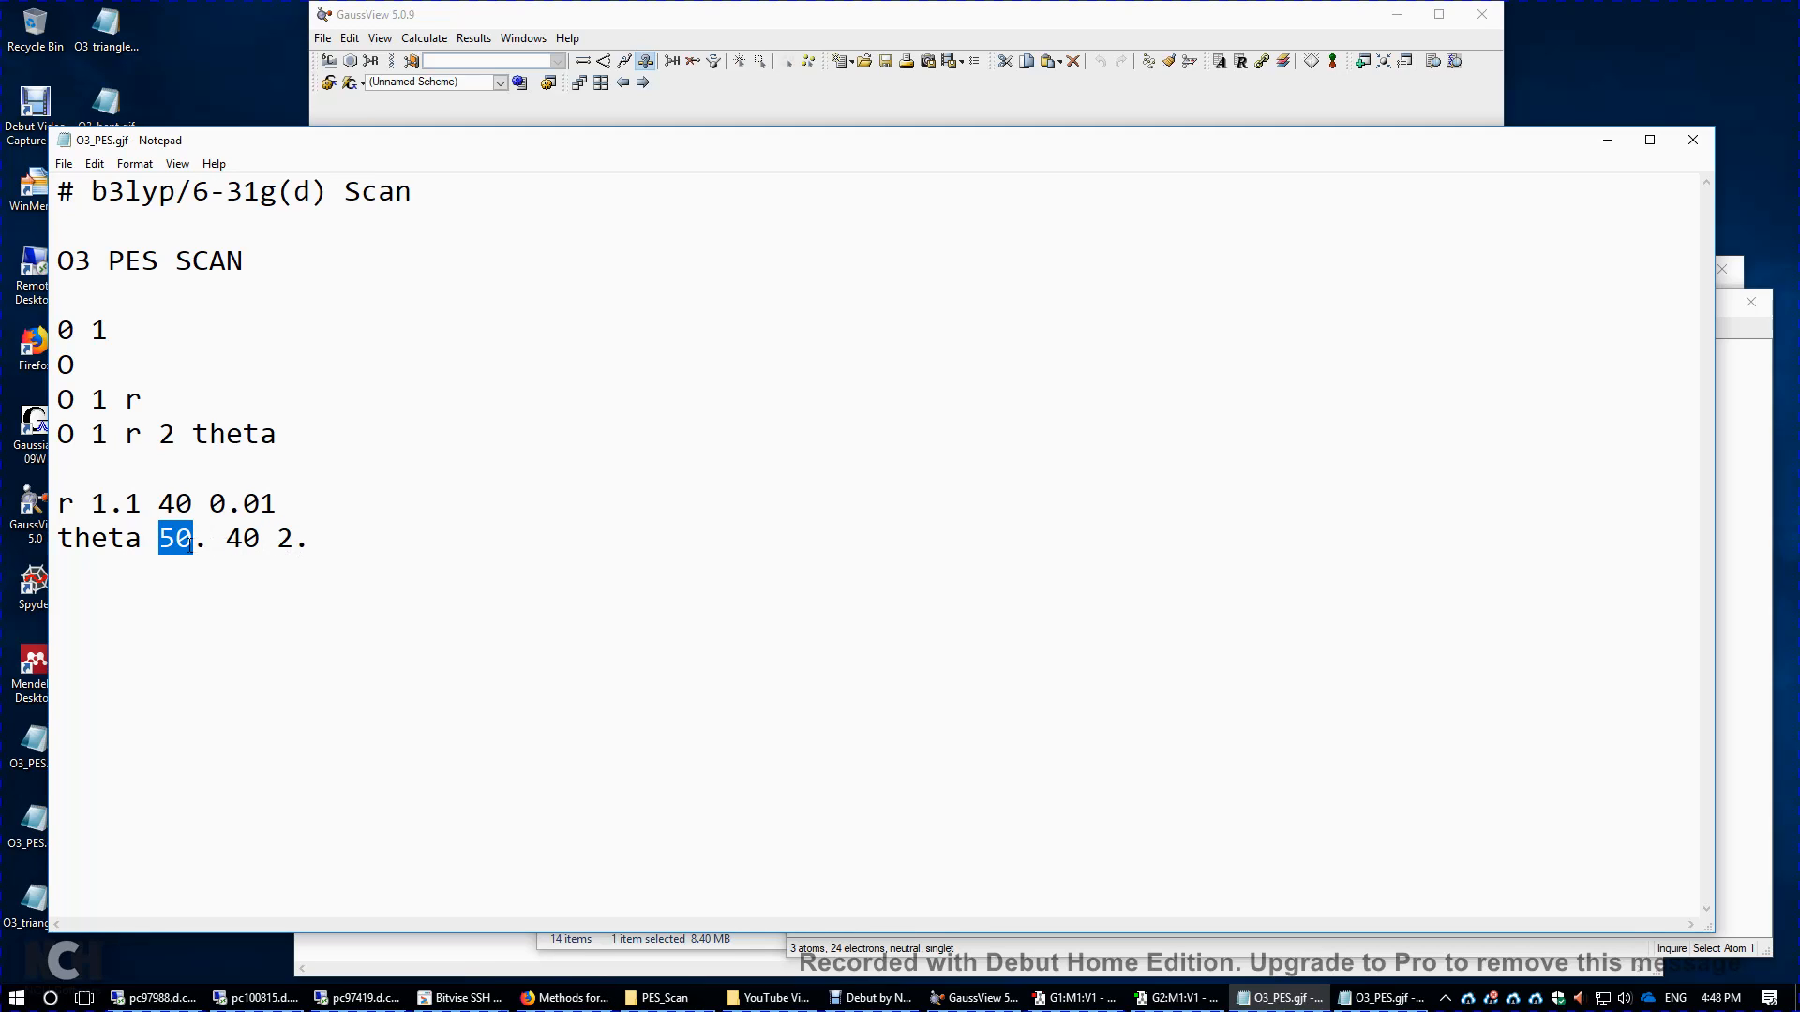
{"action": "left_click", "coordinate": [159, 537]}
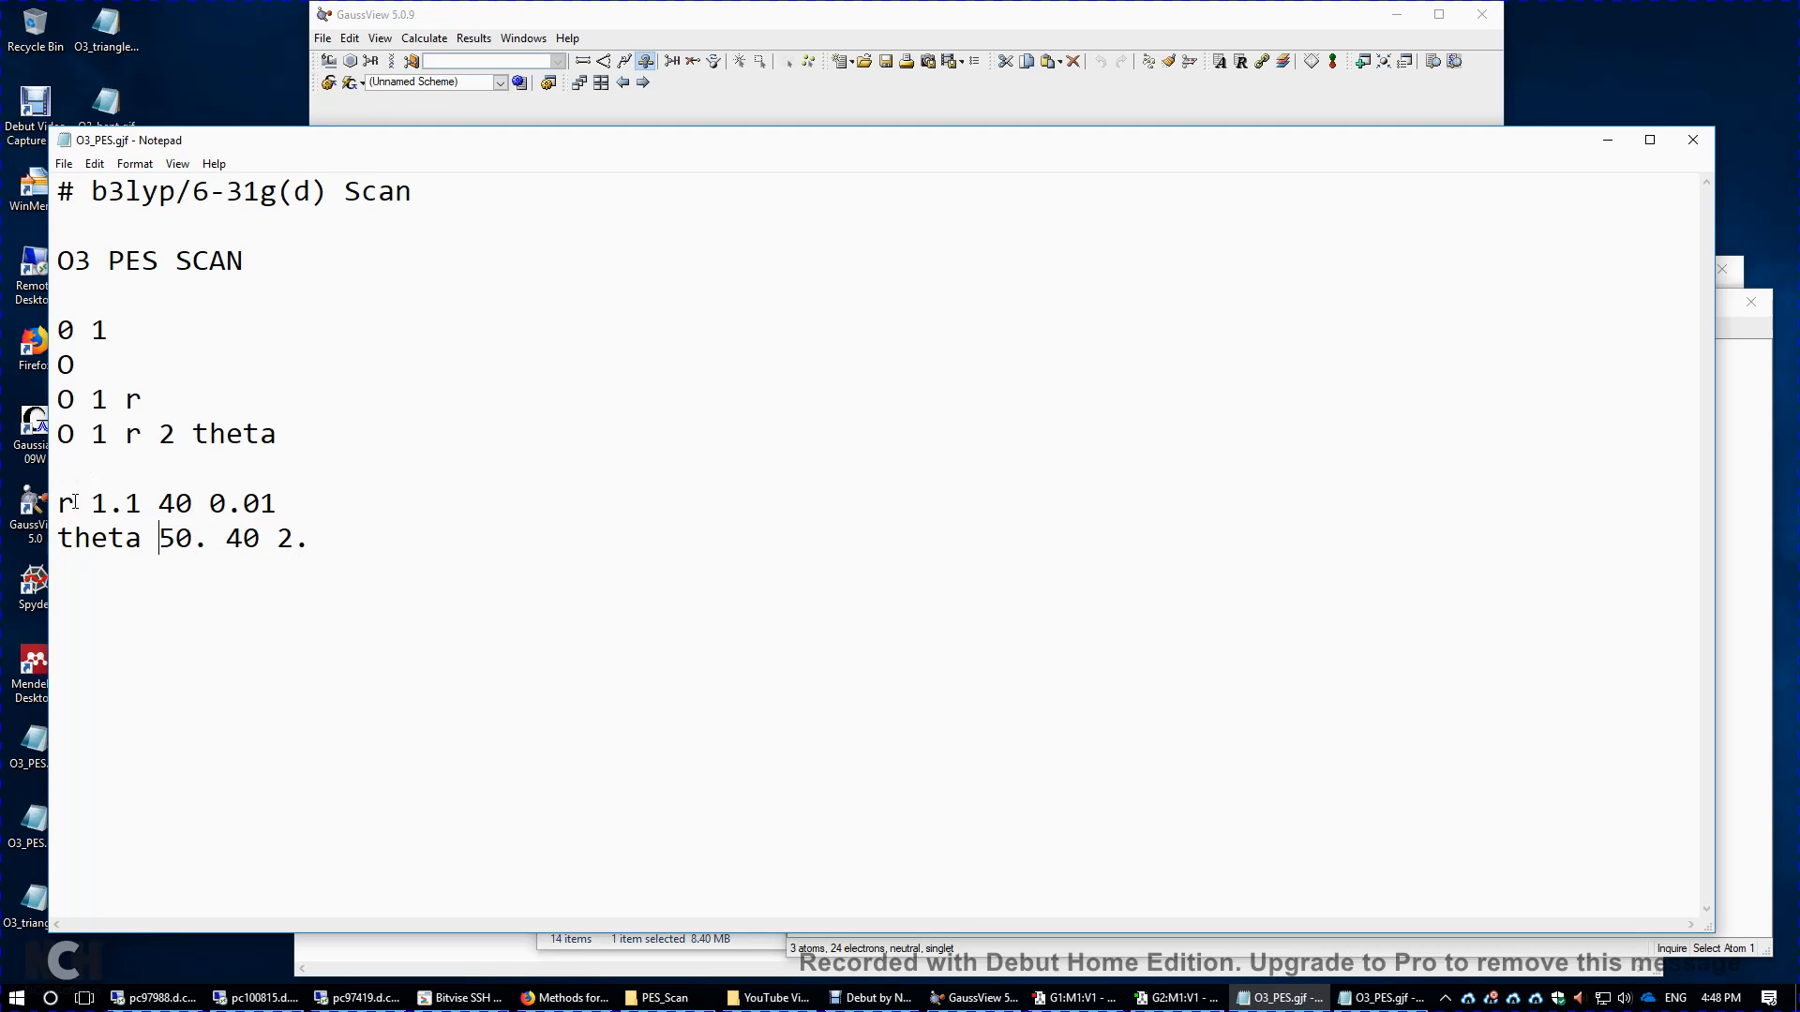
{"action": "double_click", "coordinate": [98, 502]}
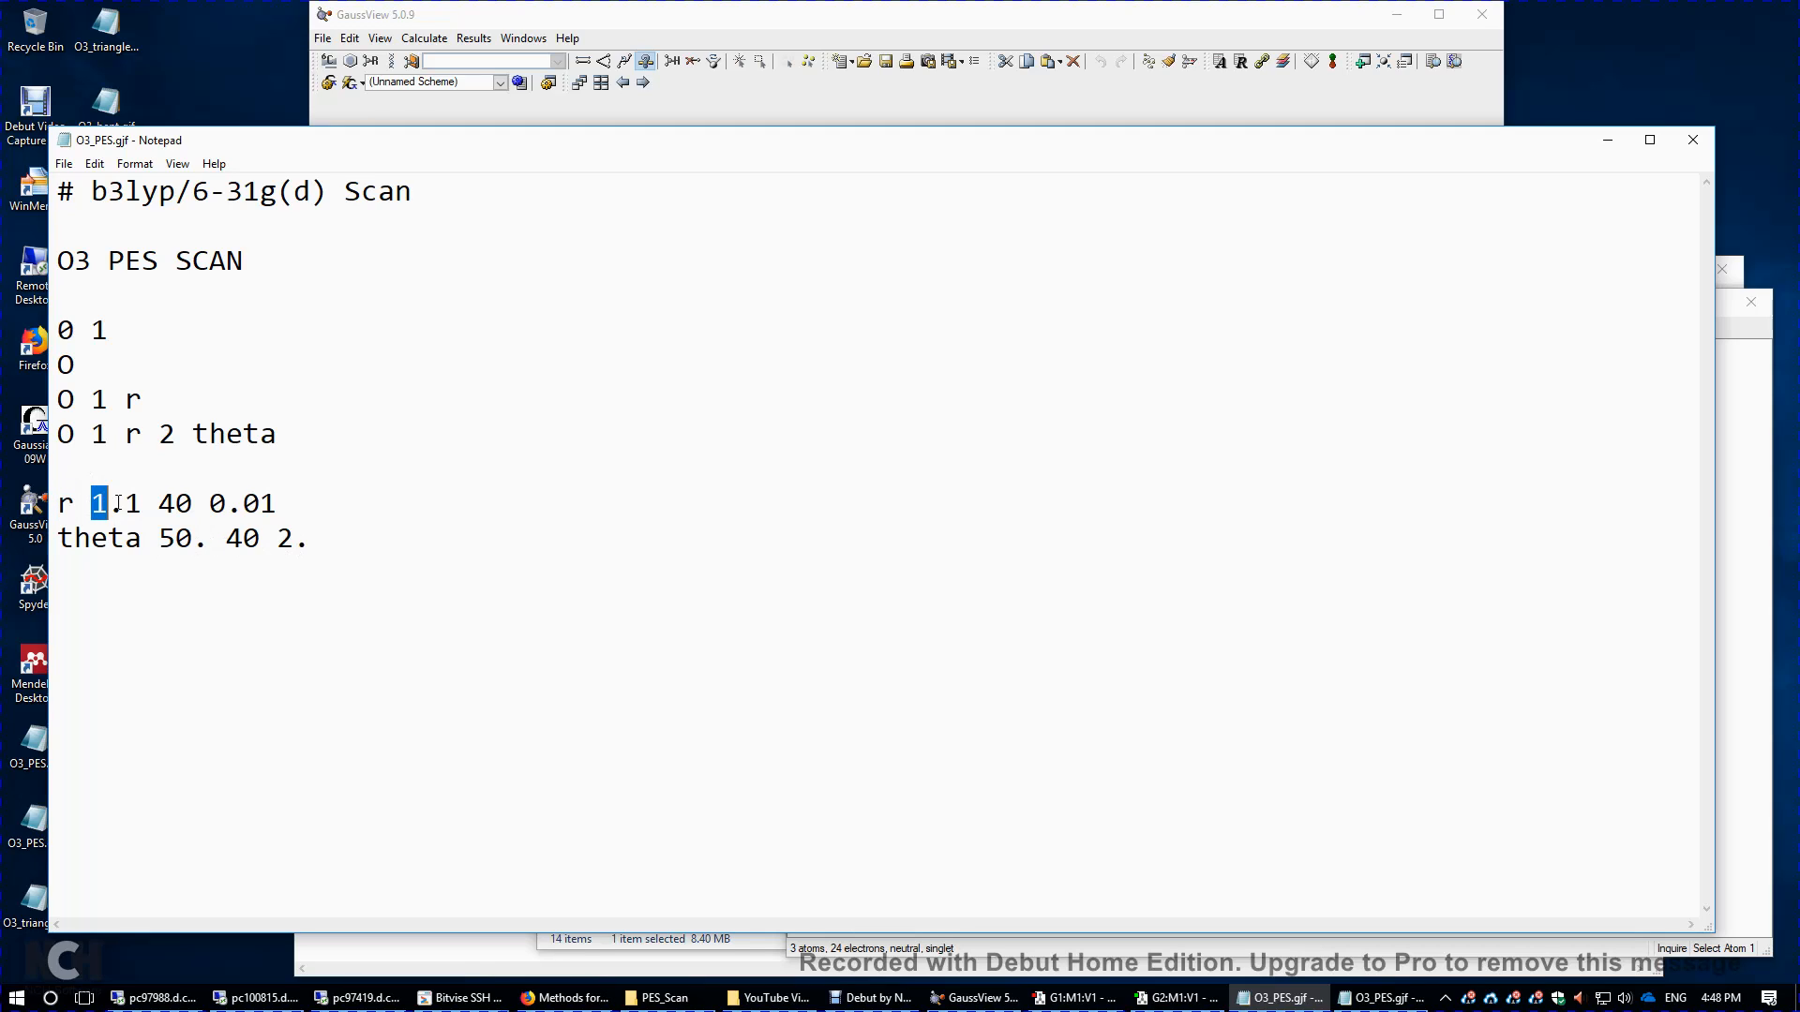
{"action": "type", "text": ".1"}
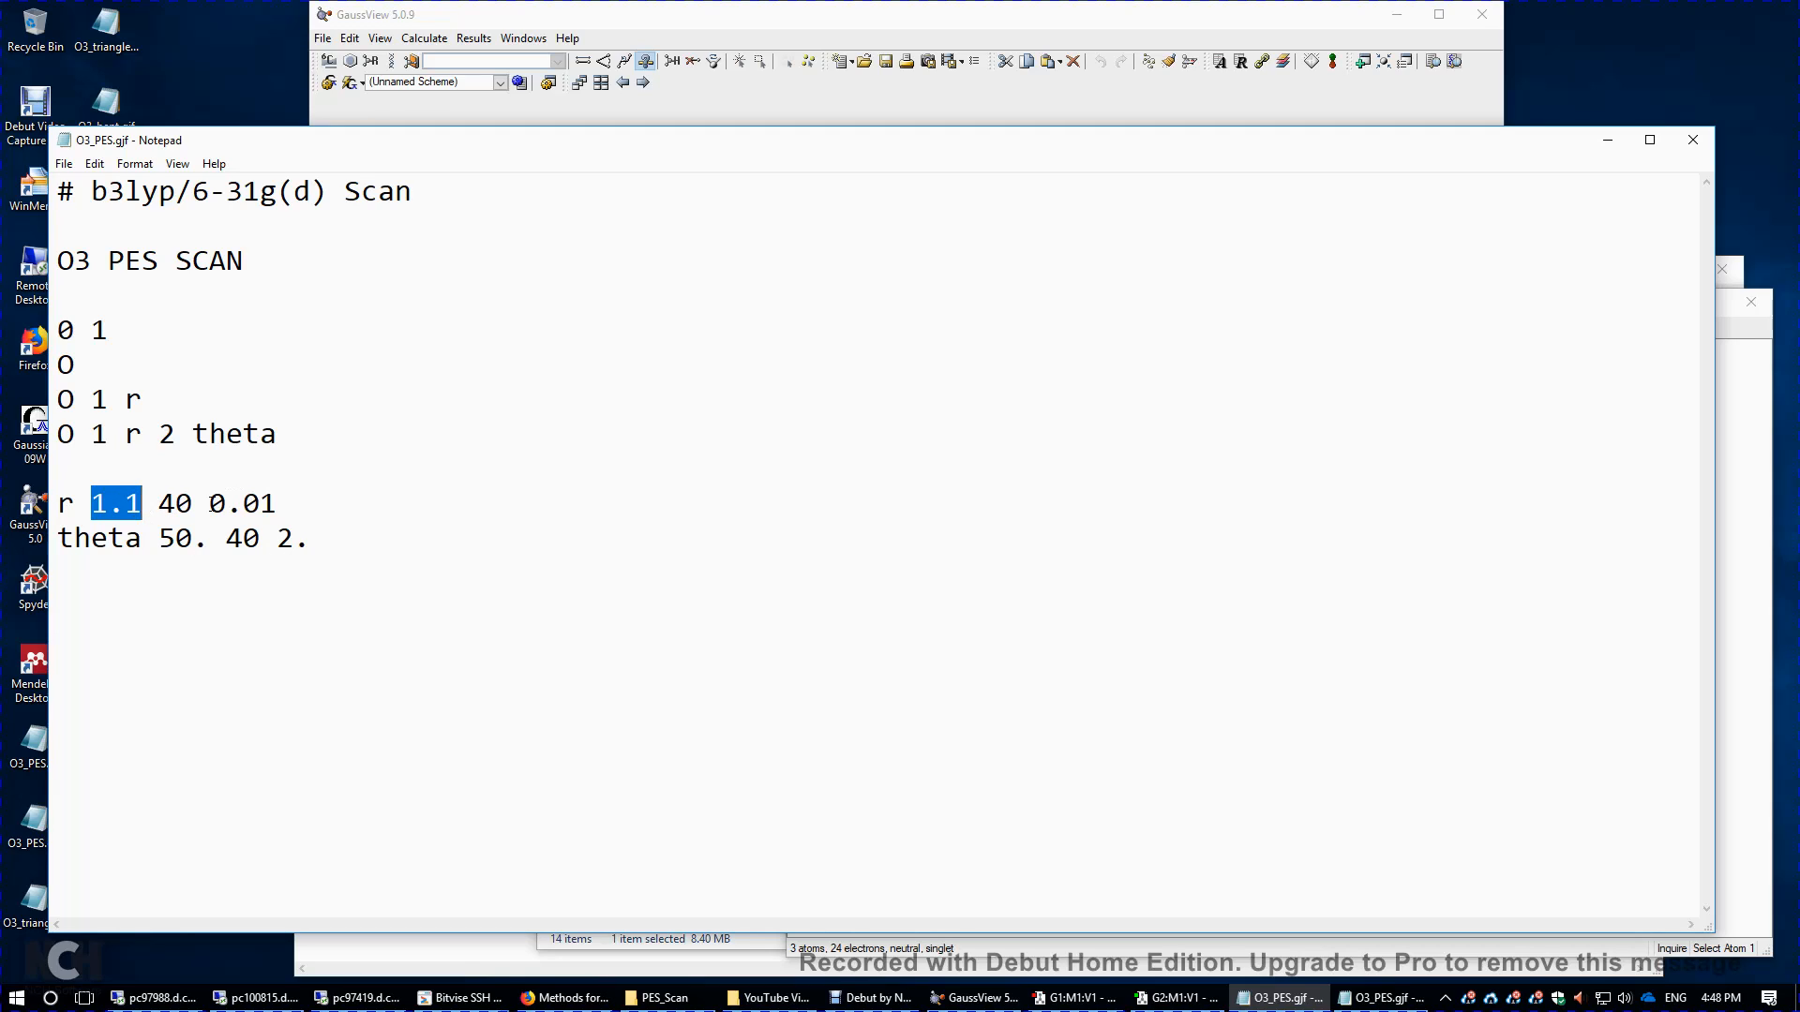
{"action": "left_click", "coordinate": [115, 503]}
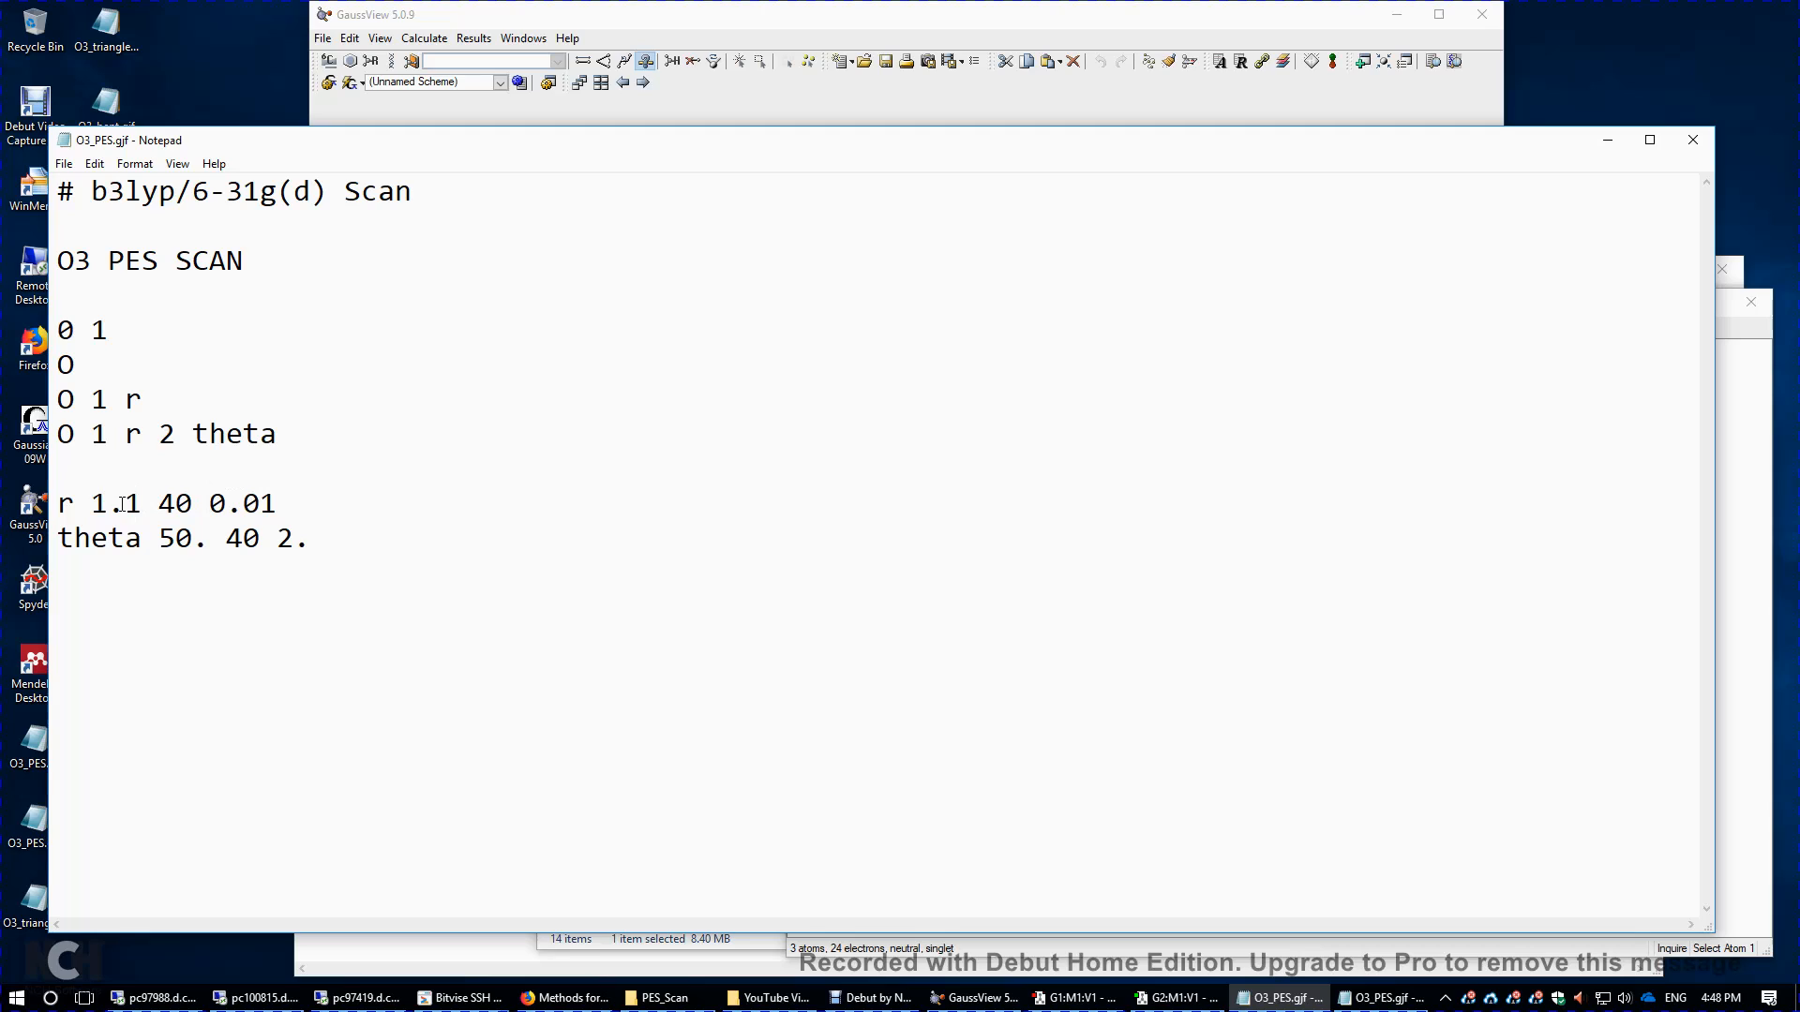
{"action": "double_click", "coordinate": [218, 502]}
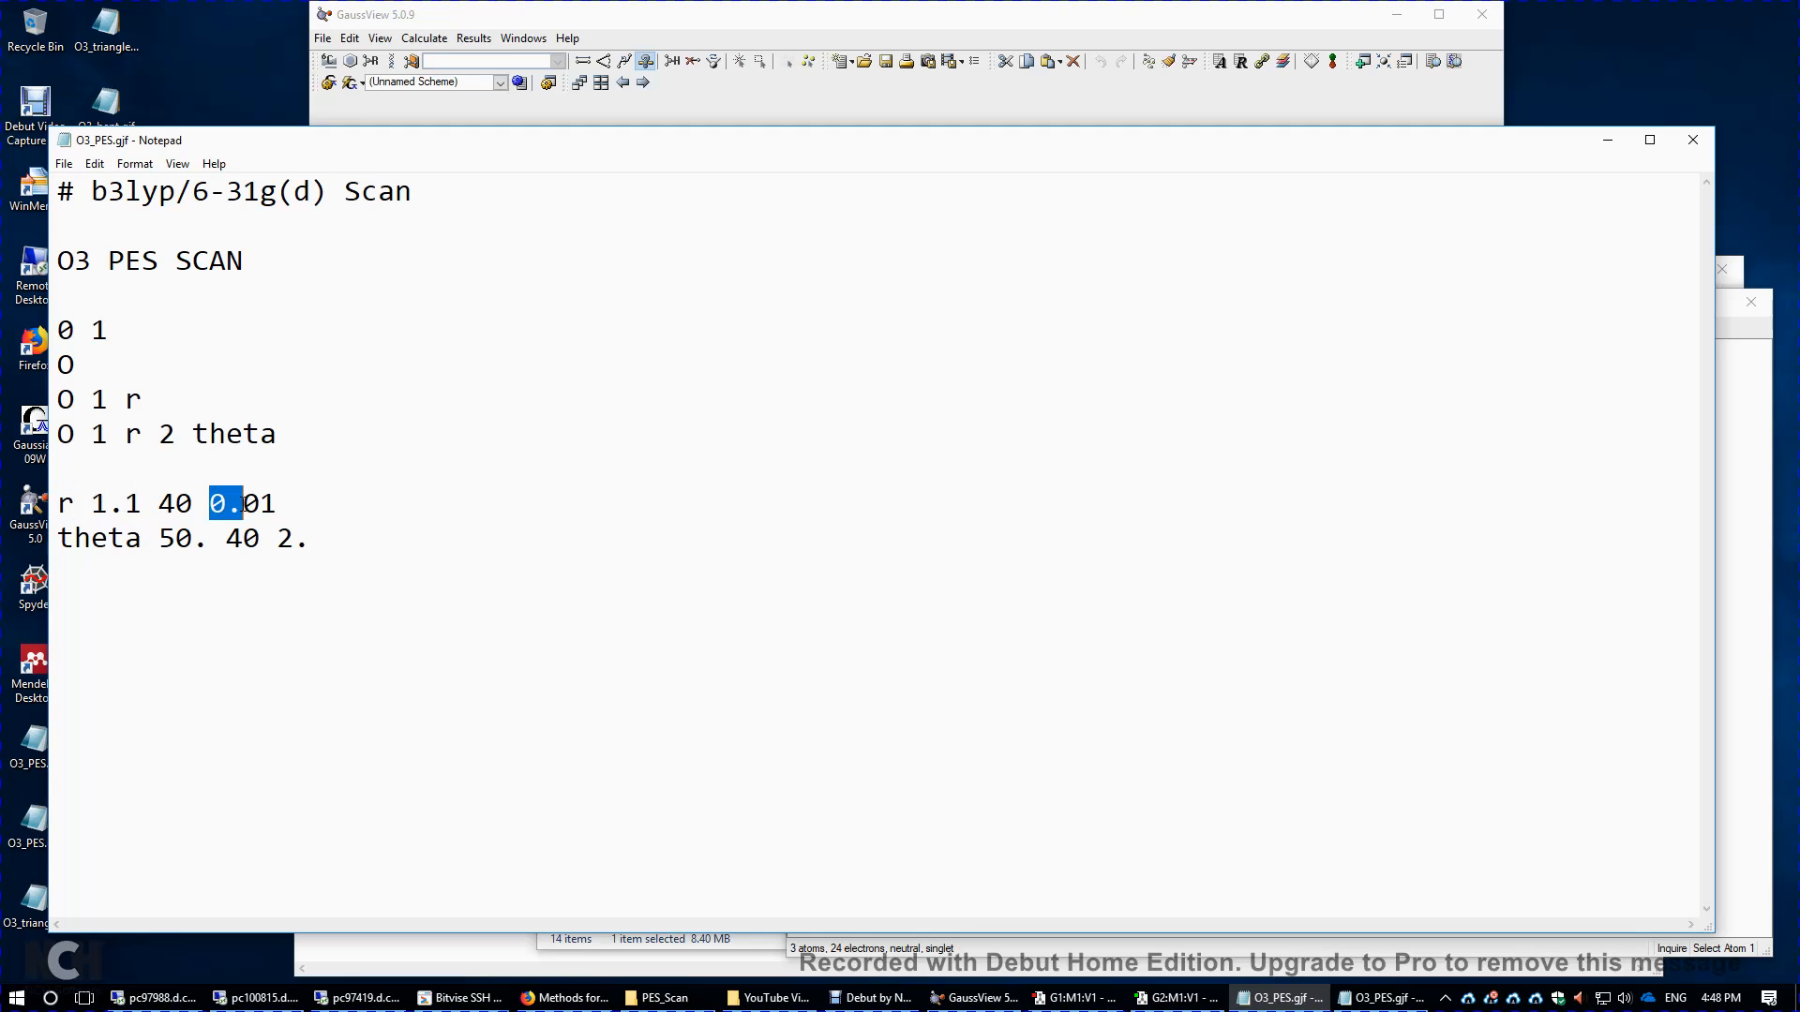
{"action": "left_click_drag", "start_coordinate": [225, 503], "coordinate": [275, 503]}
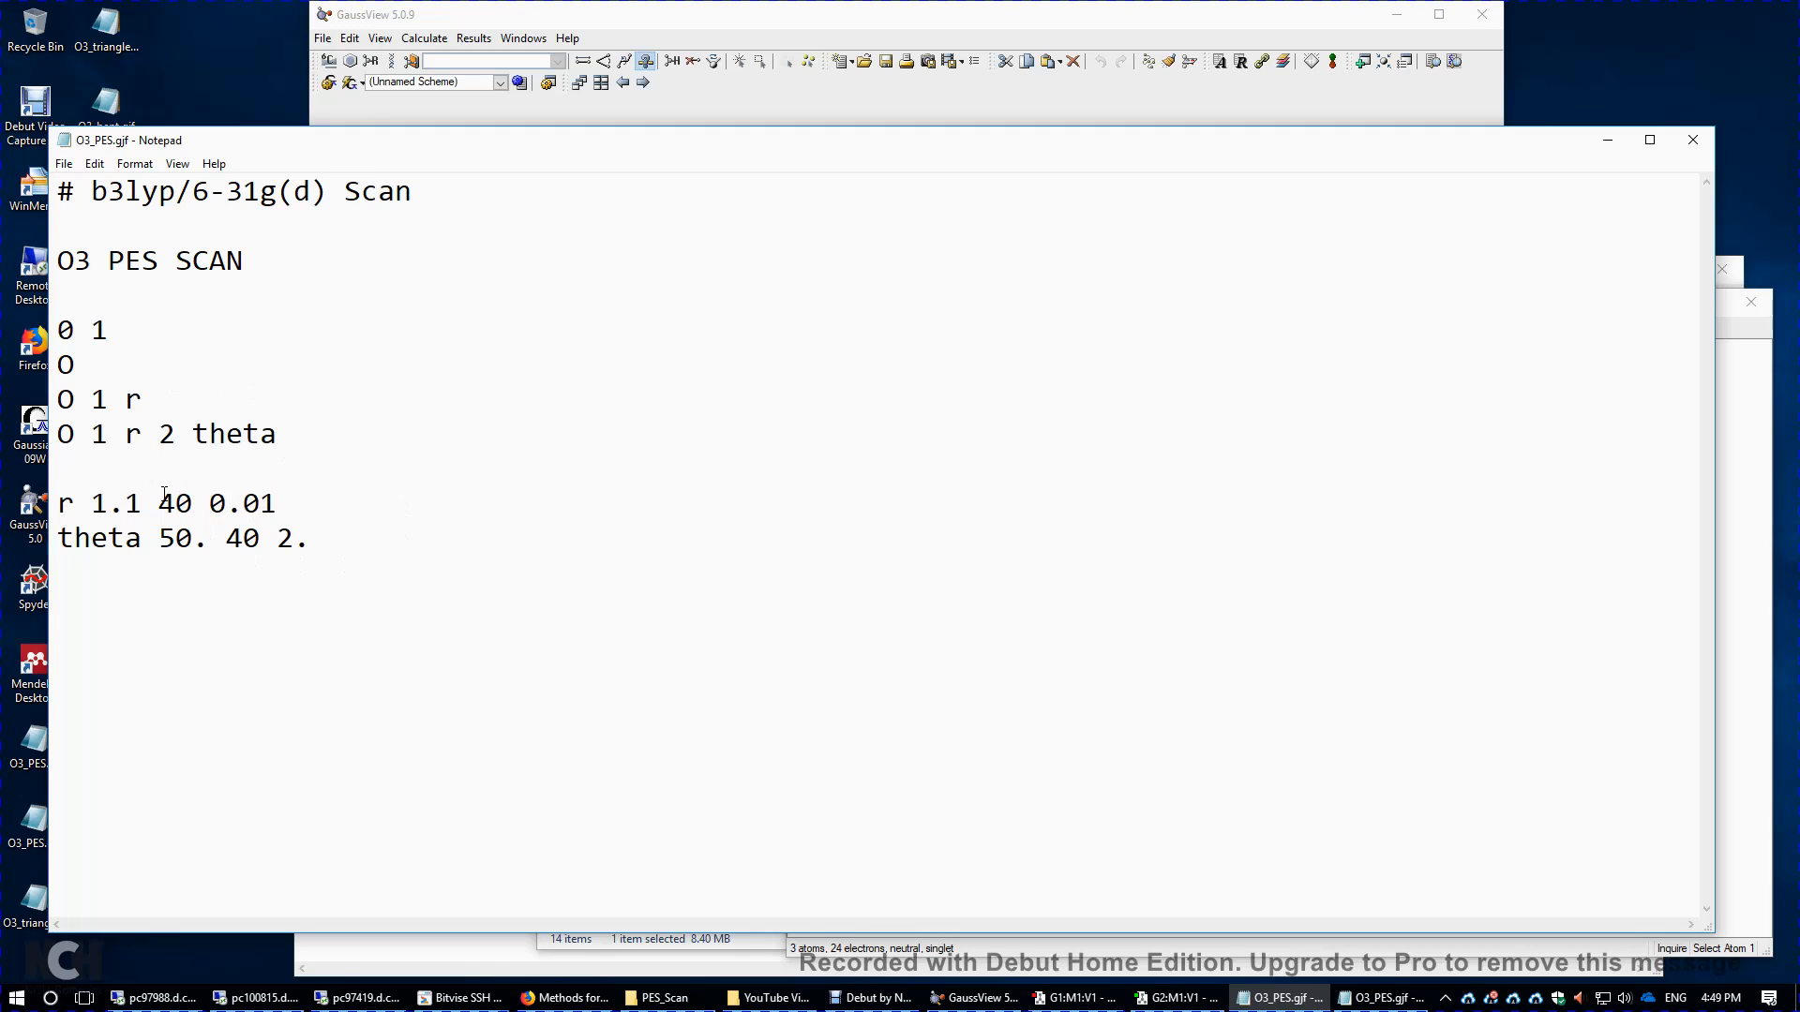
{"action": "double_click", "coordinate": [174, 503]}
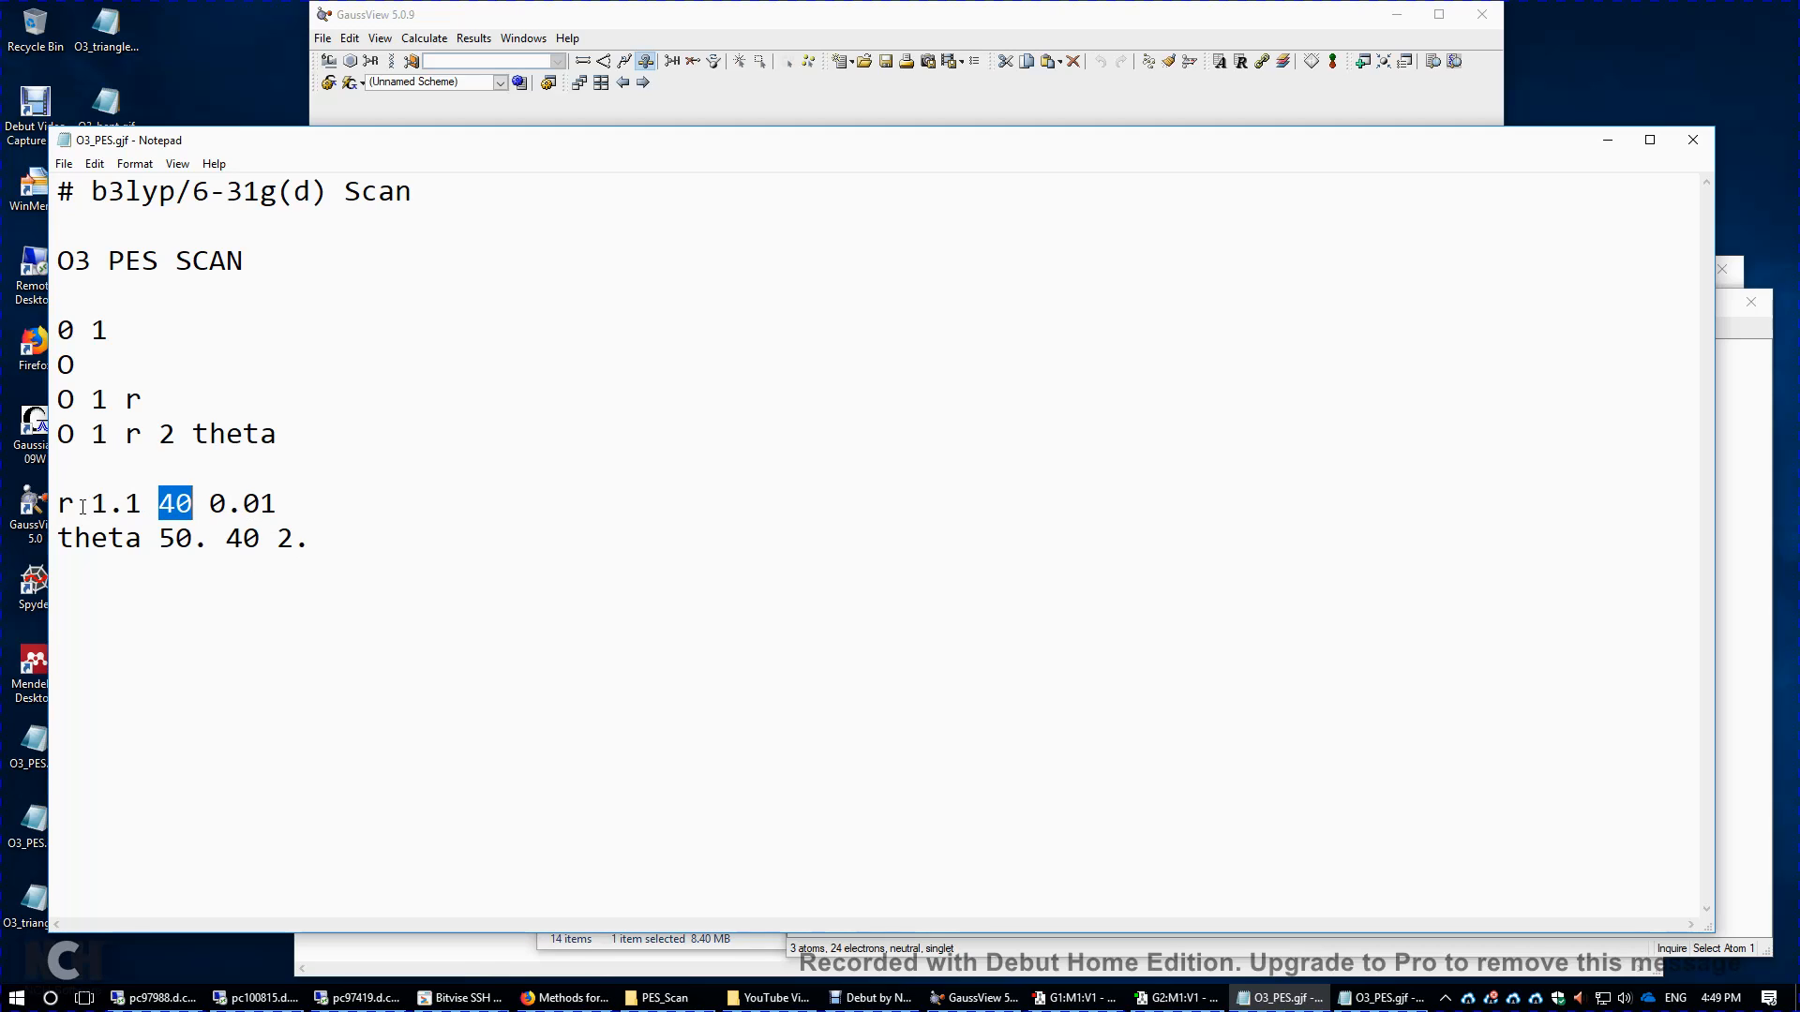
{"action": "double_click", "coordinate": [241, 537]}
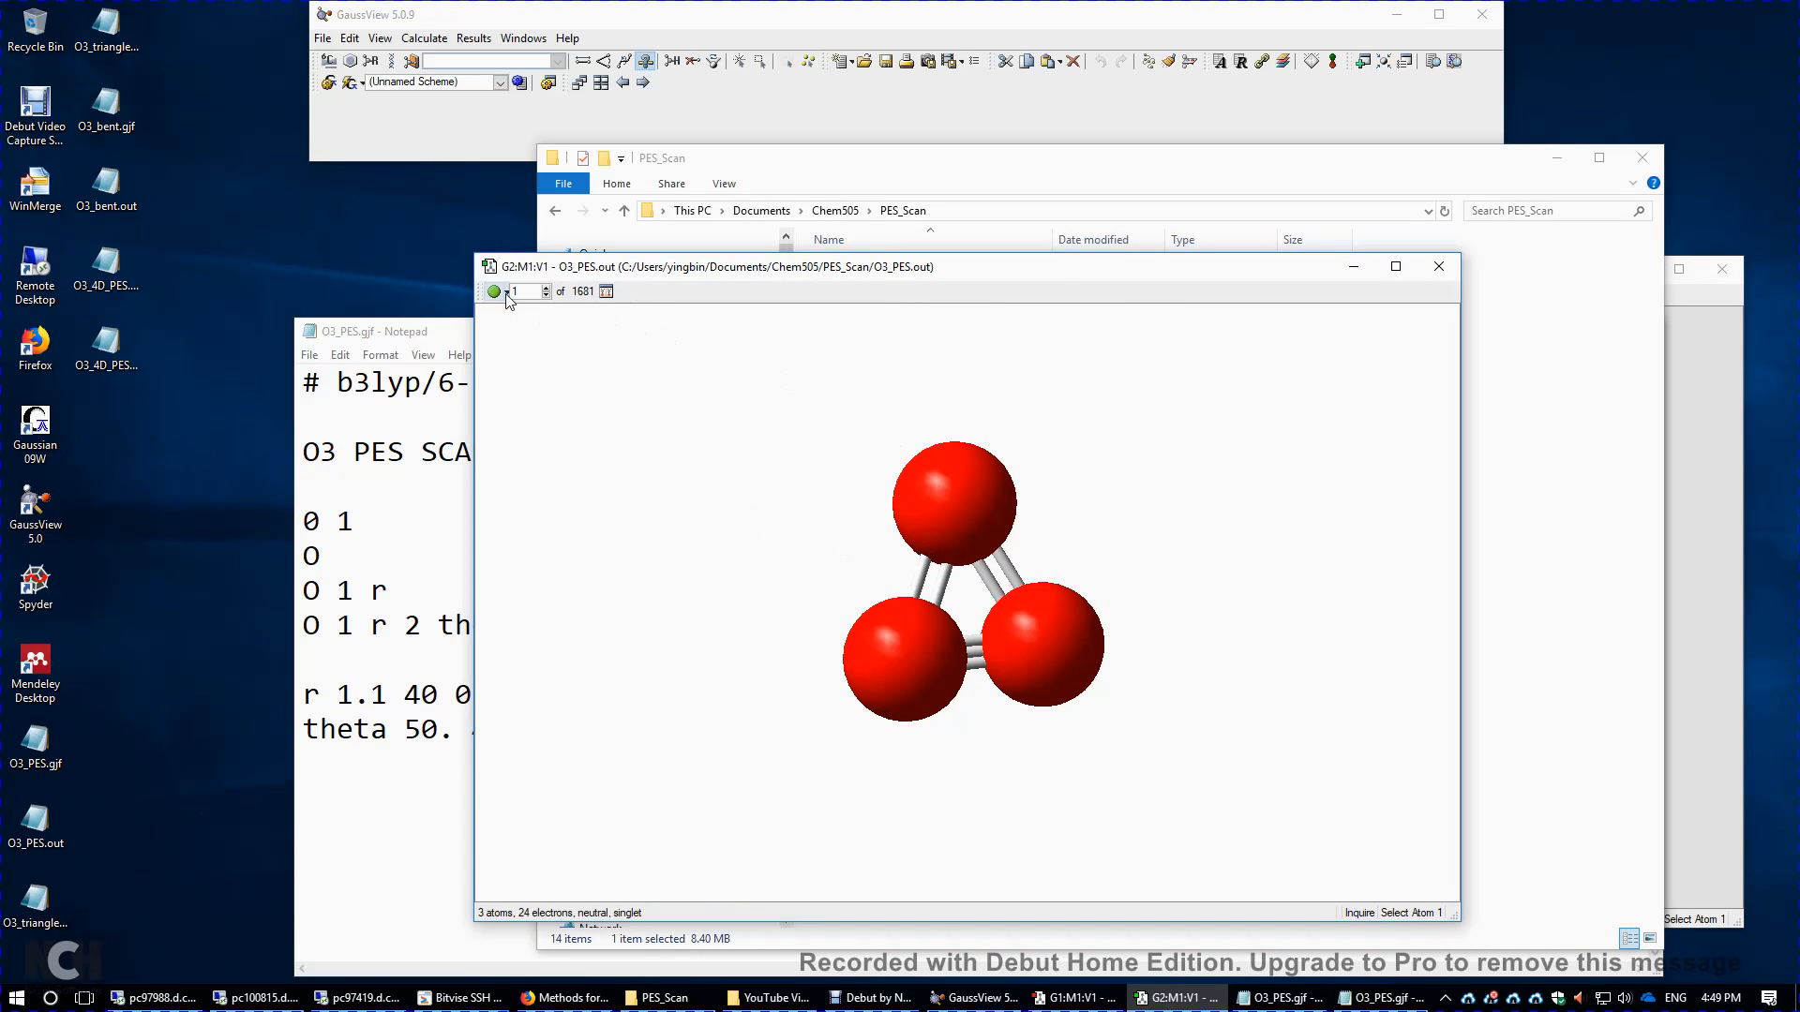
- Measure structure 1's 1.1 Å bond and 50° angle, check structure 1681, then show structure 51
{"action": "left_click", "coordinate": [525, 290]}
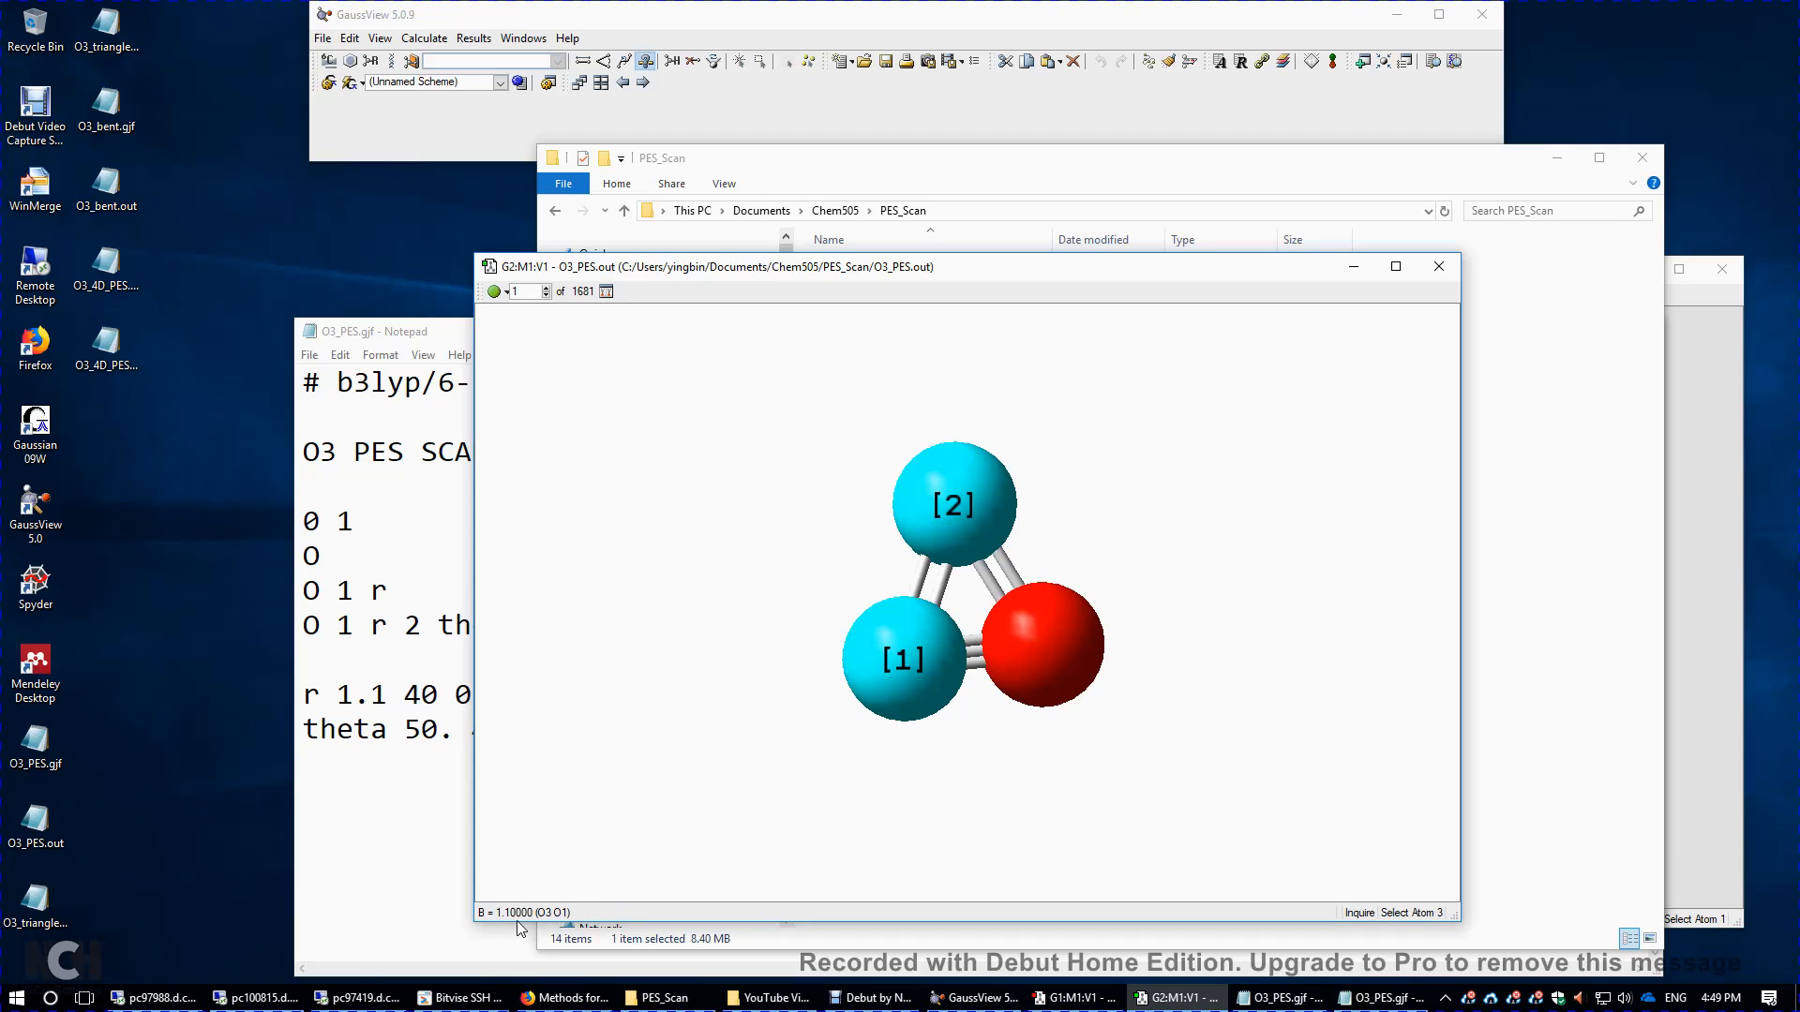
{"action": "mouse_move", "coordinate": [1054, 656]}
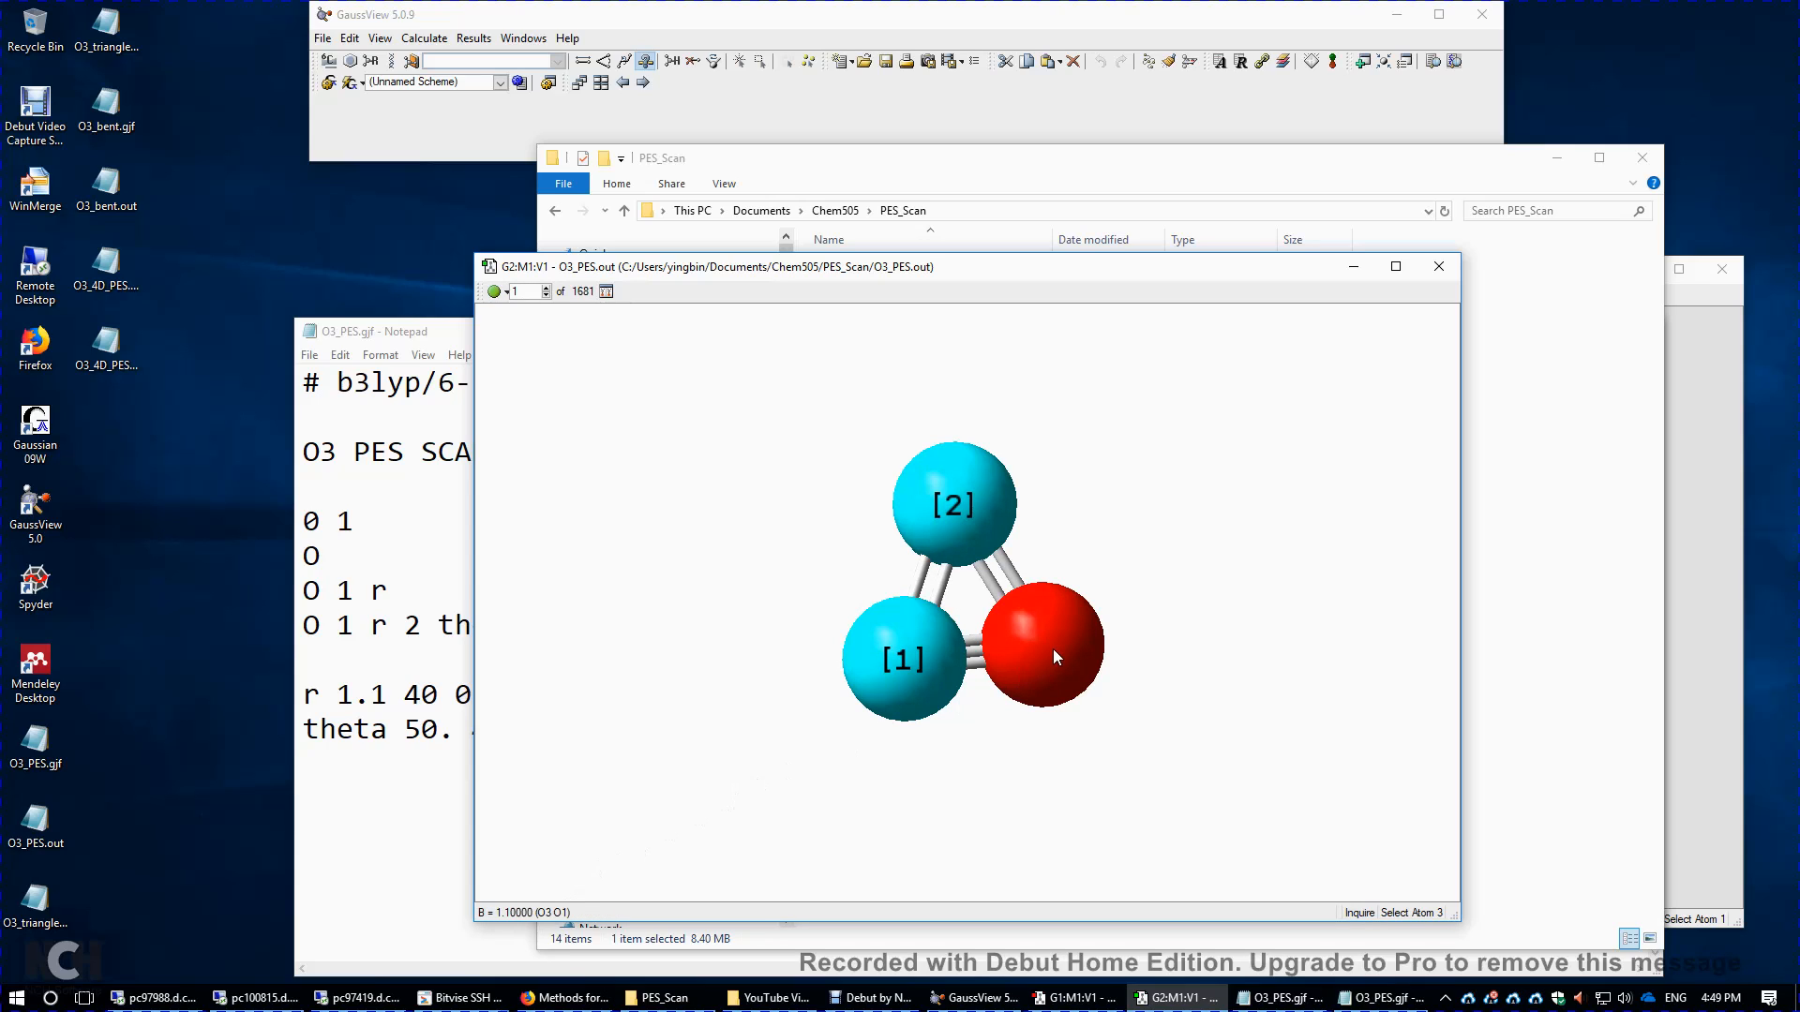
{"action": "left_click", "coordinate": [1038, 643]}
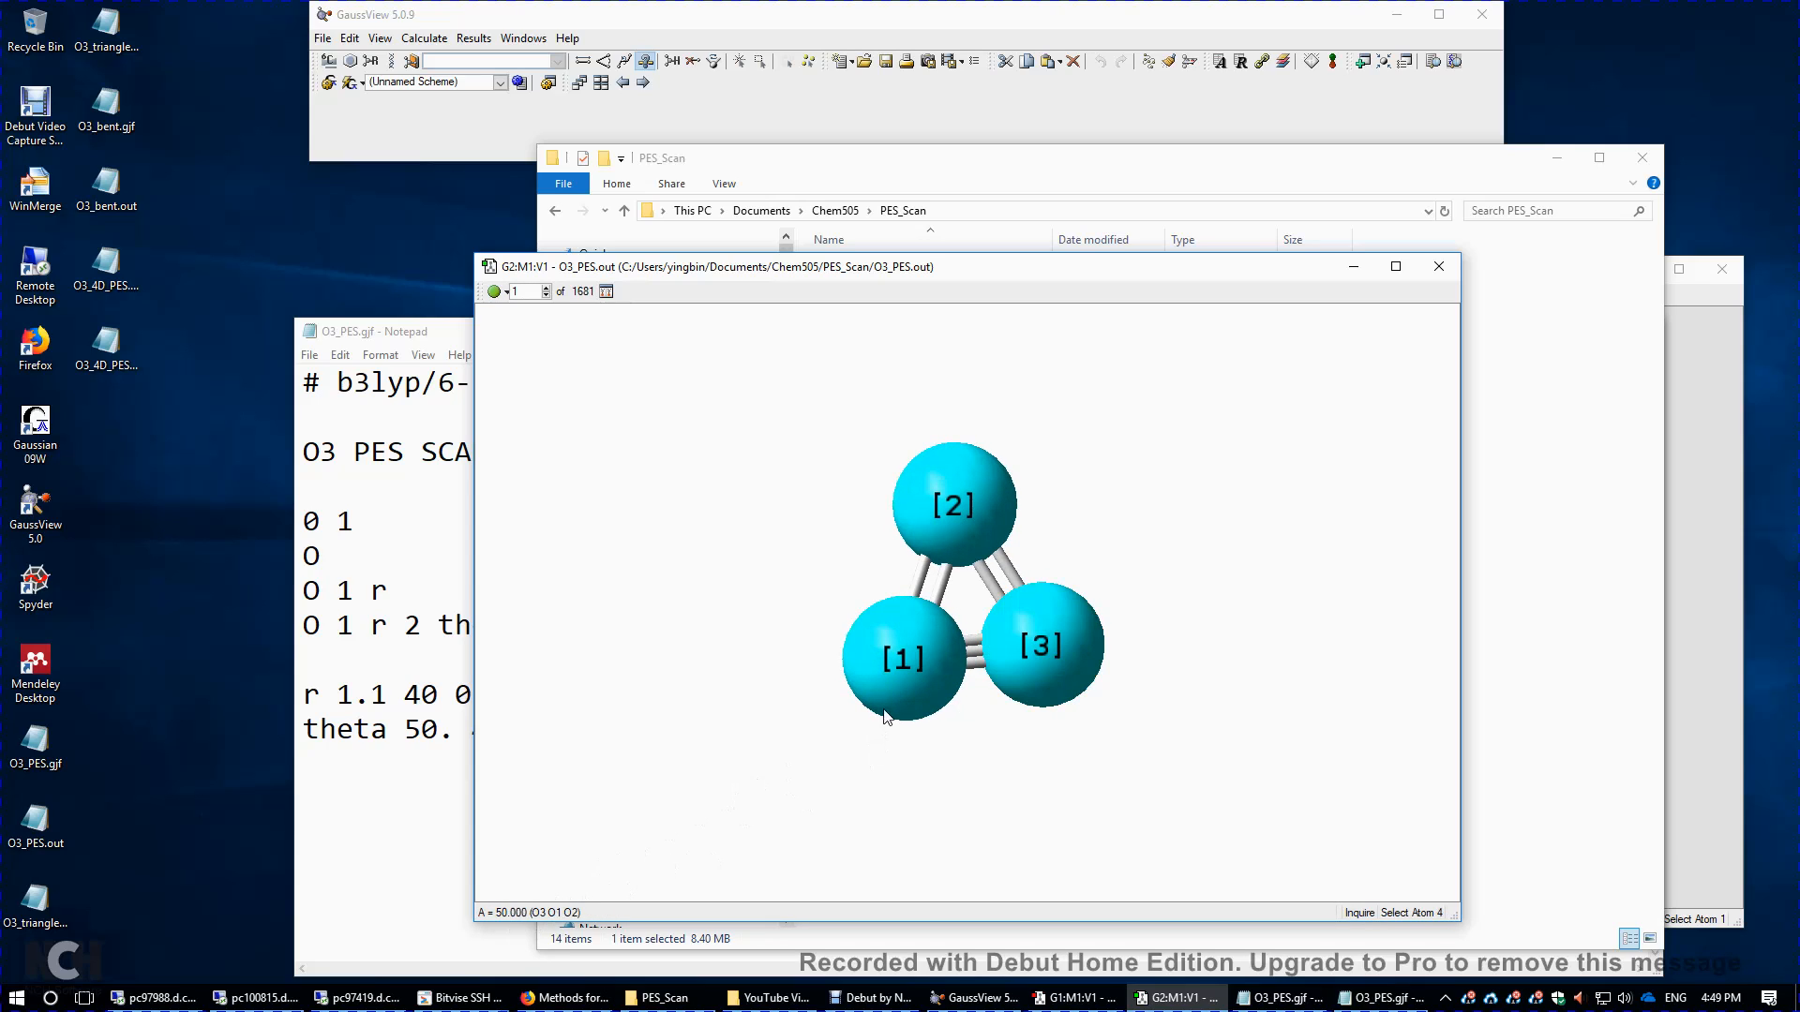
{"action": "mouse_move", "coordinate": [1053, 674]}
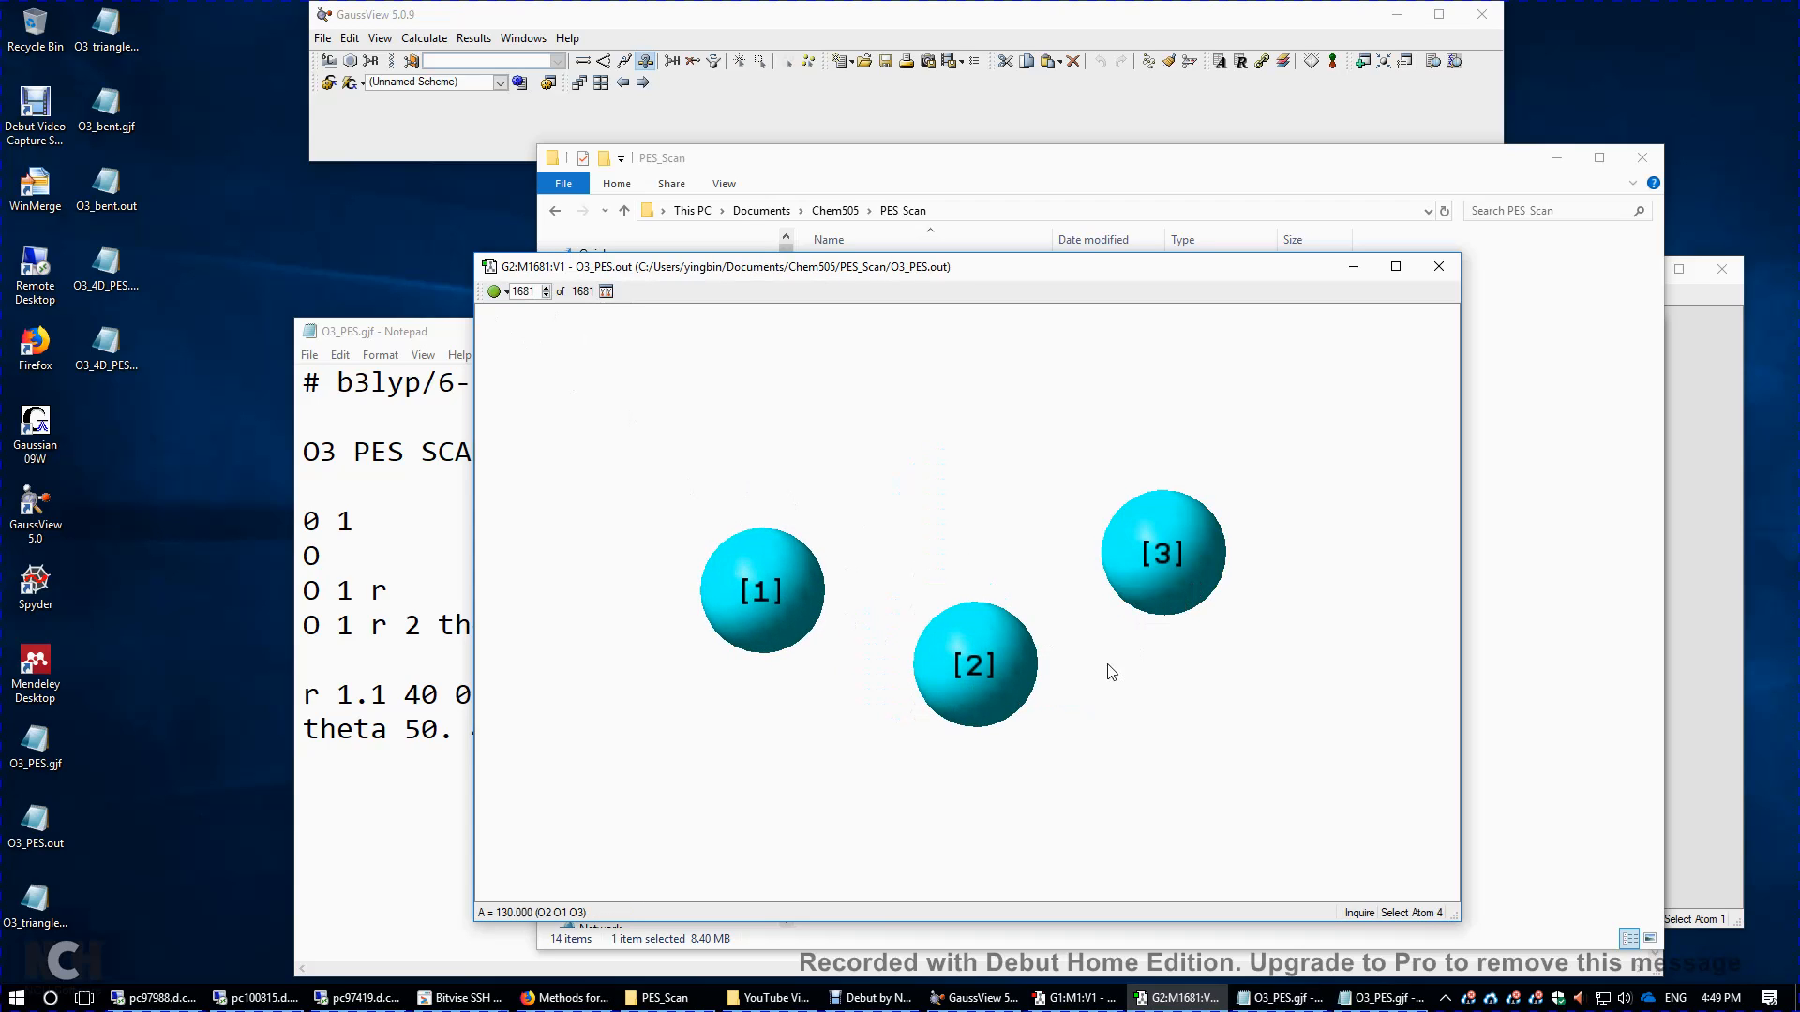
{"action": "mouse_move", "coordinate": [543, 921]}
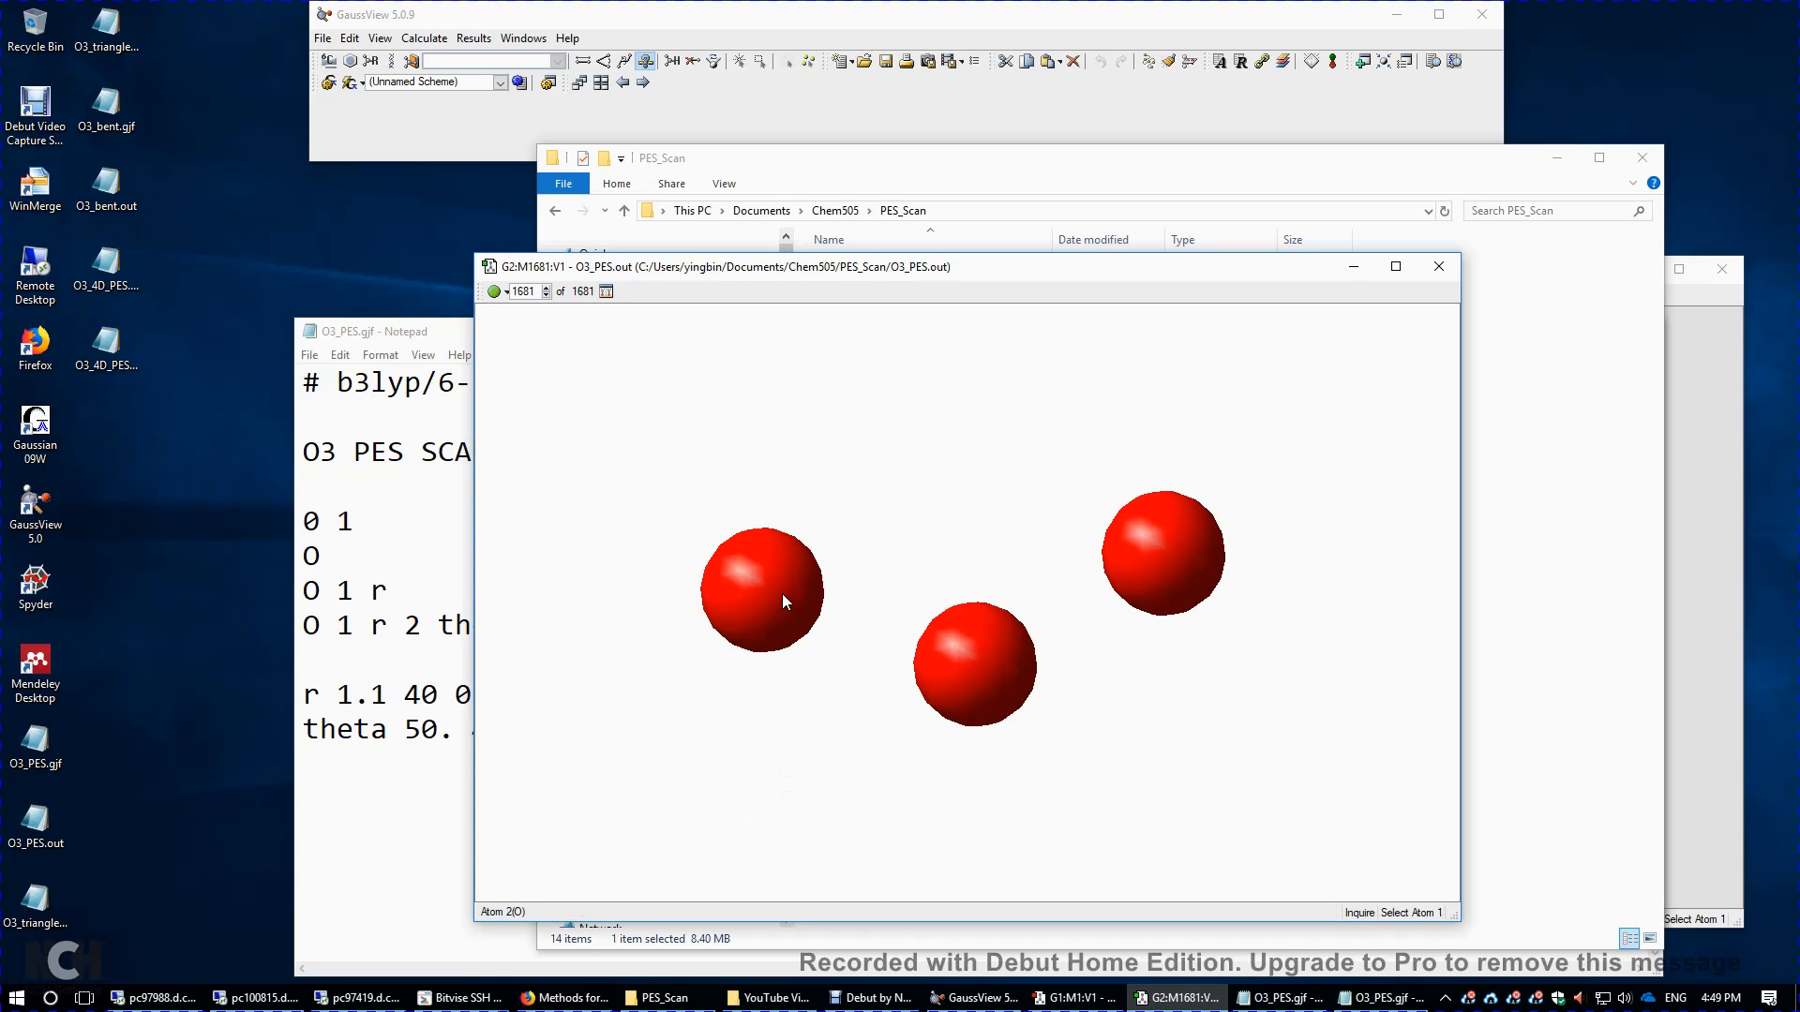
{"action": "left_click", "coordinate": [975, 664]}
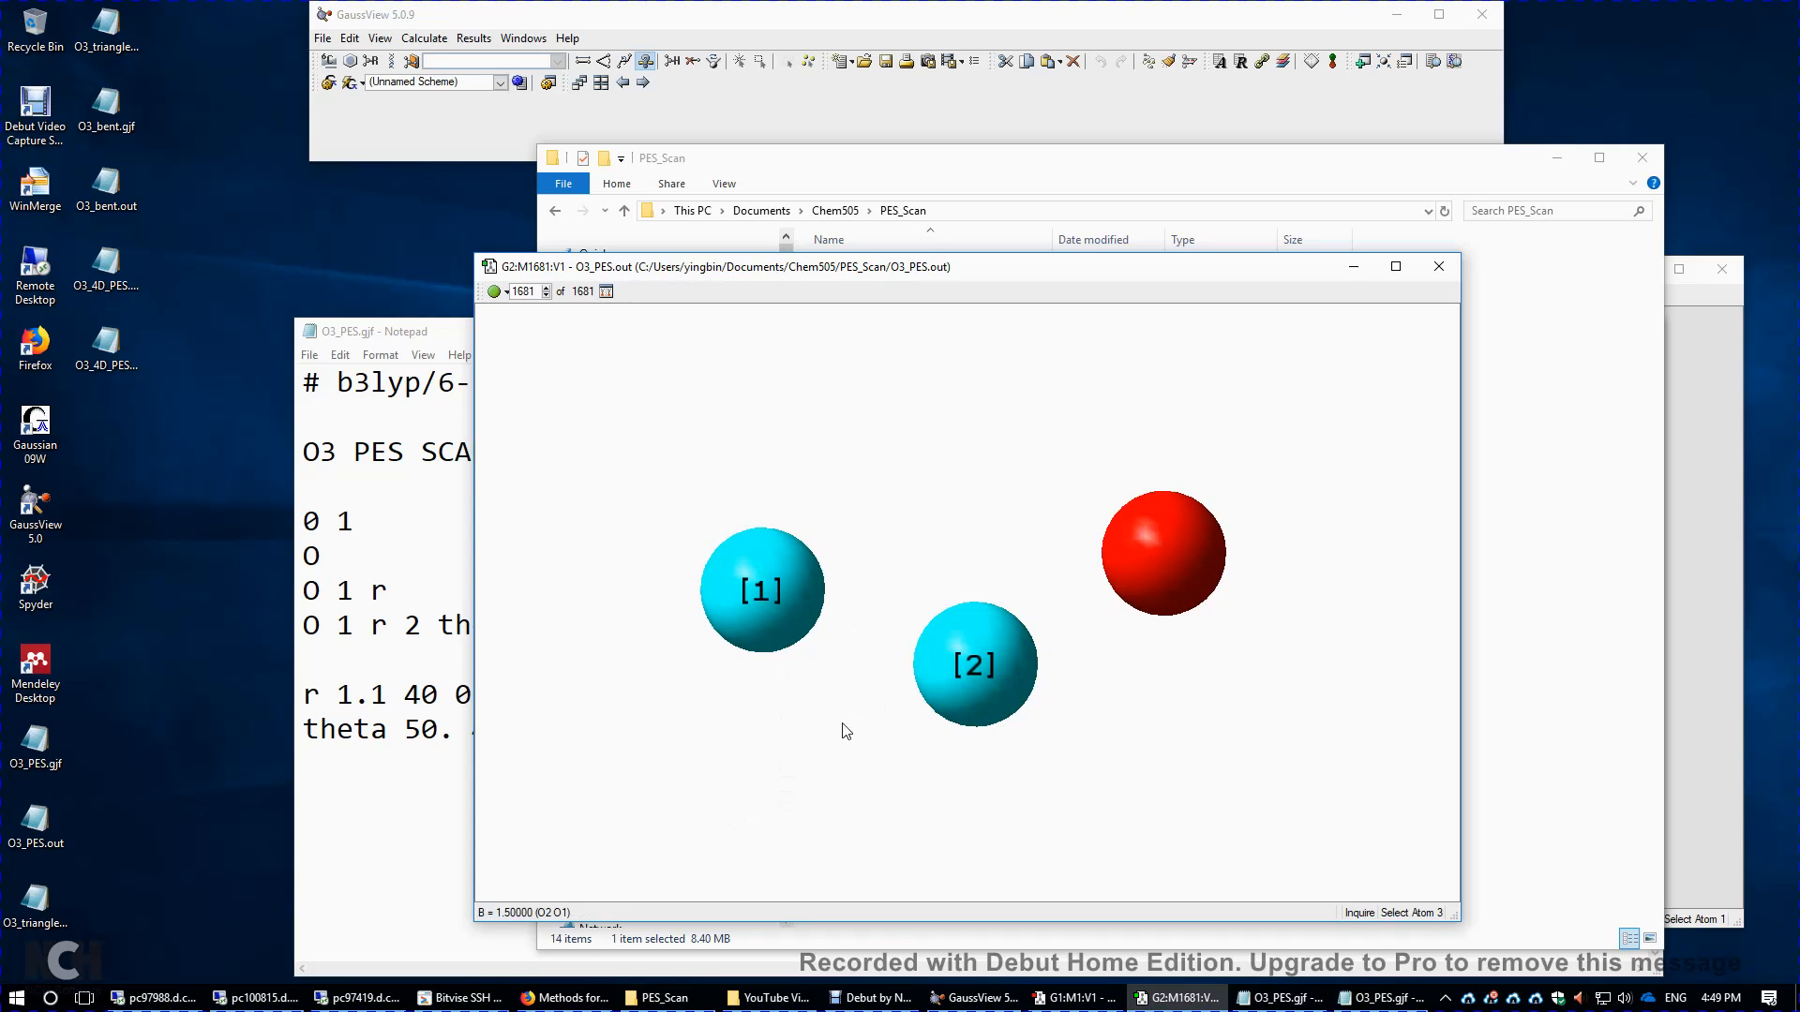
{"action": "mouse_move", "coordinate": [521, 924]}
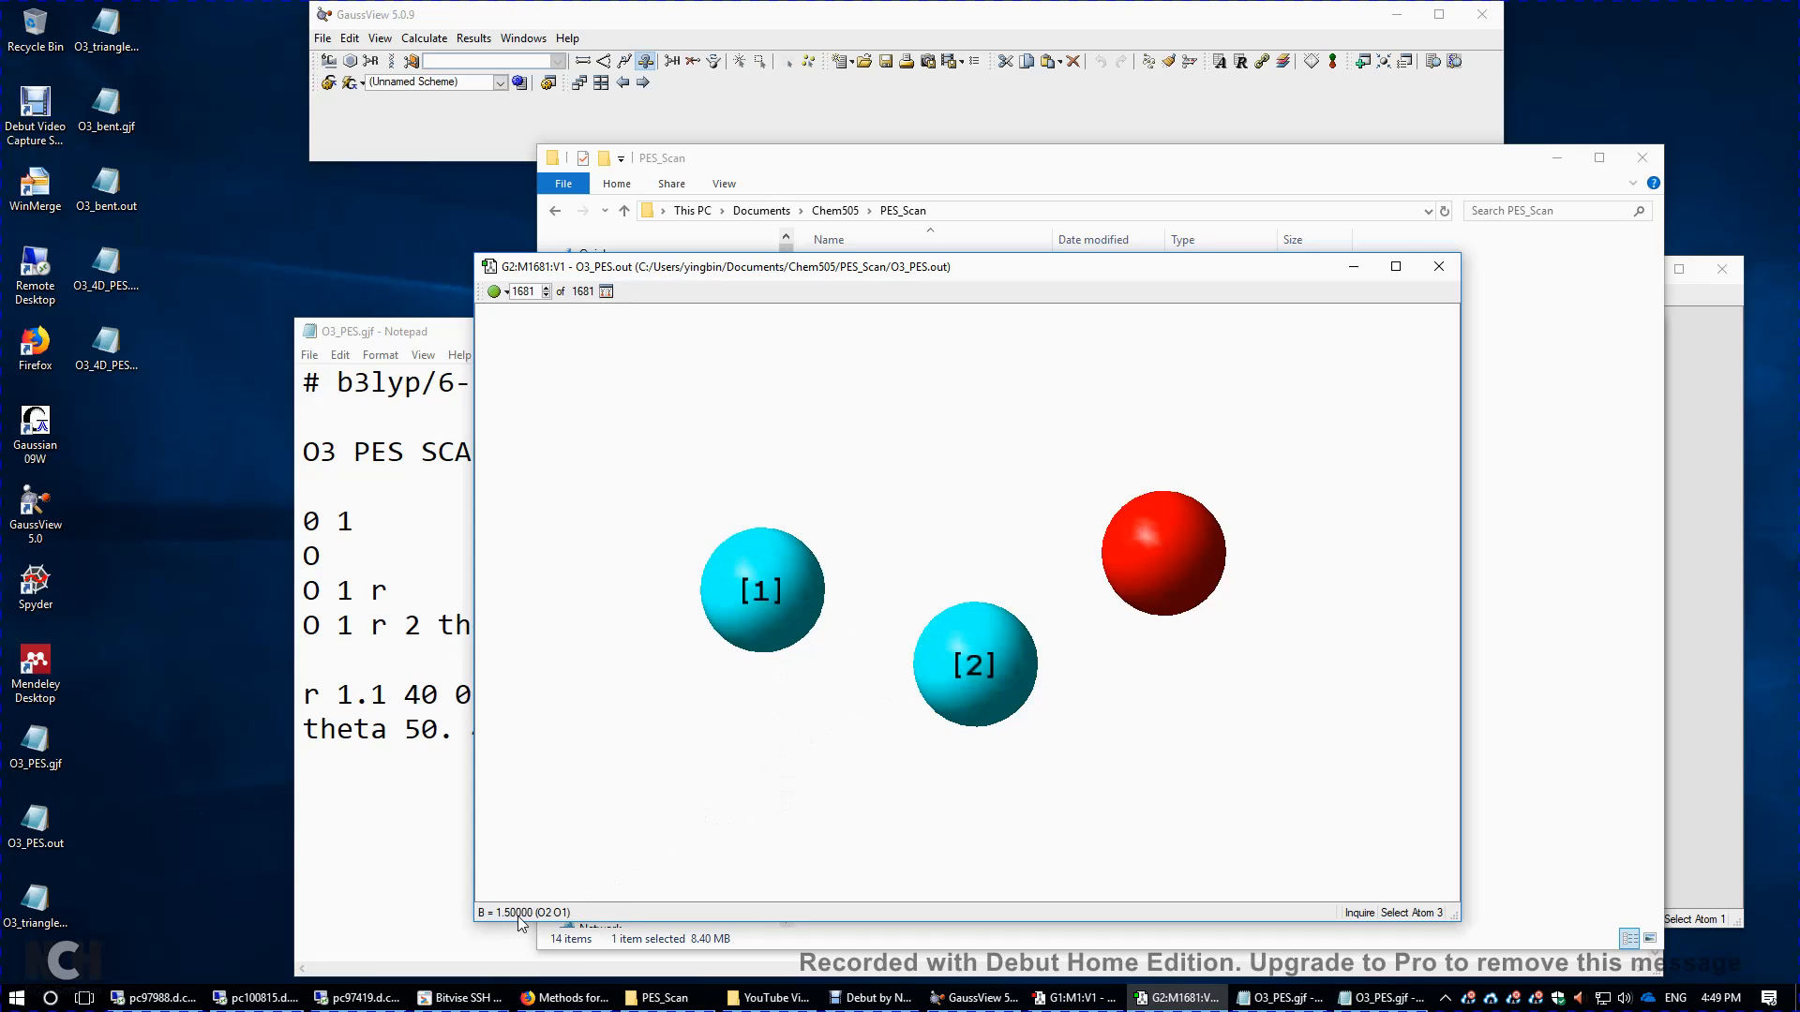
{"action": "mouse_move", "coordinate": [683, 769]}
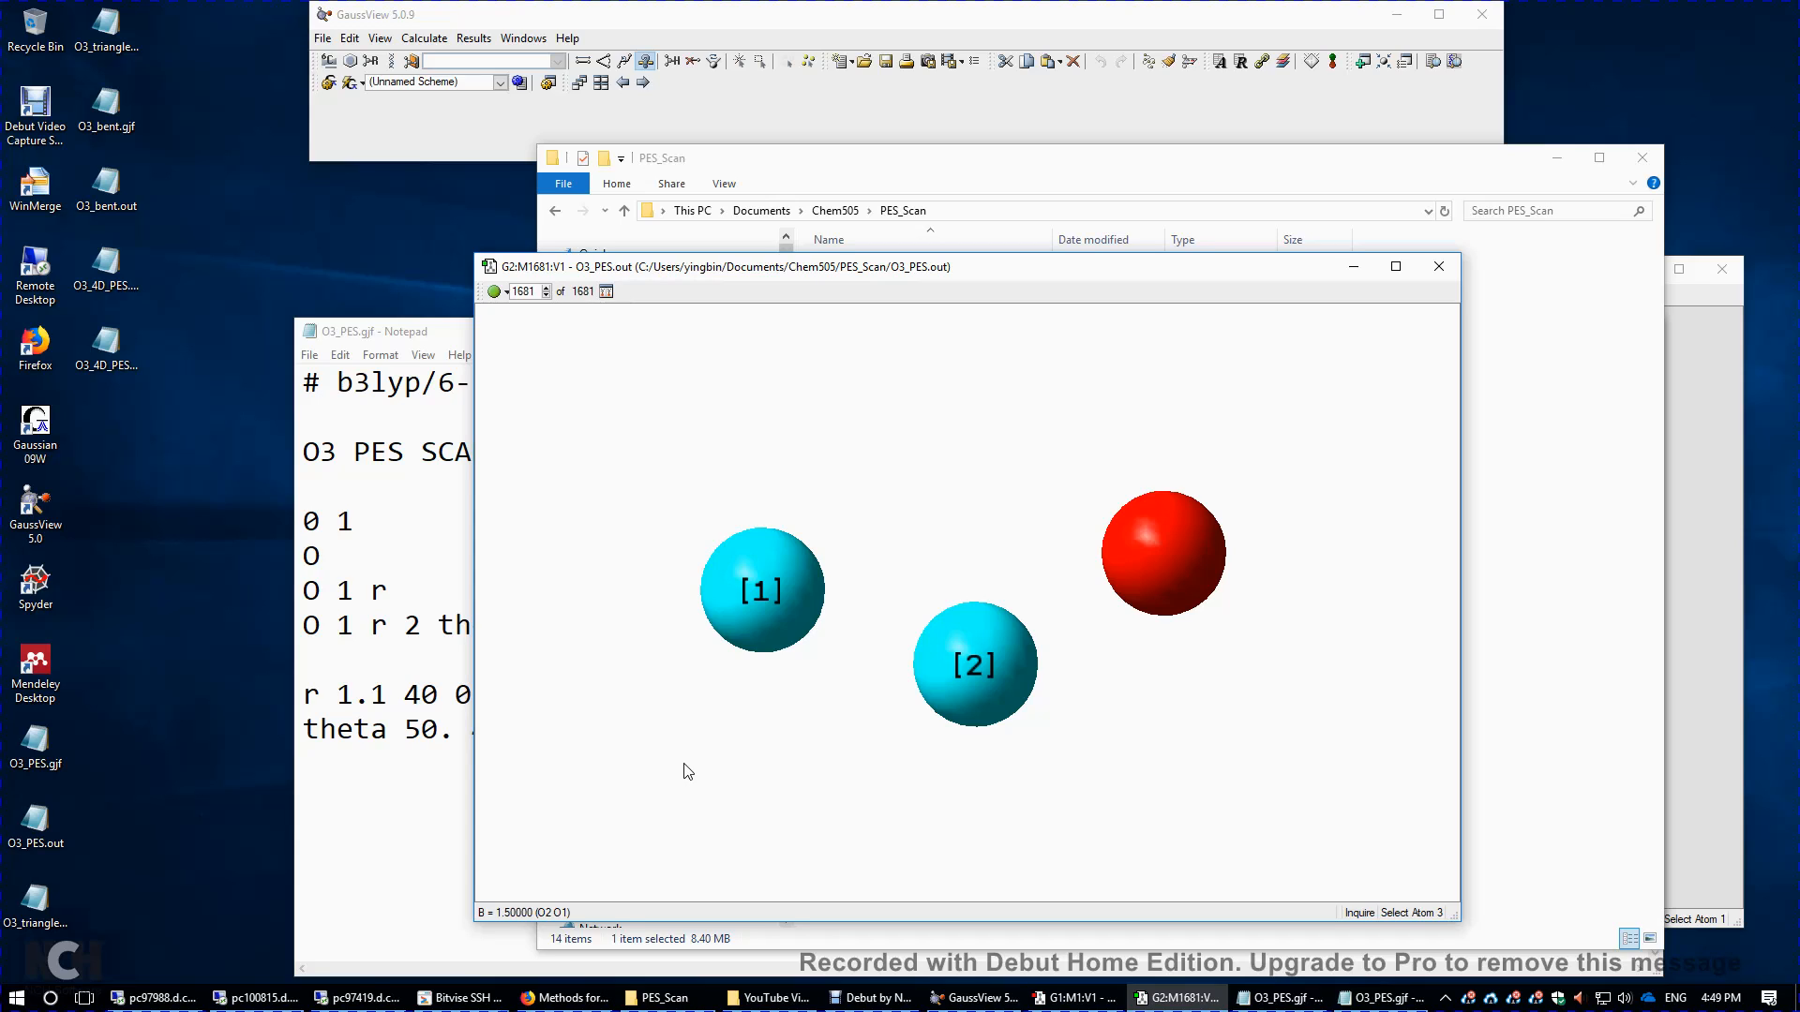
{"action": "mouse_move", "coordinate": [479, 313]}
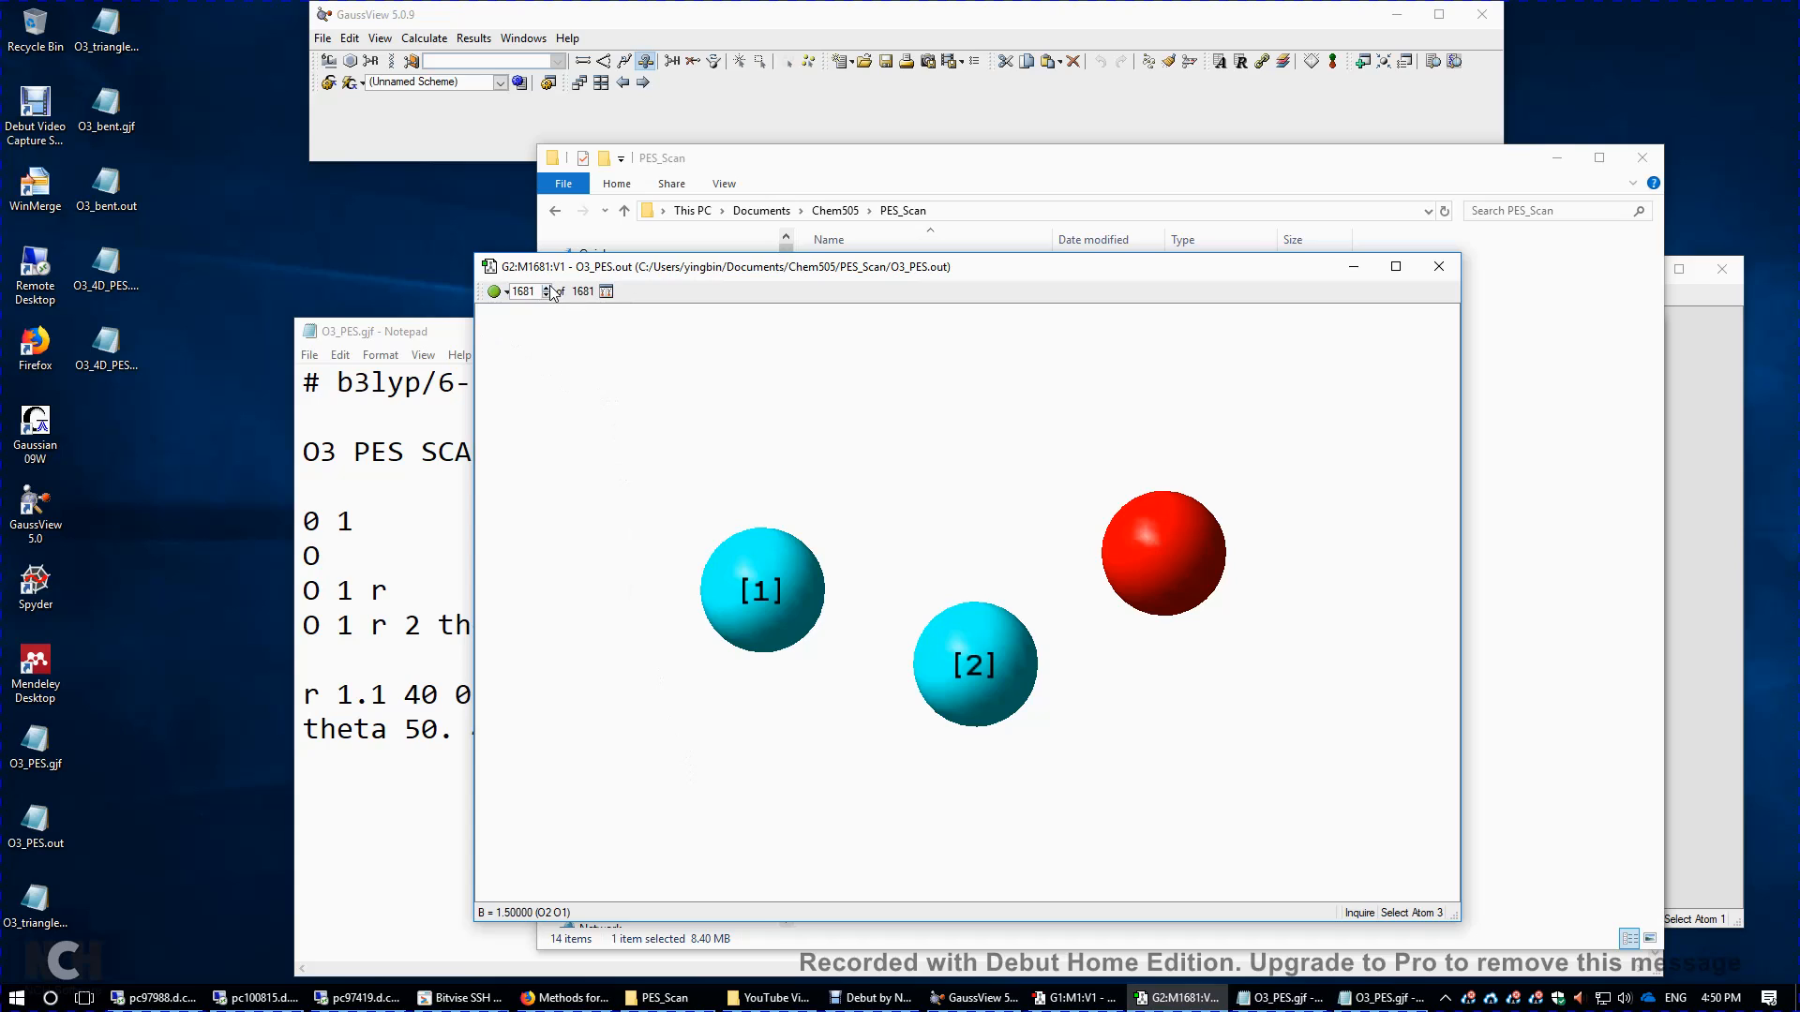
{"action": "left_click", "coordinate": [494, 290]}
{"action": "type", "text": "51"}
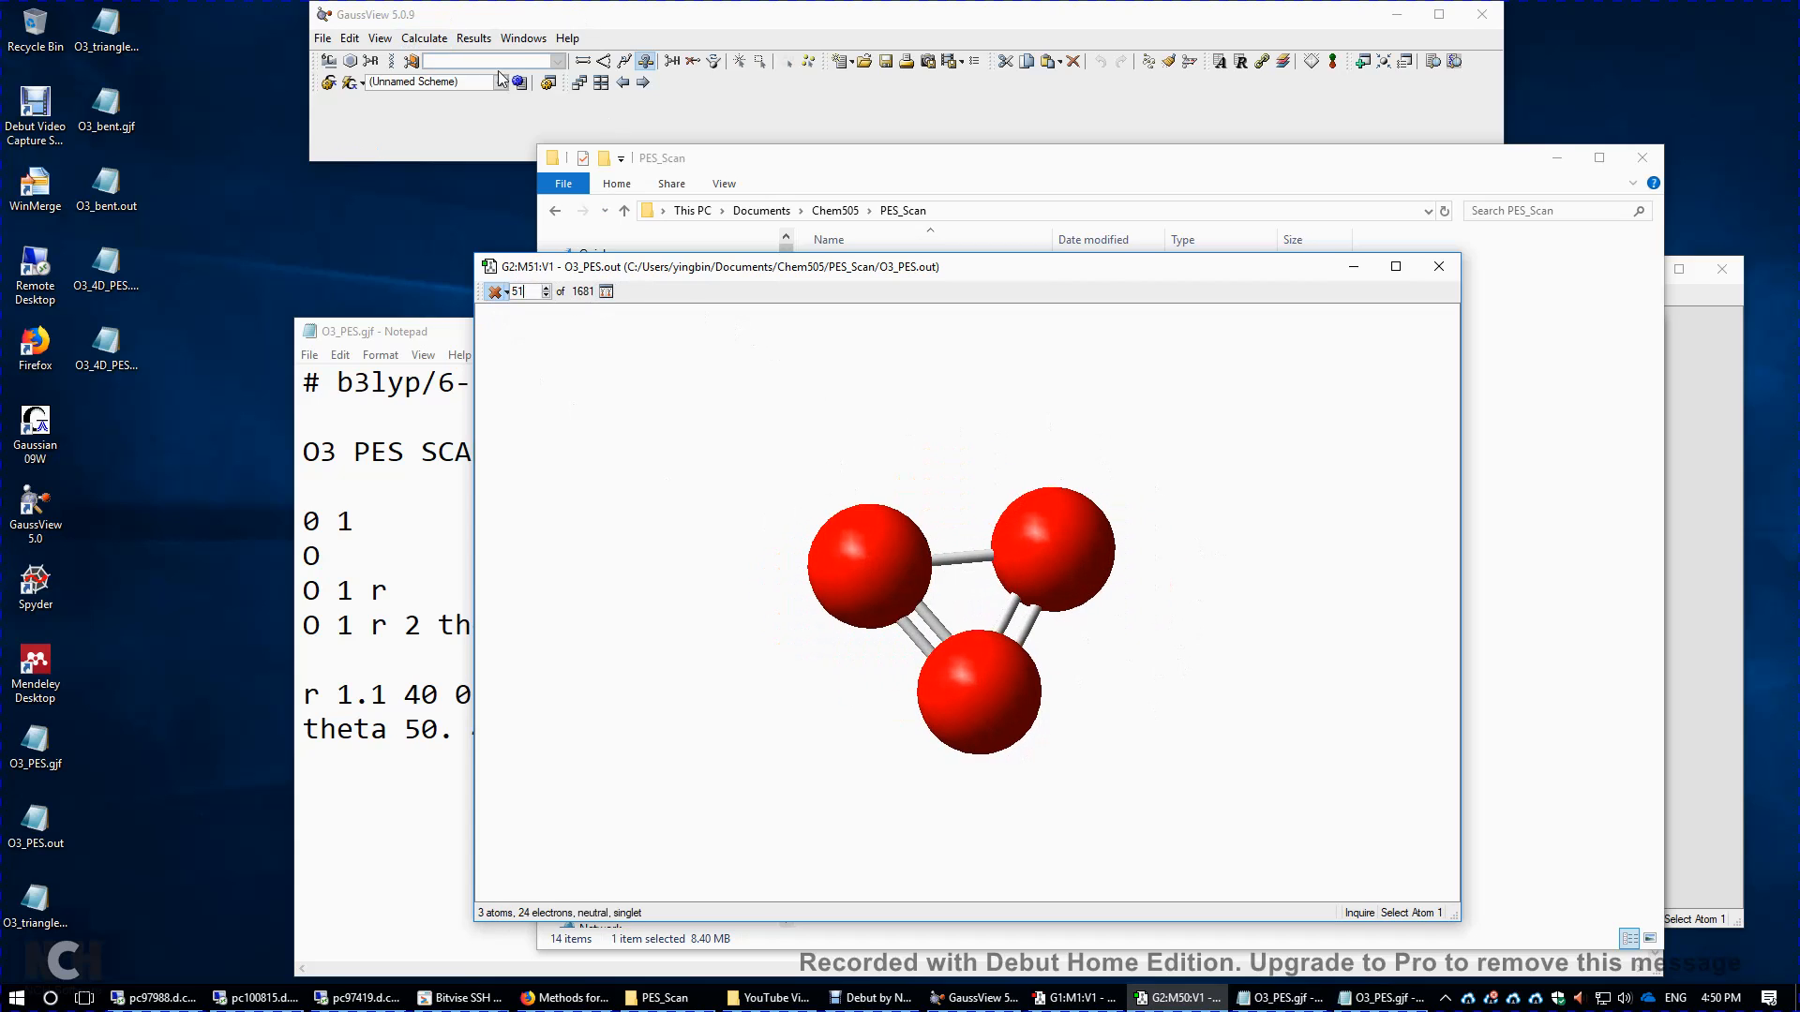
- Open the Gaussian Scan Grid Plot of energy over the 41×41 scan grid
{"action": "left_click", "coordinate": [474, 38]}
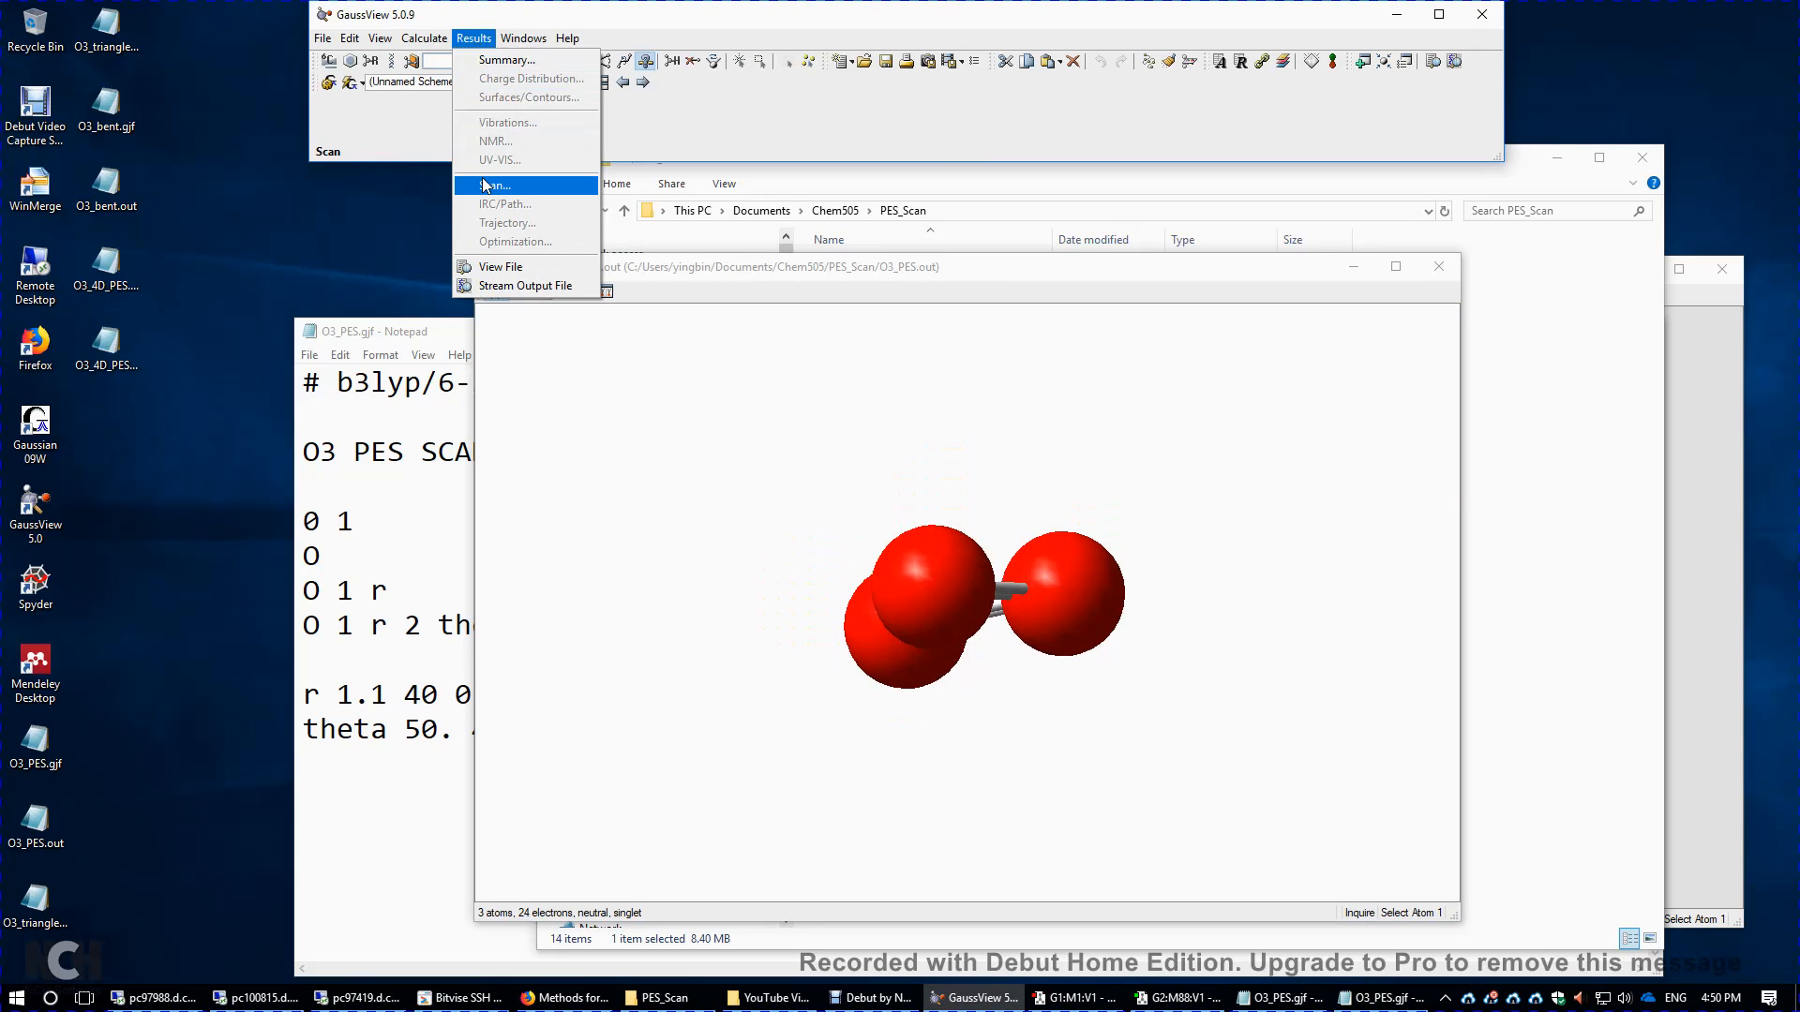
{"action": "left_click", "coordinate": [495, 185]}
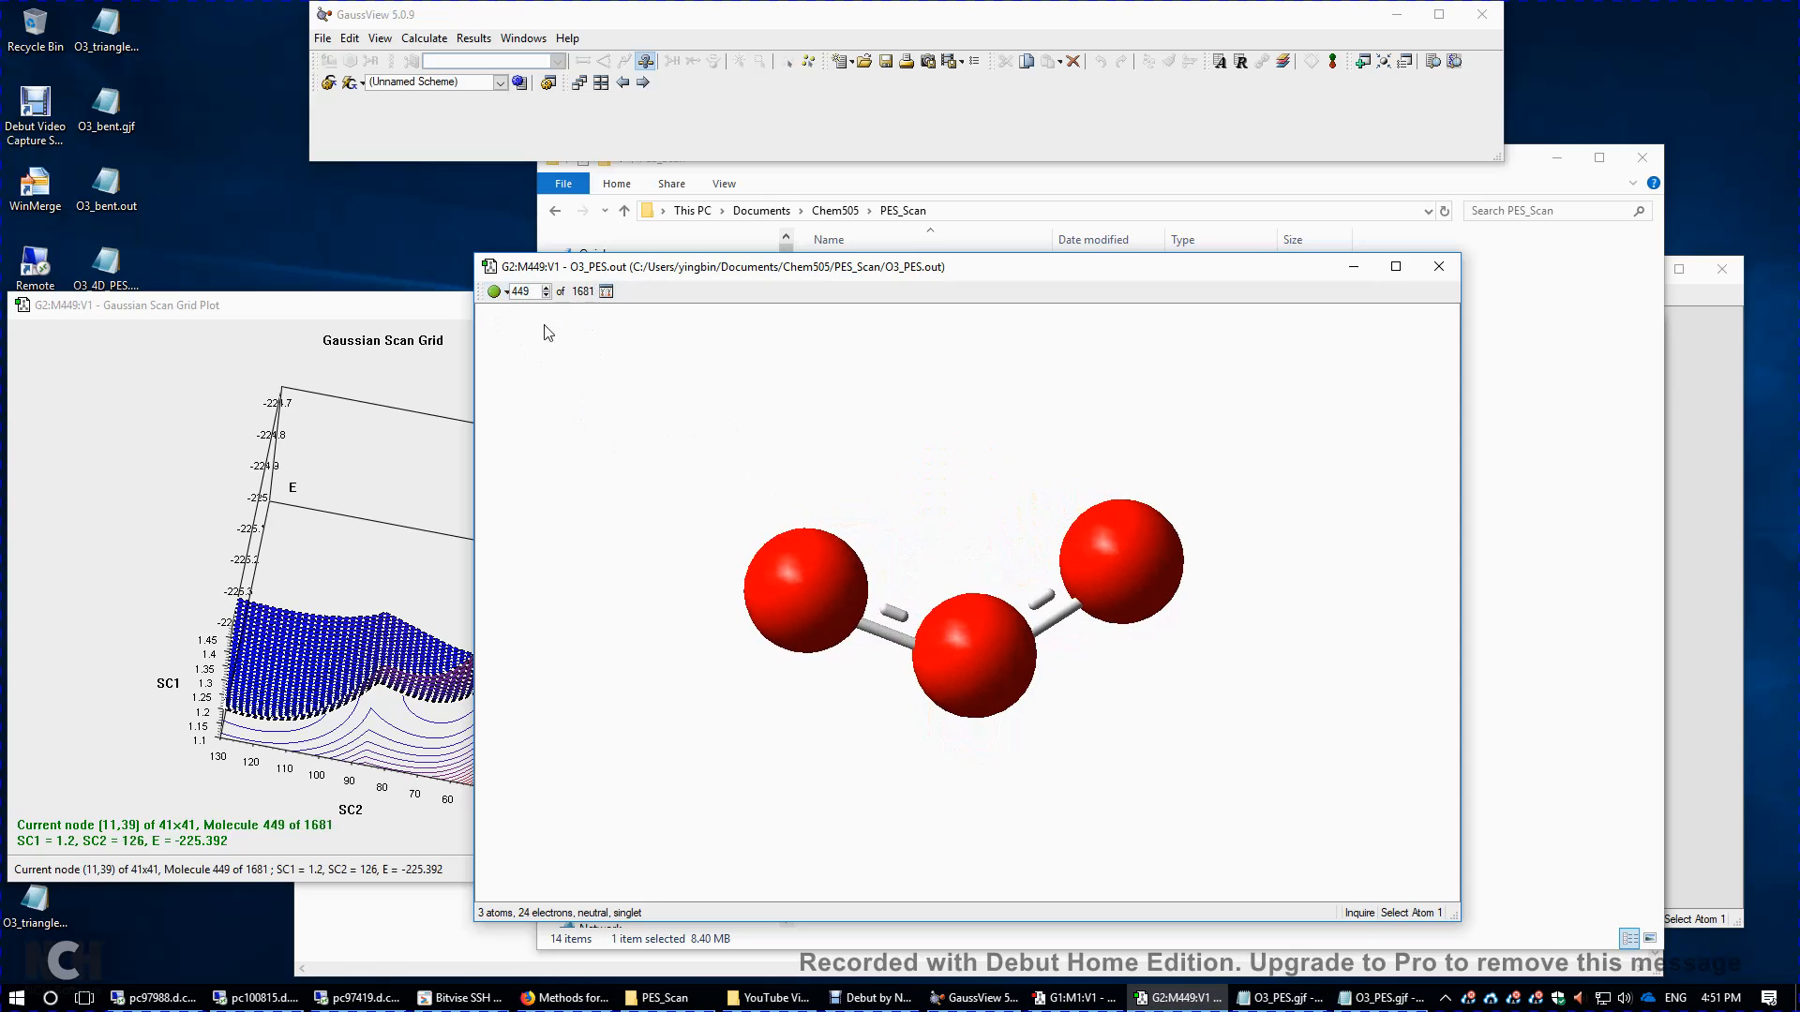
{"action": "mouse_move", "coordinate": [1354, 265]}
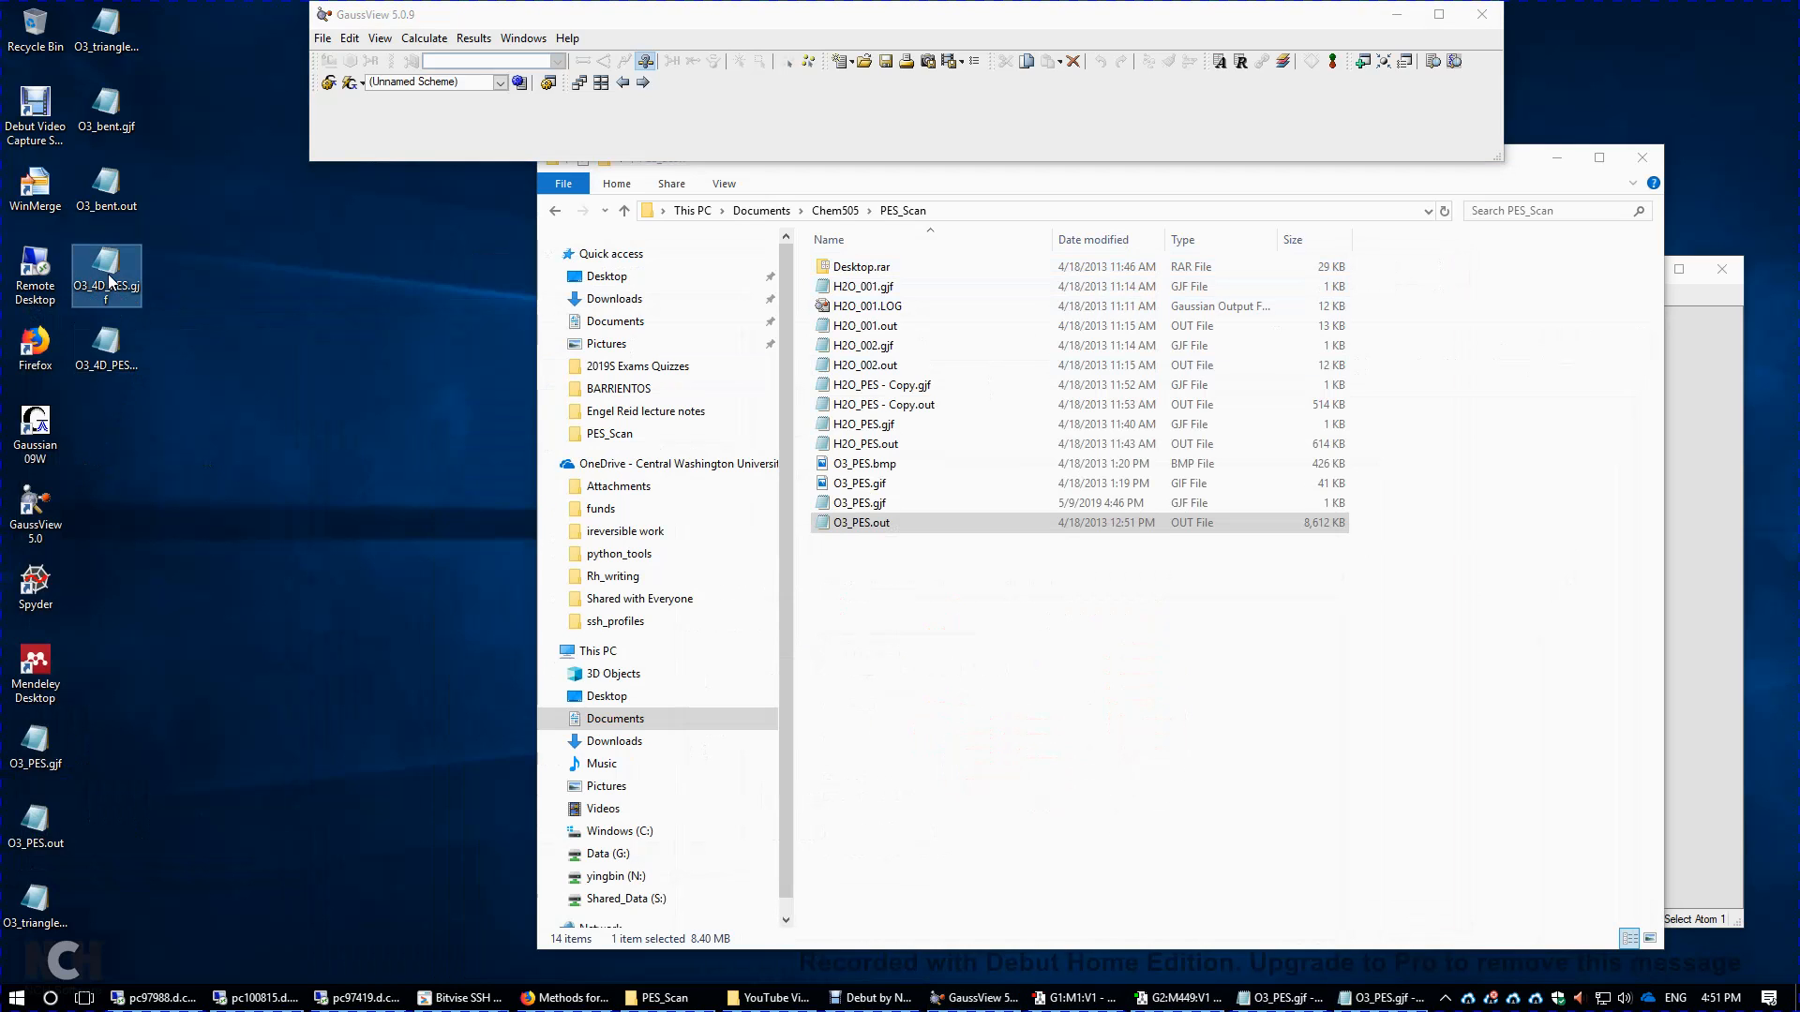
- Open O3_4D_PES.gjf in Notepad and highlight the third oxygen's atom line
{"action": "double_click", "coordinate": [106, 275]}
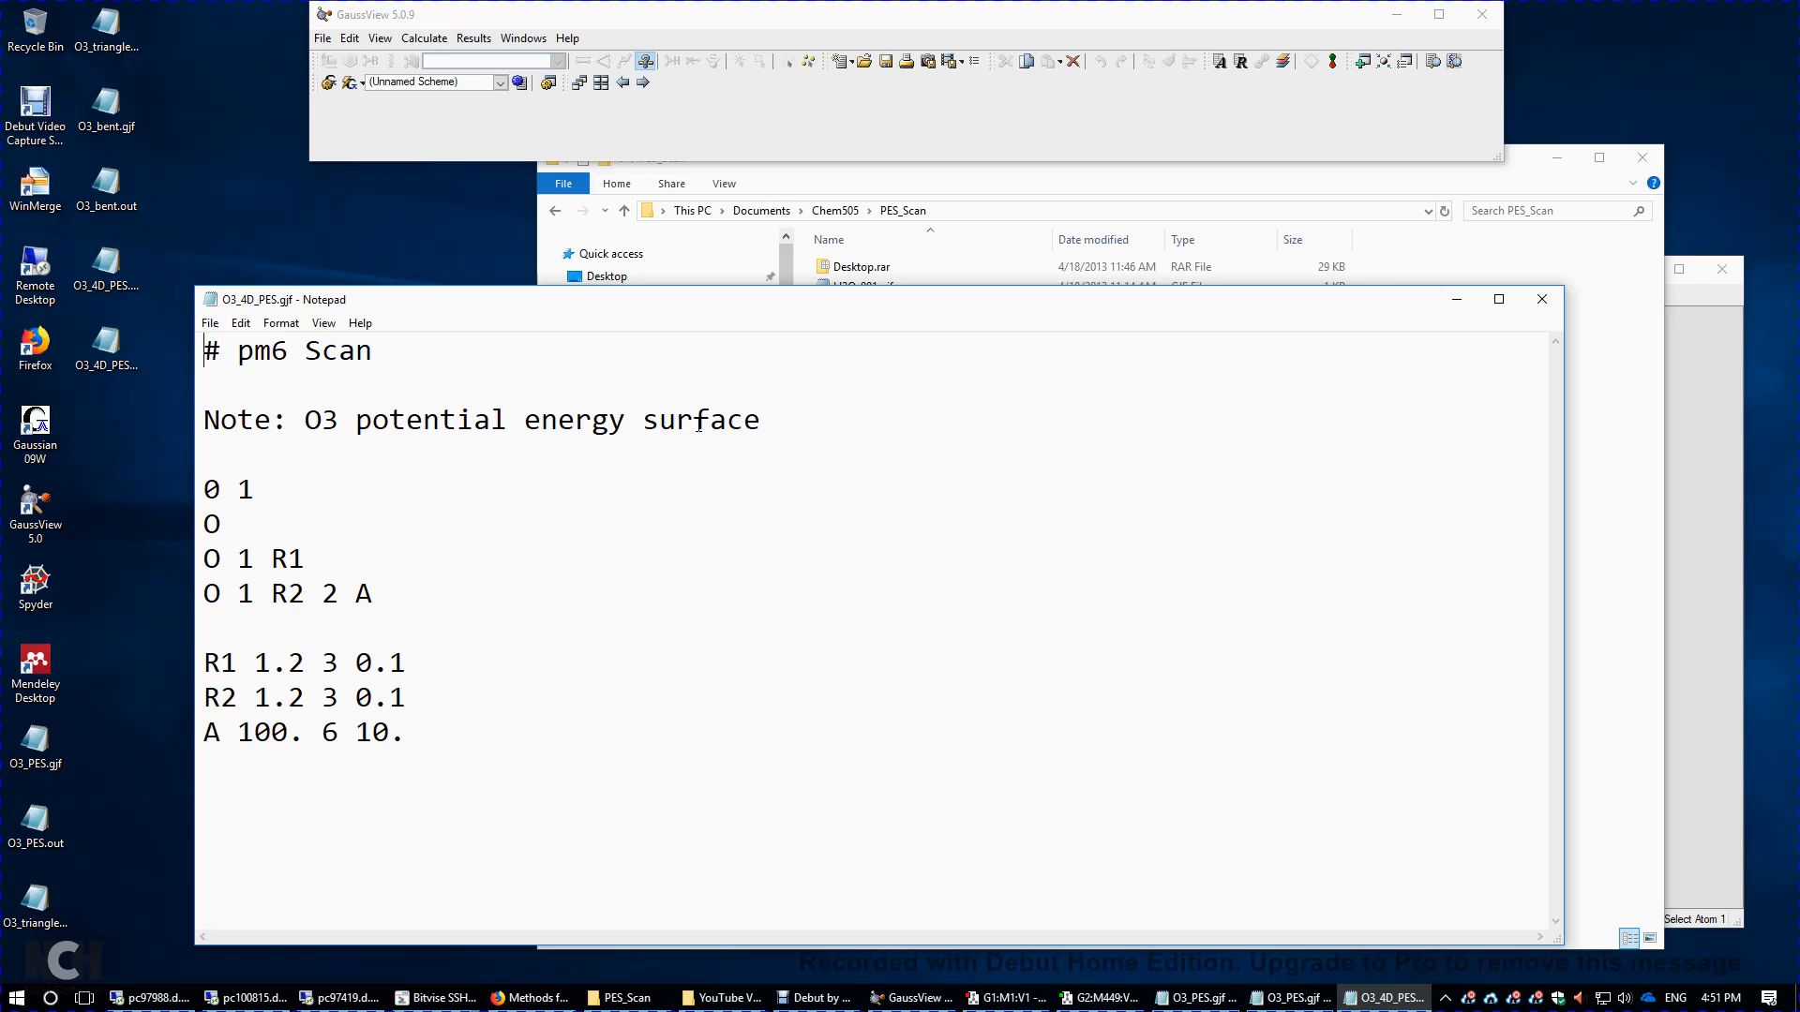
{"action": "mouse_move", "coordinate": [276, 480]}
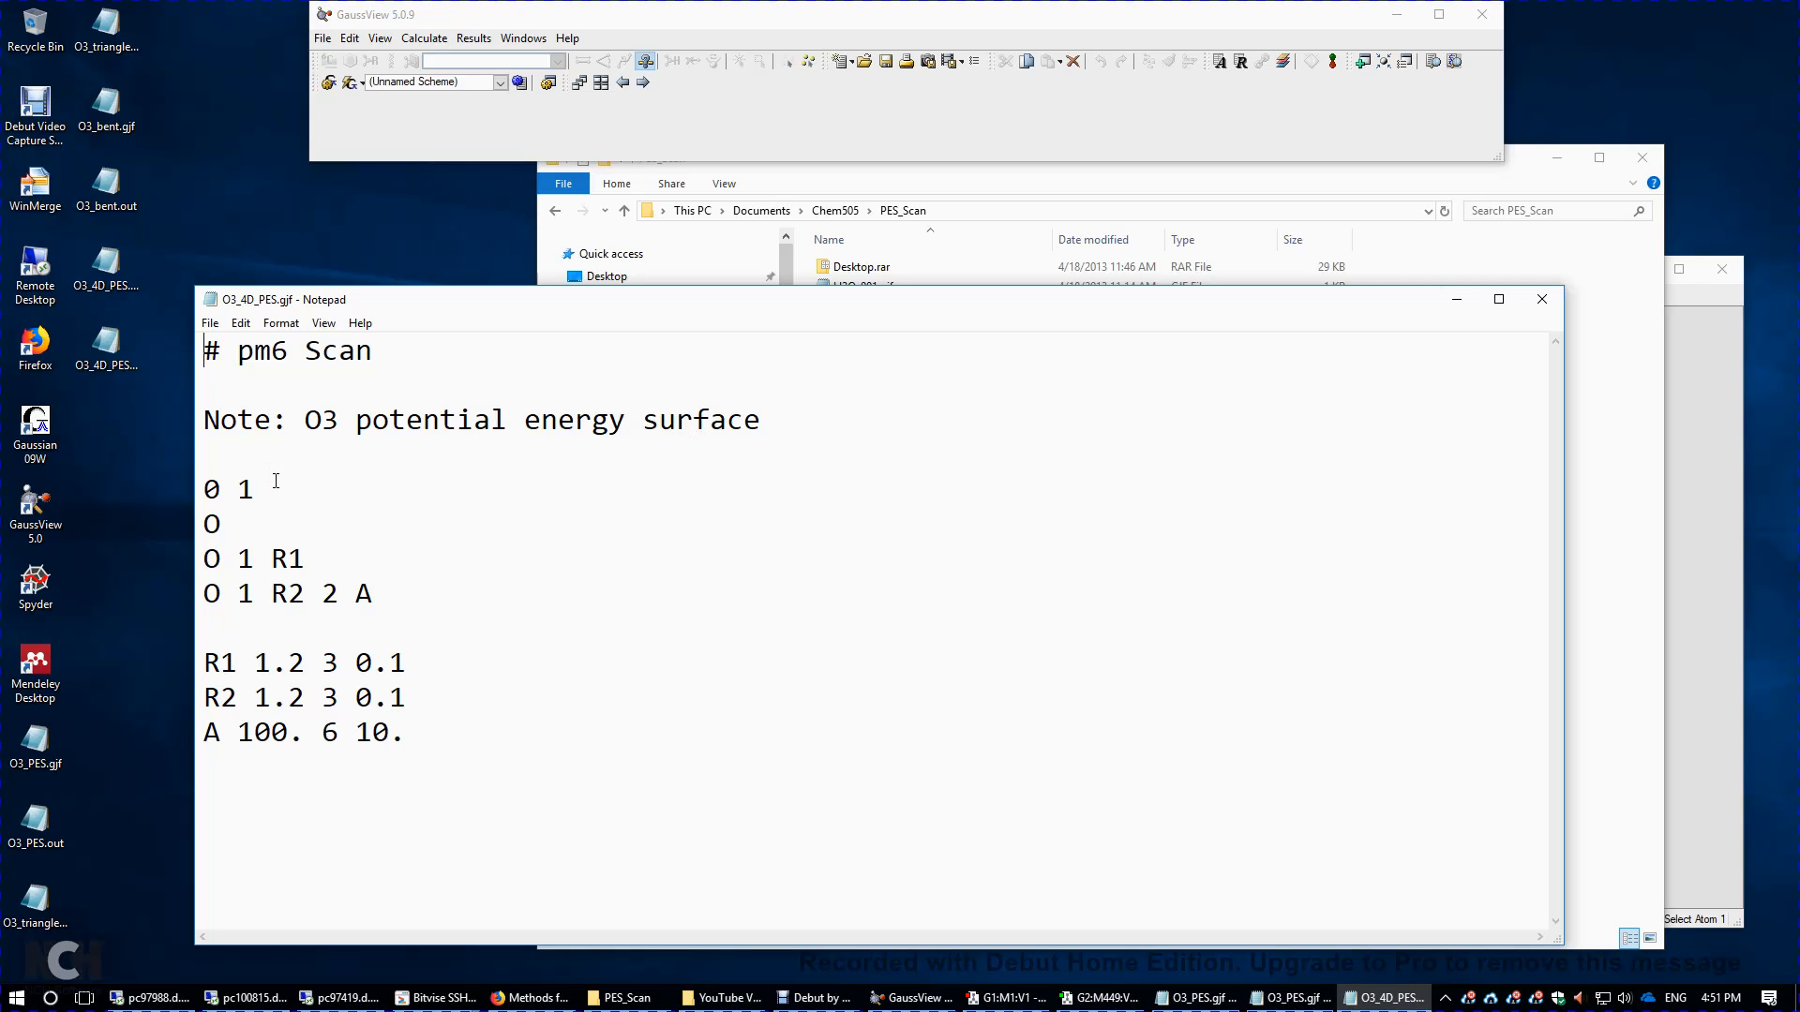
{"action": "double_click", "coordinate": [211, 523]}
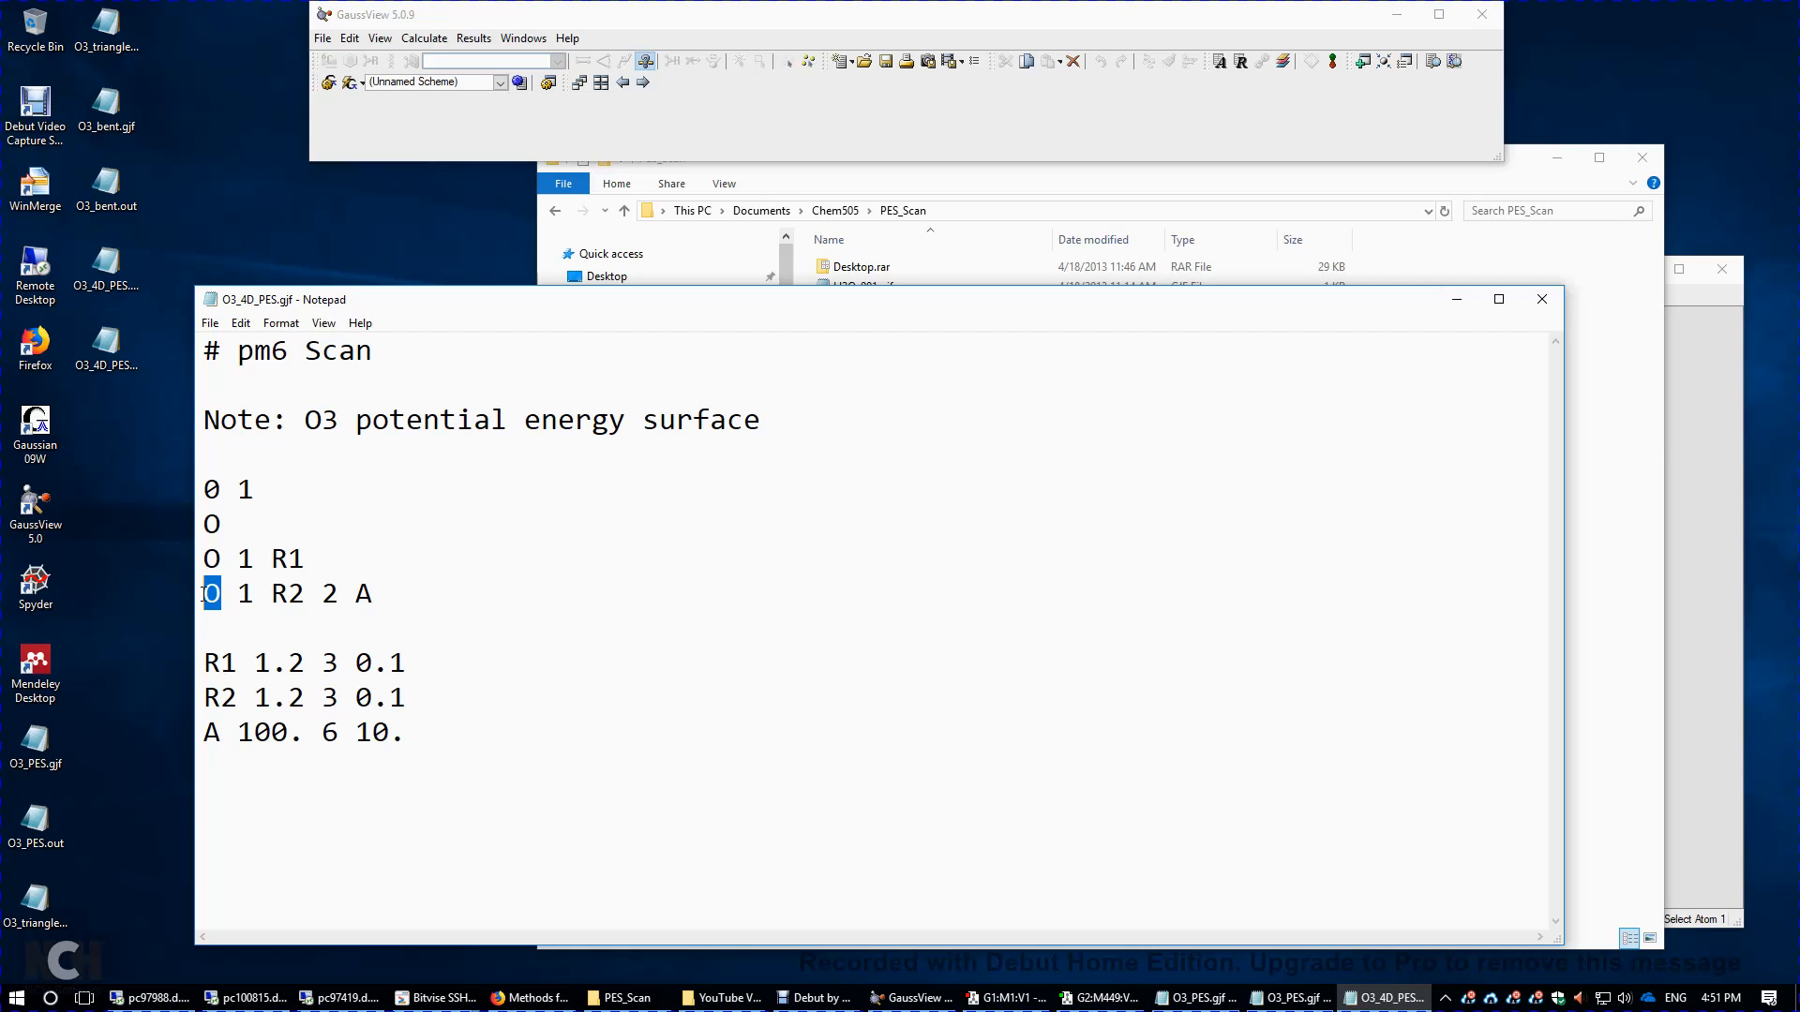
{"action": "double_click", "coordinate": [286, 558]}
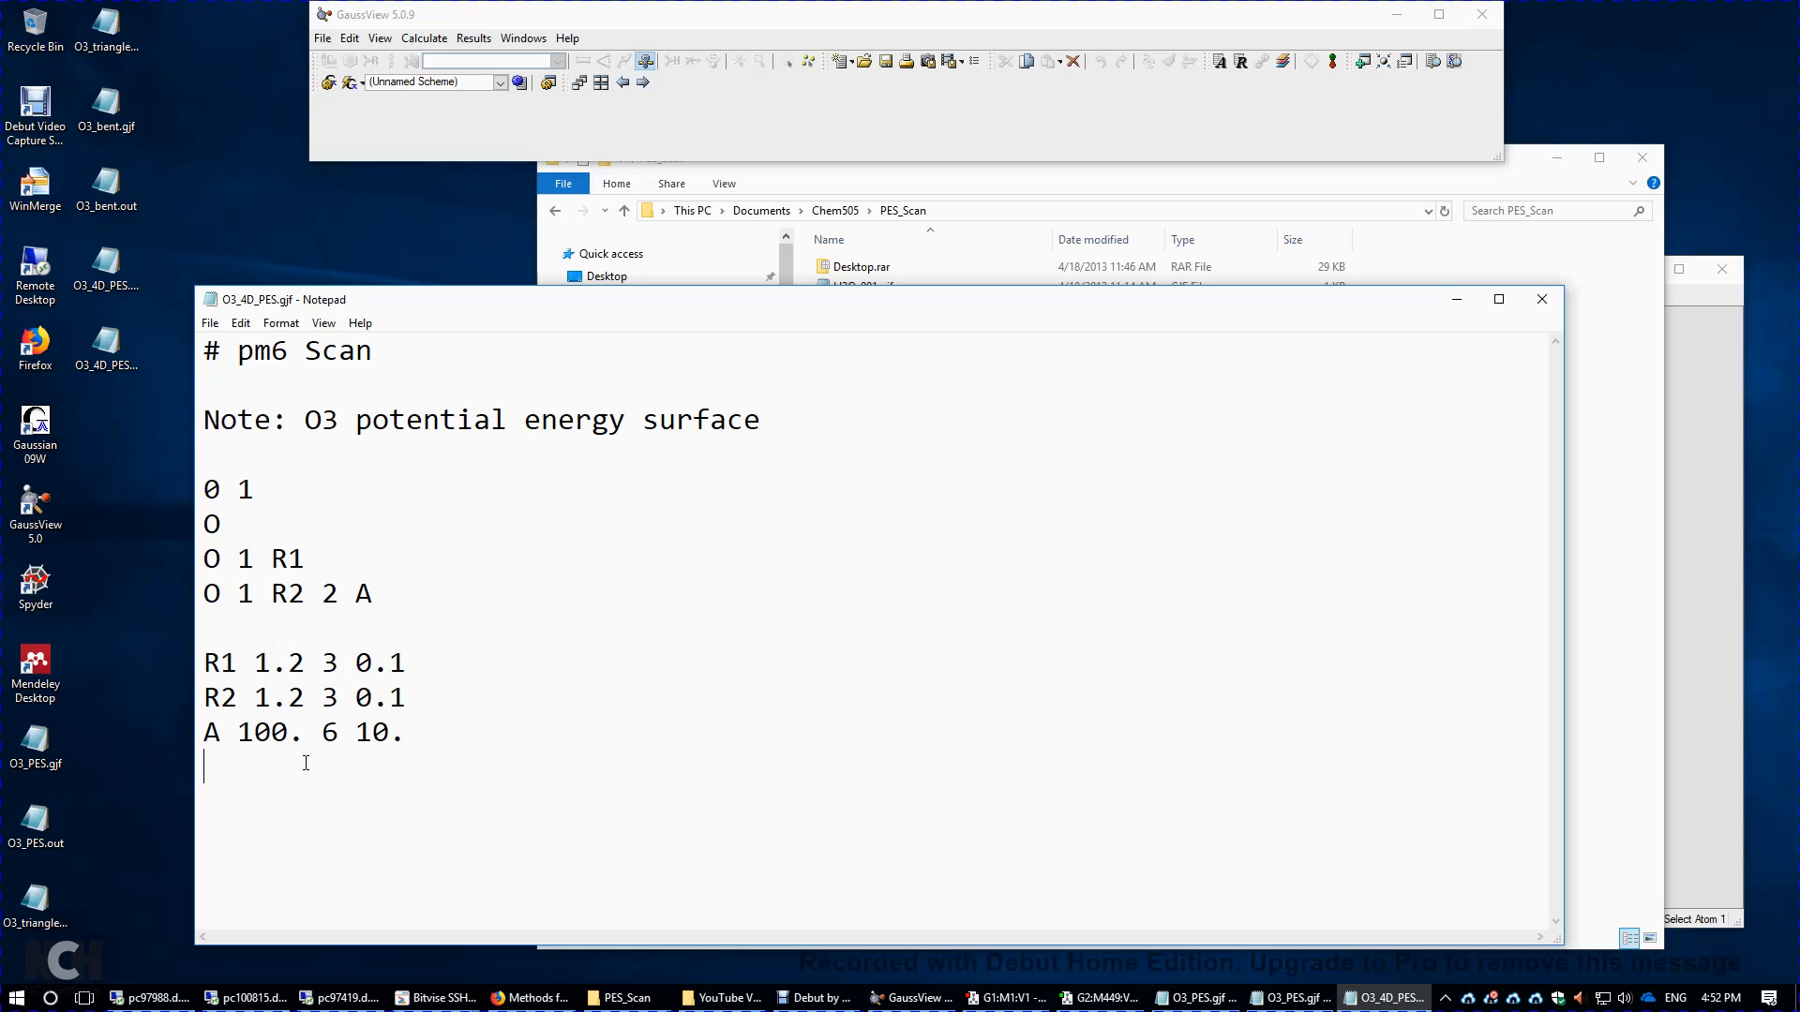
- Highlight the R2 start value 1.2 and angle A's start 100, step 10 and 6 steps
{"action": "double_click", "coordinate": [218, 663]}
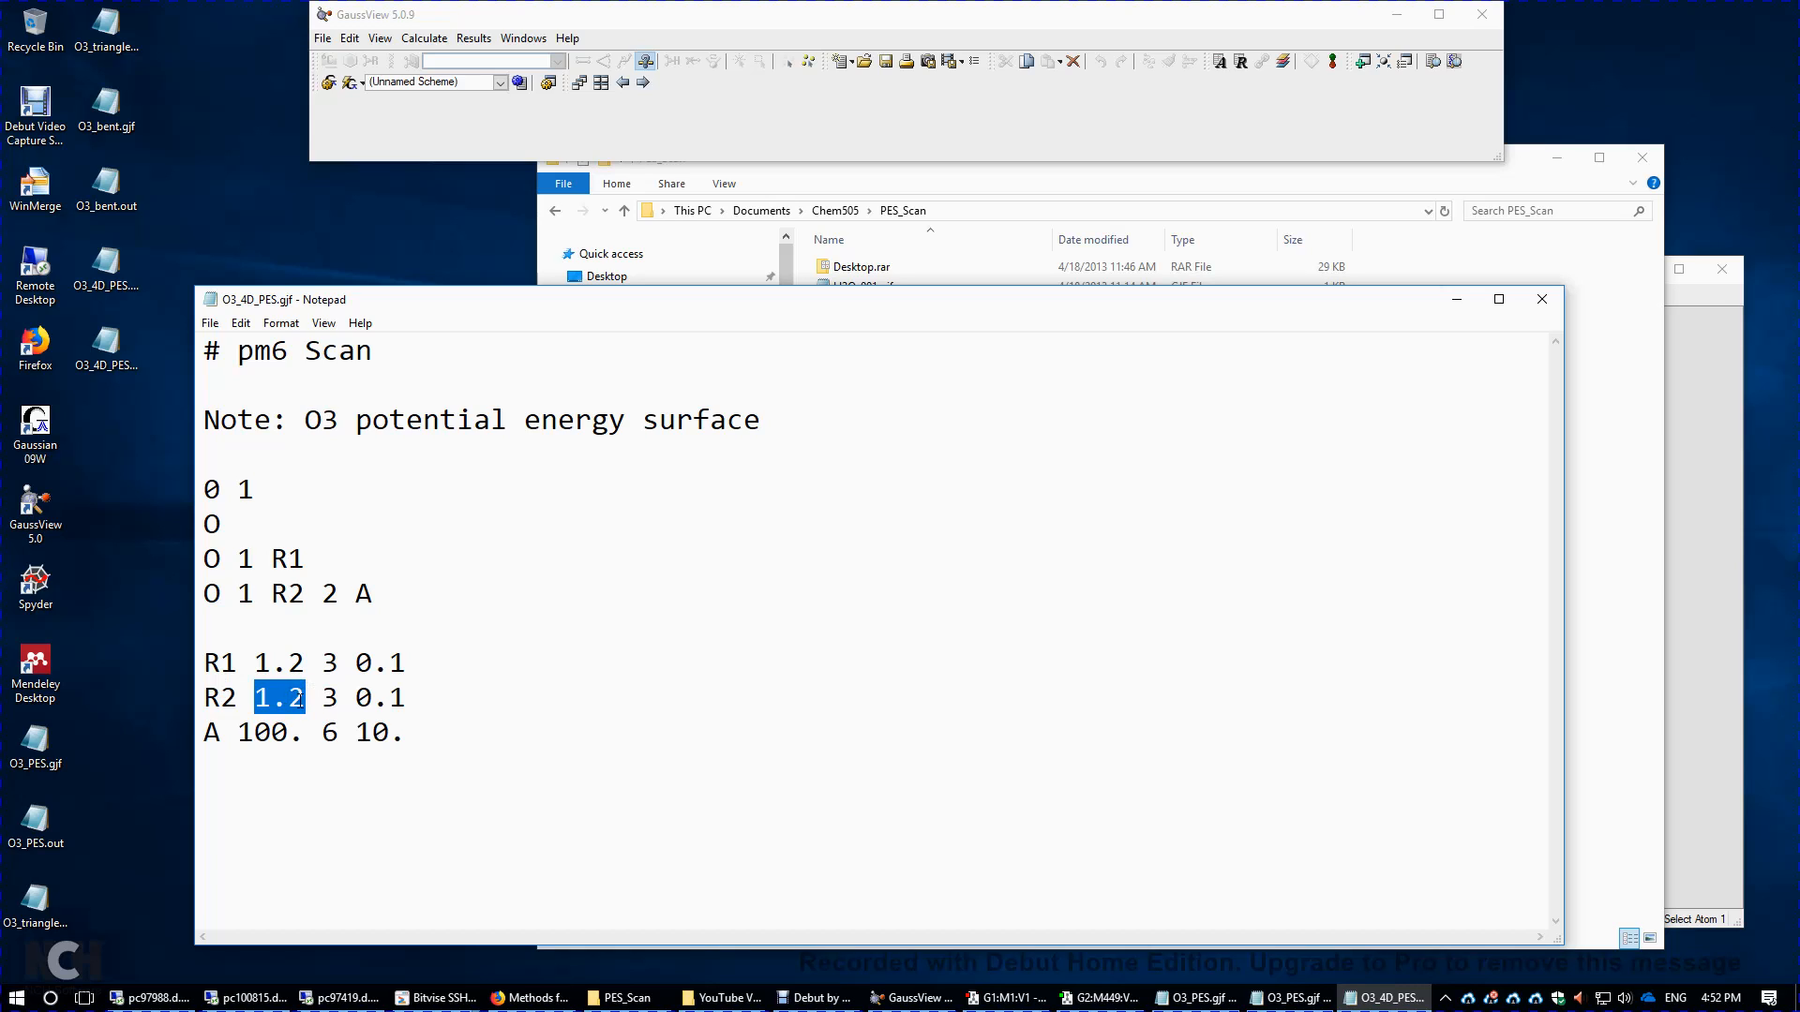
{"action": "left_click", "coordinate": [325, 697]}
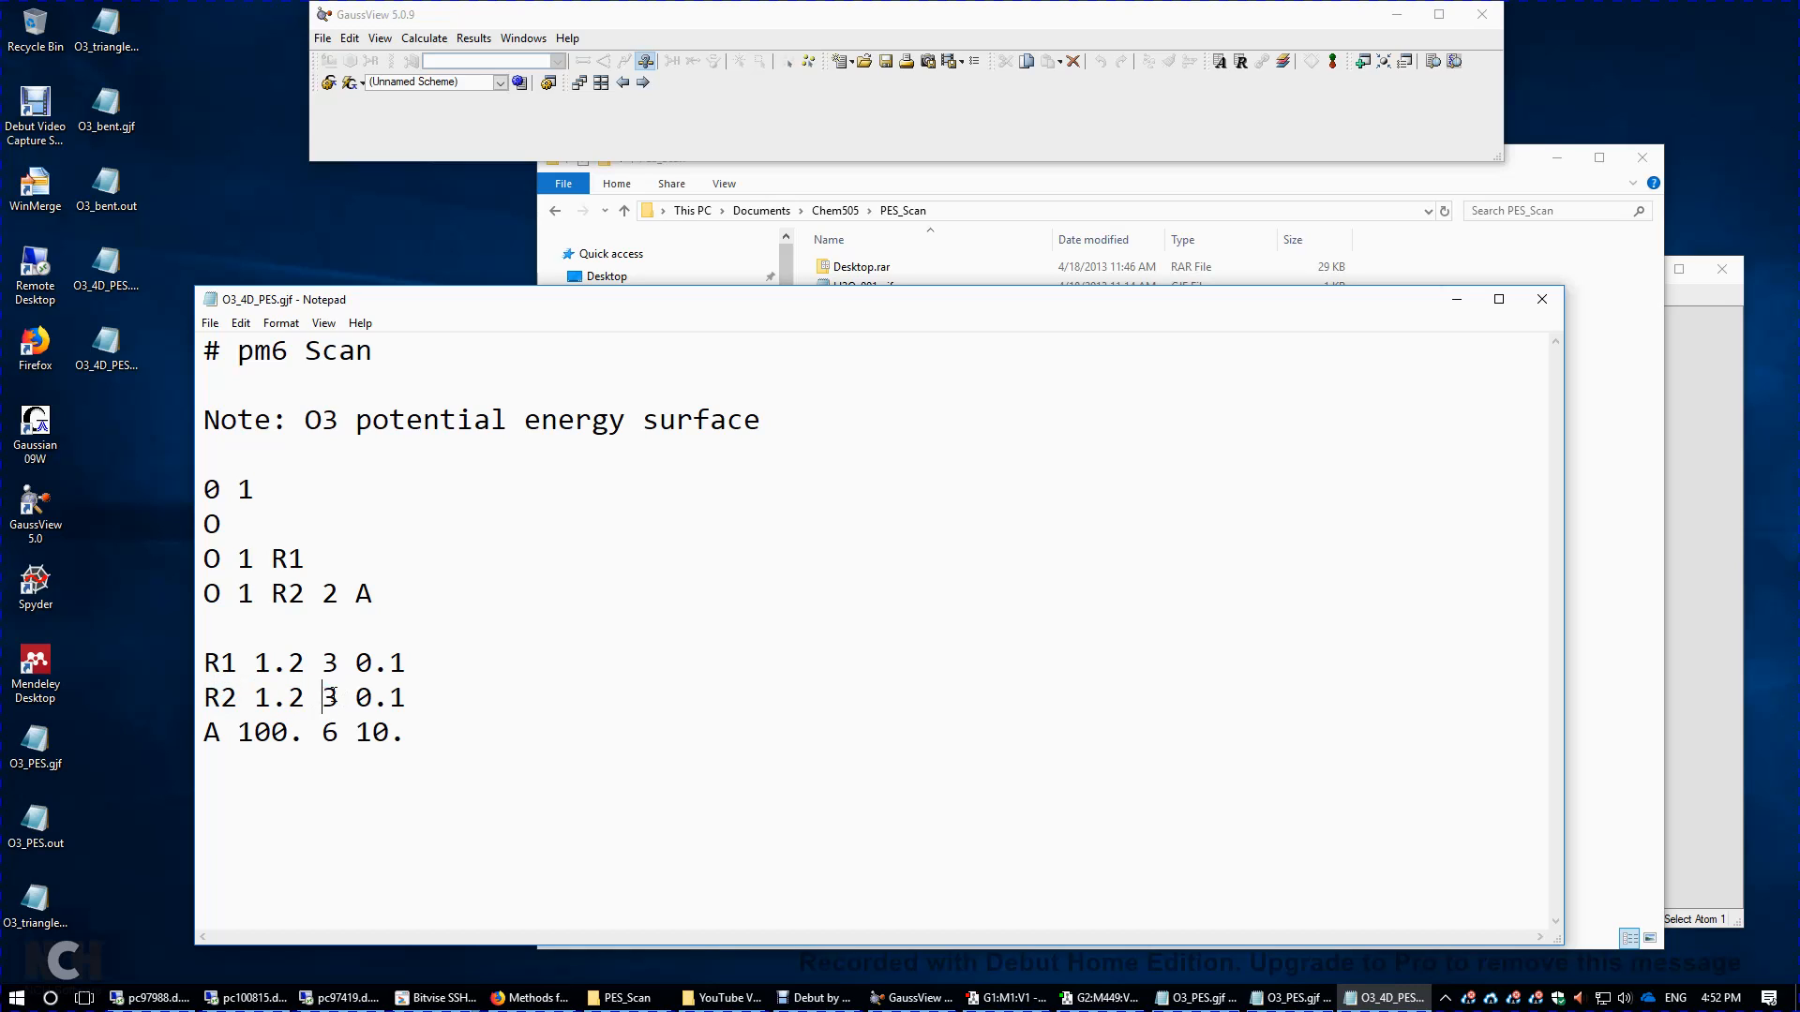
{"action": "double_click", "coordinate": [328, 697]}
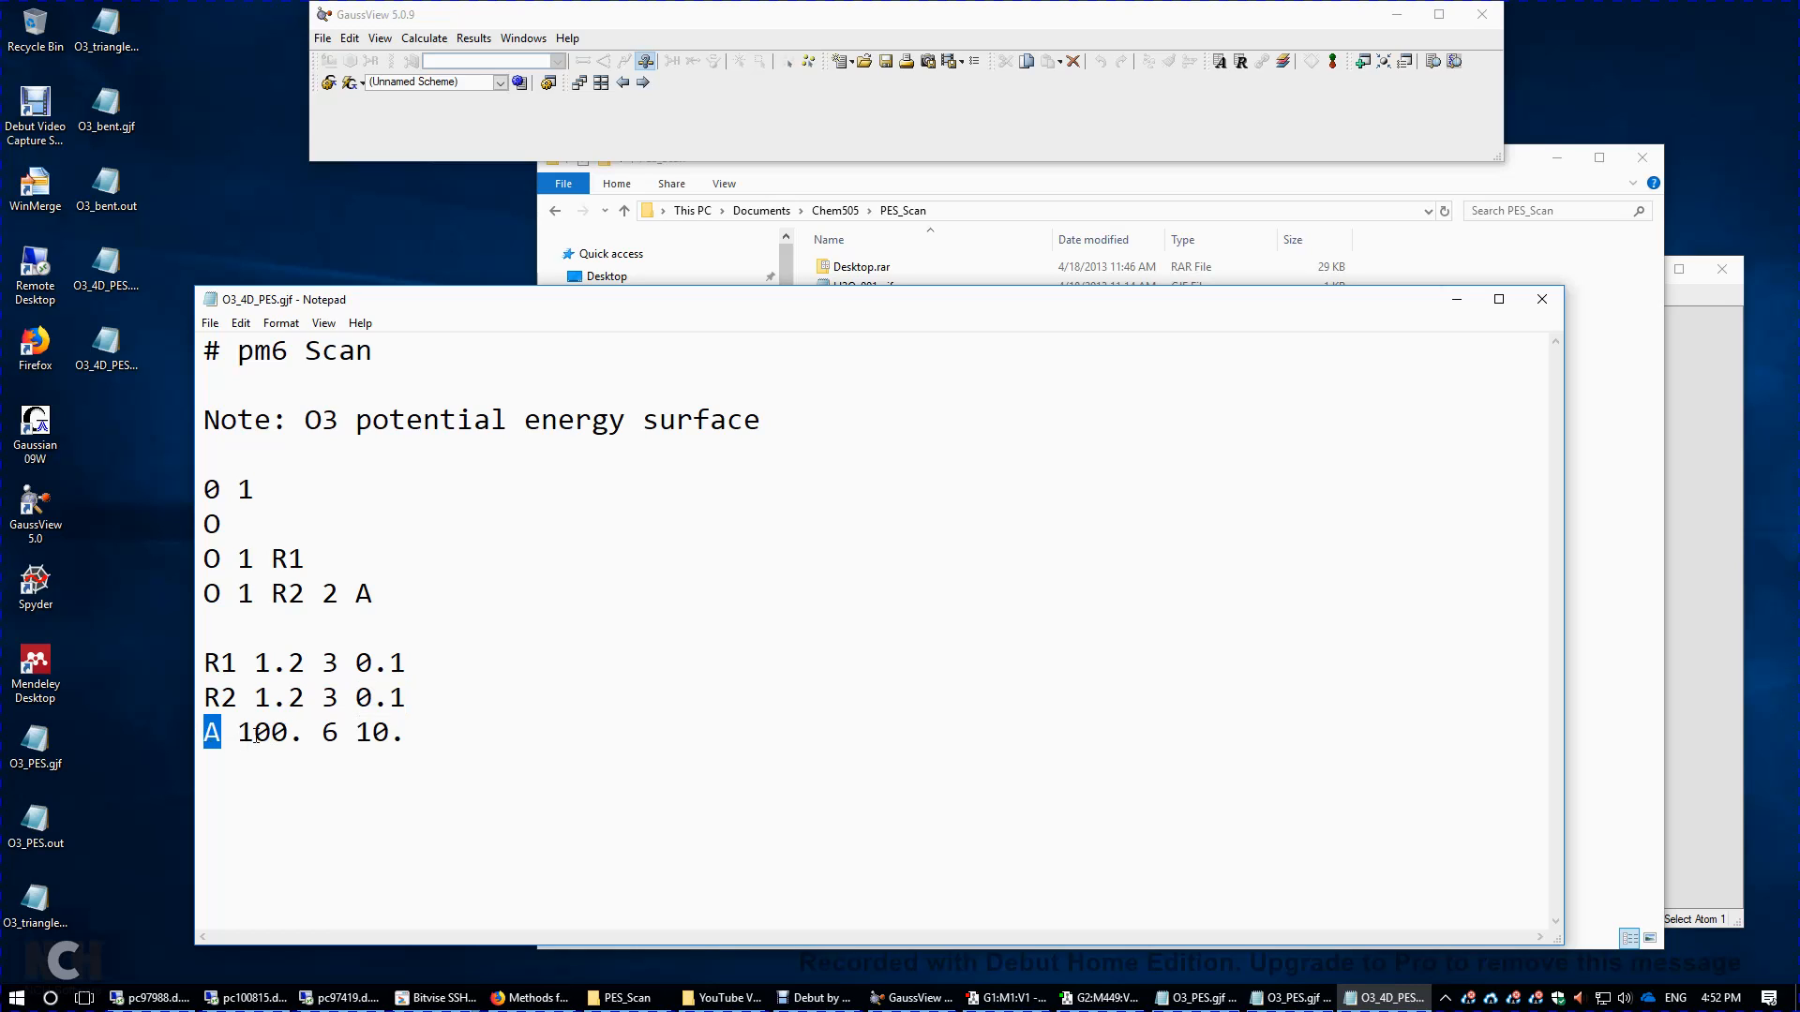
{"action": "double_click", "coordinate": [267, 732]}
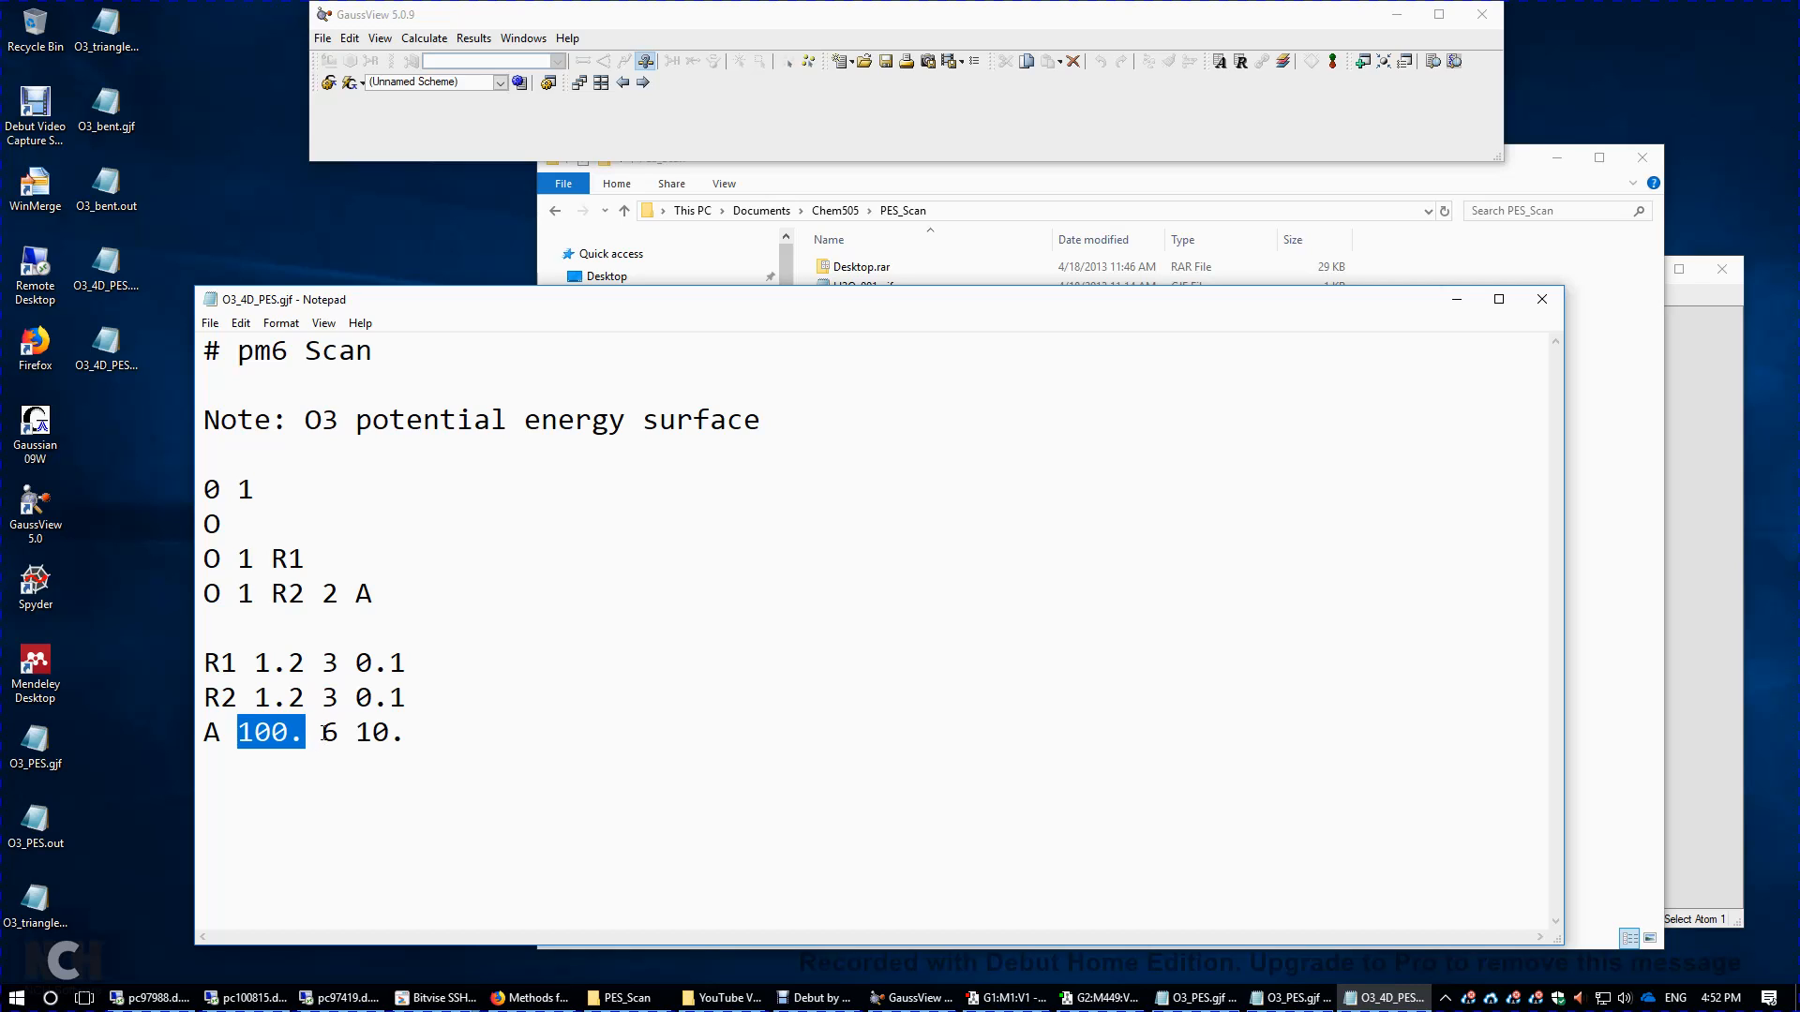
{"action": "left_click", "coordinate": [329, 732]}
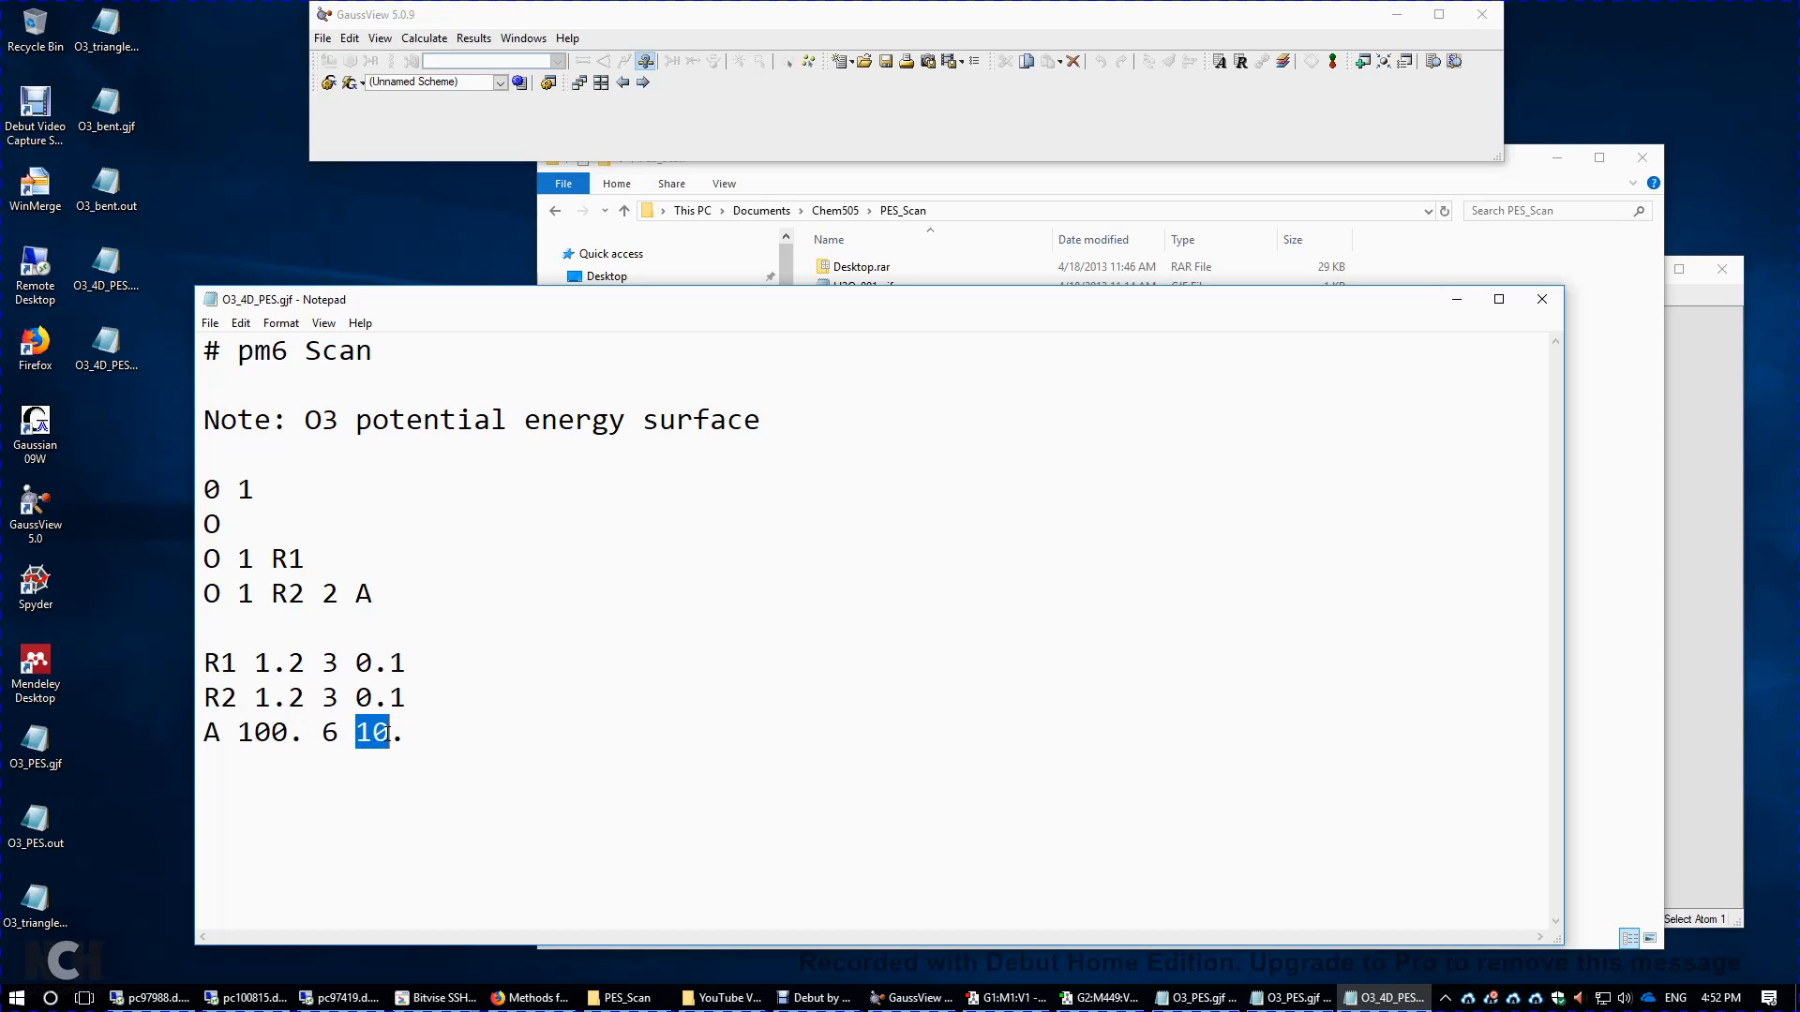
{"action": "left_click", "coordinate": [413, 733]}
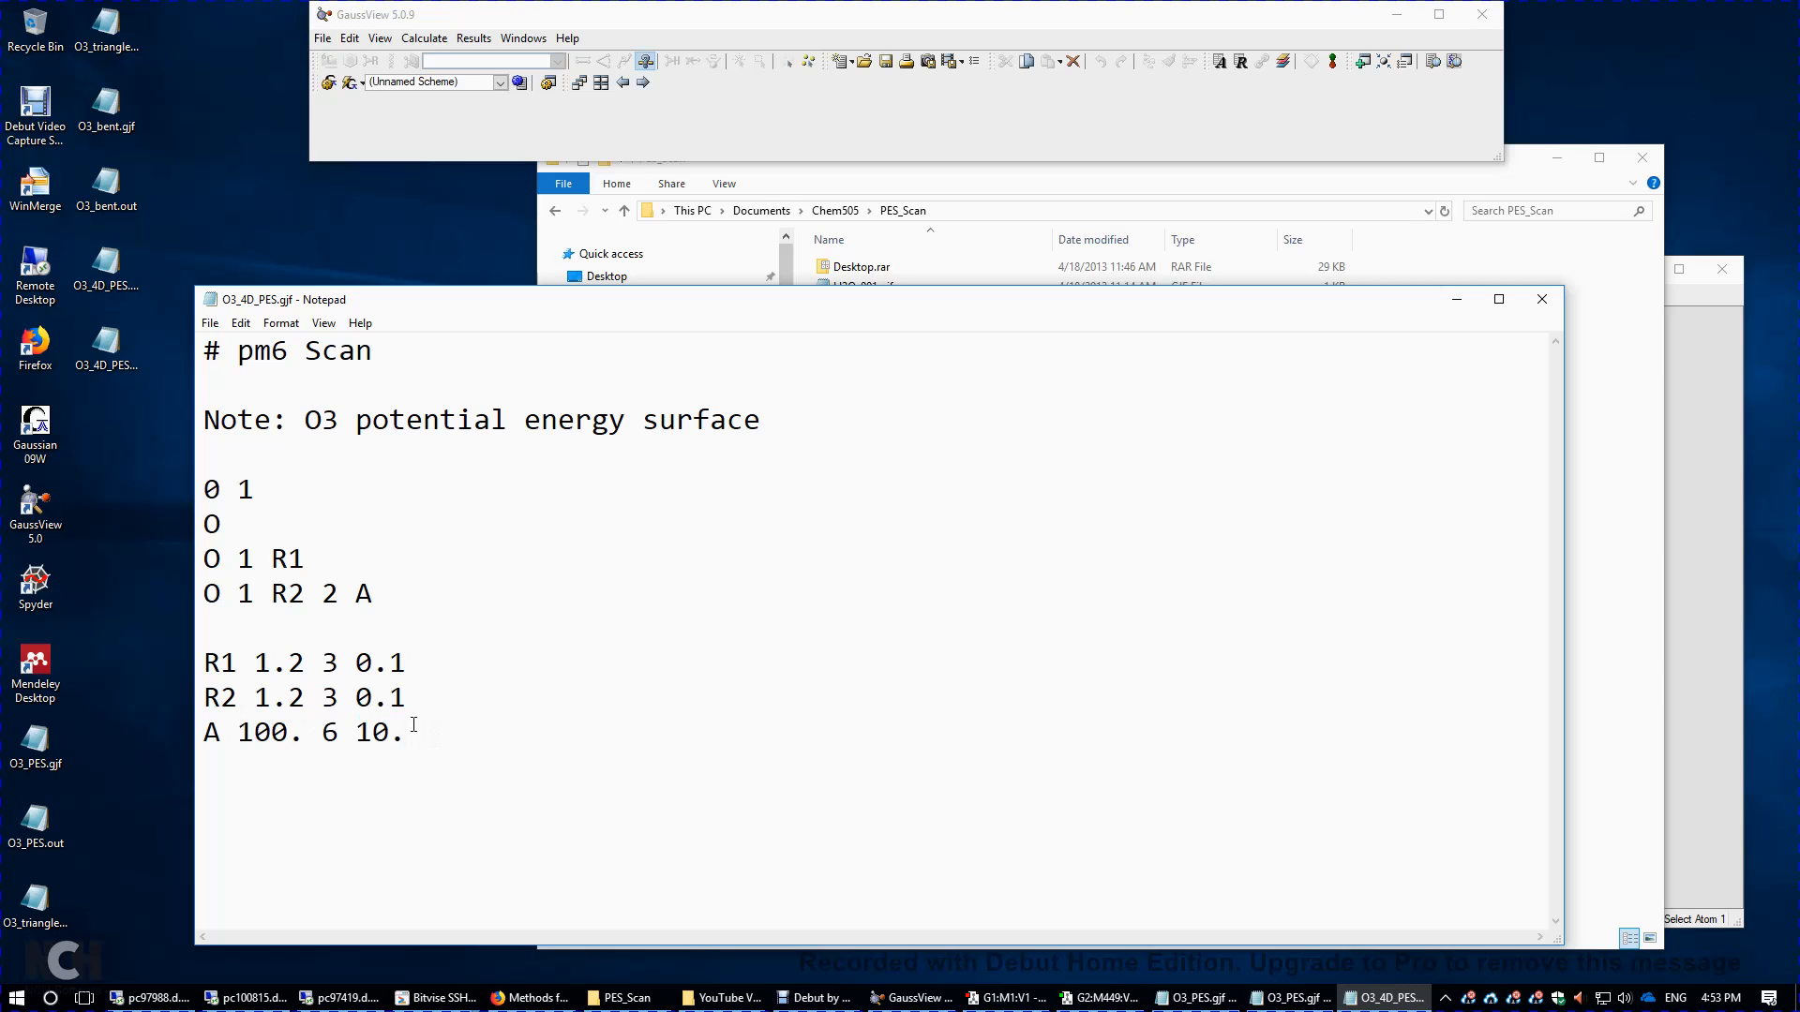
{"action": "double_click", "coordinate": [329, 663]}
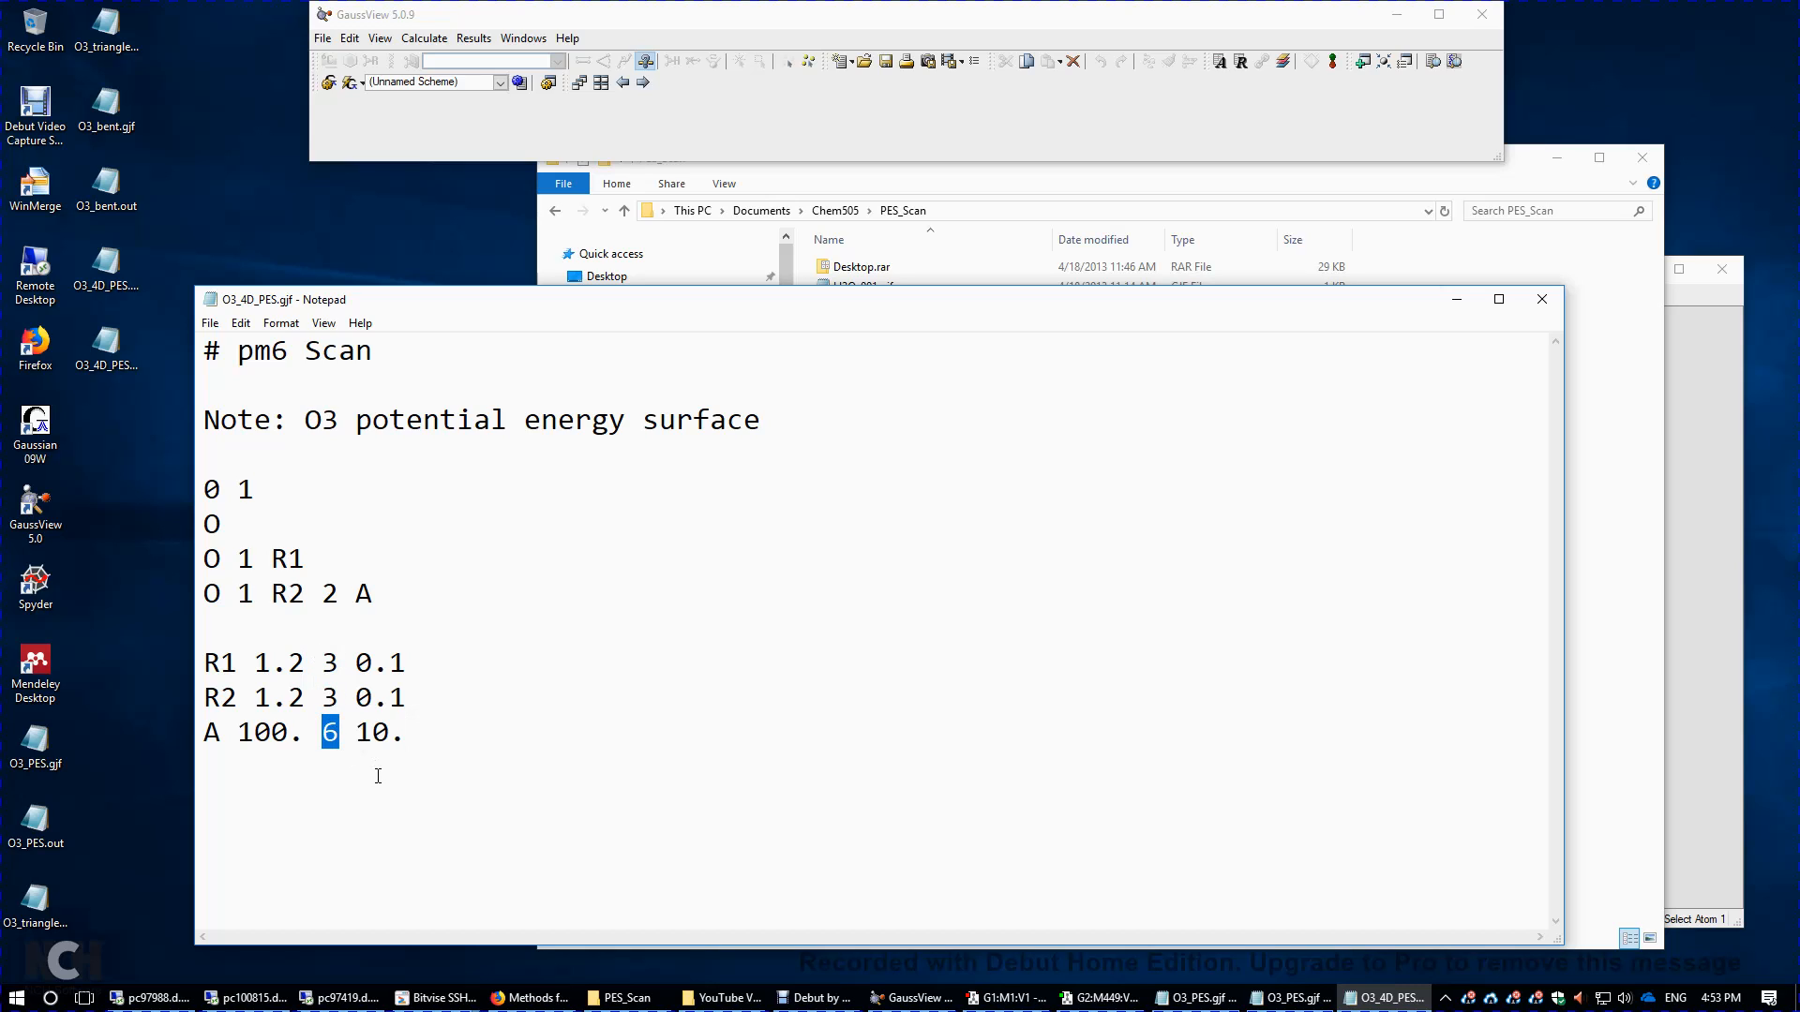
{"action": "mouse_move", "coordinate": [1045, 873]}
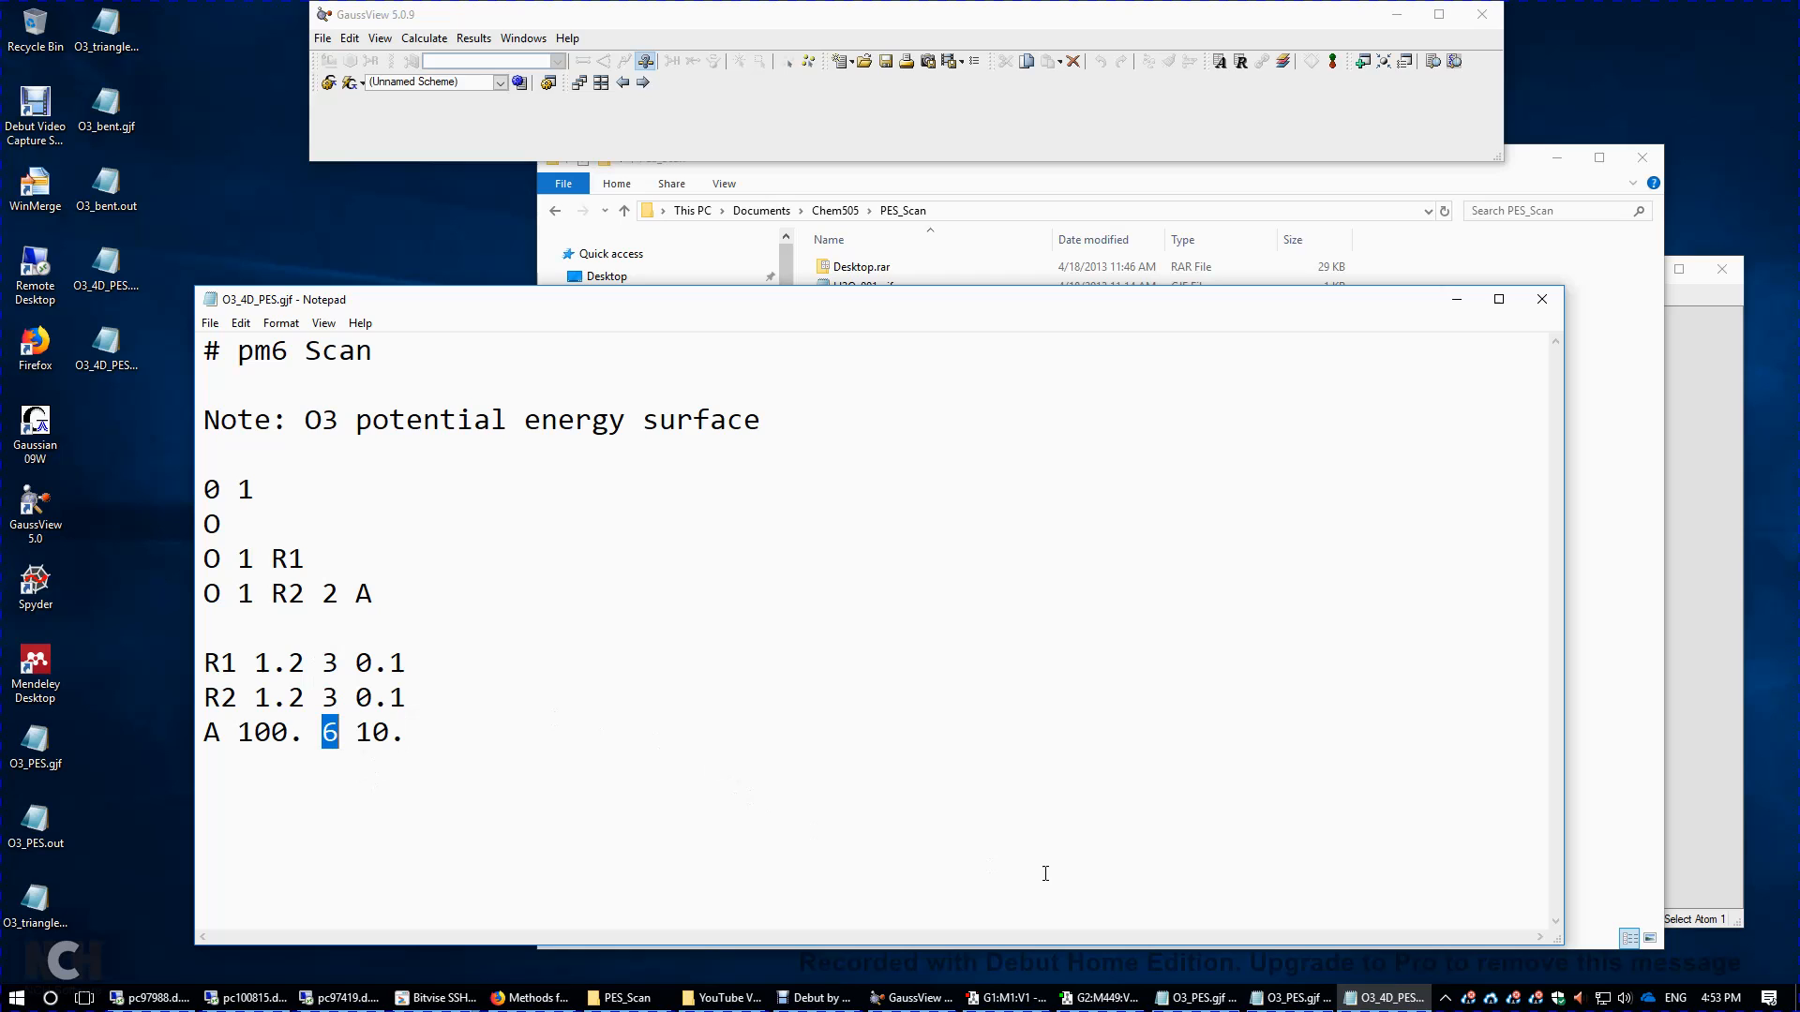
{"action": "left_click", "coordinate": [1099, 996]}
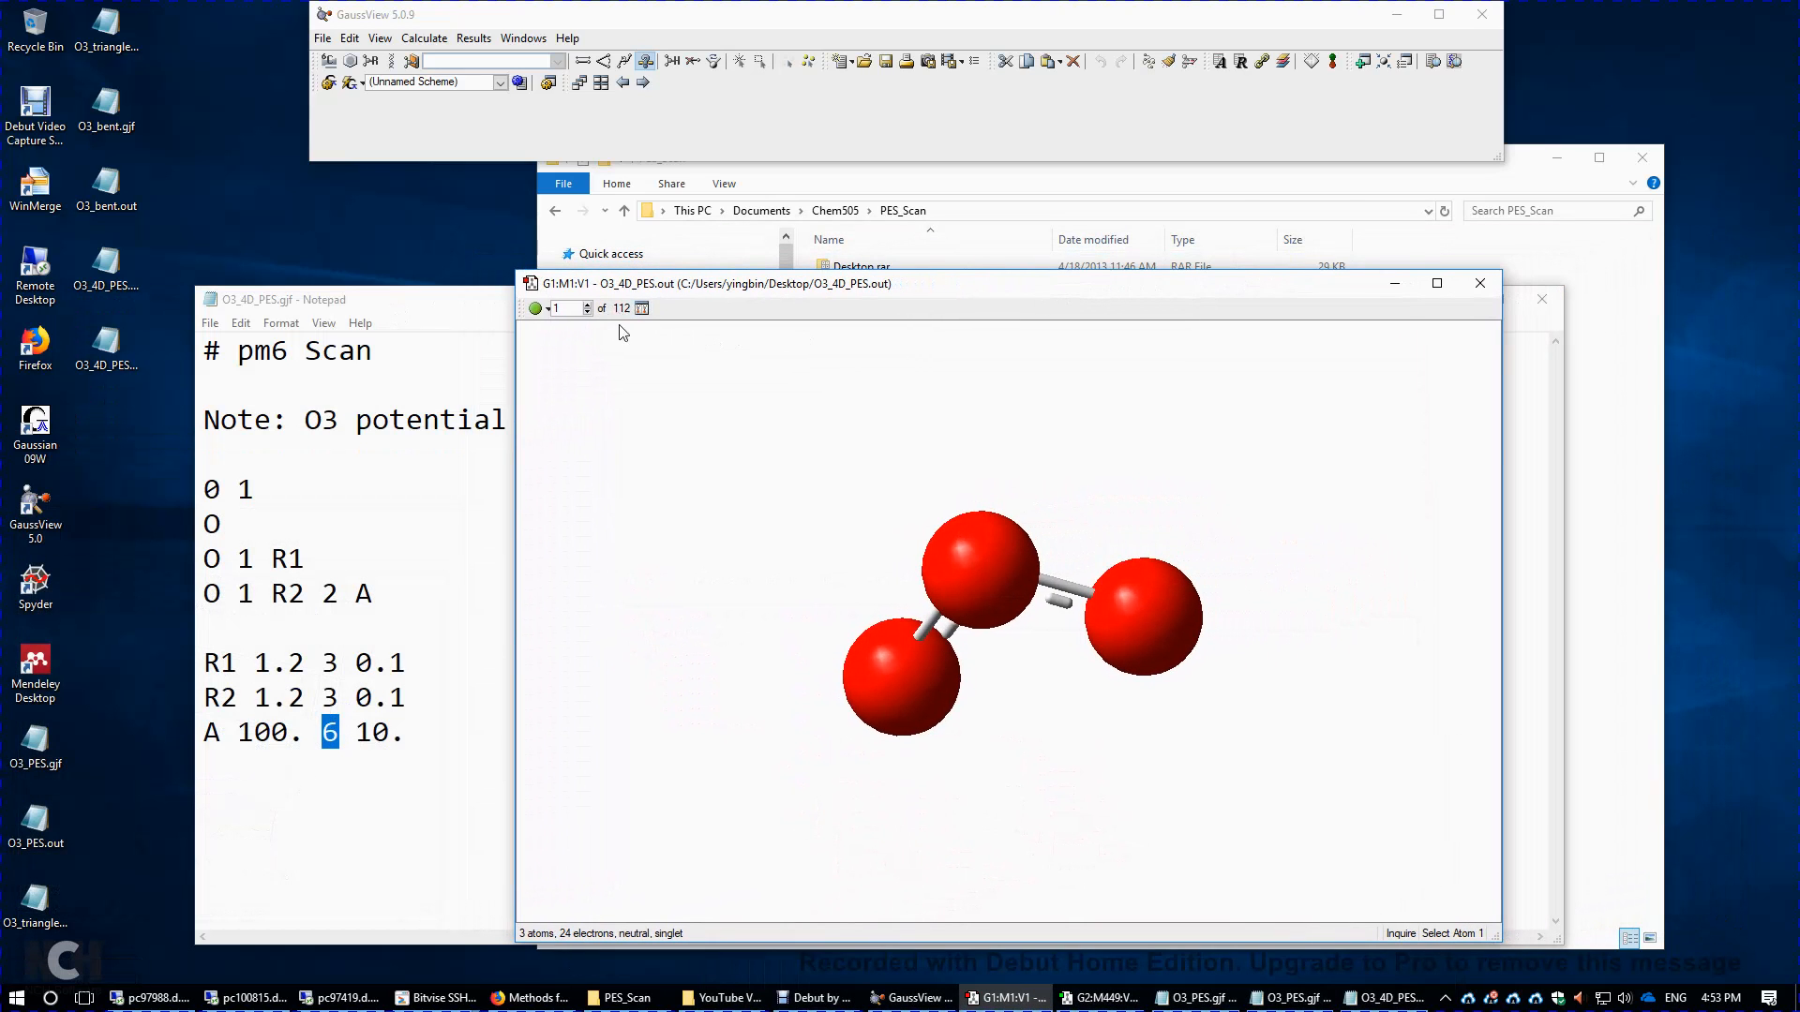
{"action": "mouse_move", "coordinate": [641, 296]}
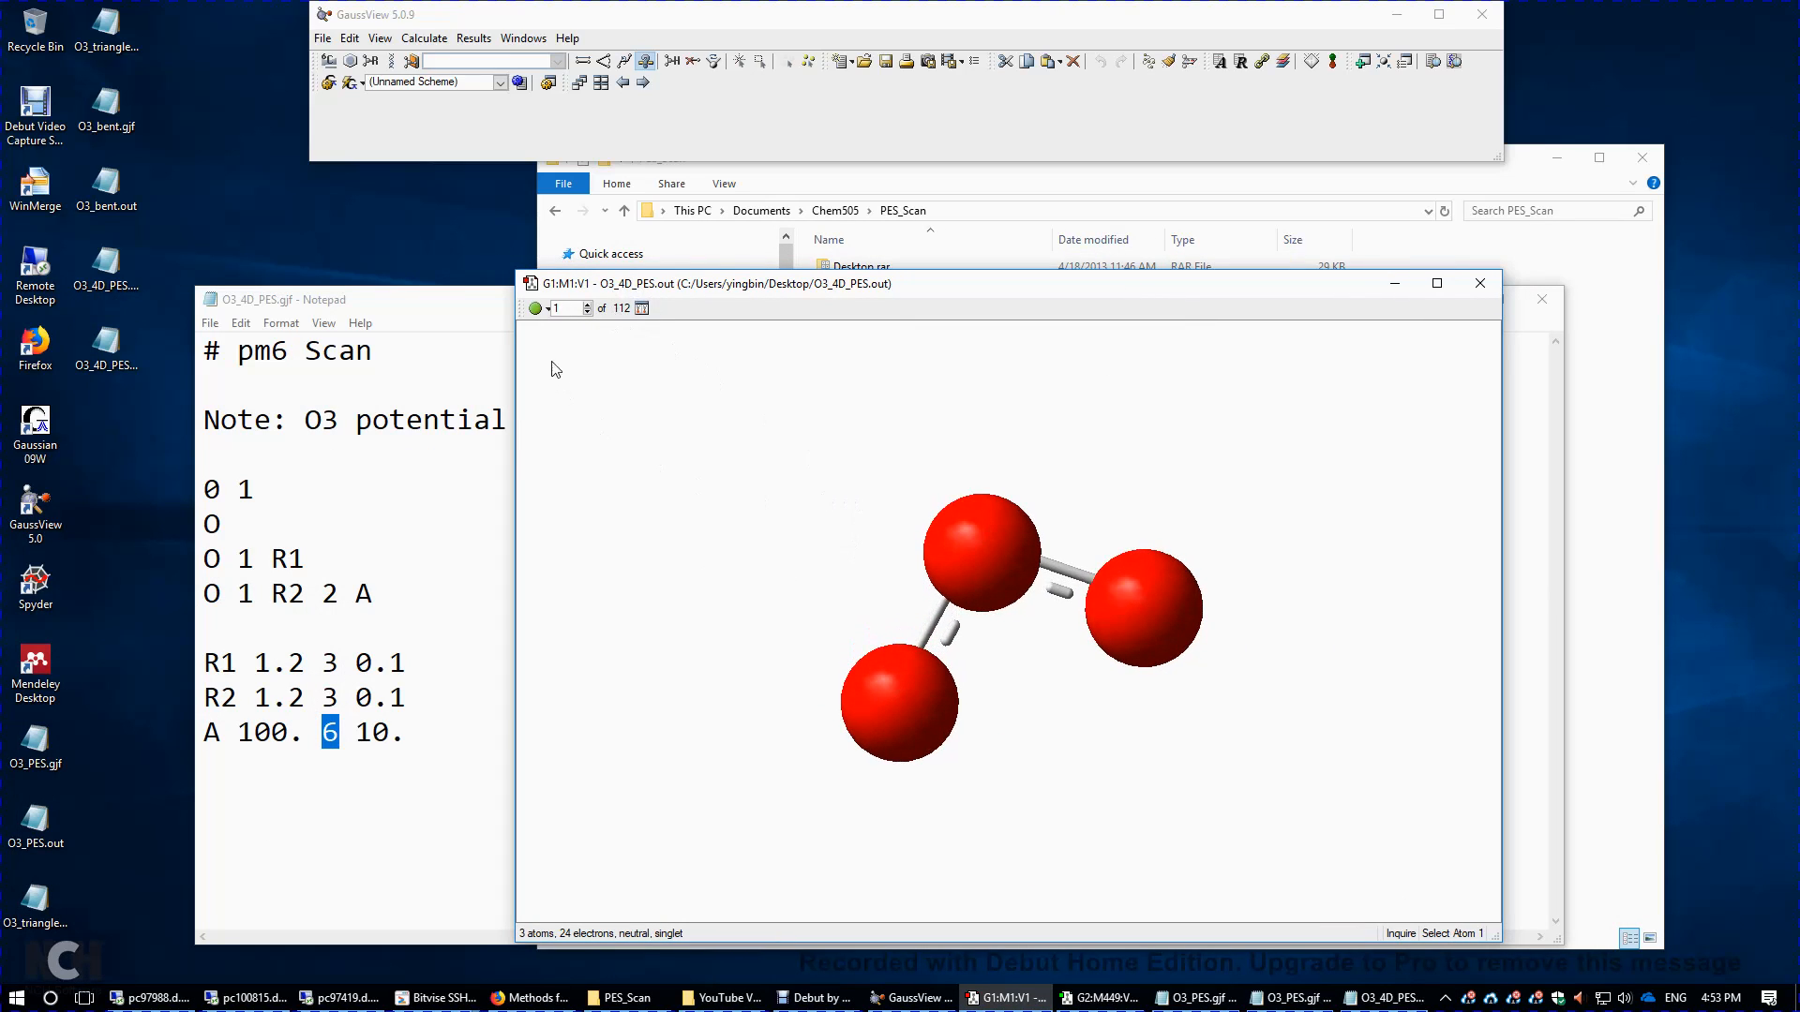
{"action": "mouse_move", "coordinate": [804, 529]}
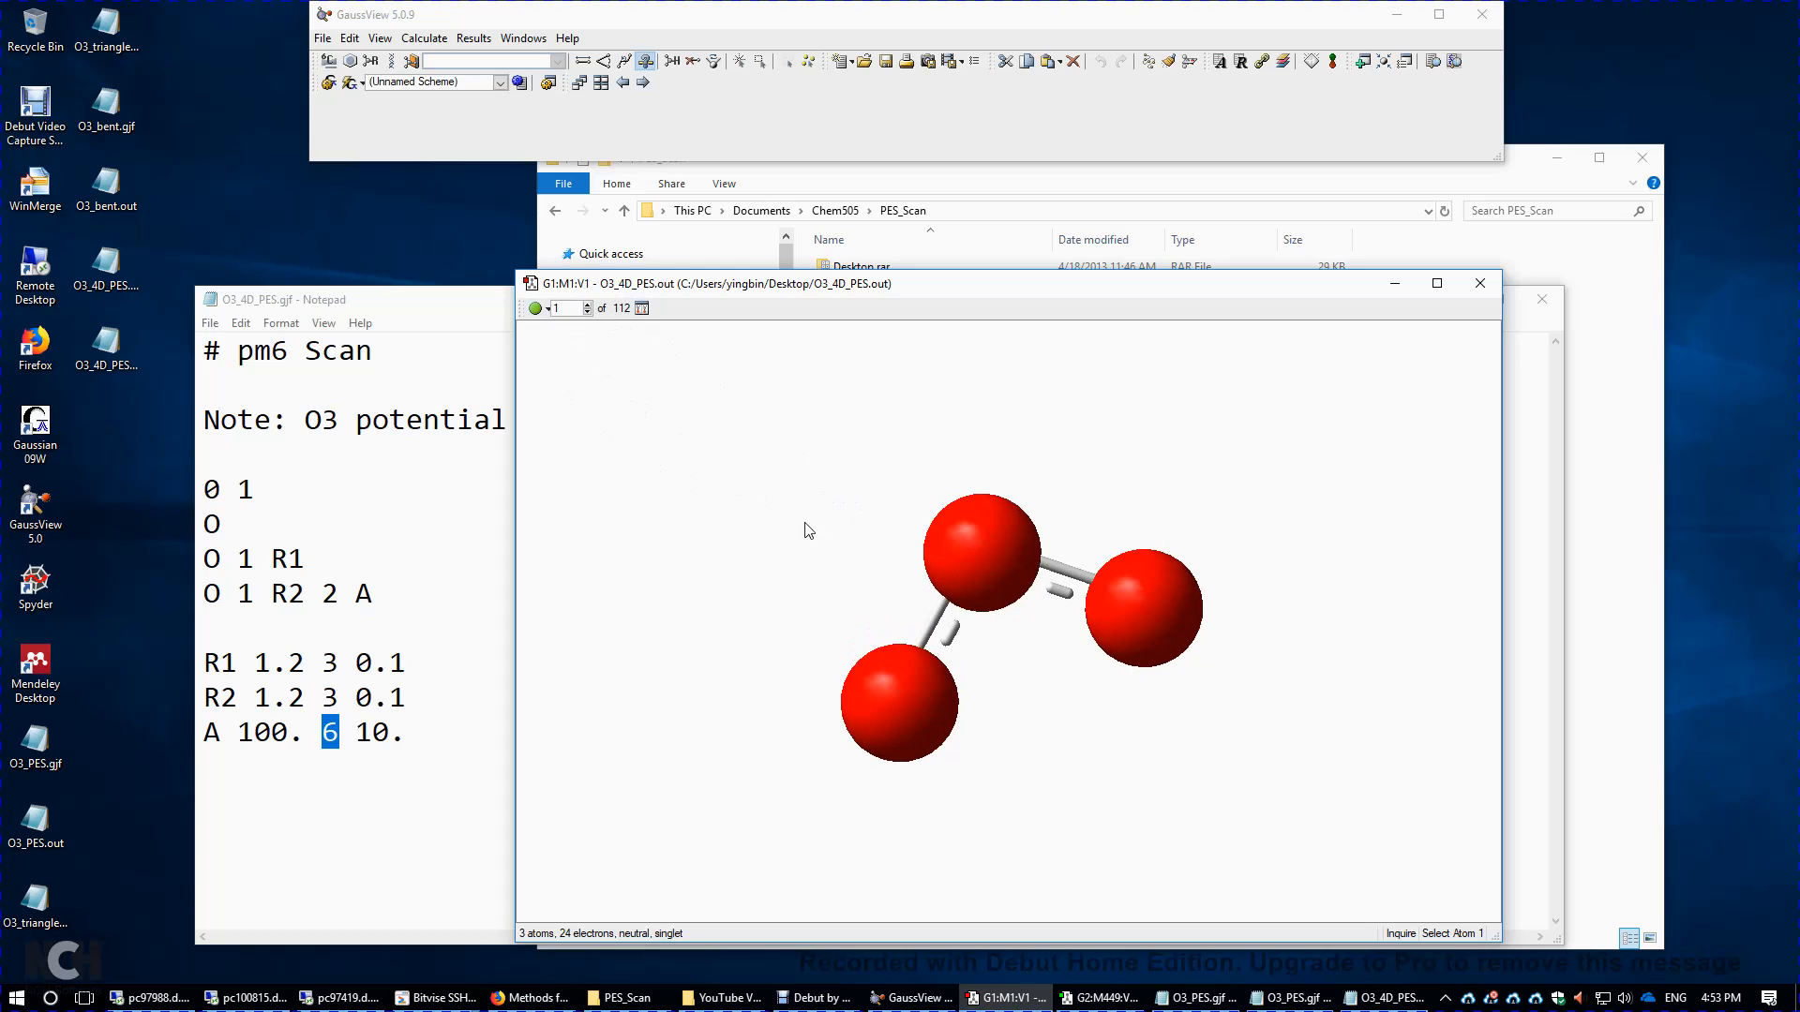
- Measure structure 1's 1.2 O–O bond and 100° O–O–O angle, then jump to the last structure
{"action": "left_click", "coordinate": [900, 702]}
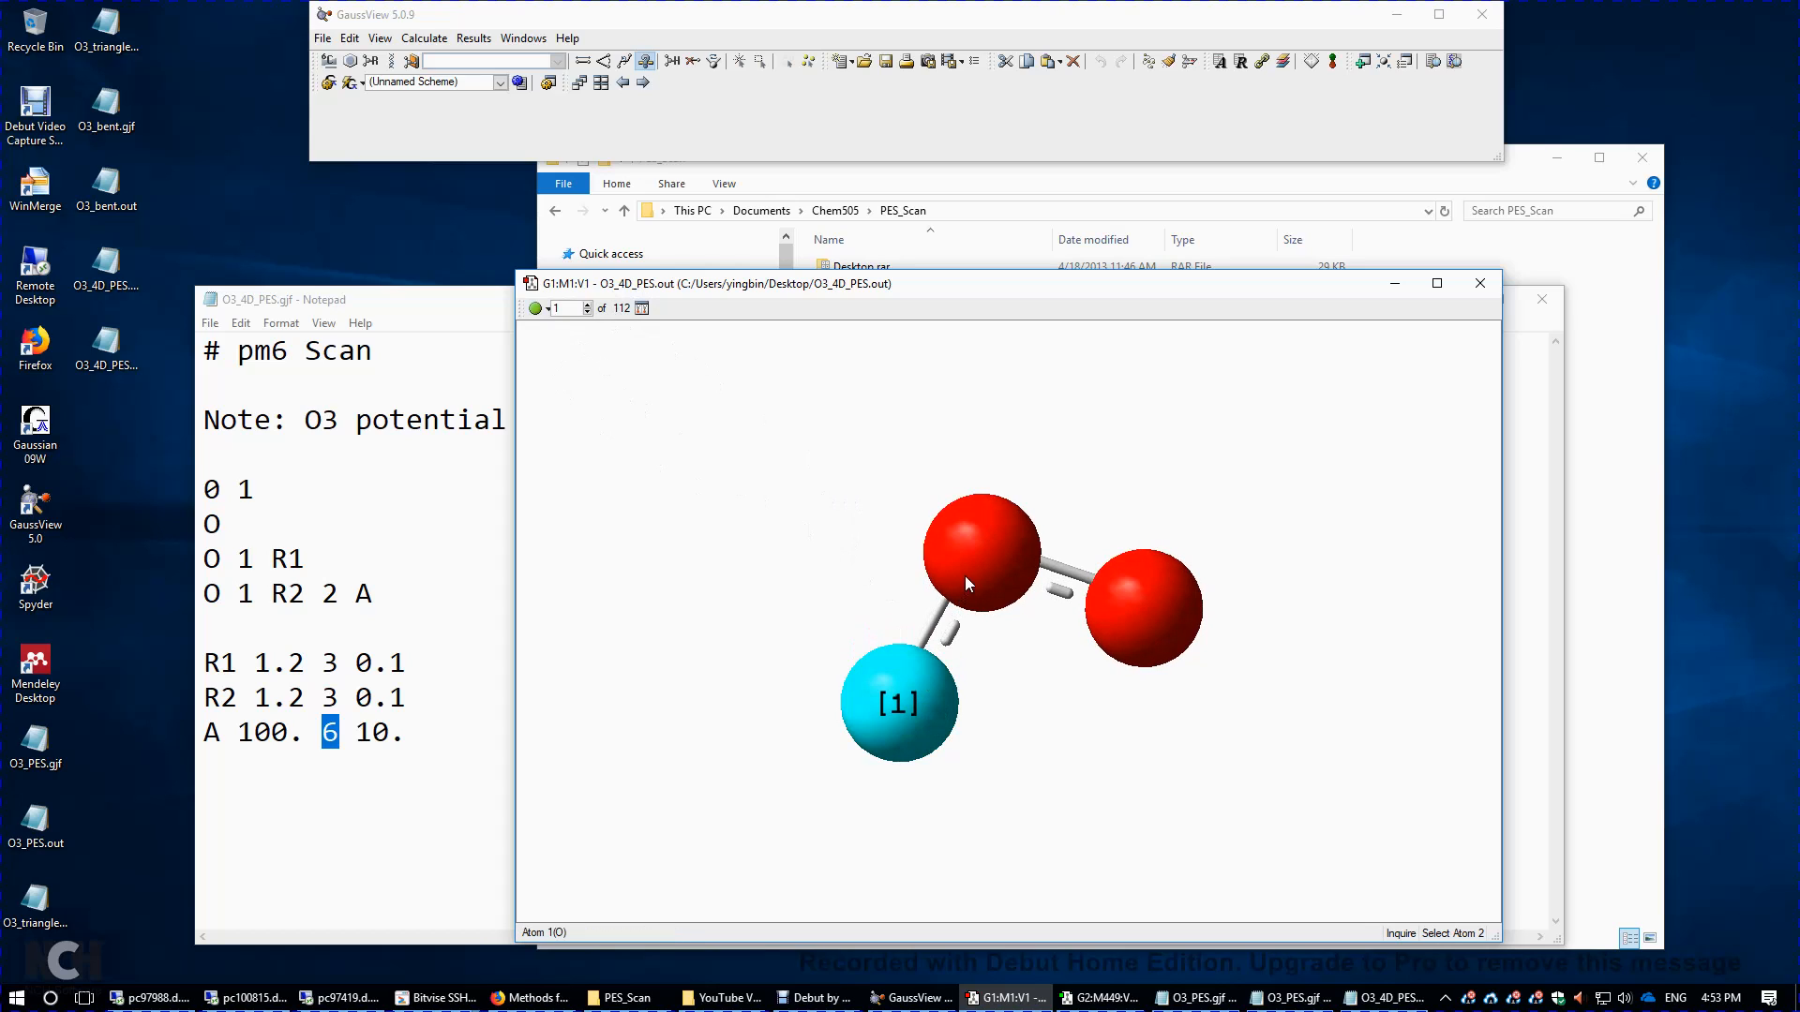
{"action": "left_click", "coordinate": [979, 553]}
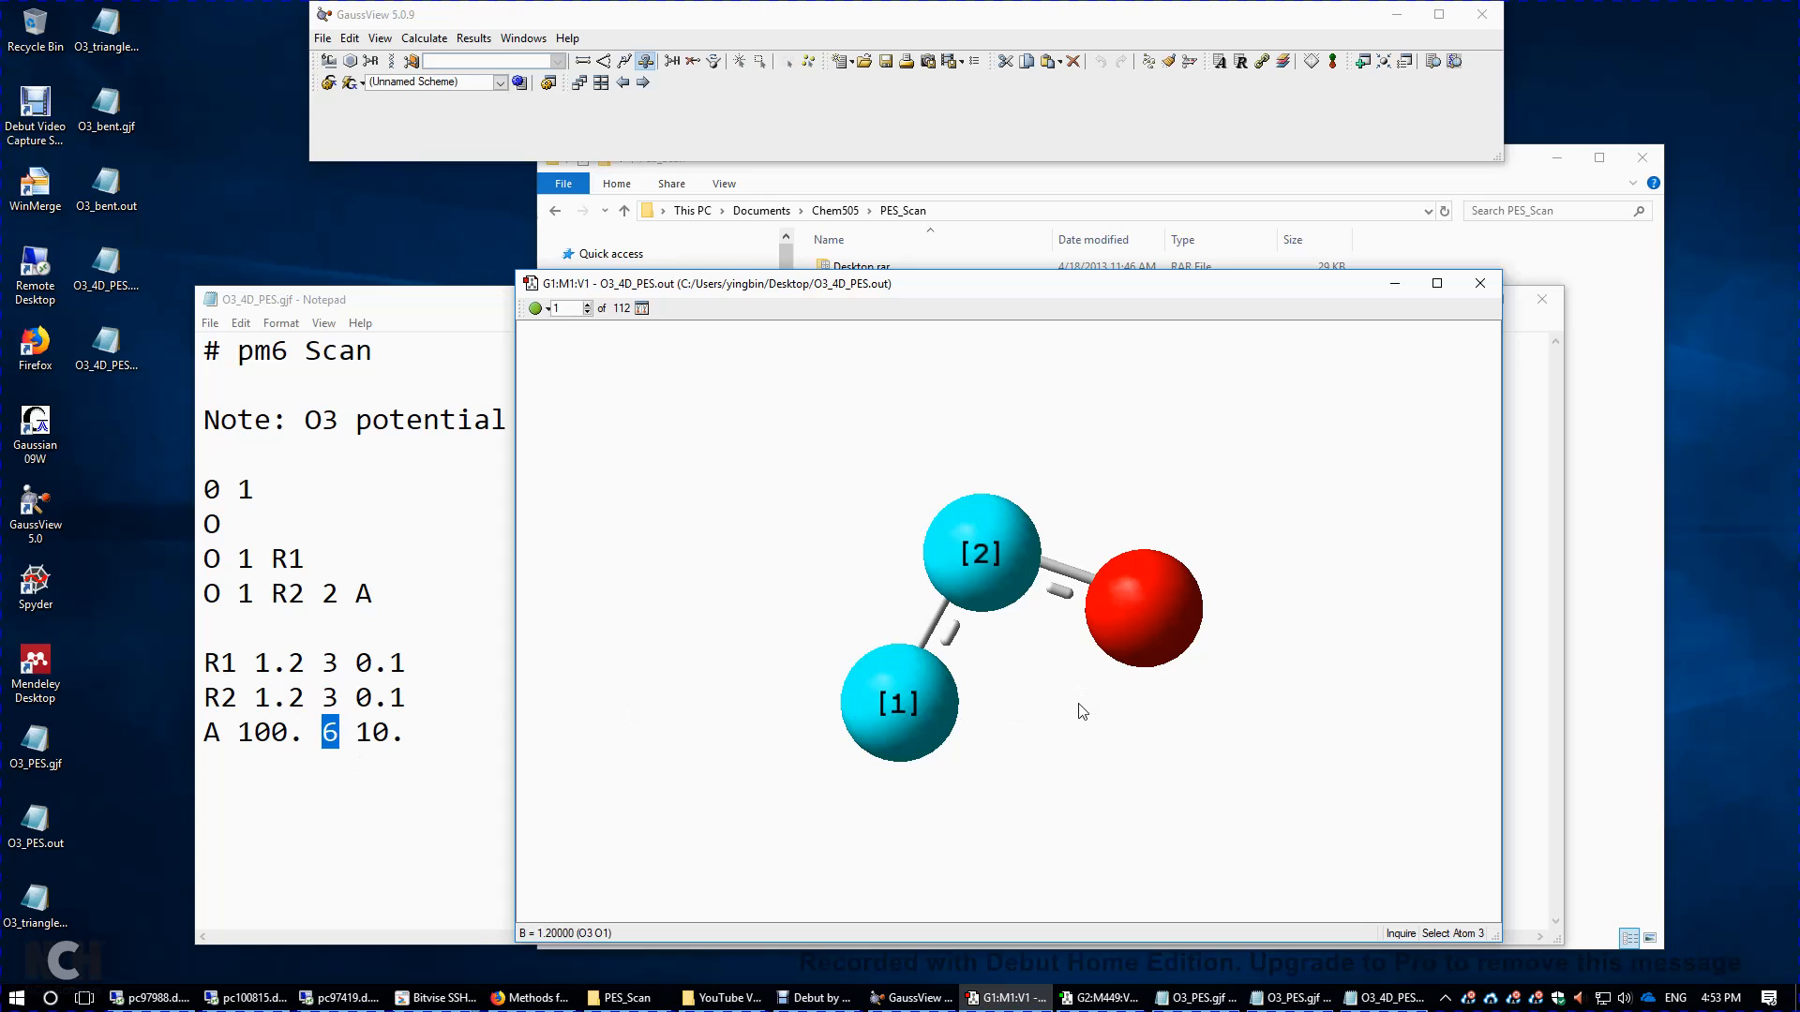
{"action": "left_click", "coordinate": [1142, 609]}
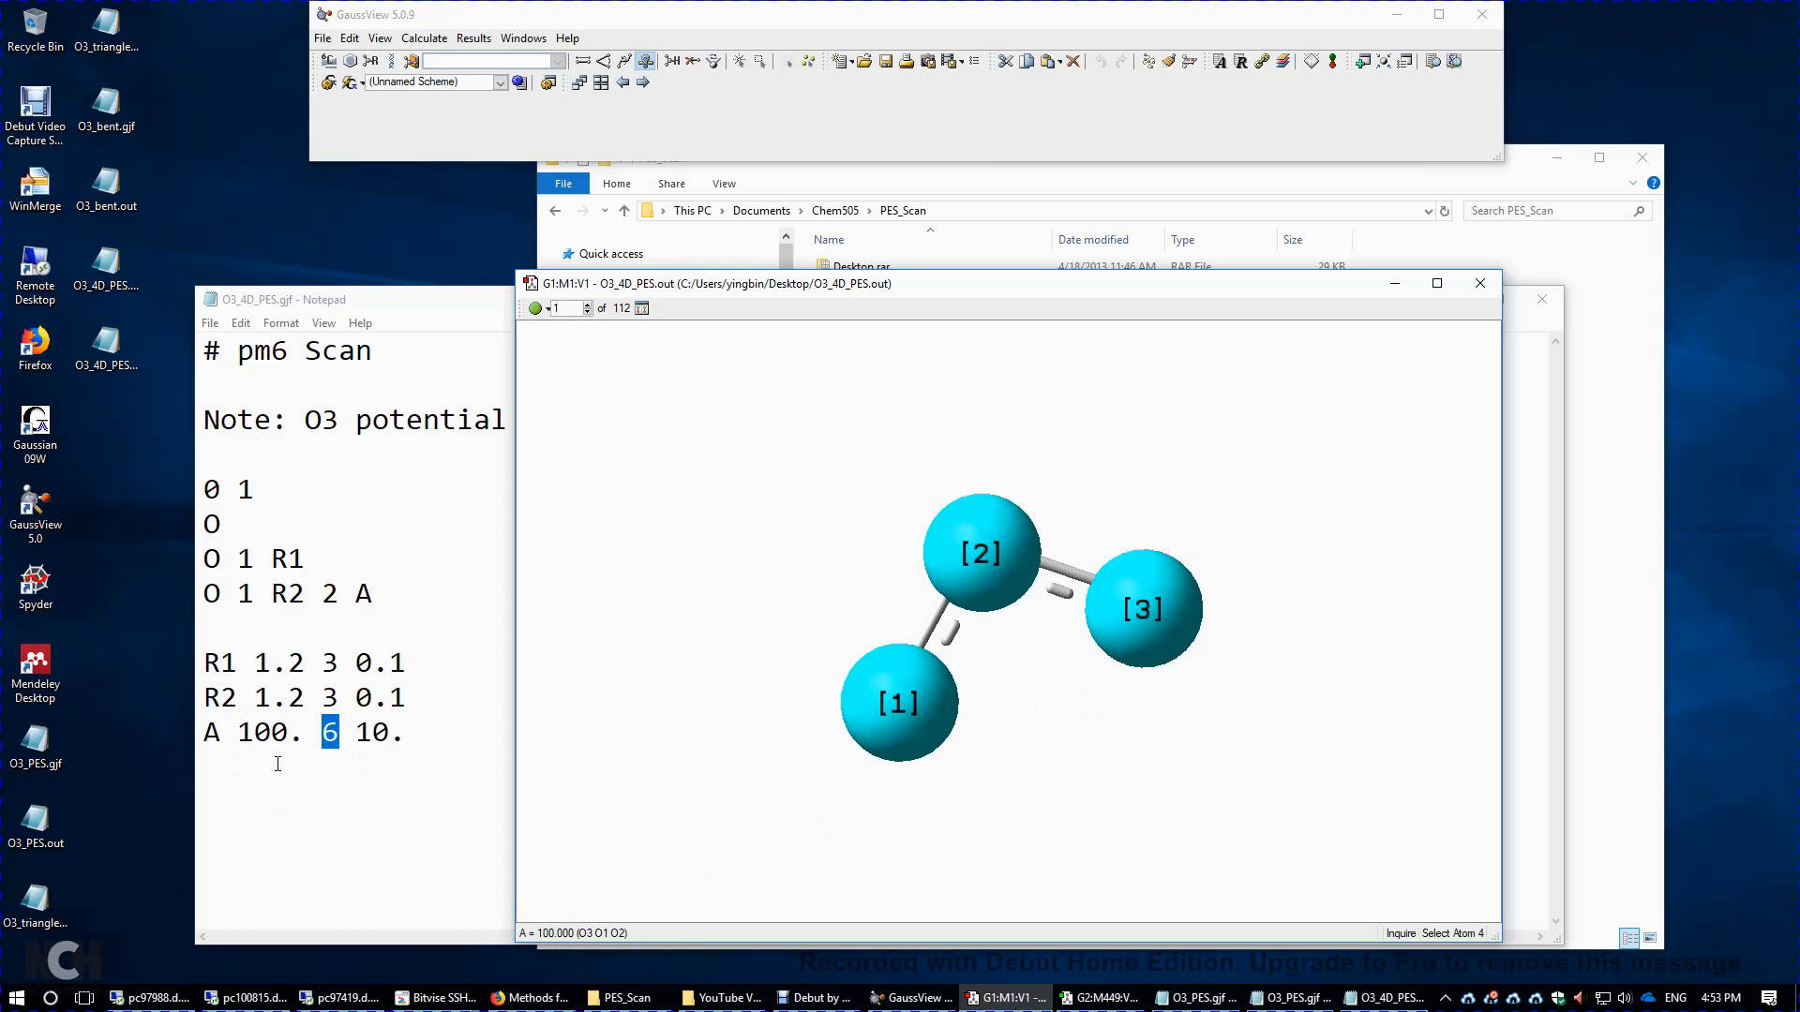
{"action": "mouse_move", "coordinate": [594, 318]}
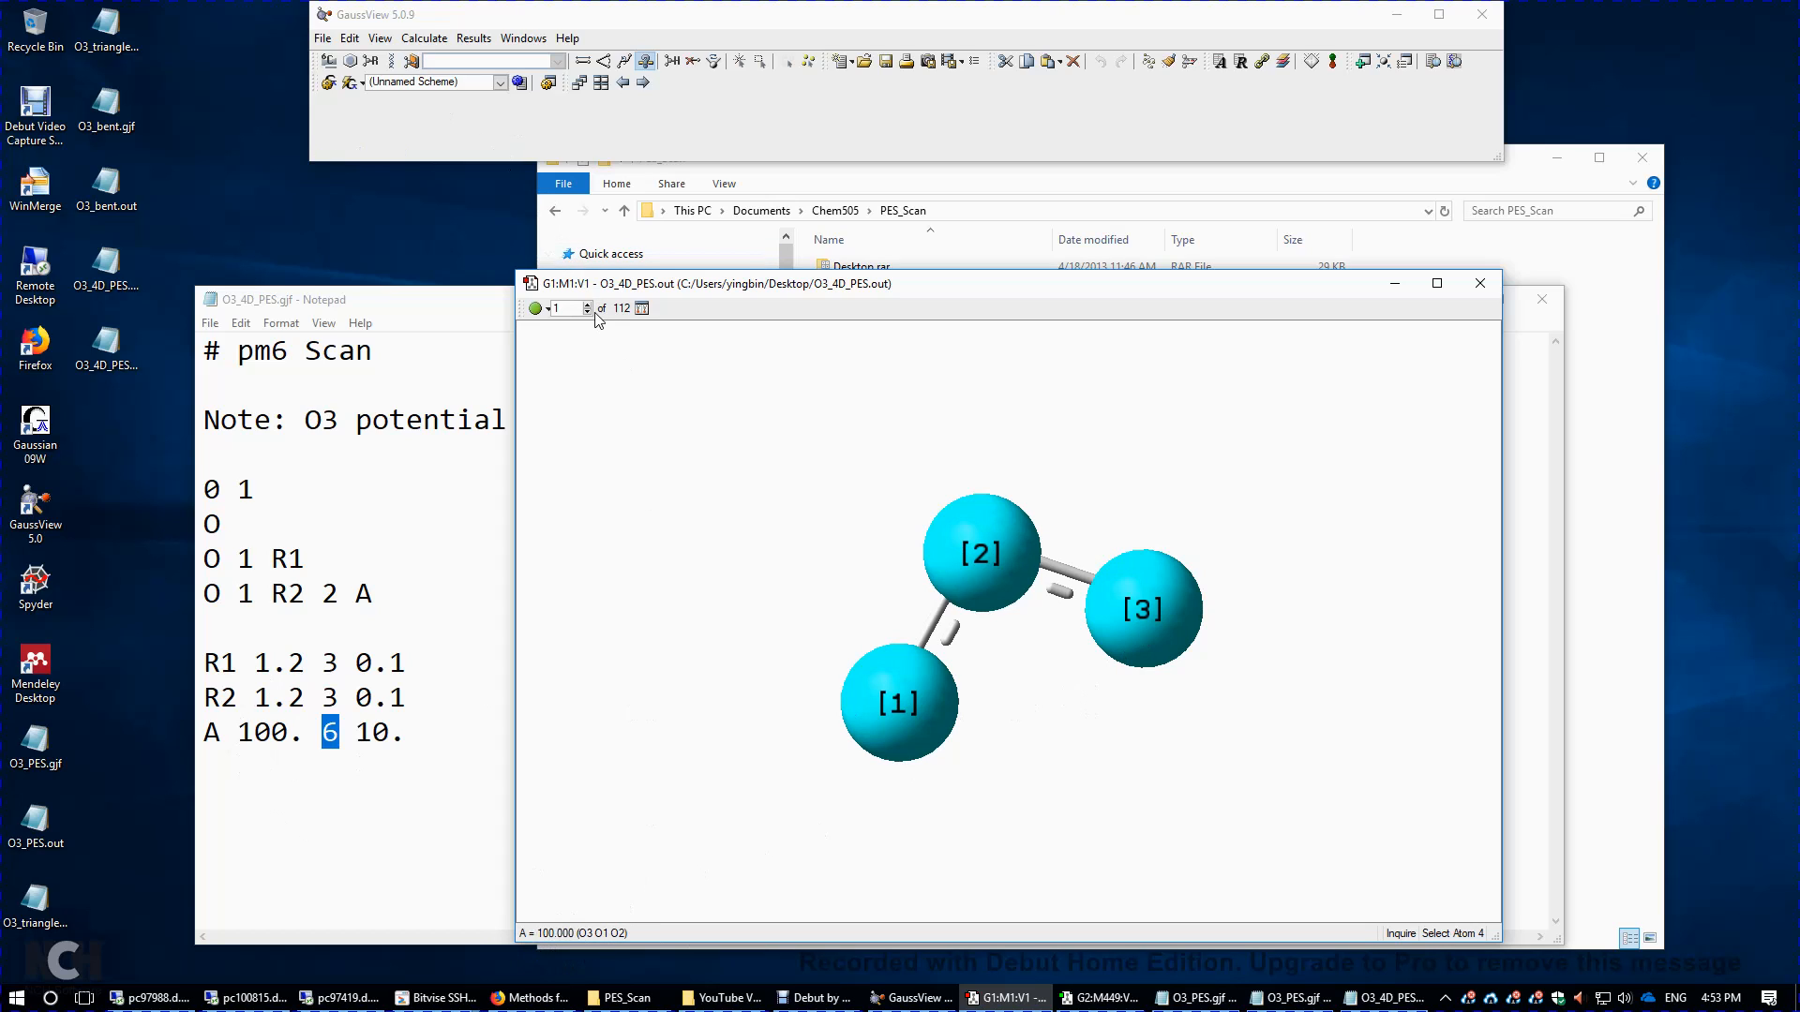
{"action": "left_click", "coordinate": [585, 303]}
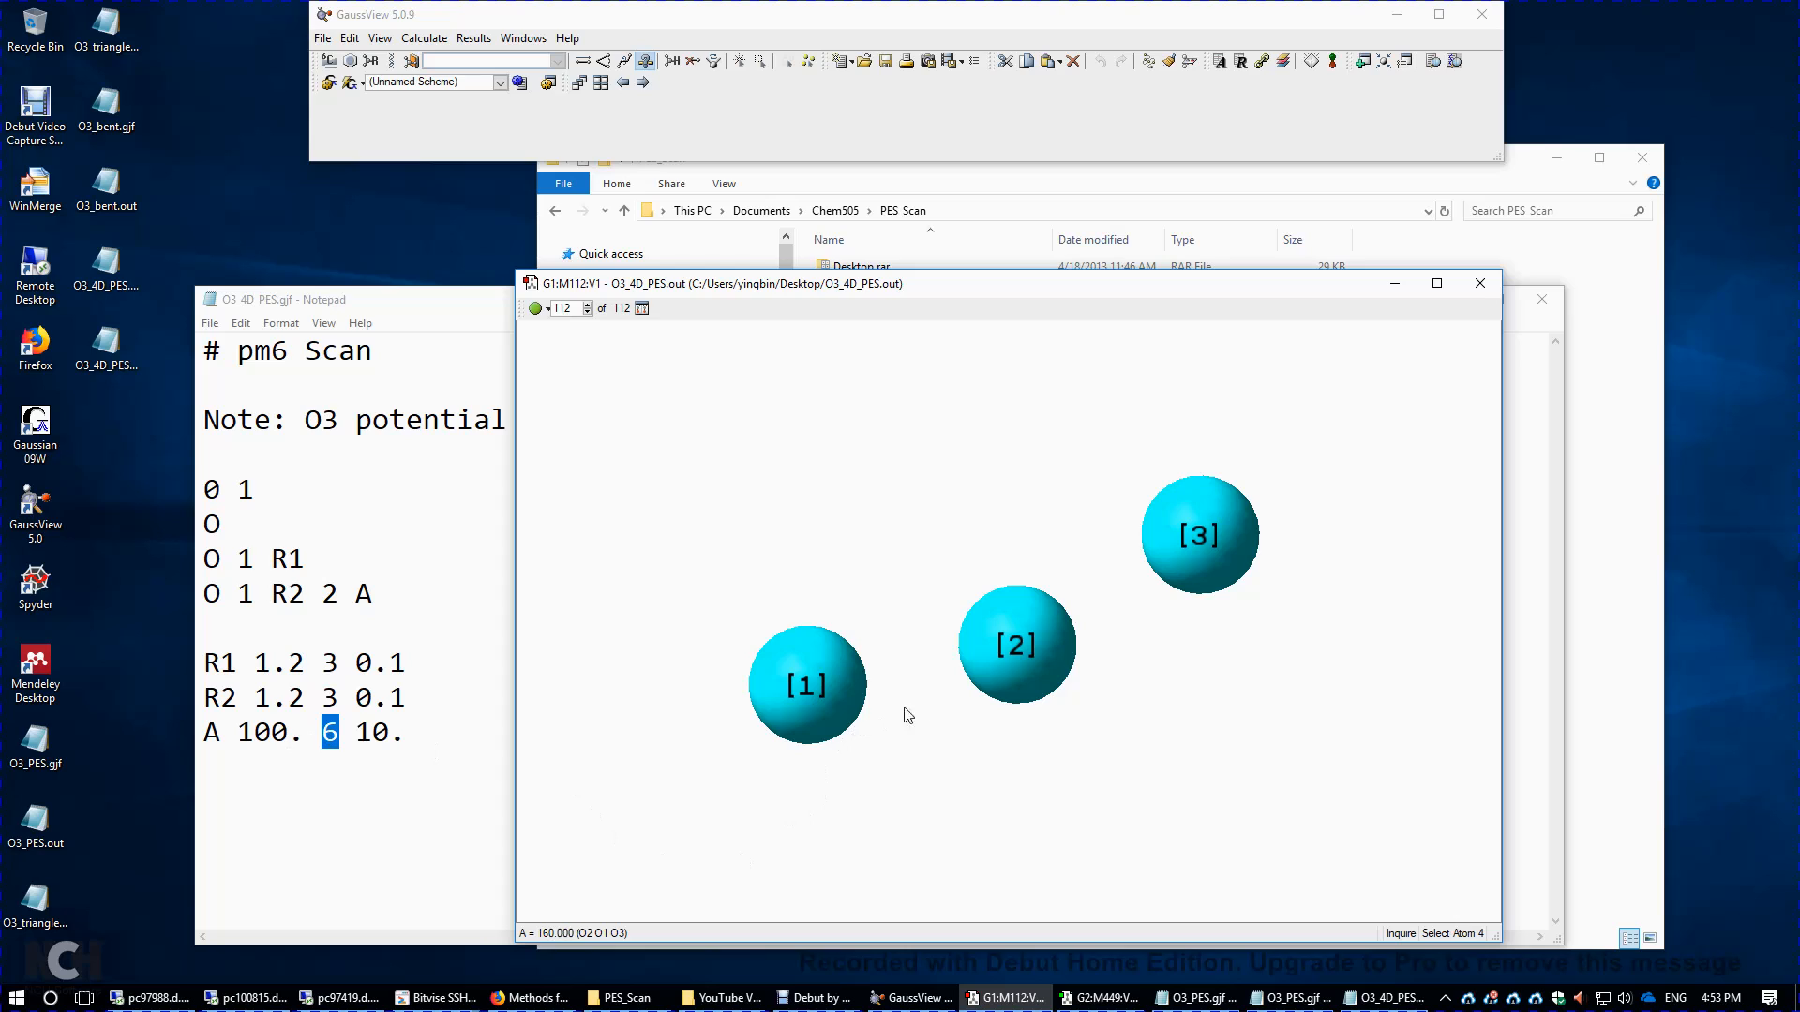
- Read structure 112's 1.5 bond length between oxygens 1 and 2, then open Results
{"action": "left_click", "coordinate": [1201, 535]}
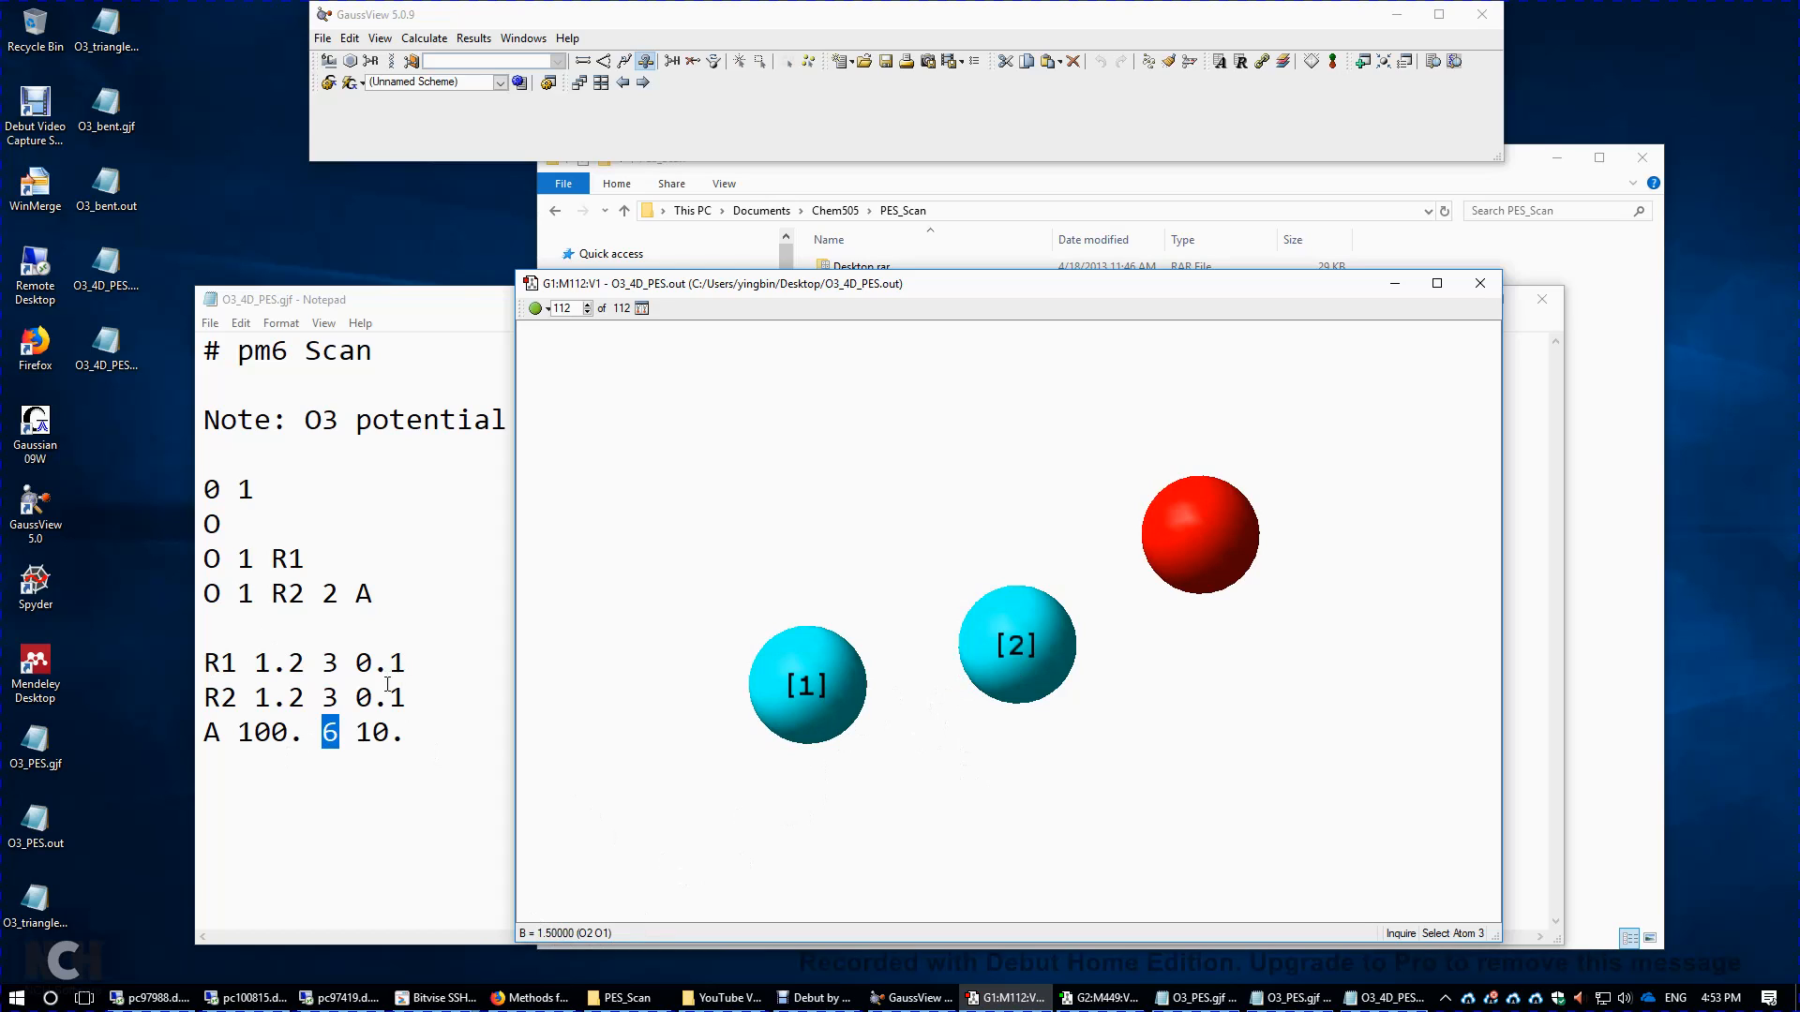
{"action": "mouse_move", "coordinate": [804, 496]}
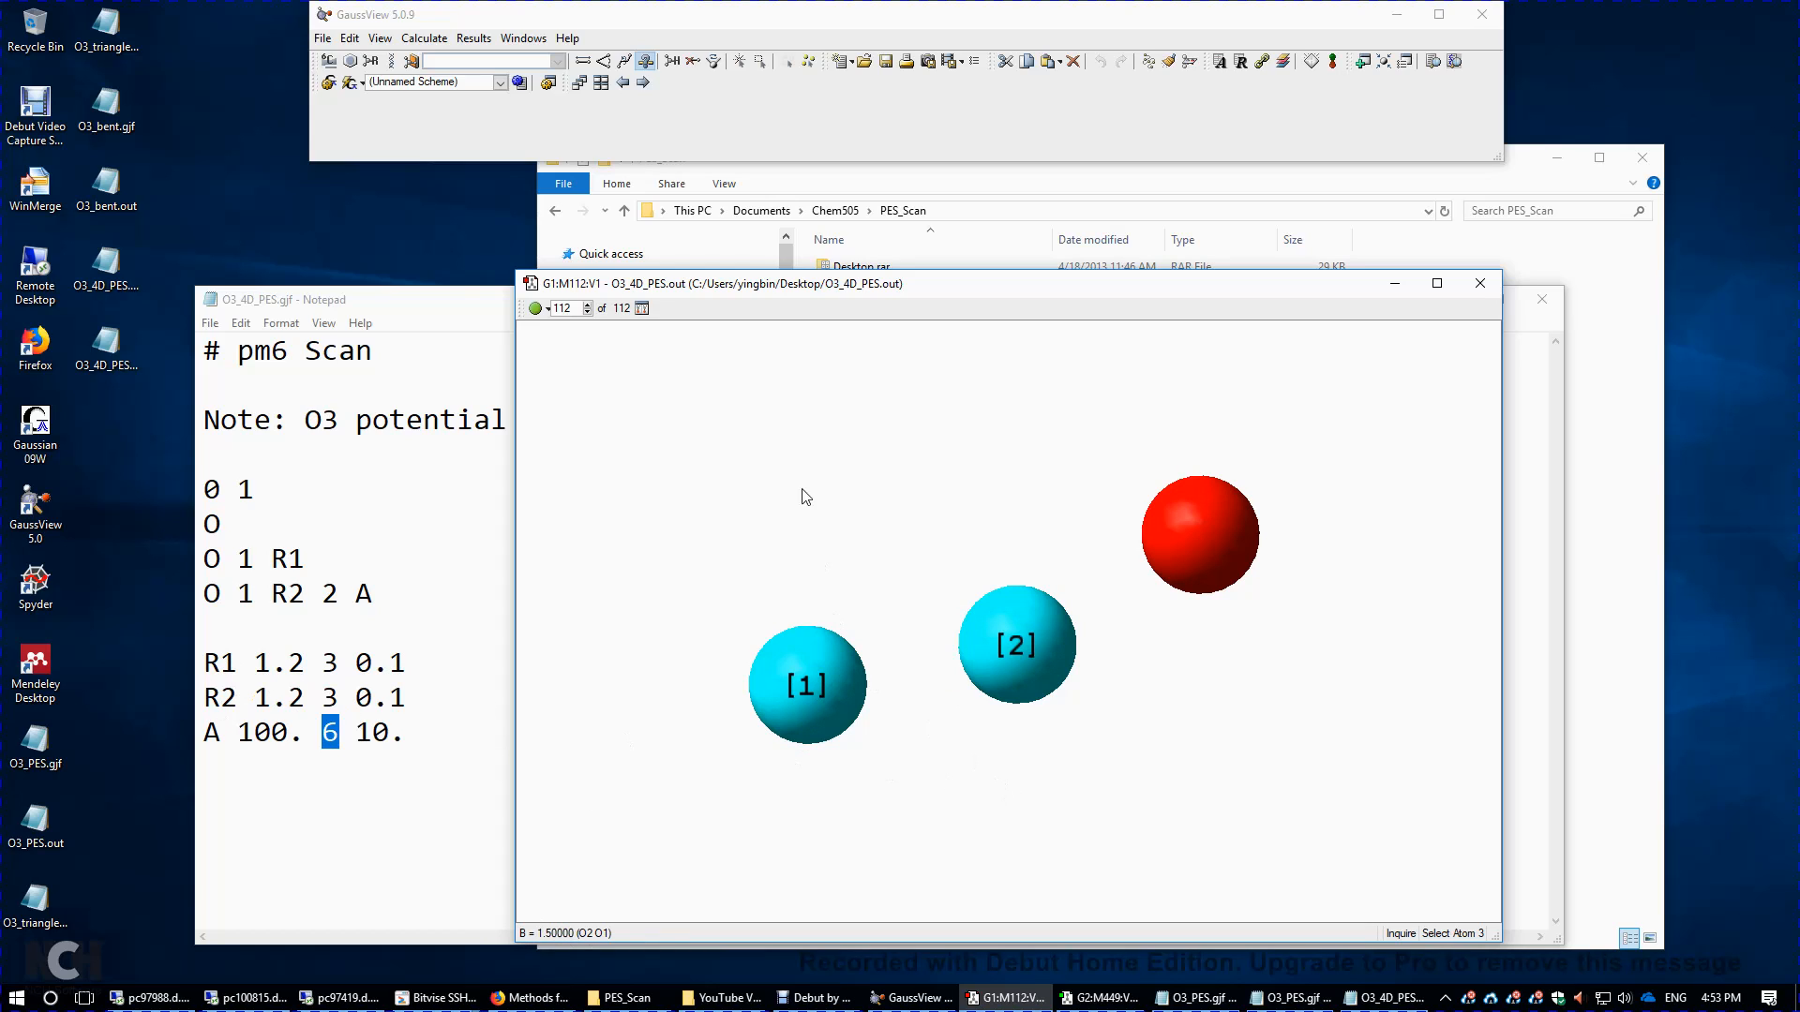
{"action": "mouse_move", "coordinate": [508, 183]}
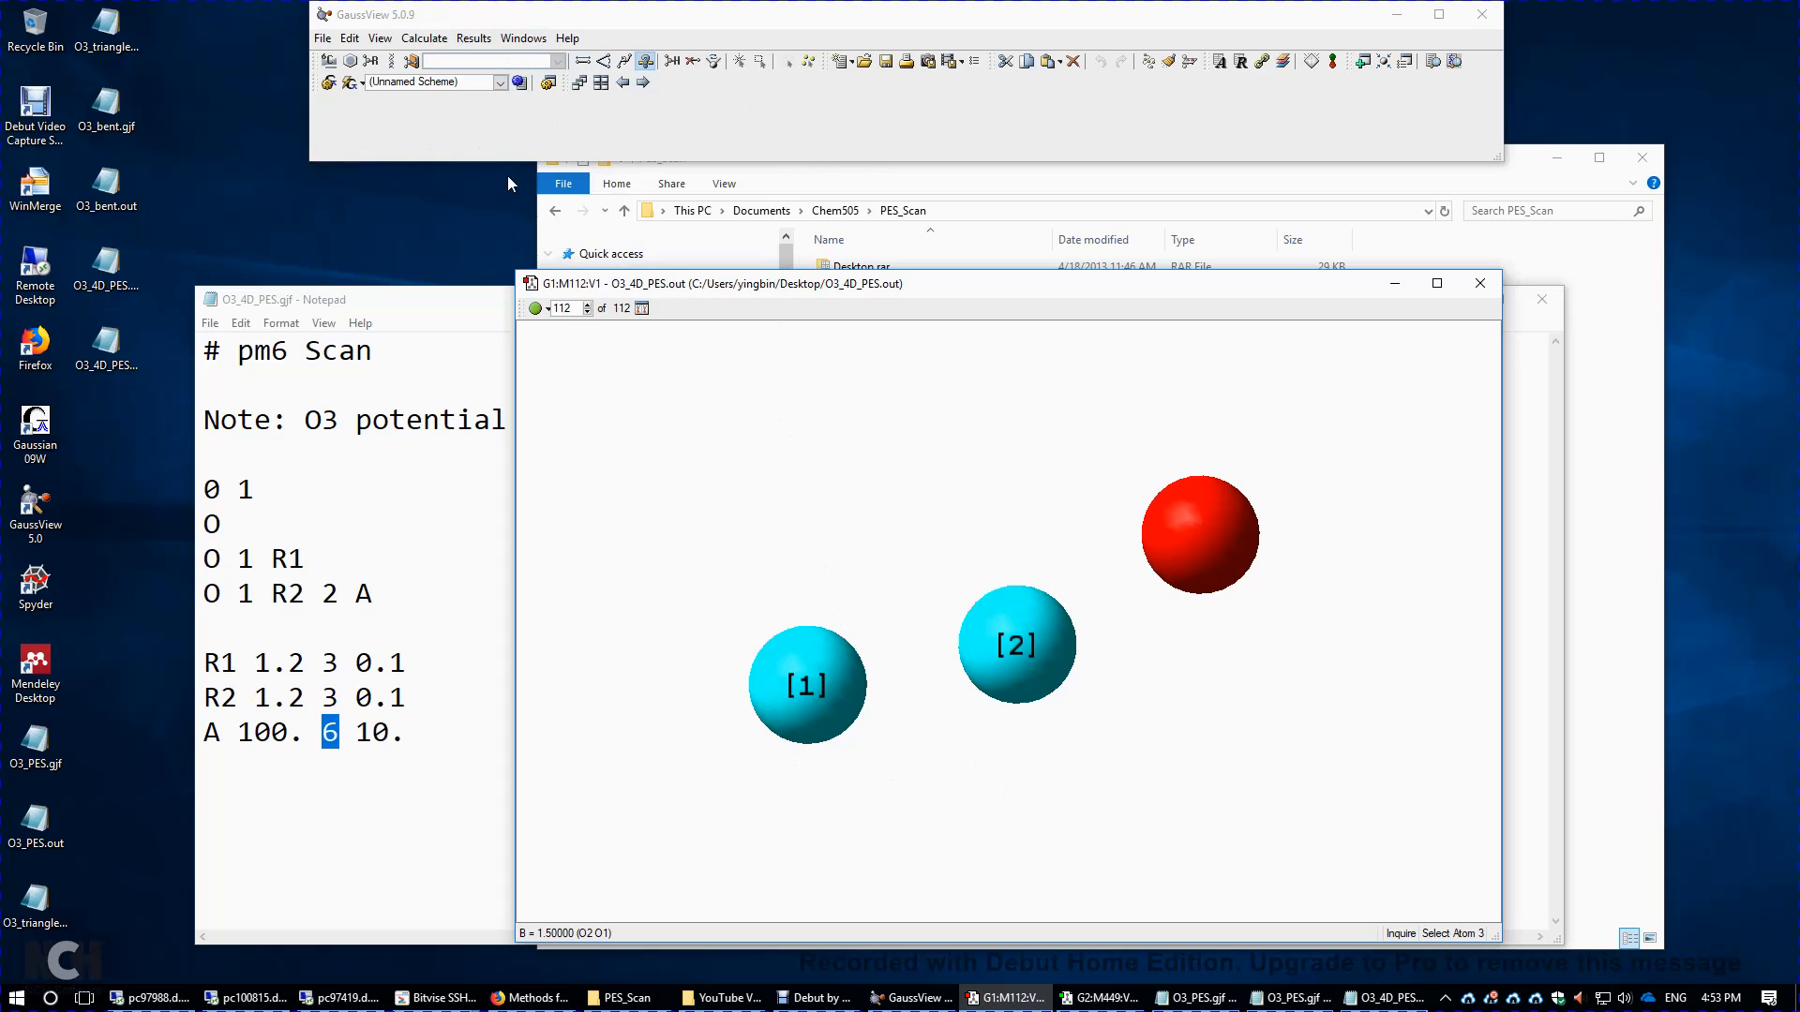
{"action": "left_click", "coordinate": [472, 38]}
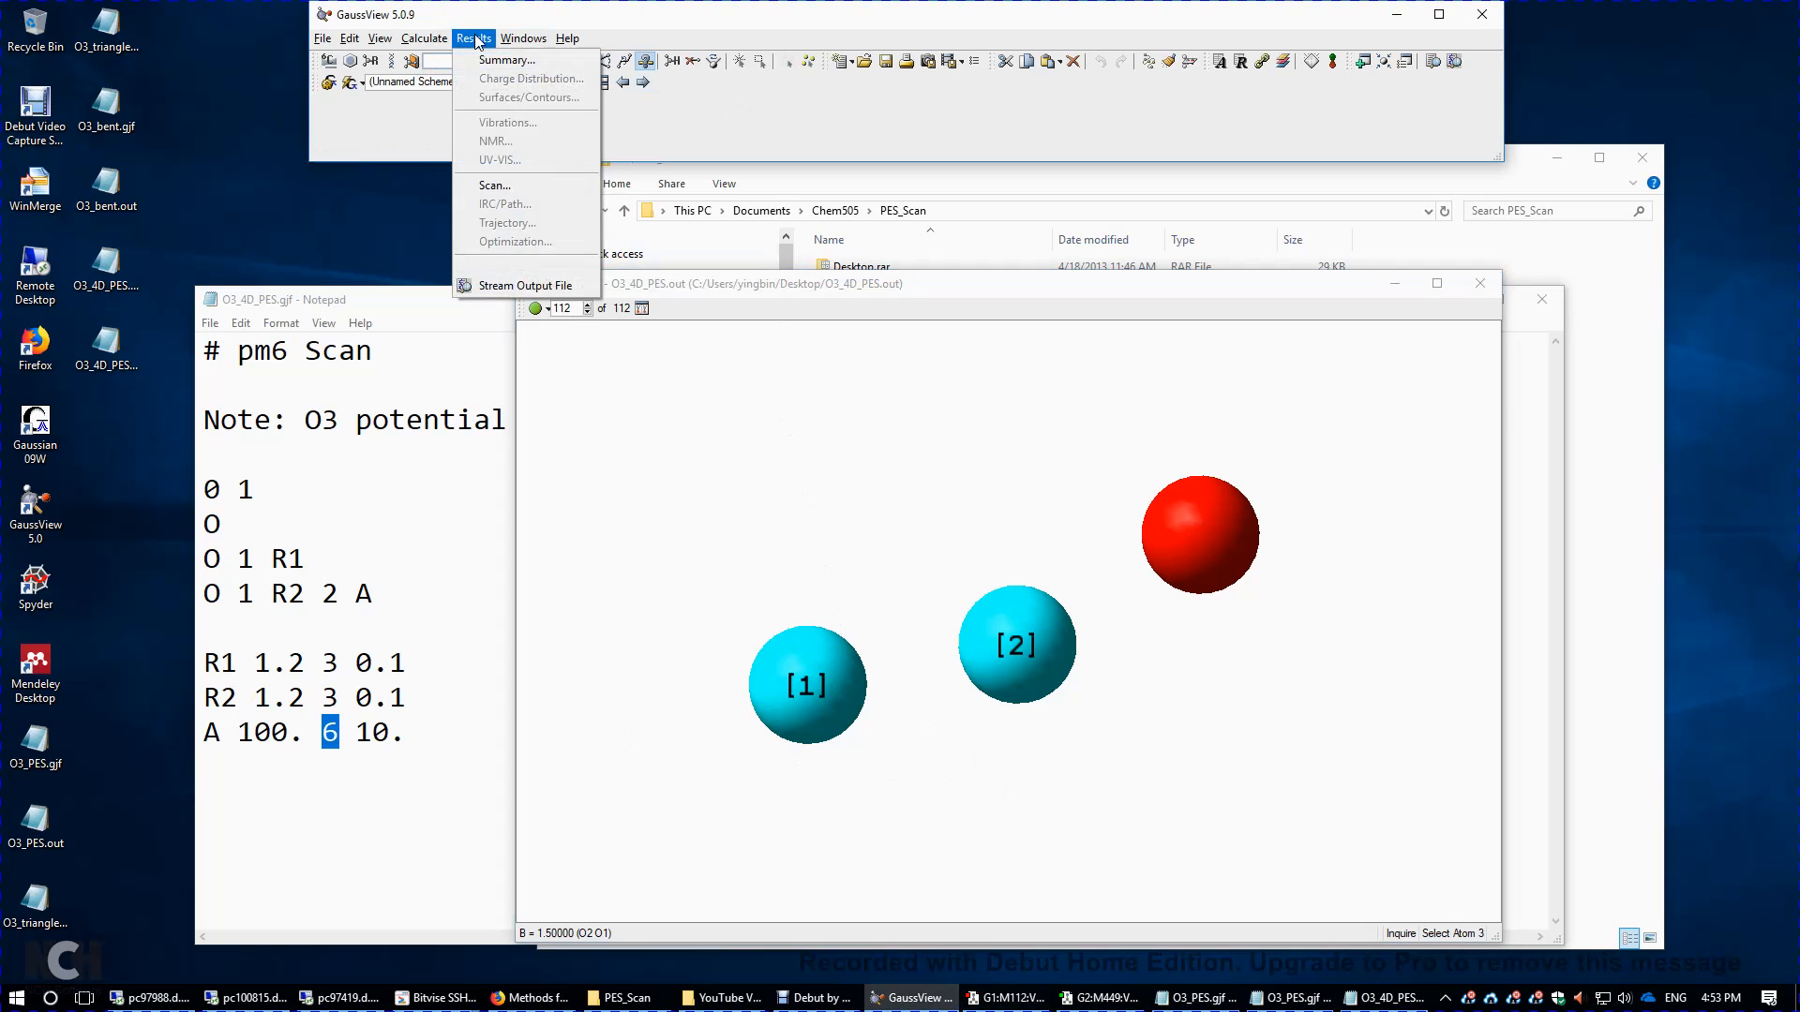
{"action": "mouse_move", "coordinate": [494, 184]}
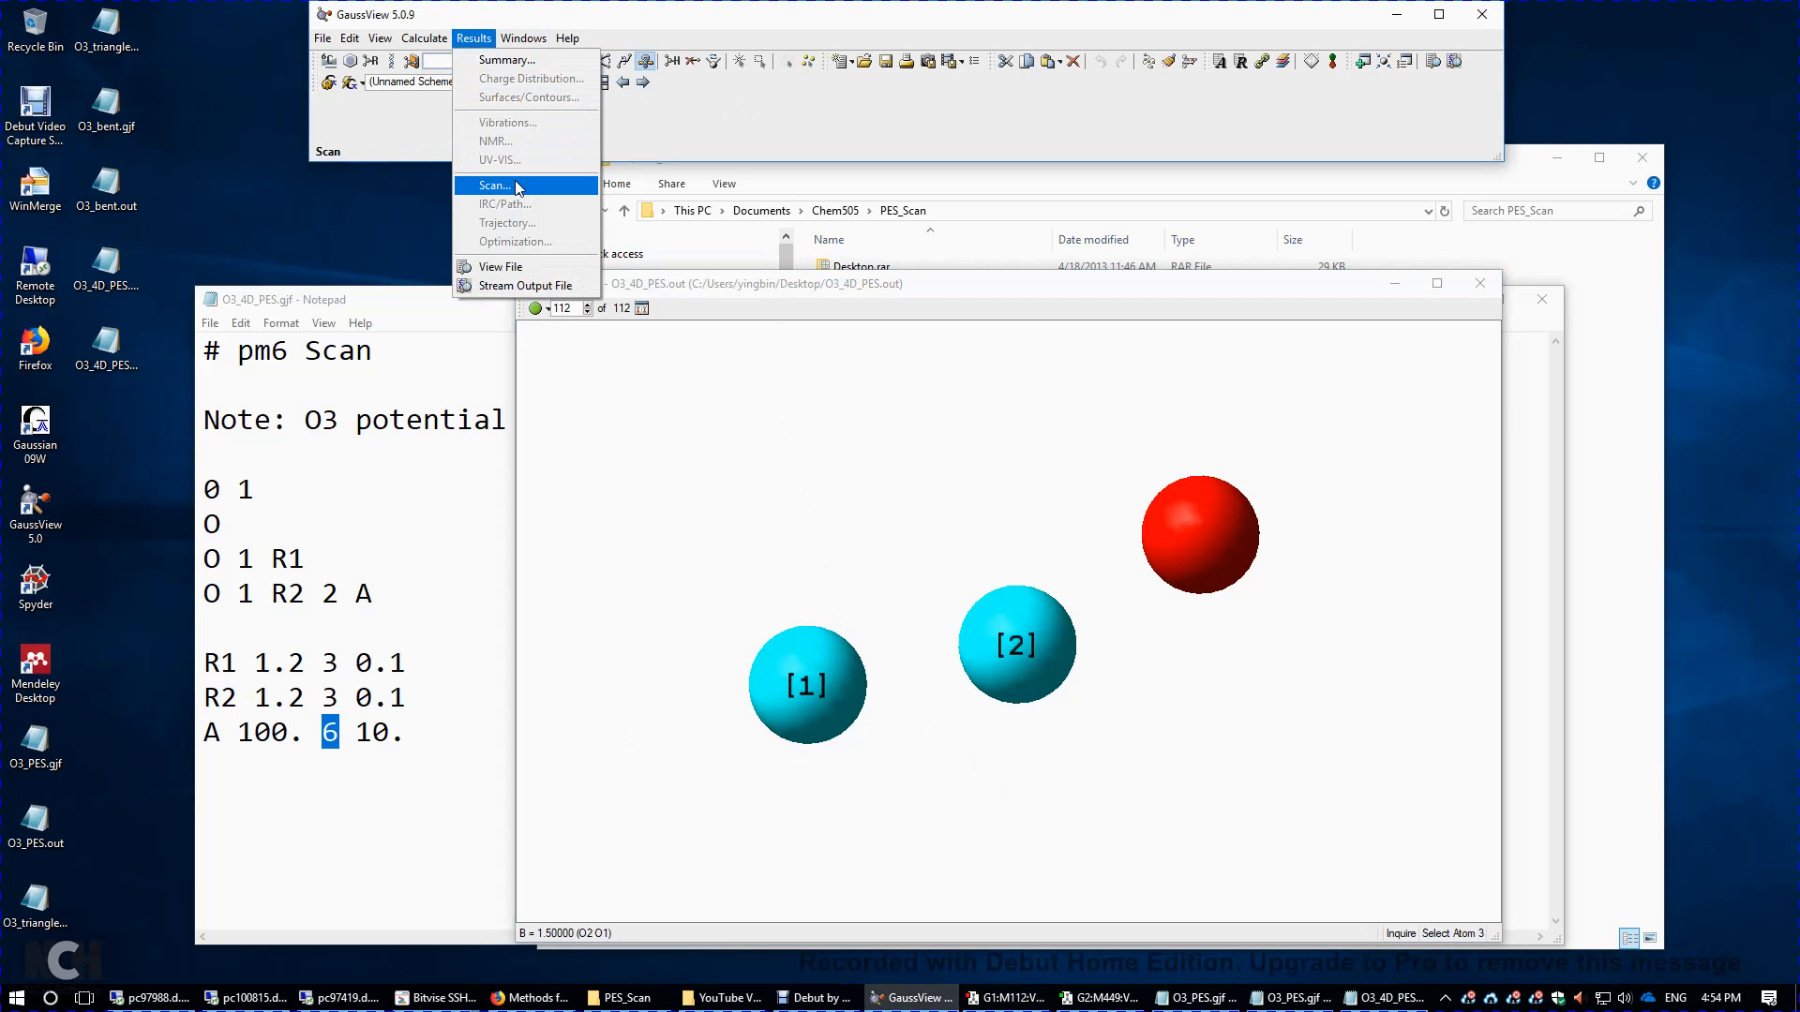
{"action": "mouse_move", "coordinate": [502, 197]}
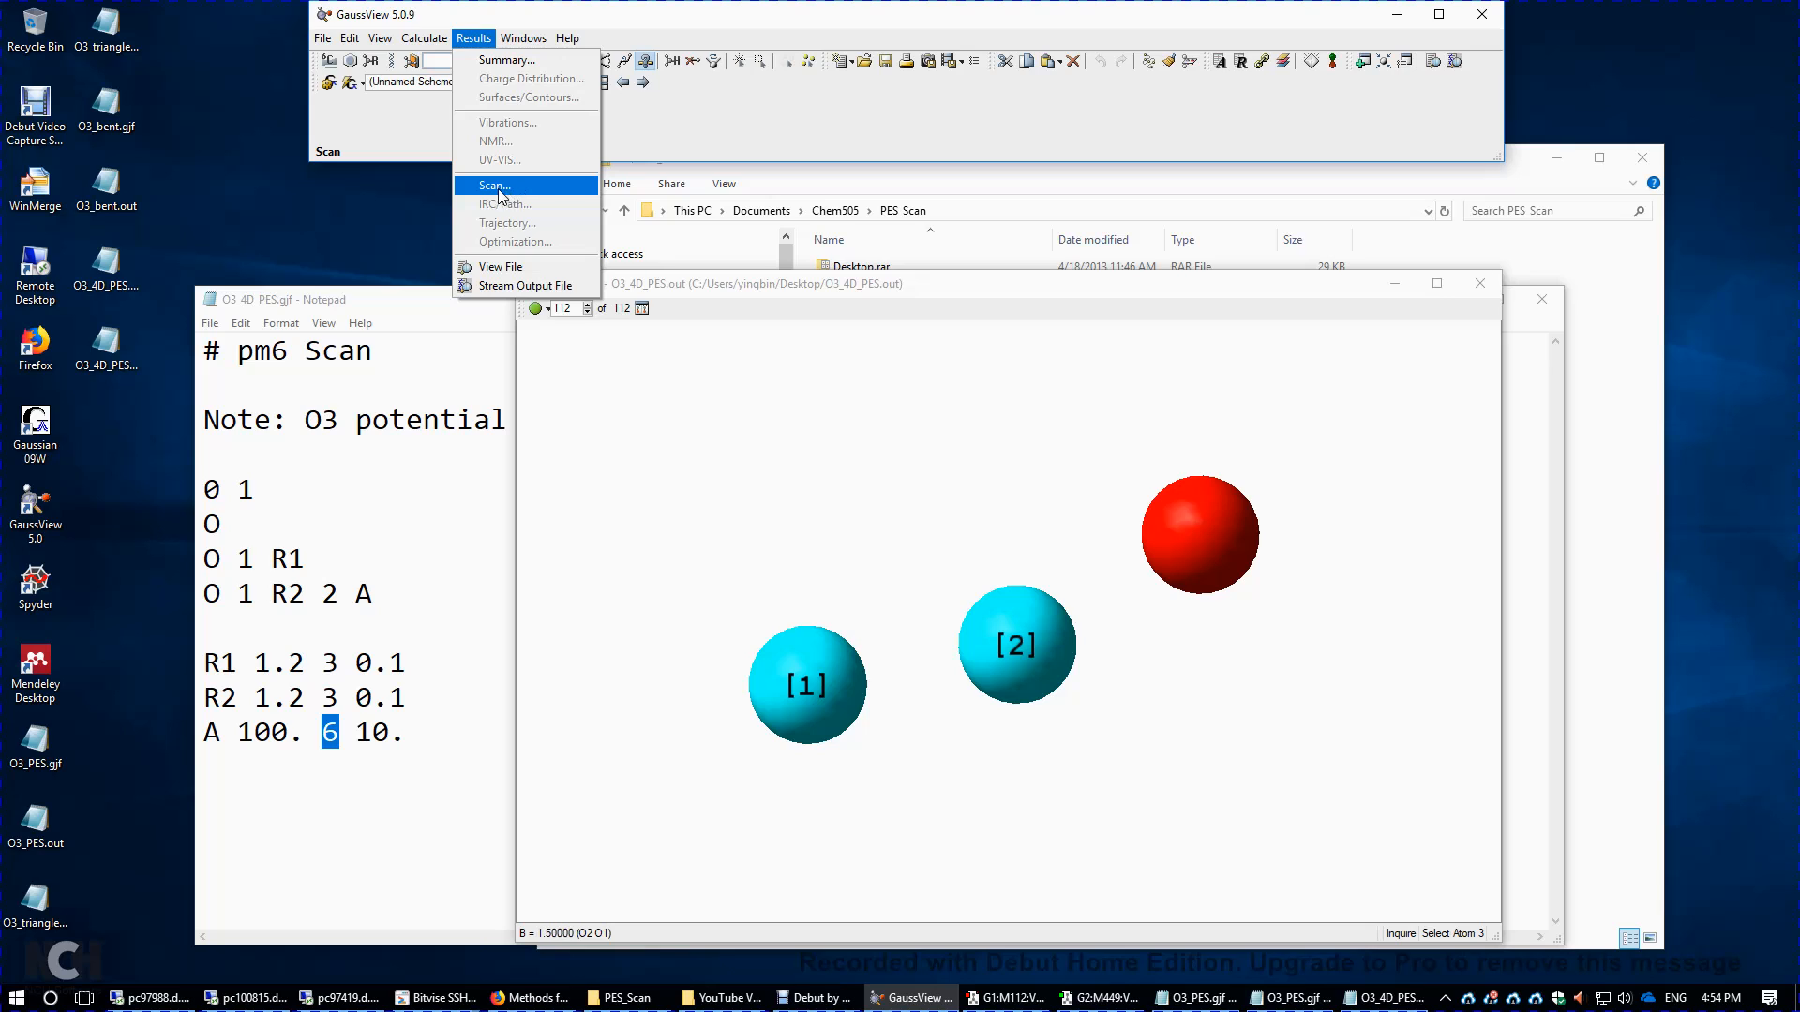
- Choose Results > Scan to plot total energy across all 112 scan steps
{"action": "left_click", "coordinate": [493, 185]}
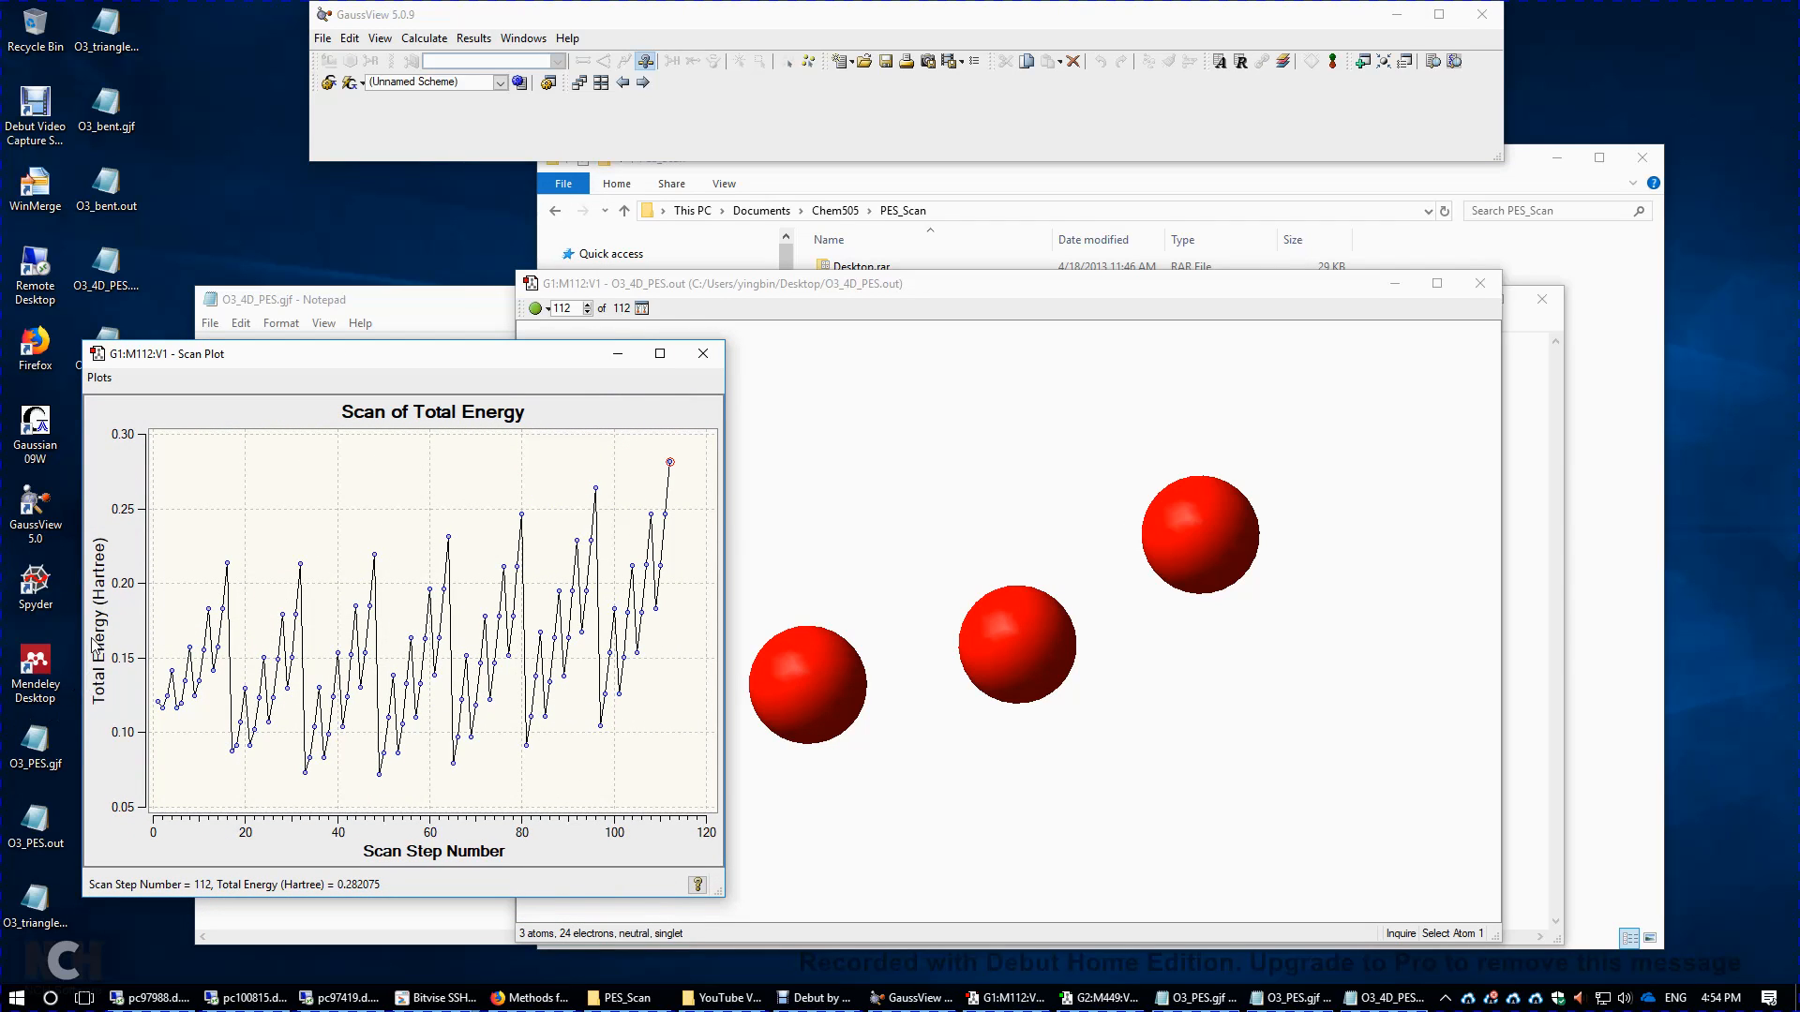
{"action": "mouse_move", "coordinate": [180, 720]}
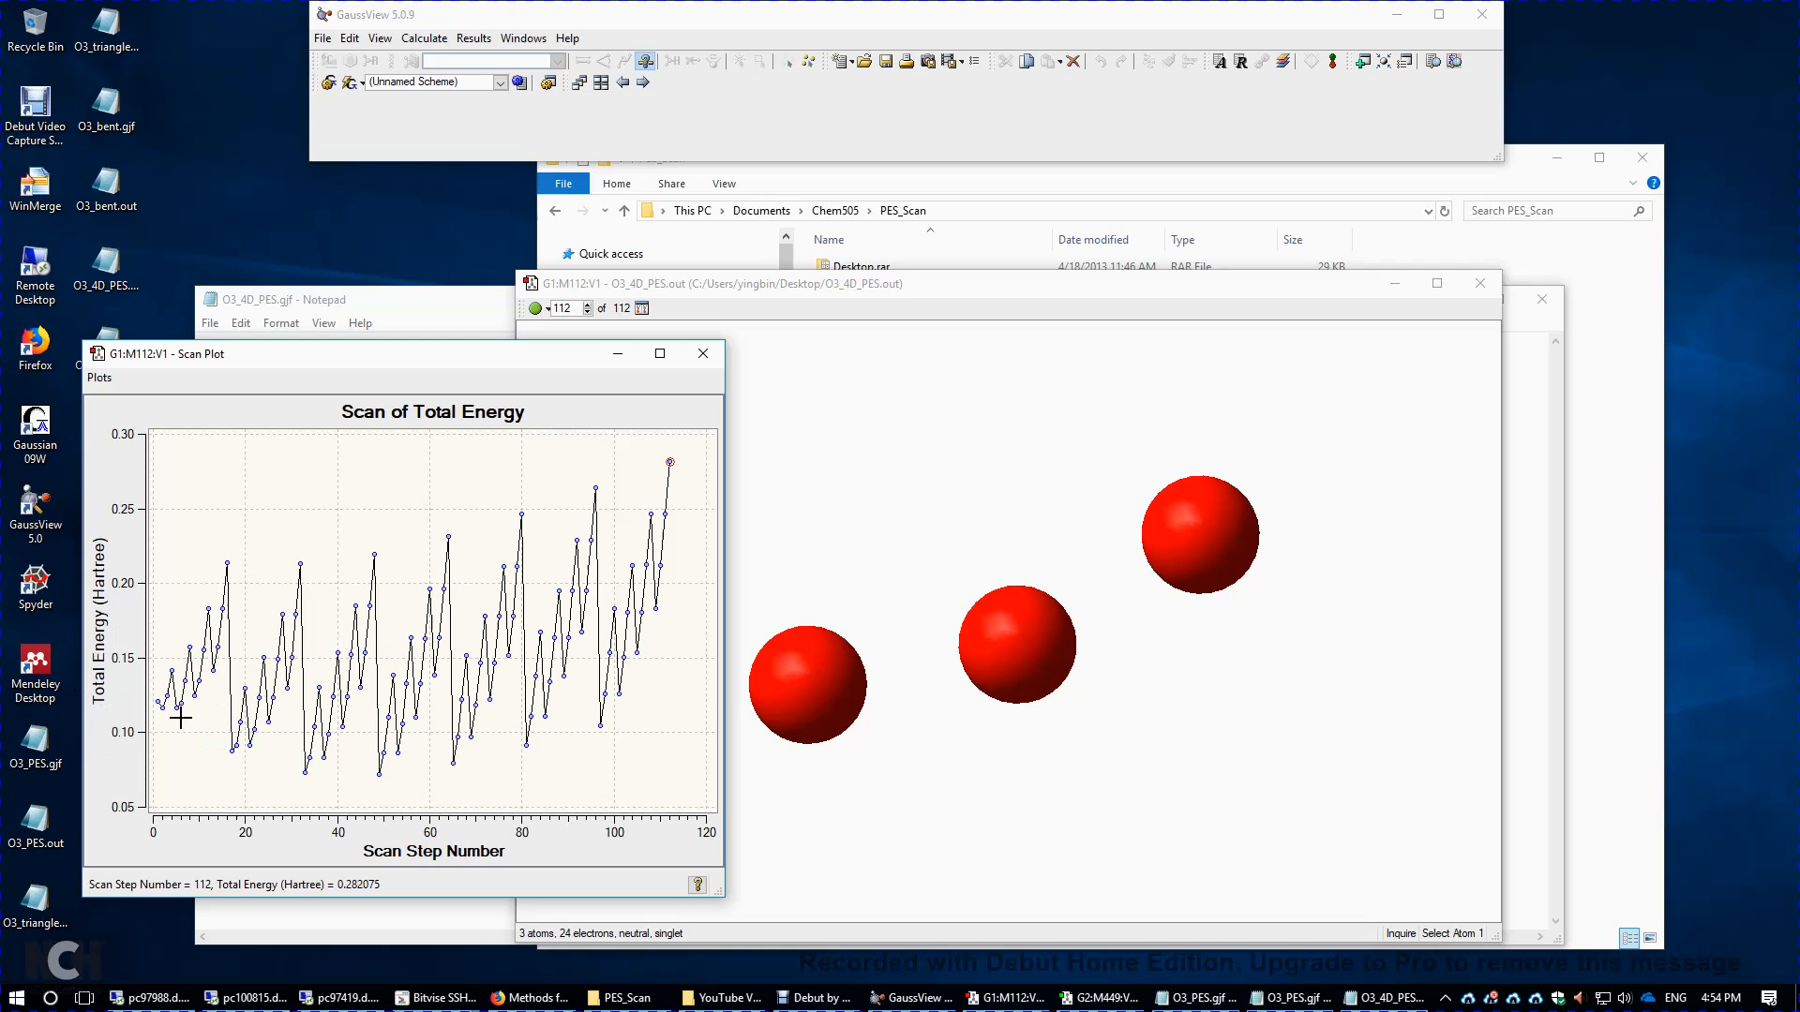
{"action": "mouse_move", "coordinate": [343, 564]}
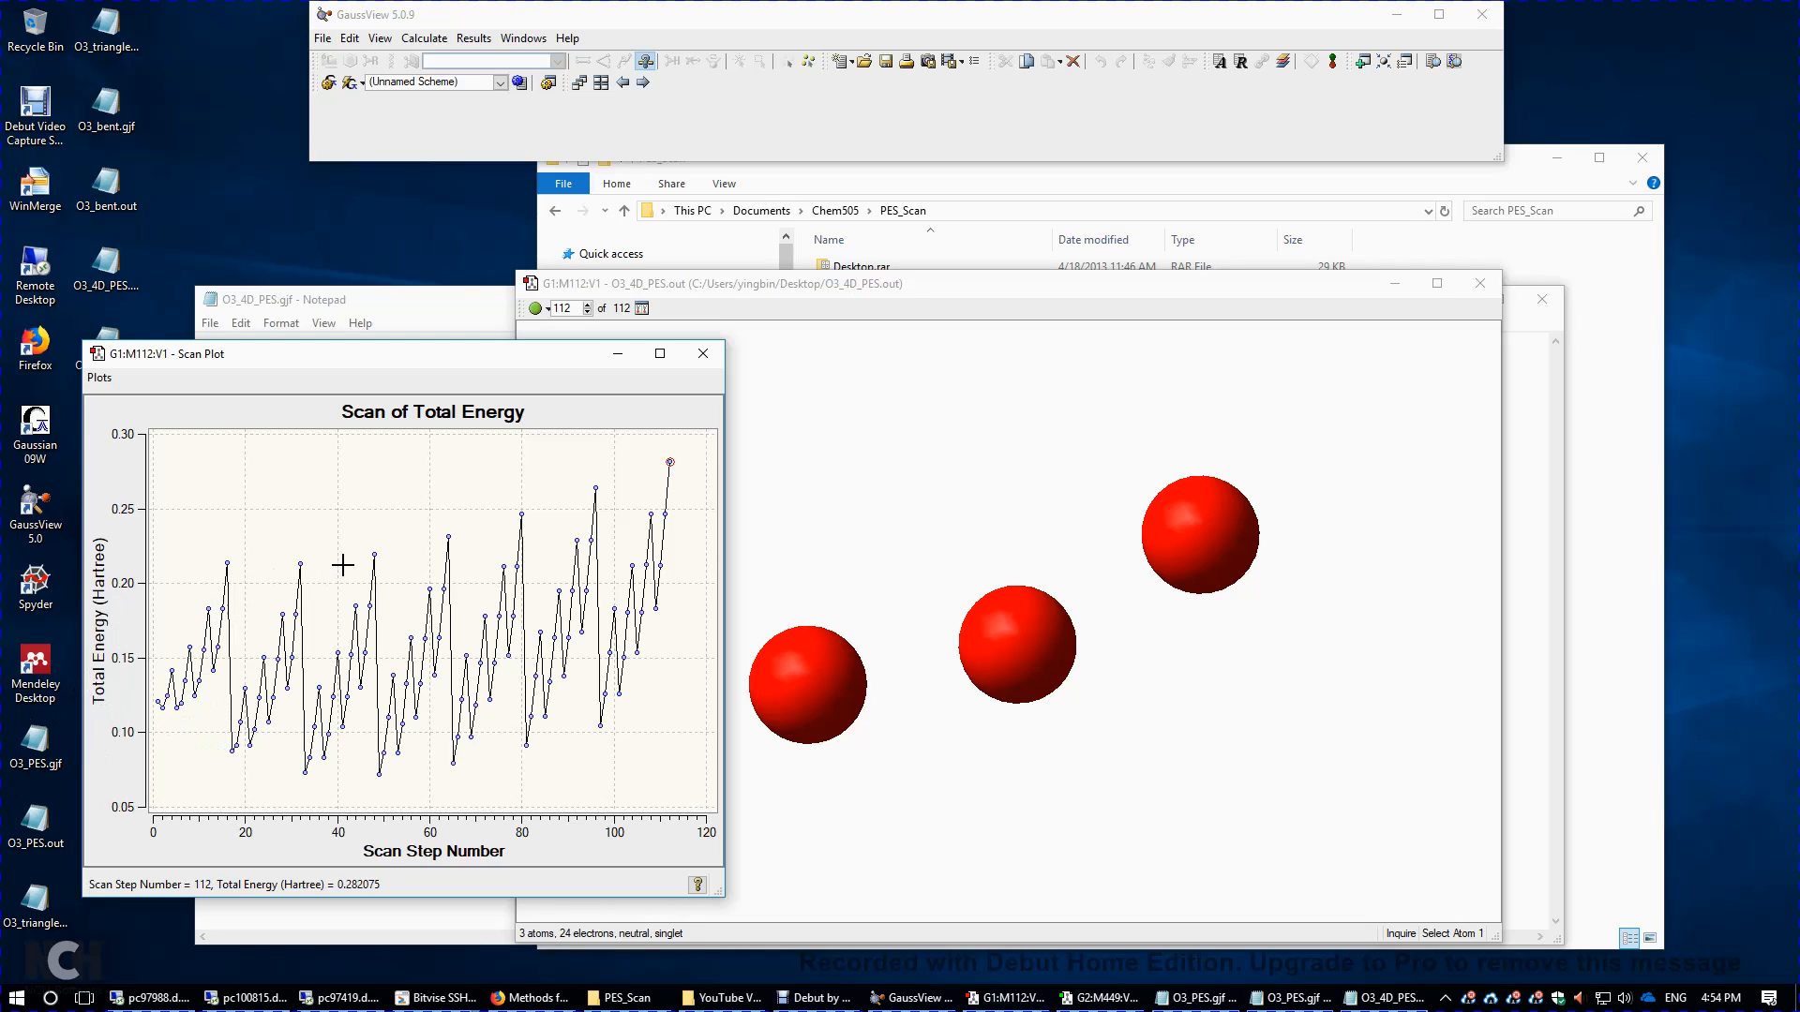
{"action": "mouse_move", "coordinate": [6, 714]}
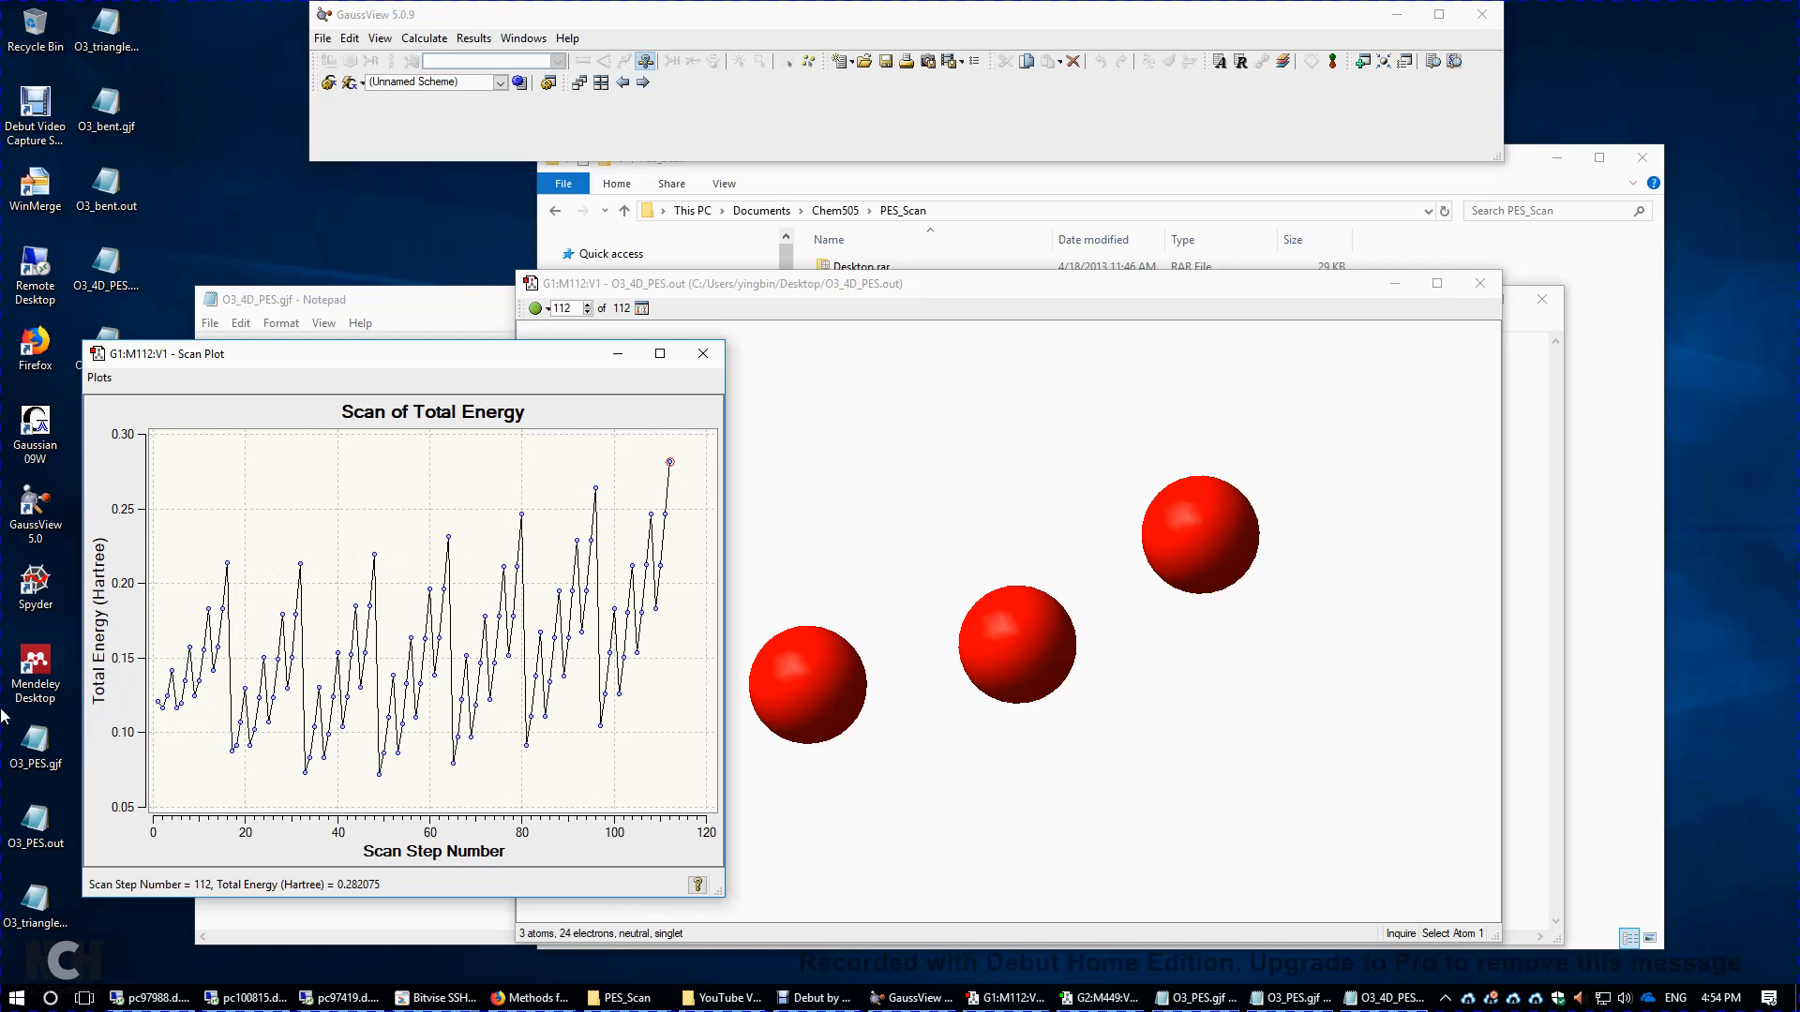
{"action": "mouse_move", "coordinate": [337, 635]}
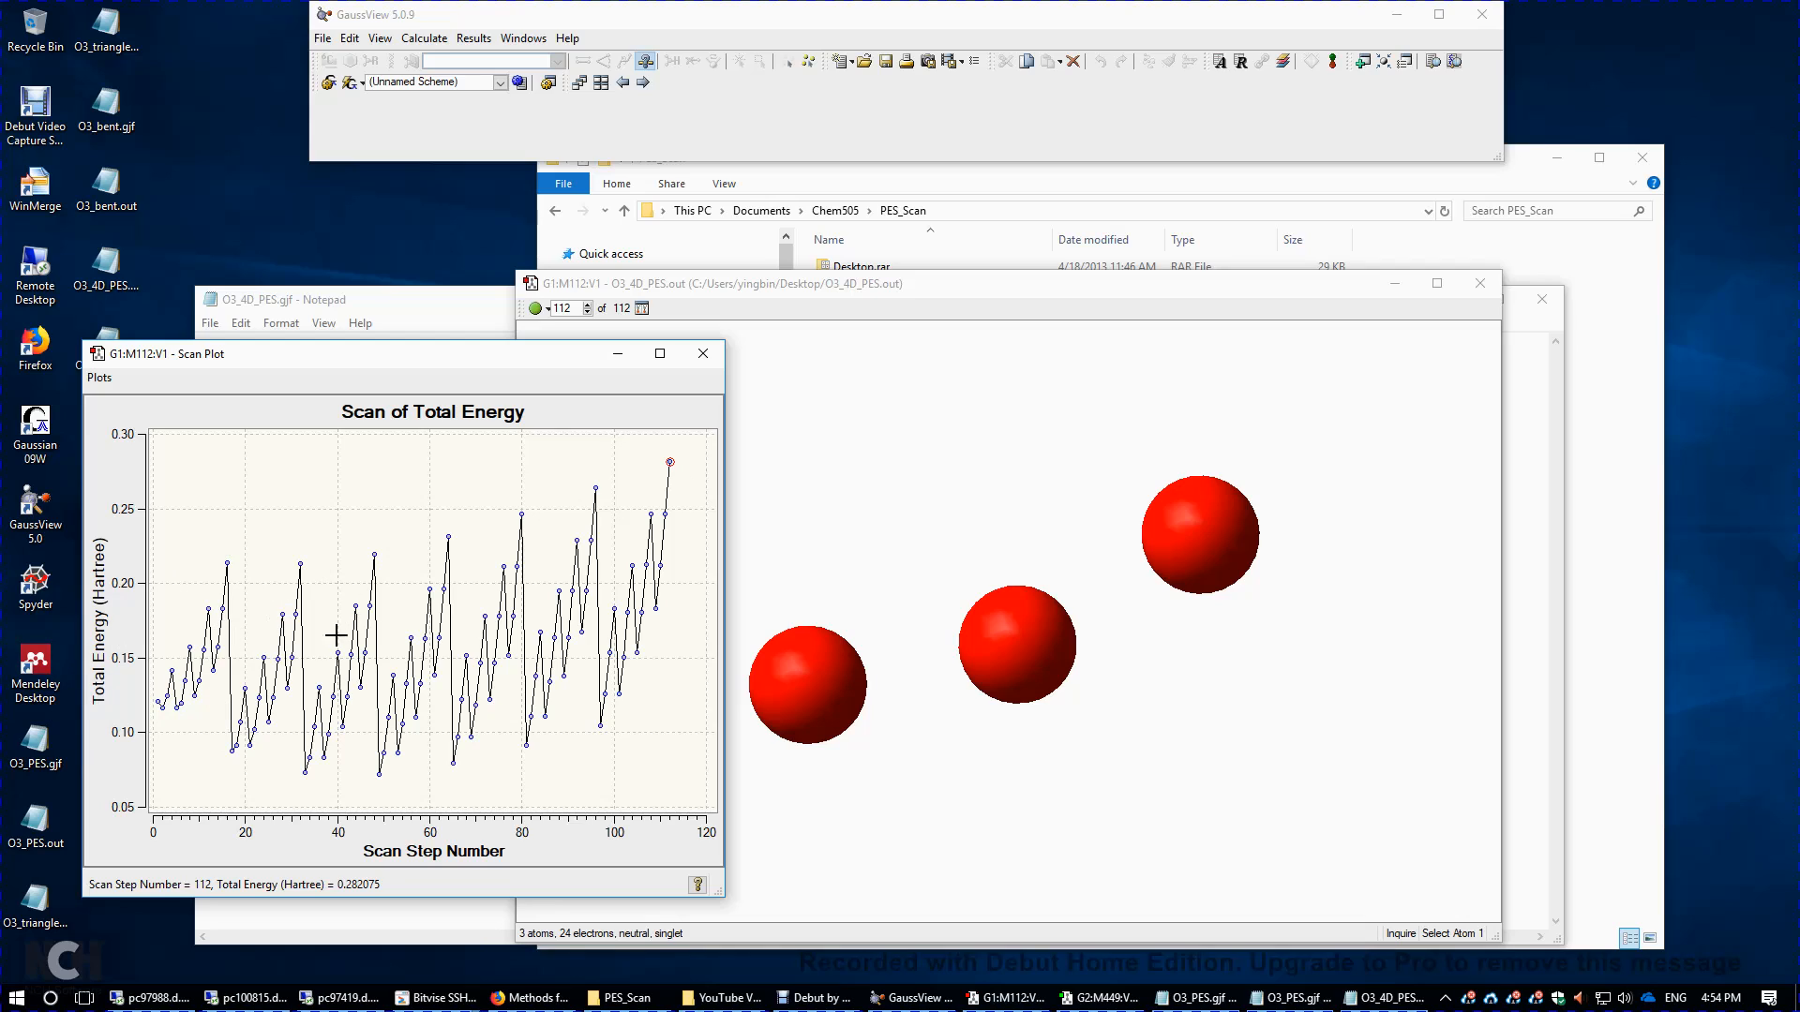
{"action": "mouse_move", "coordinate": [380, 555]}
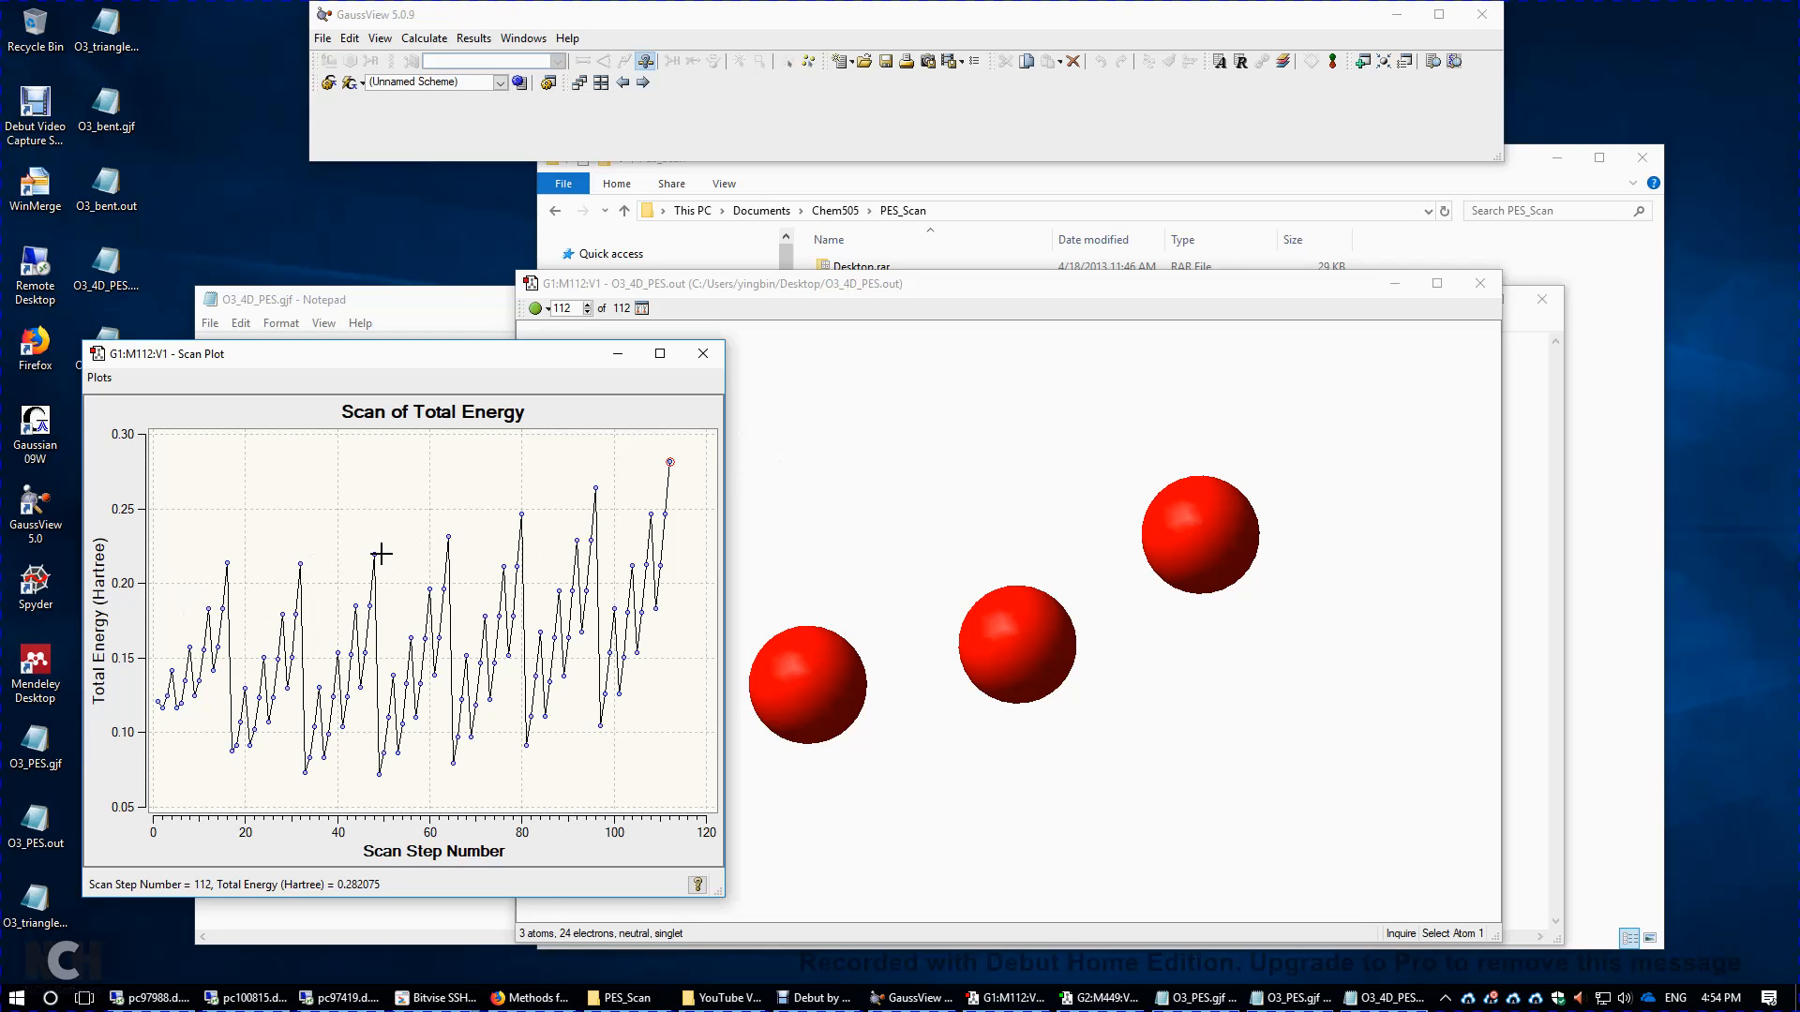
{"action": "mouse_move", "coordinate": [244, 561]}
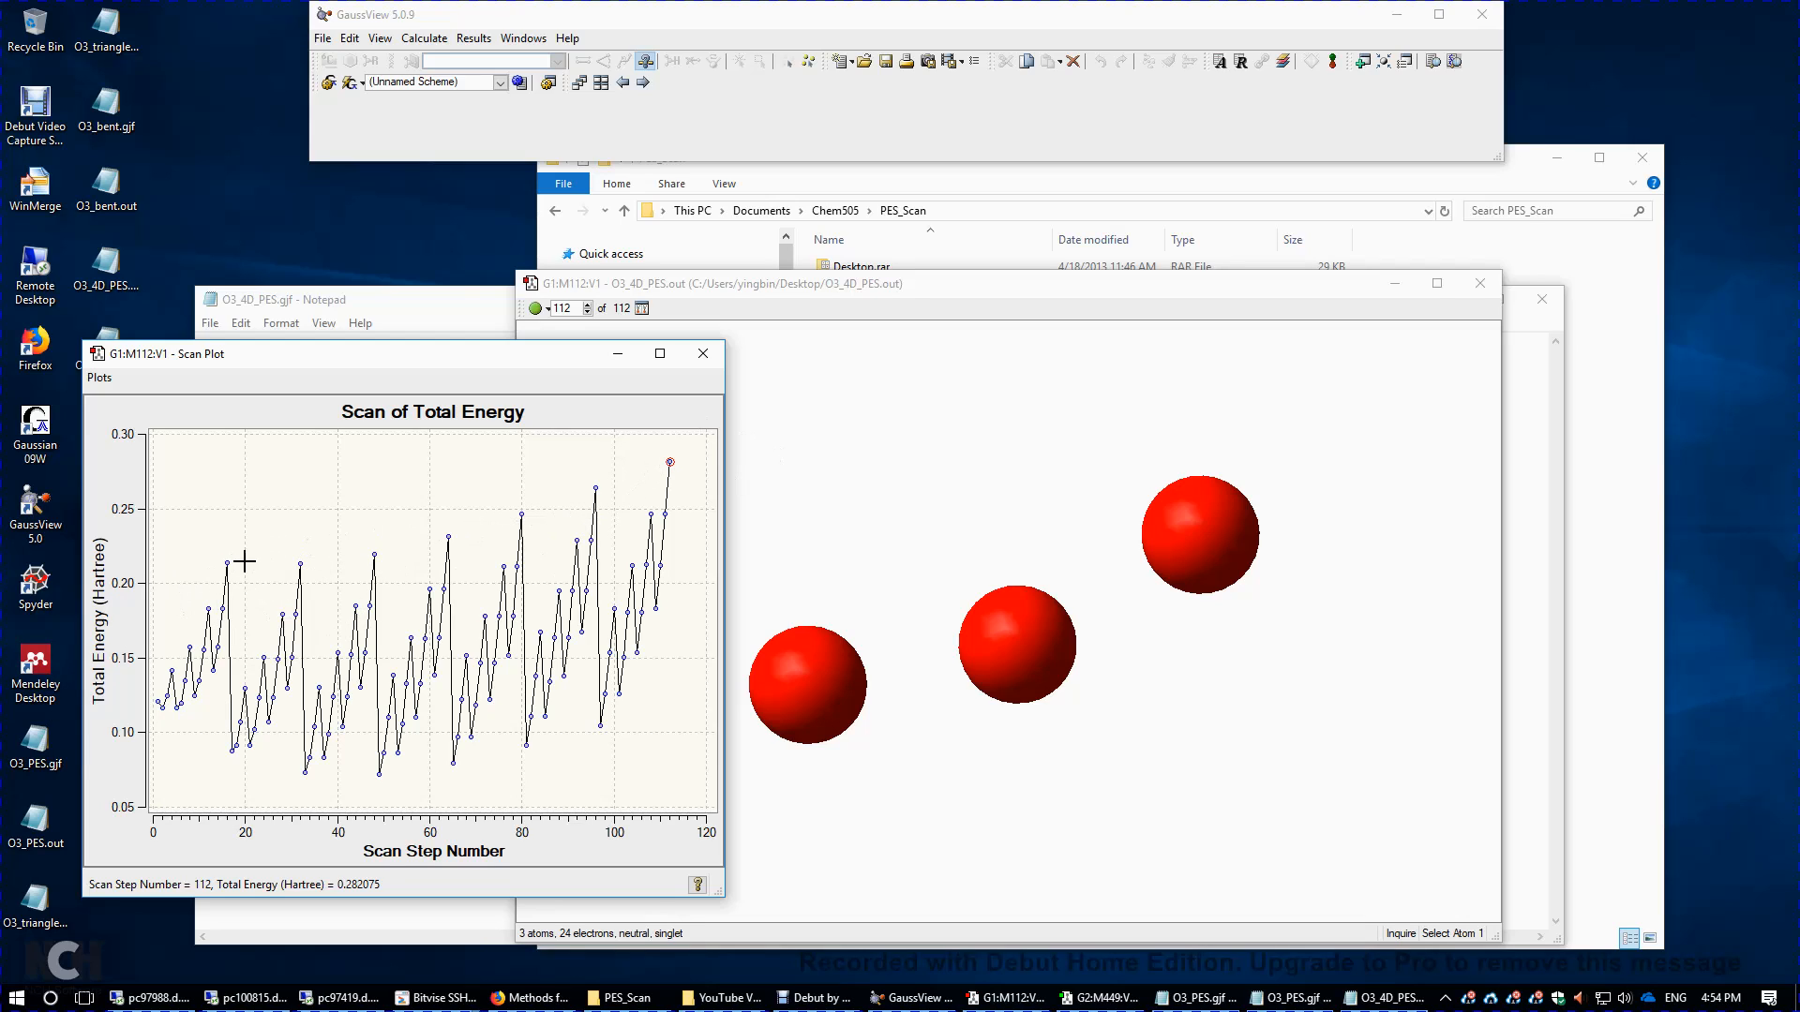
{"action": "mouse_move", "coordinate": [307, 557]}
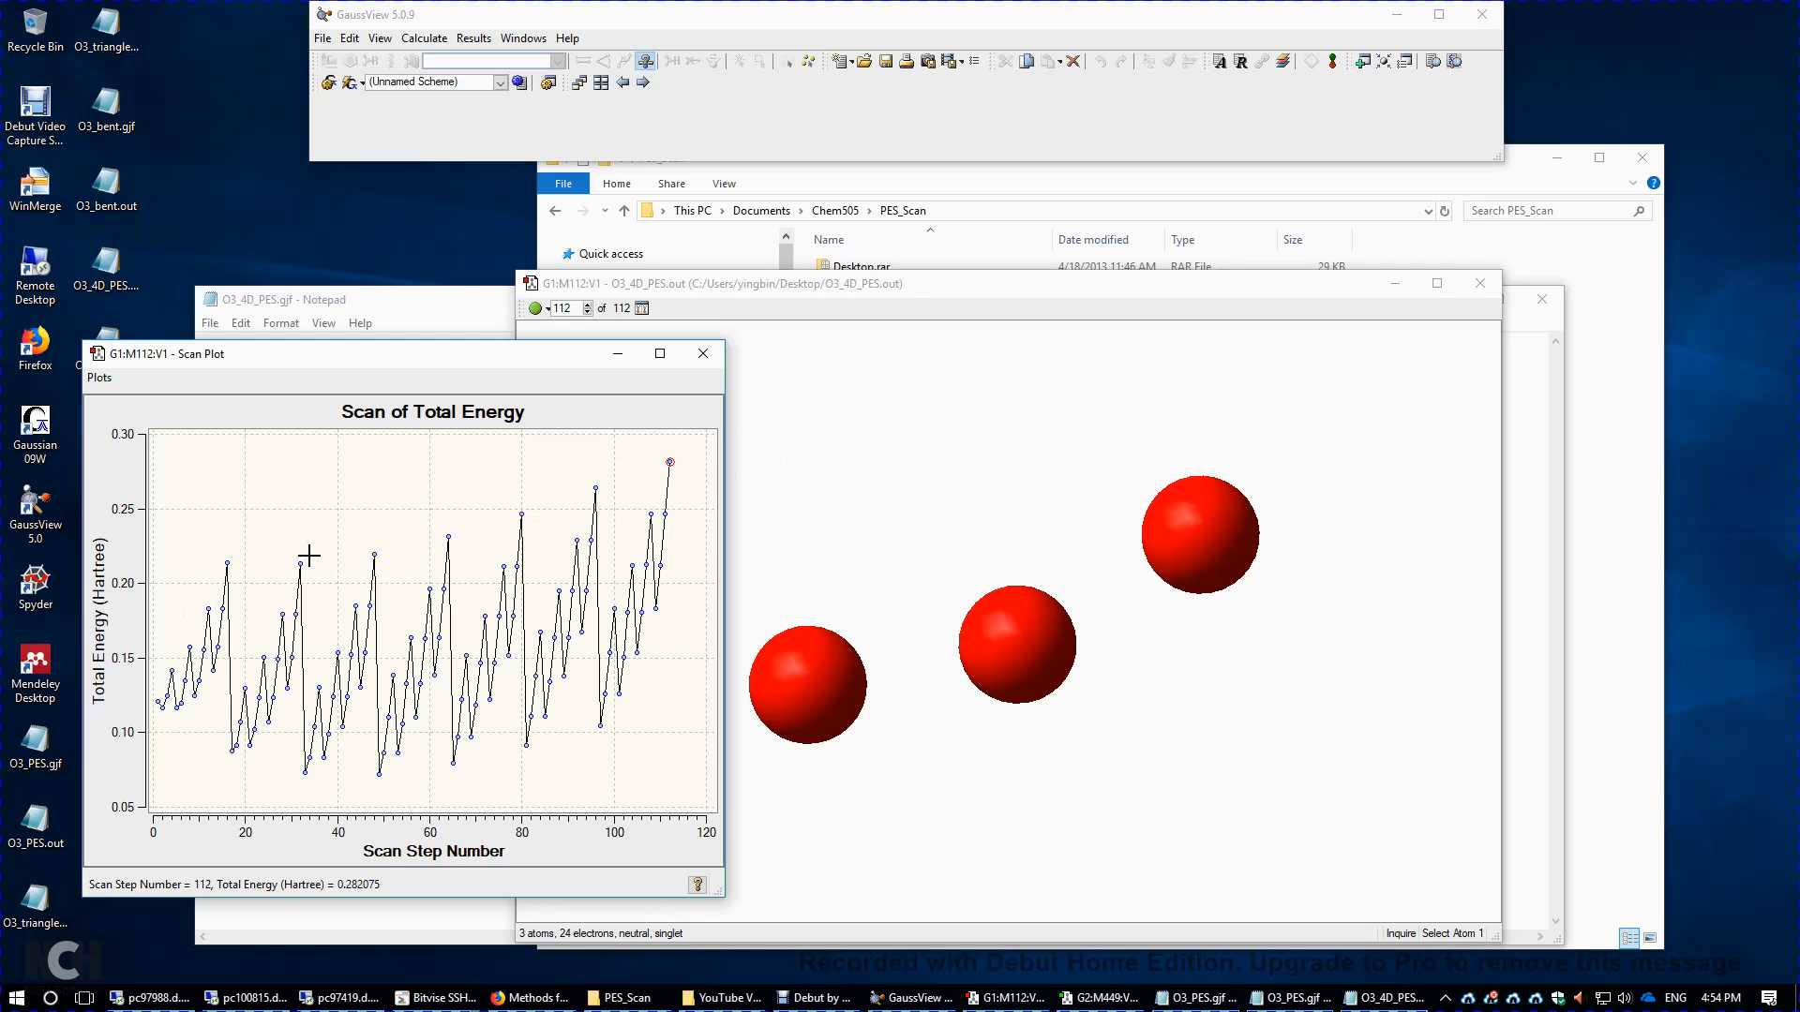
{"action": "mouse_move", "coordinate": [385, 558]}
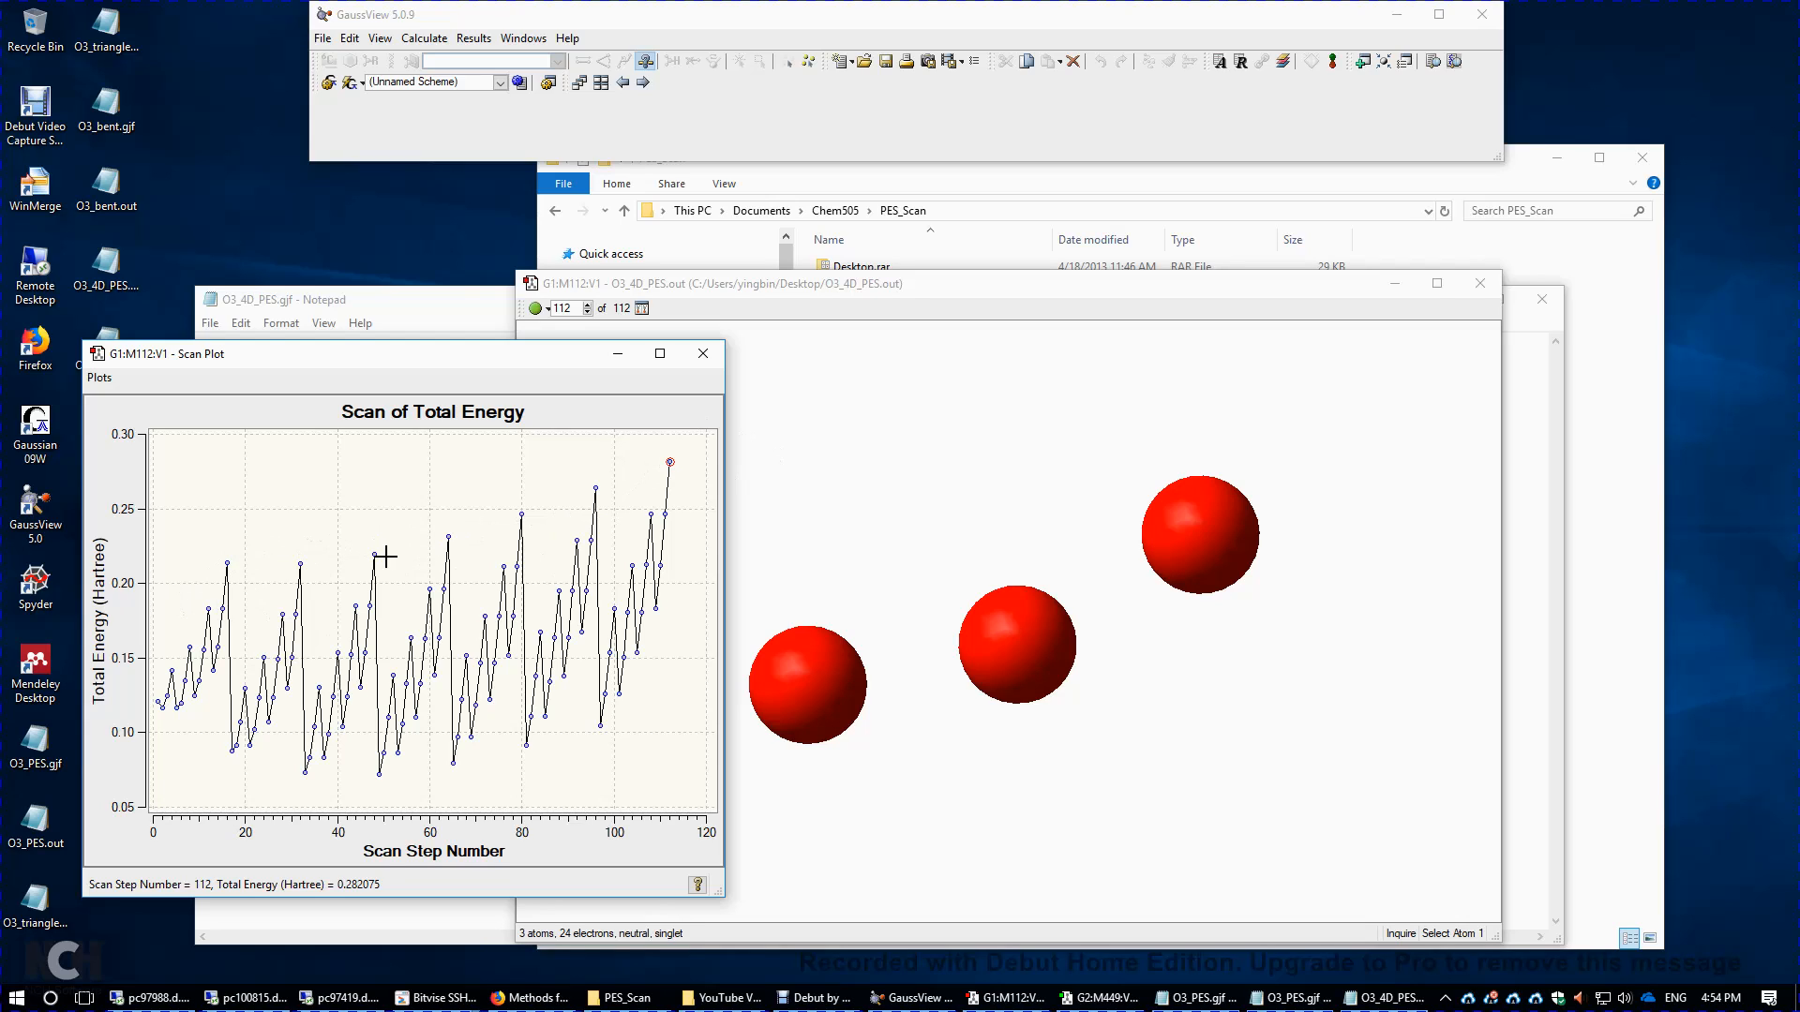
{"action": "mouse_move", "coordinate": [599, 503]}
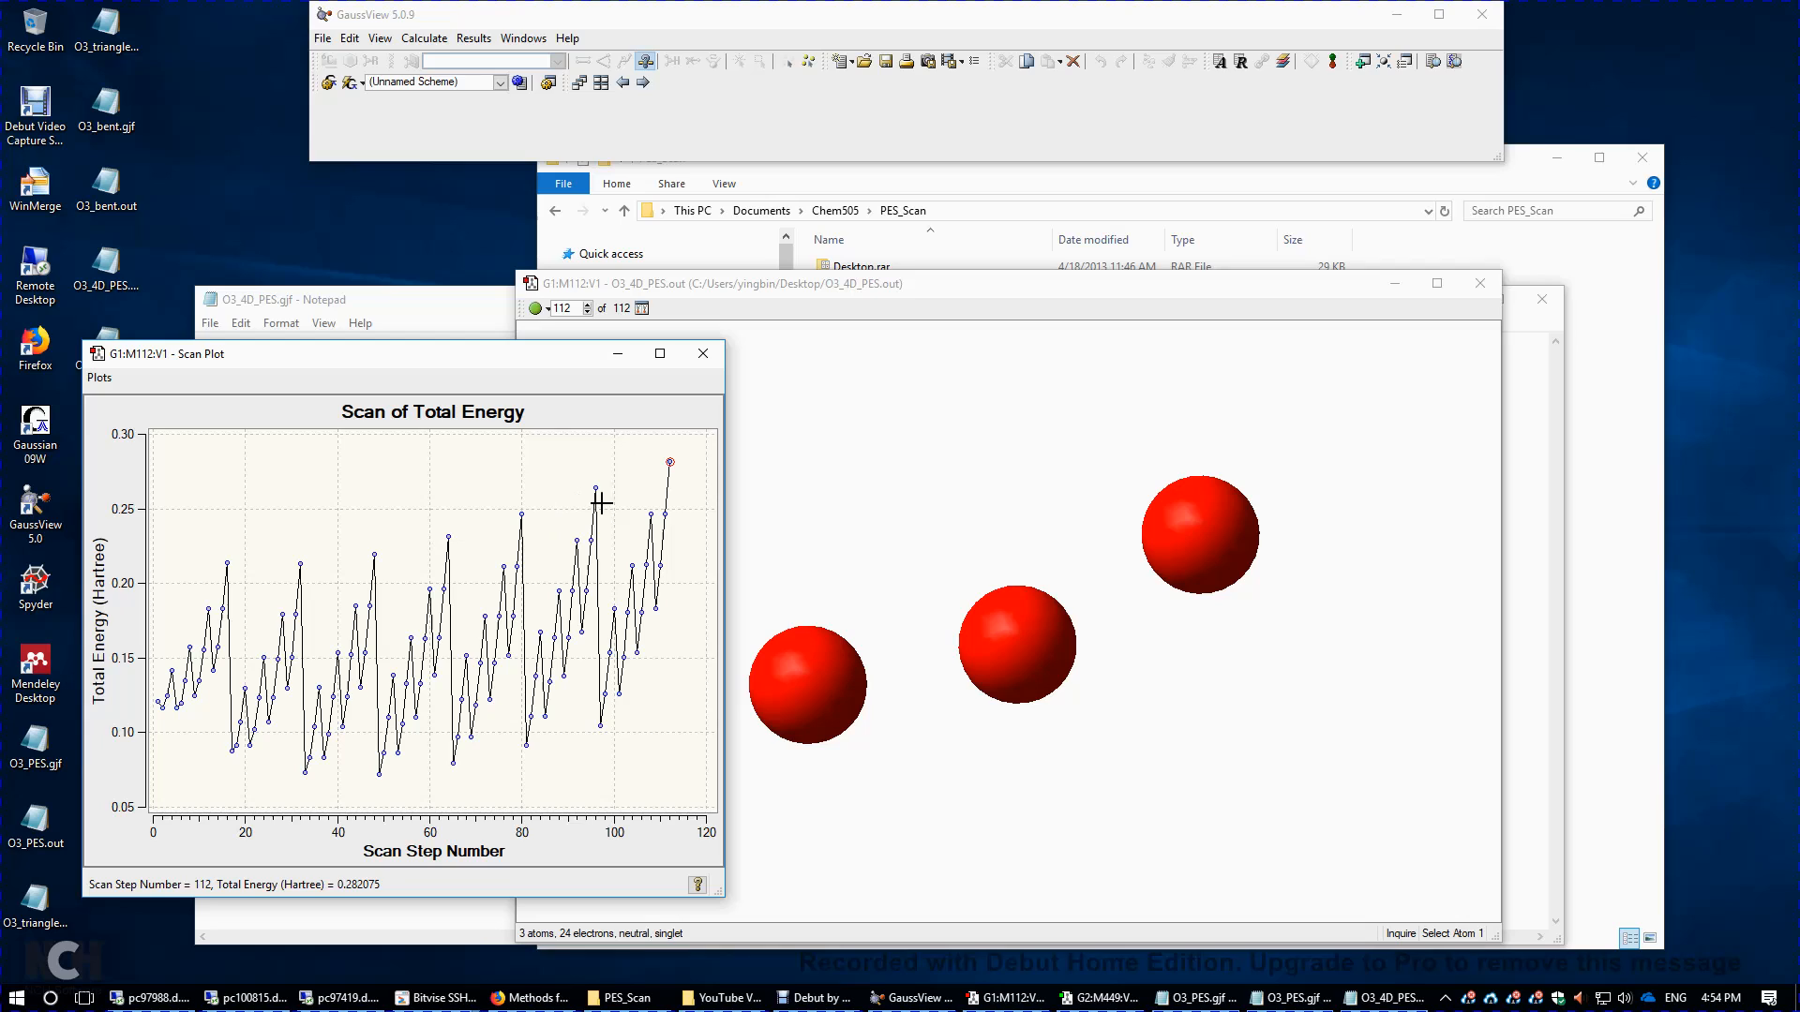
{"action": "mouse_move", "coordinate": [671, 469]}
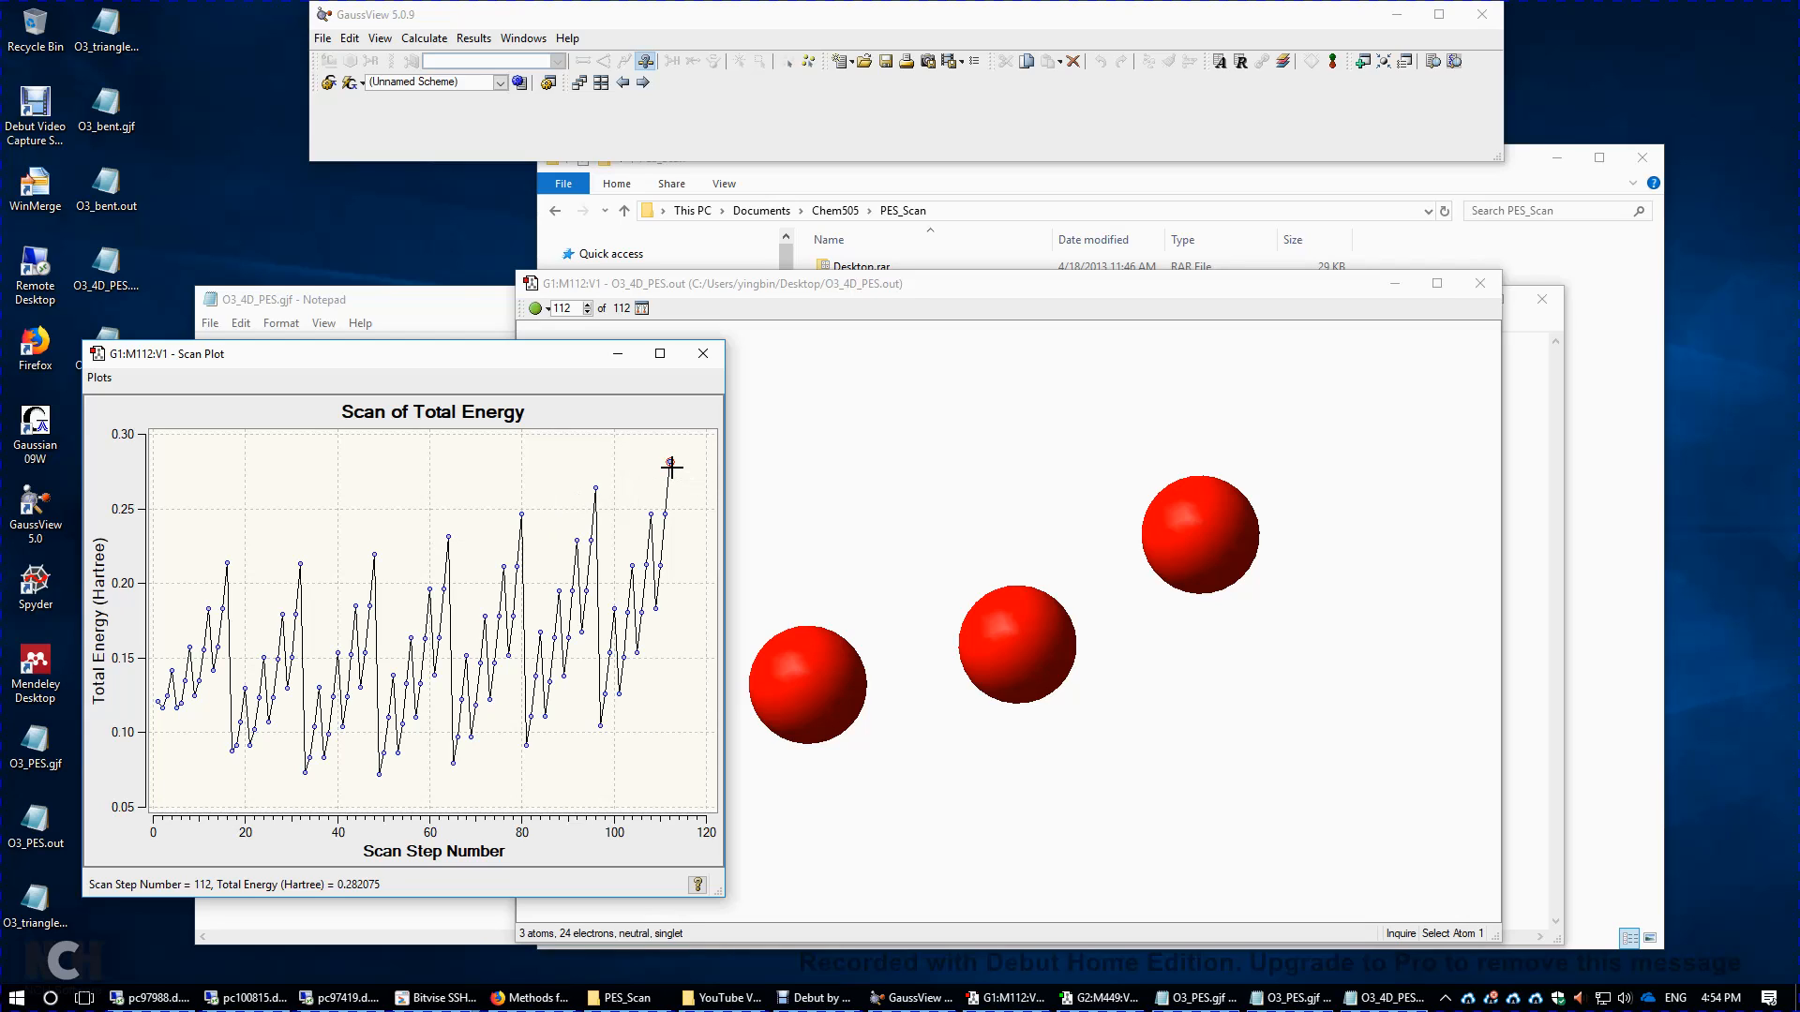
{"action": "mouse_move", "coordinate": [167, 660]}
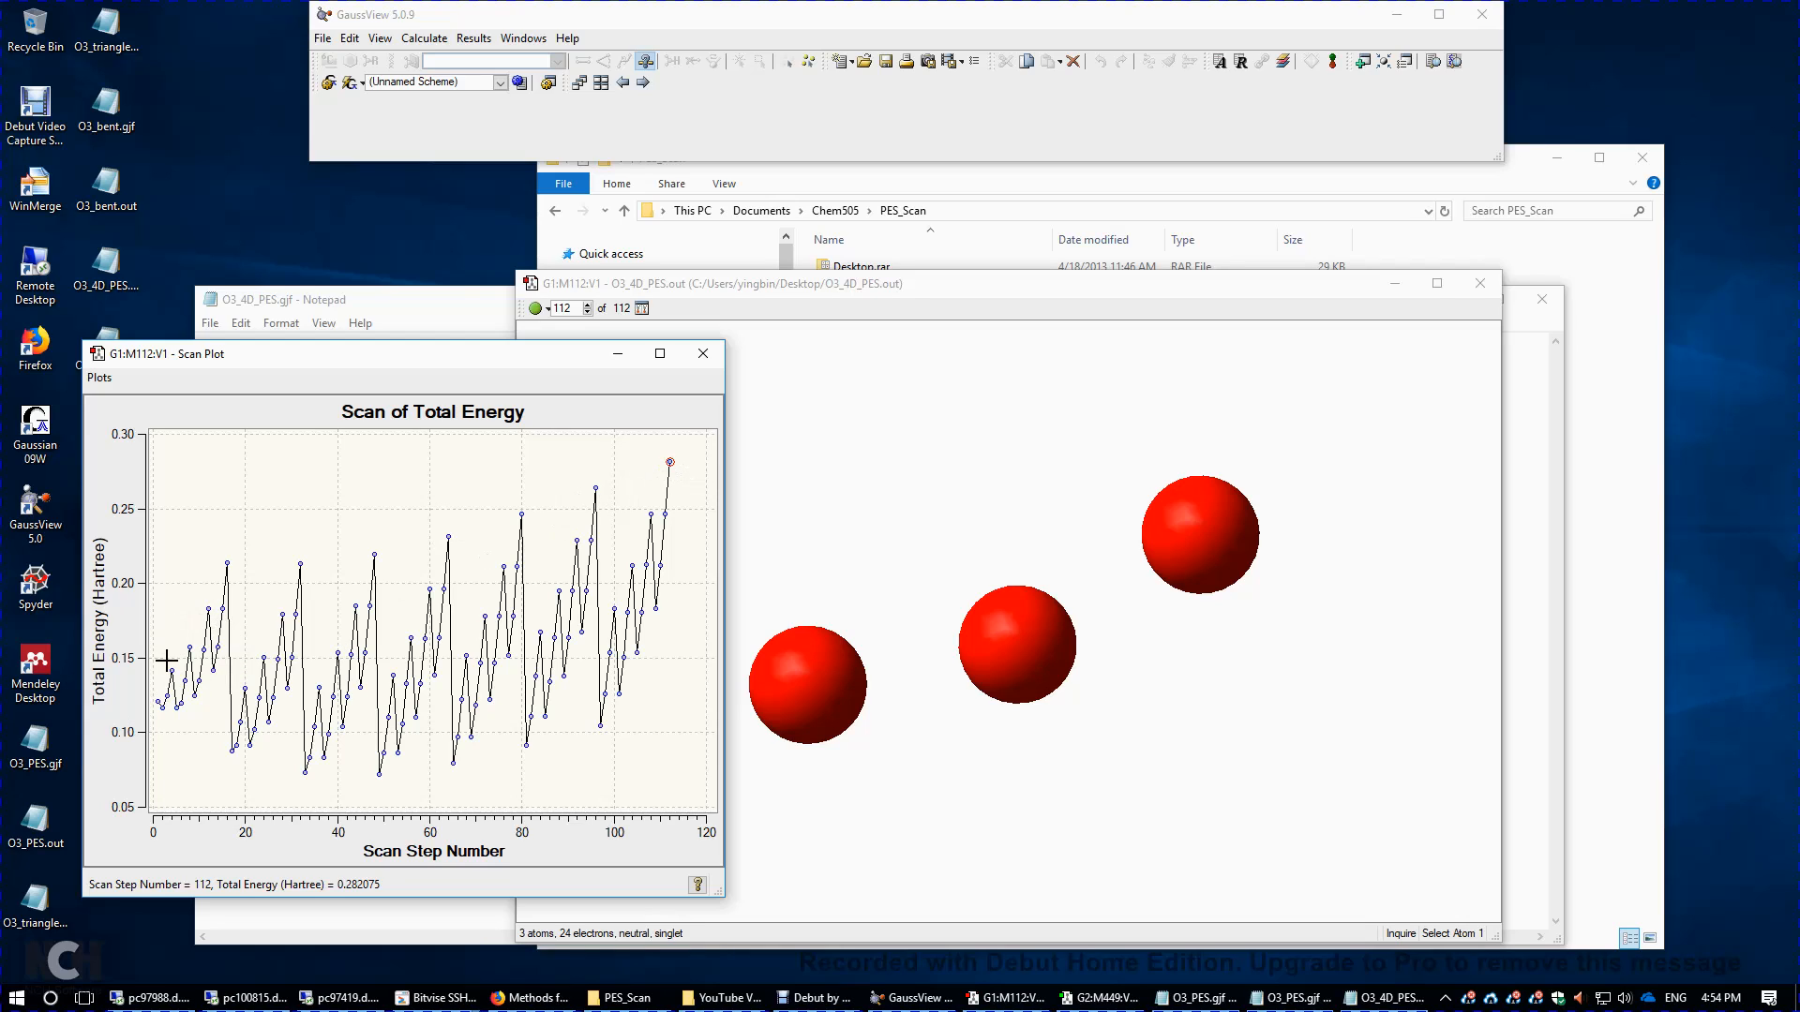
{"action": "mouse_move", "coordinate": [227, 603]}
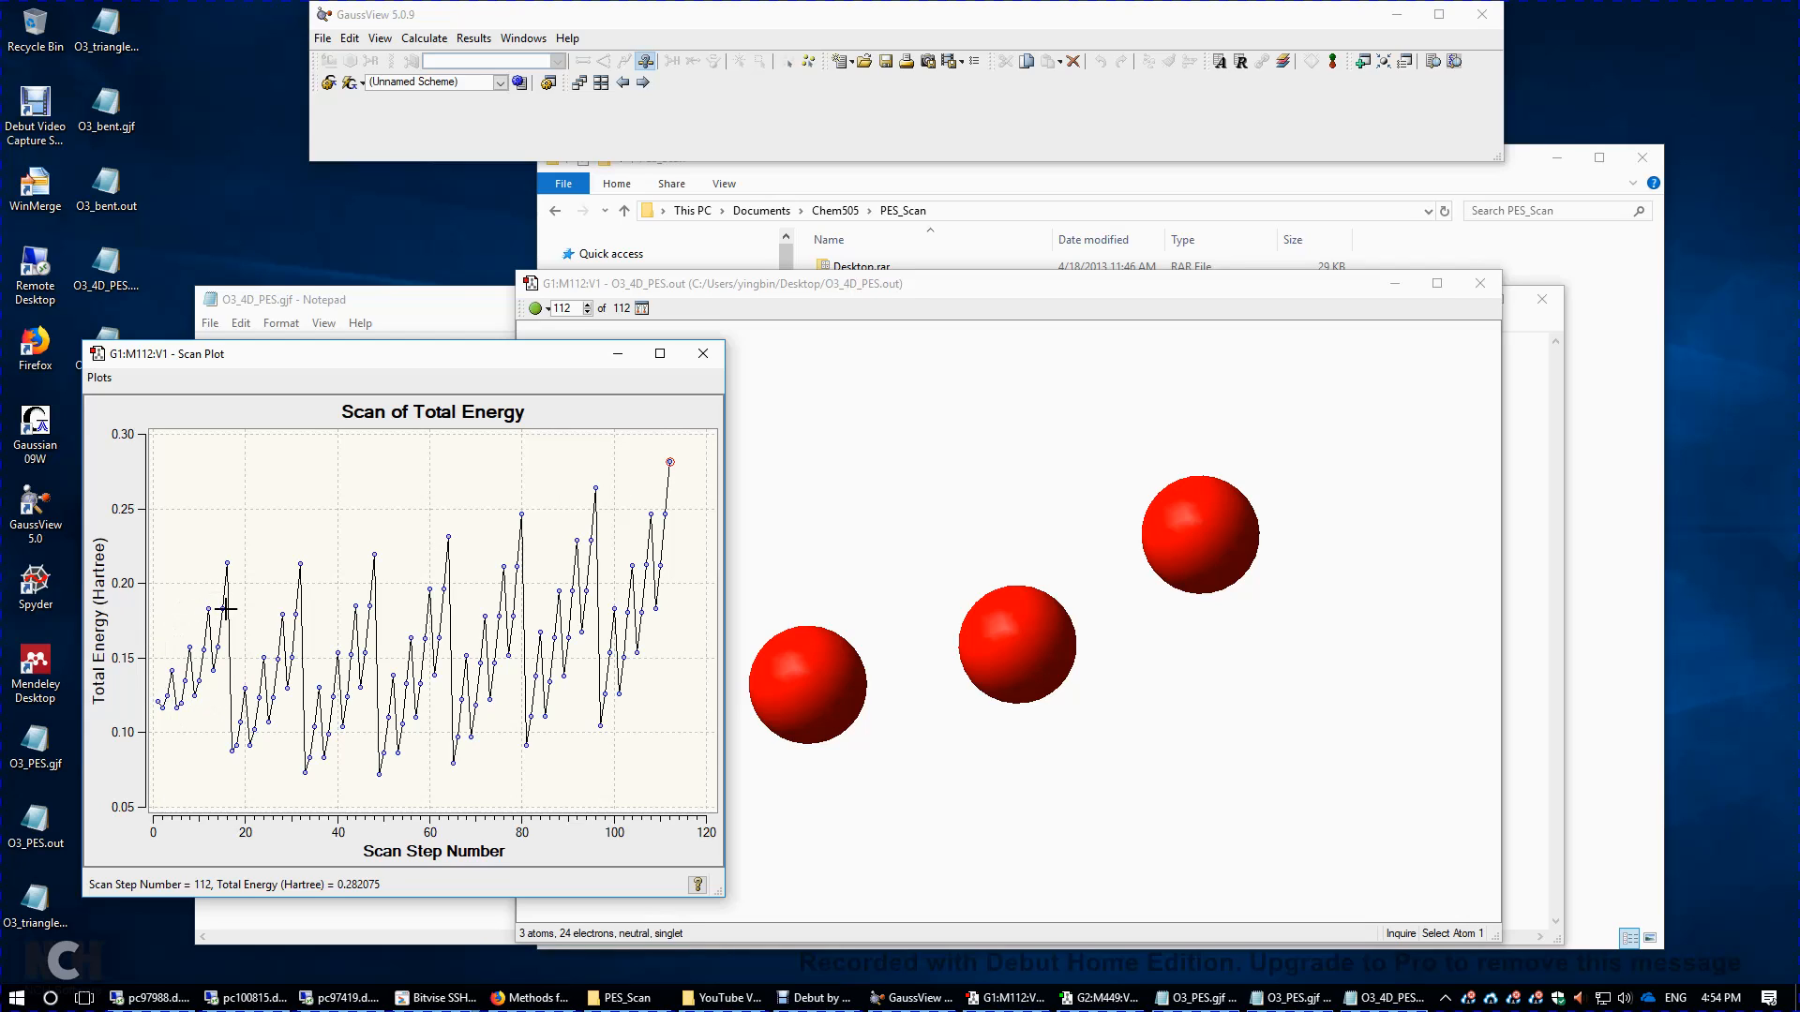
{"action": "mouse_move", "coordinate": [190, 633]}
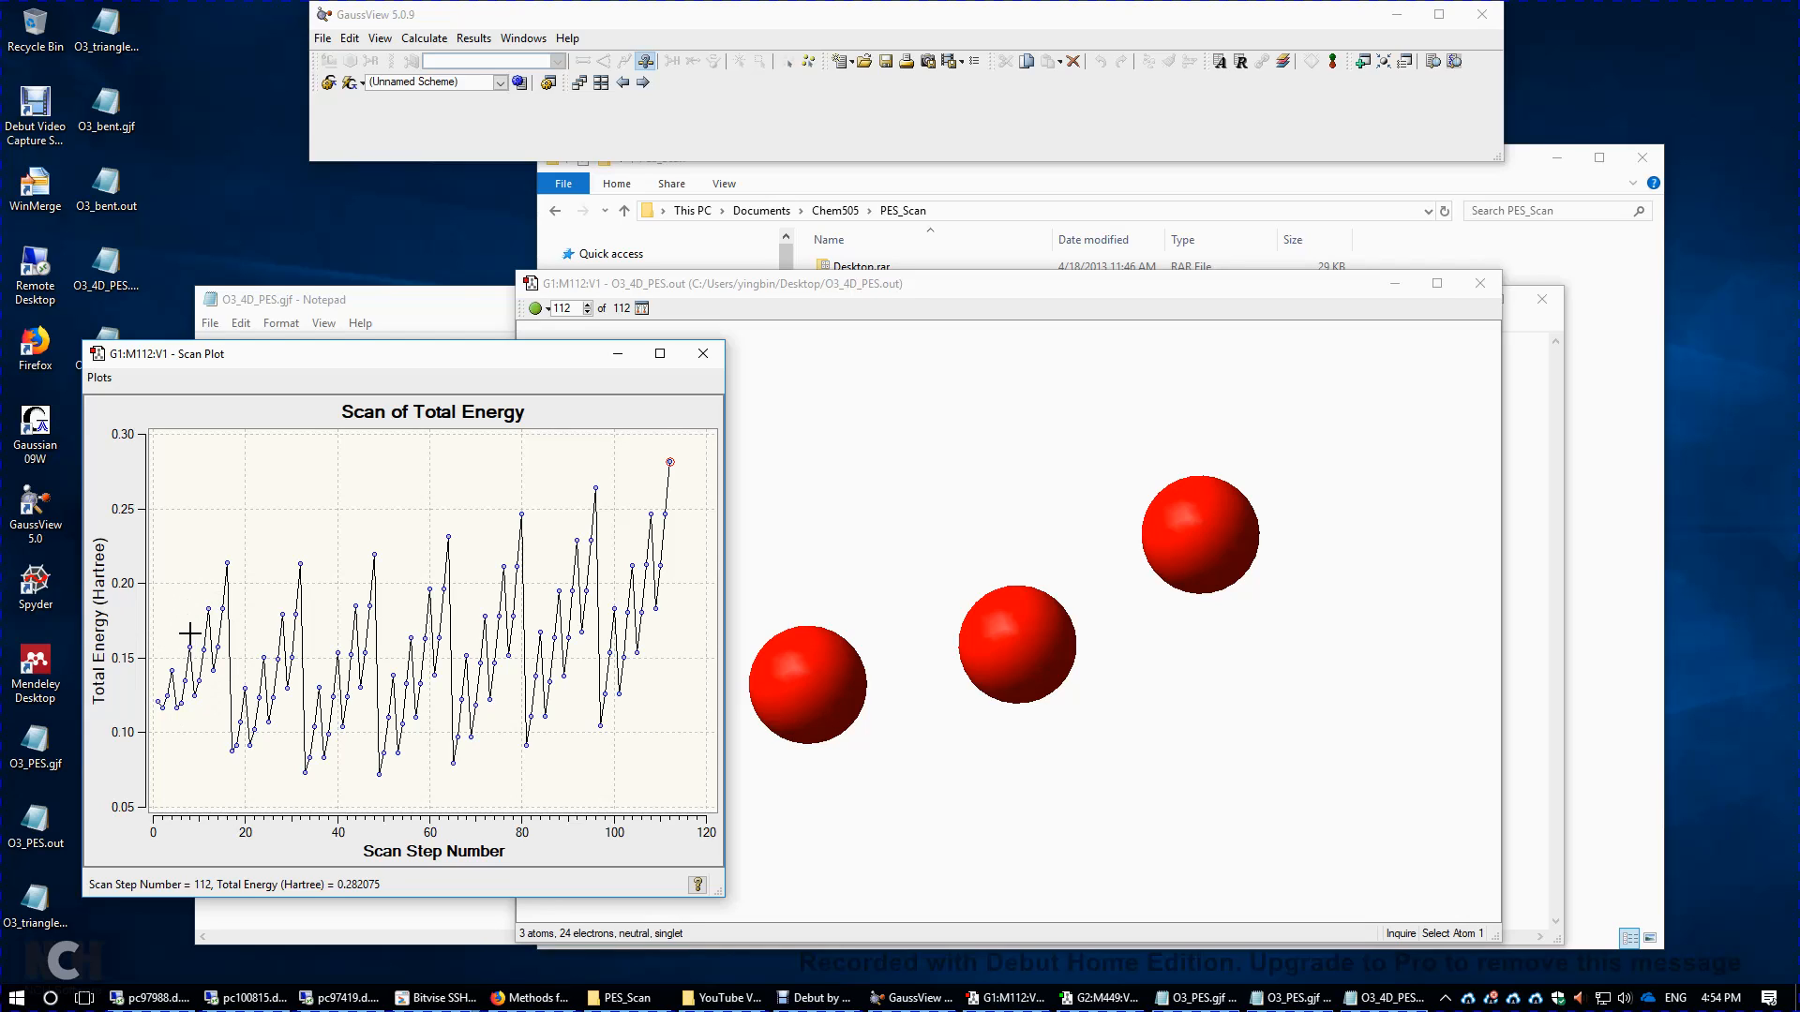
{"action": "mouse_move", "coordinate": [308, 709]}
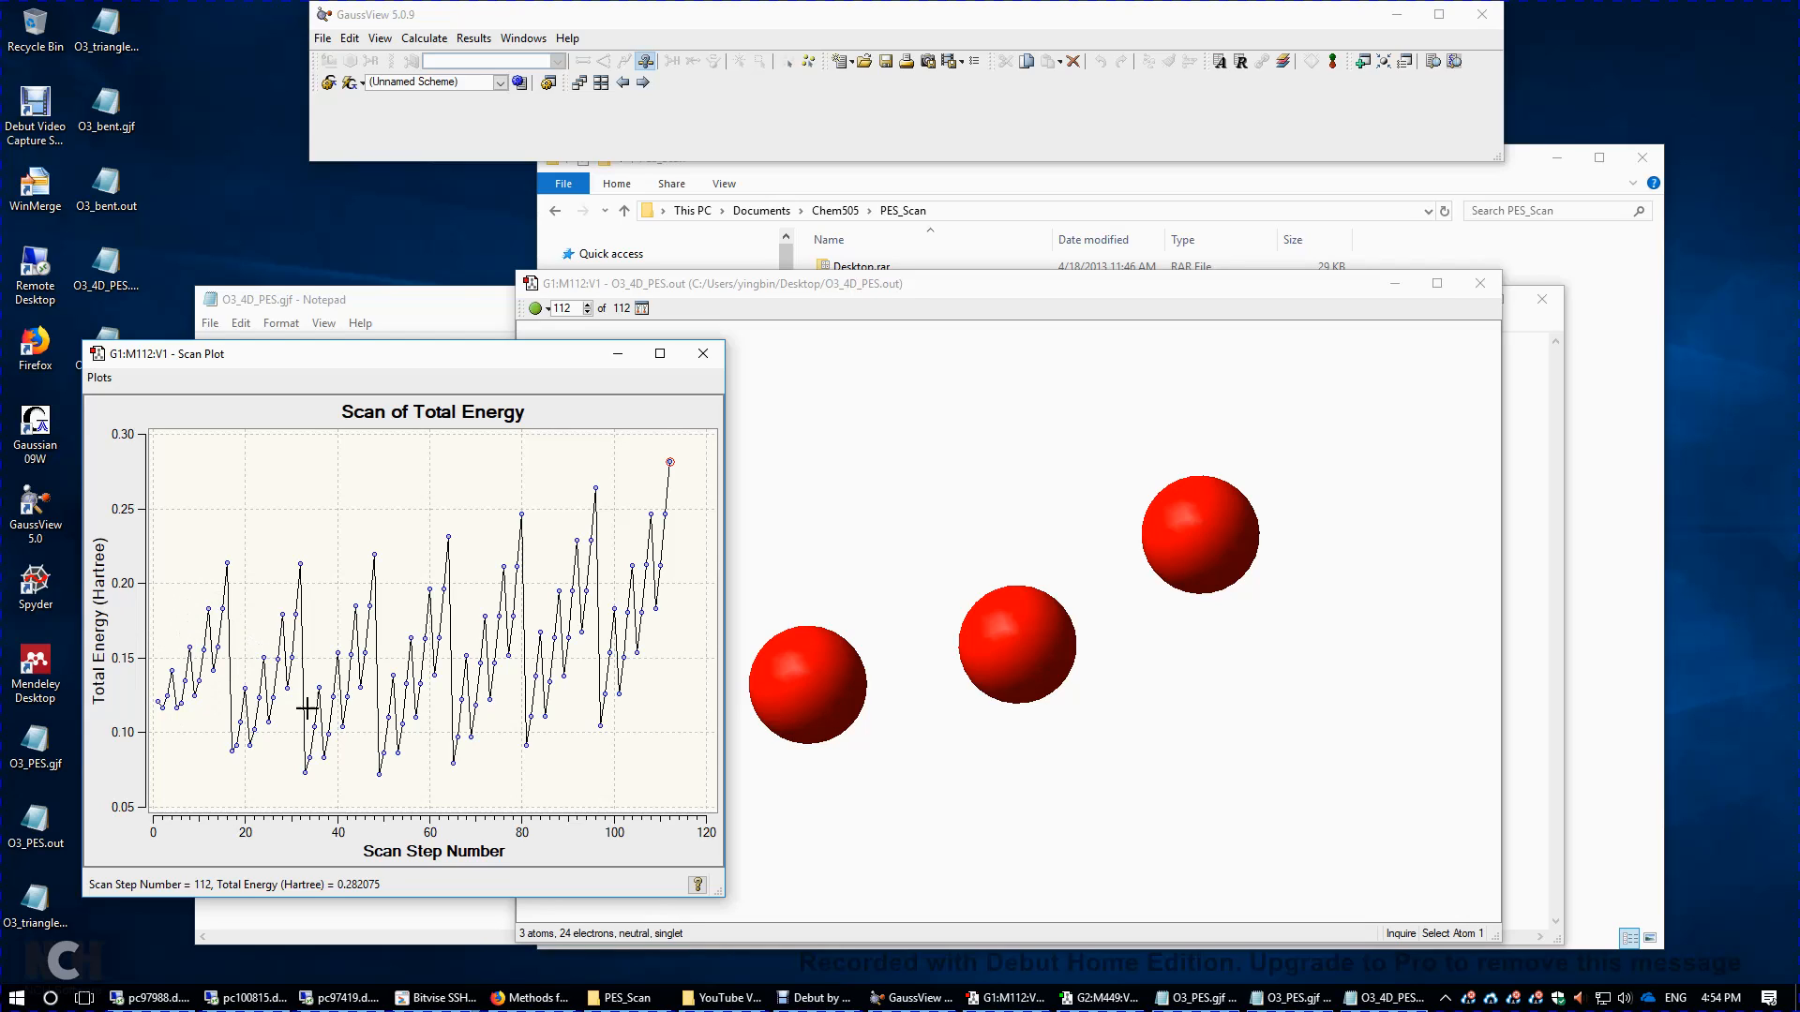
{"action": "mouse_move", "coordinate": [379, 784]}
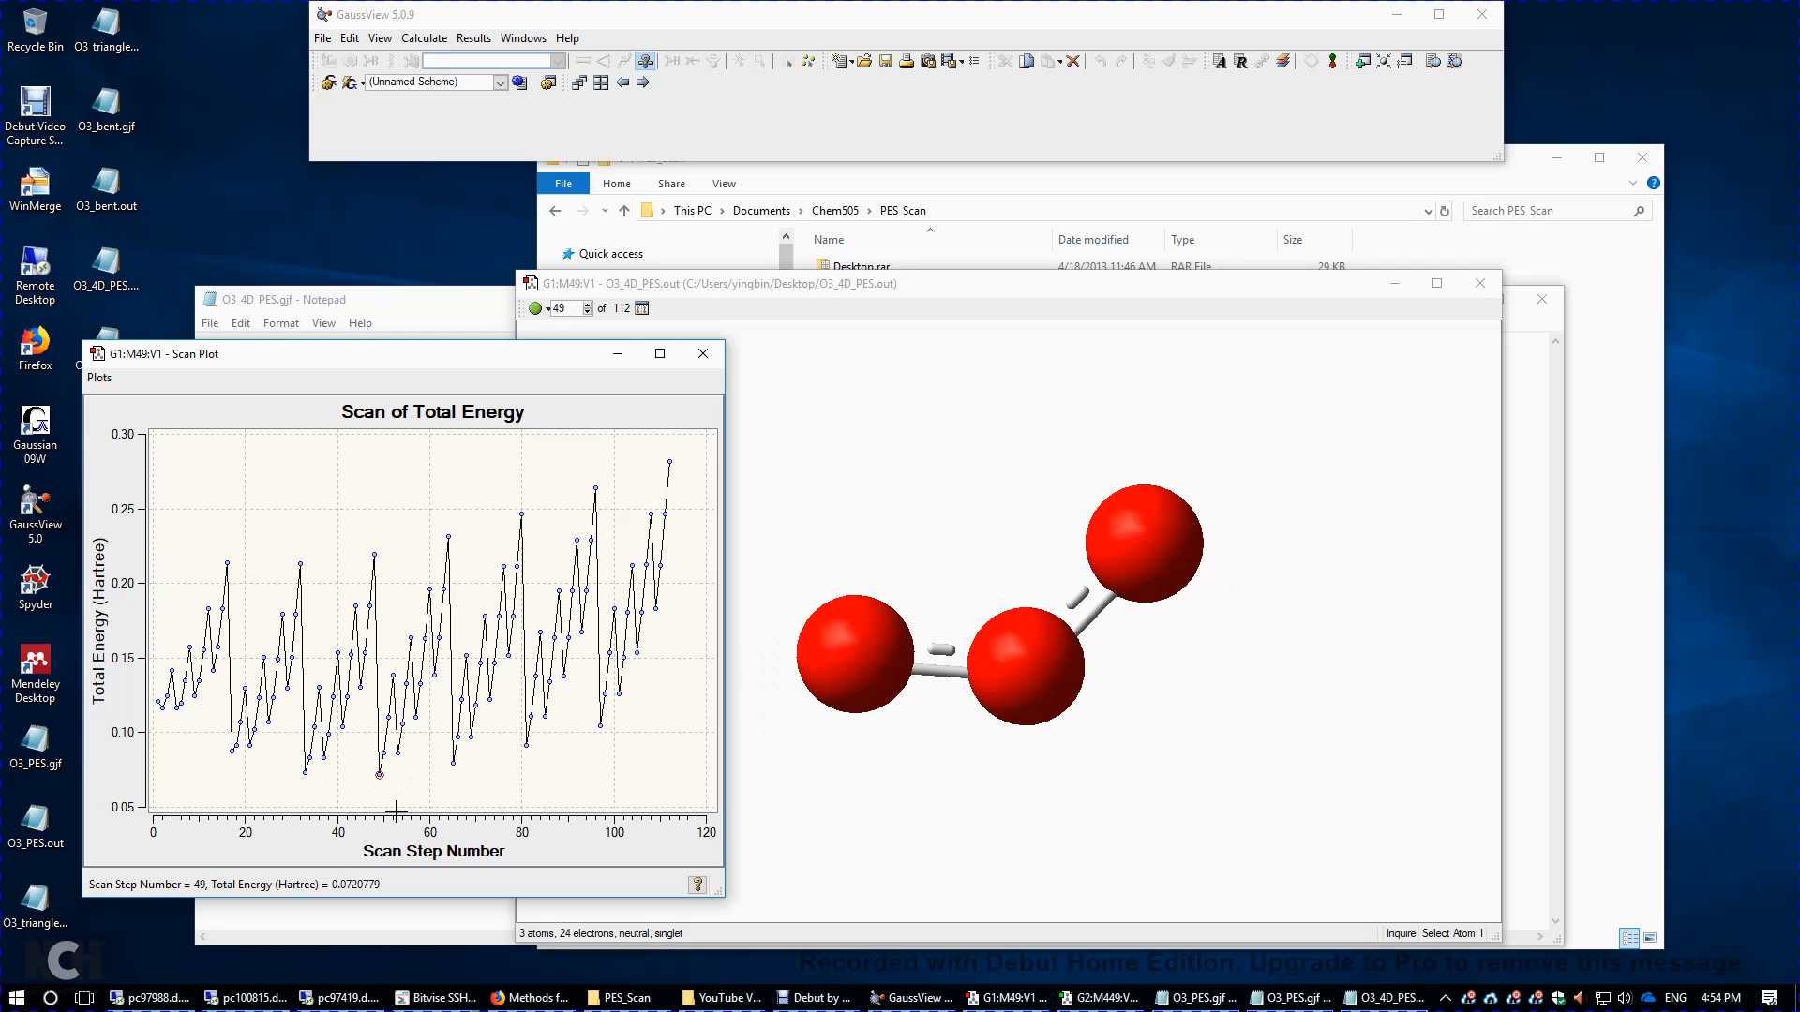
{"action": "mouse_move", "coordinate": [101, 914]}
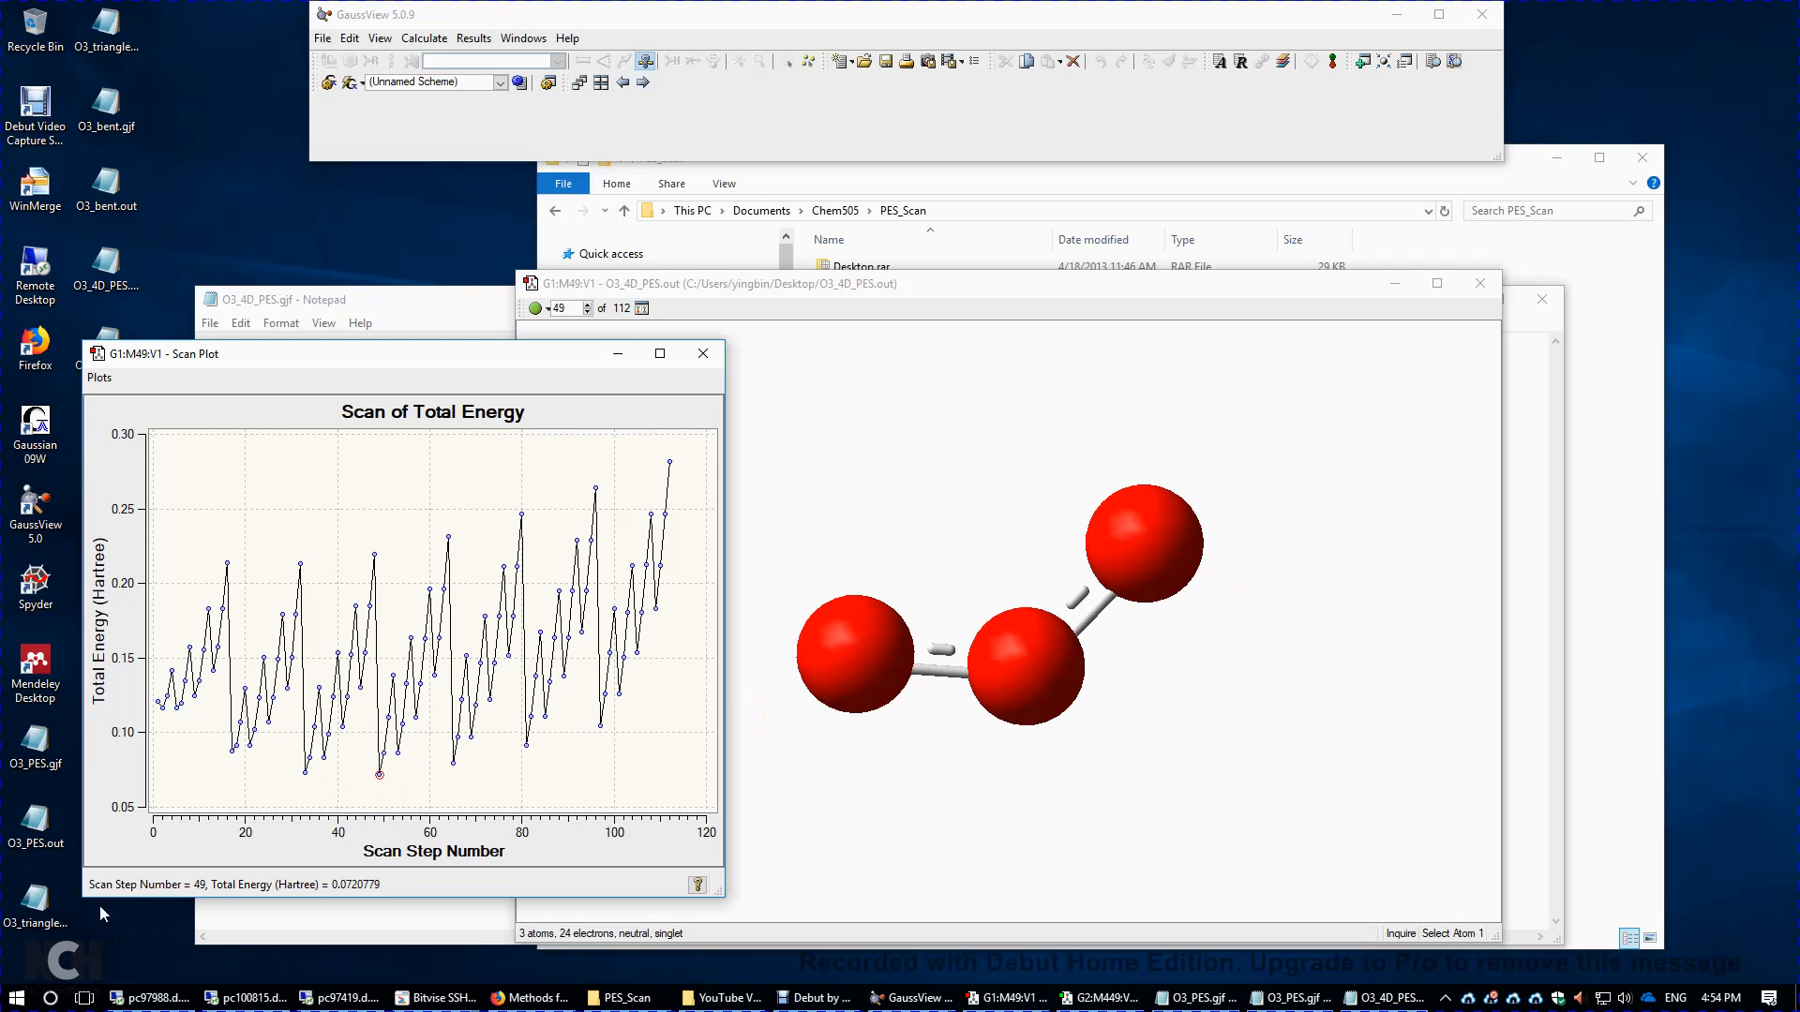
{"action": "mouse_move", "coordinate": [288, 906]}
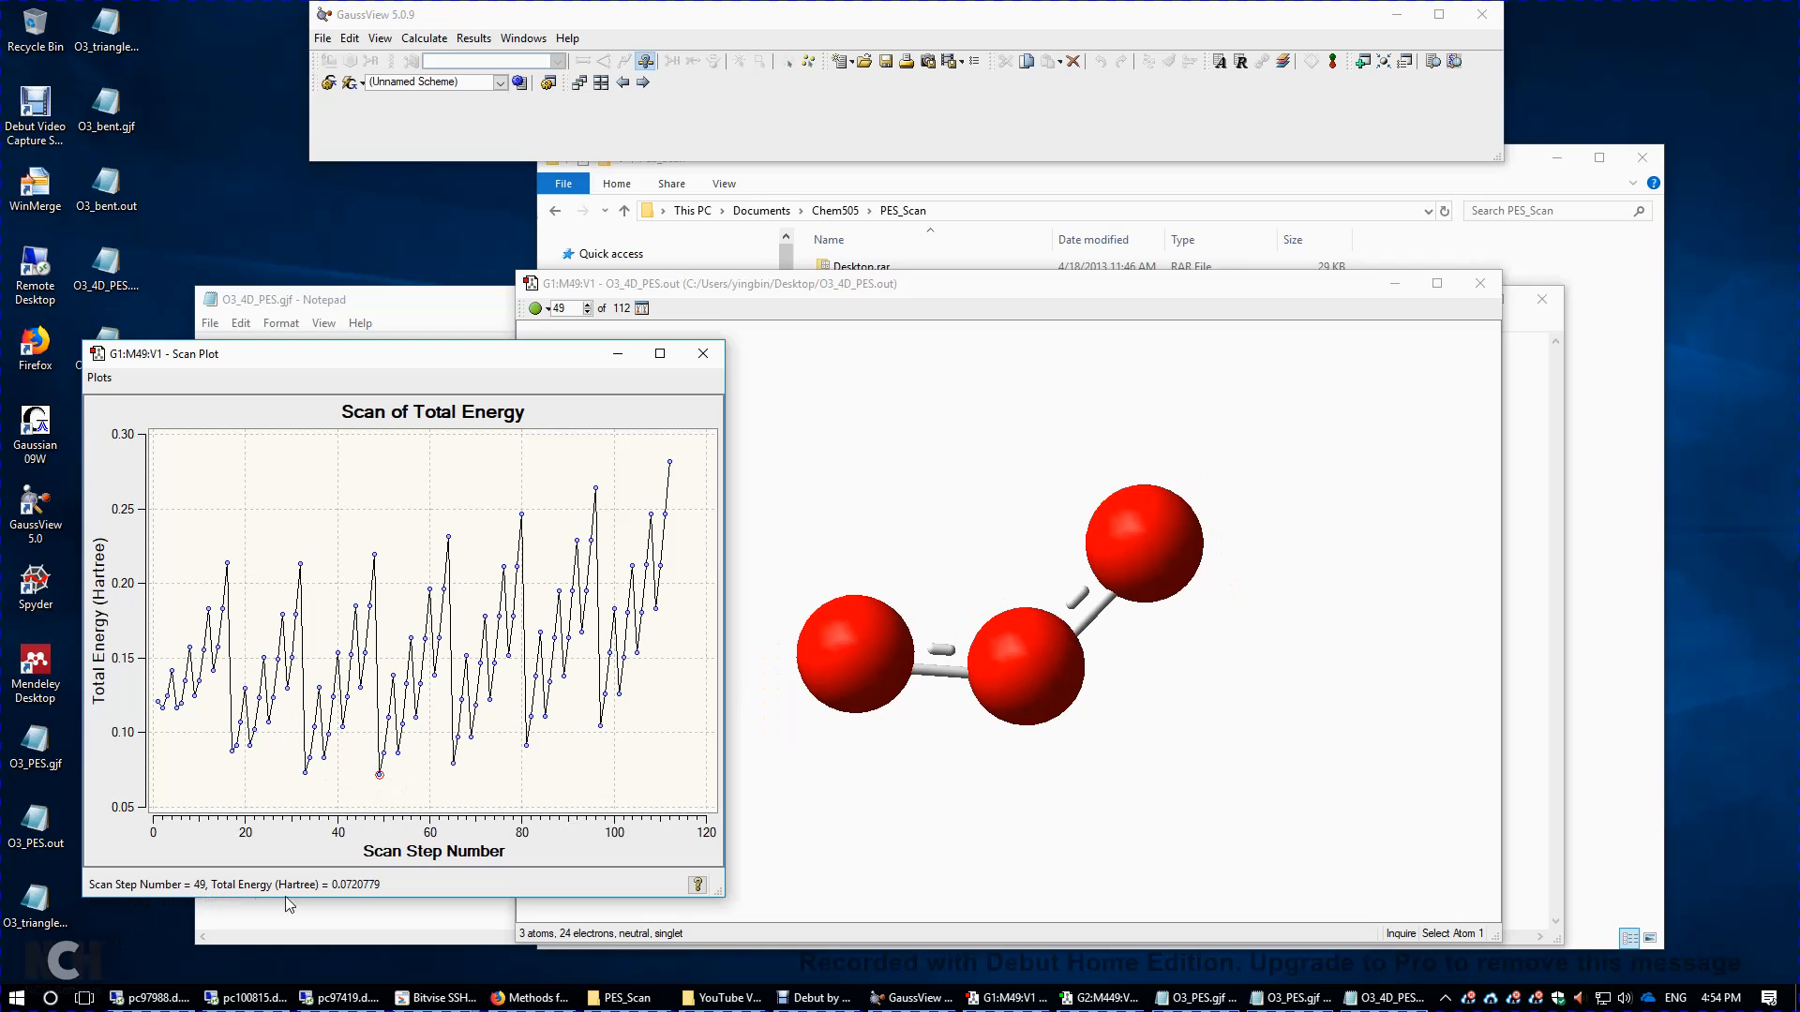
{"action": "mouse_move", "coordinate": [347, 864]}
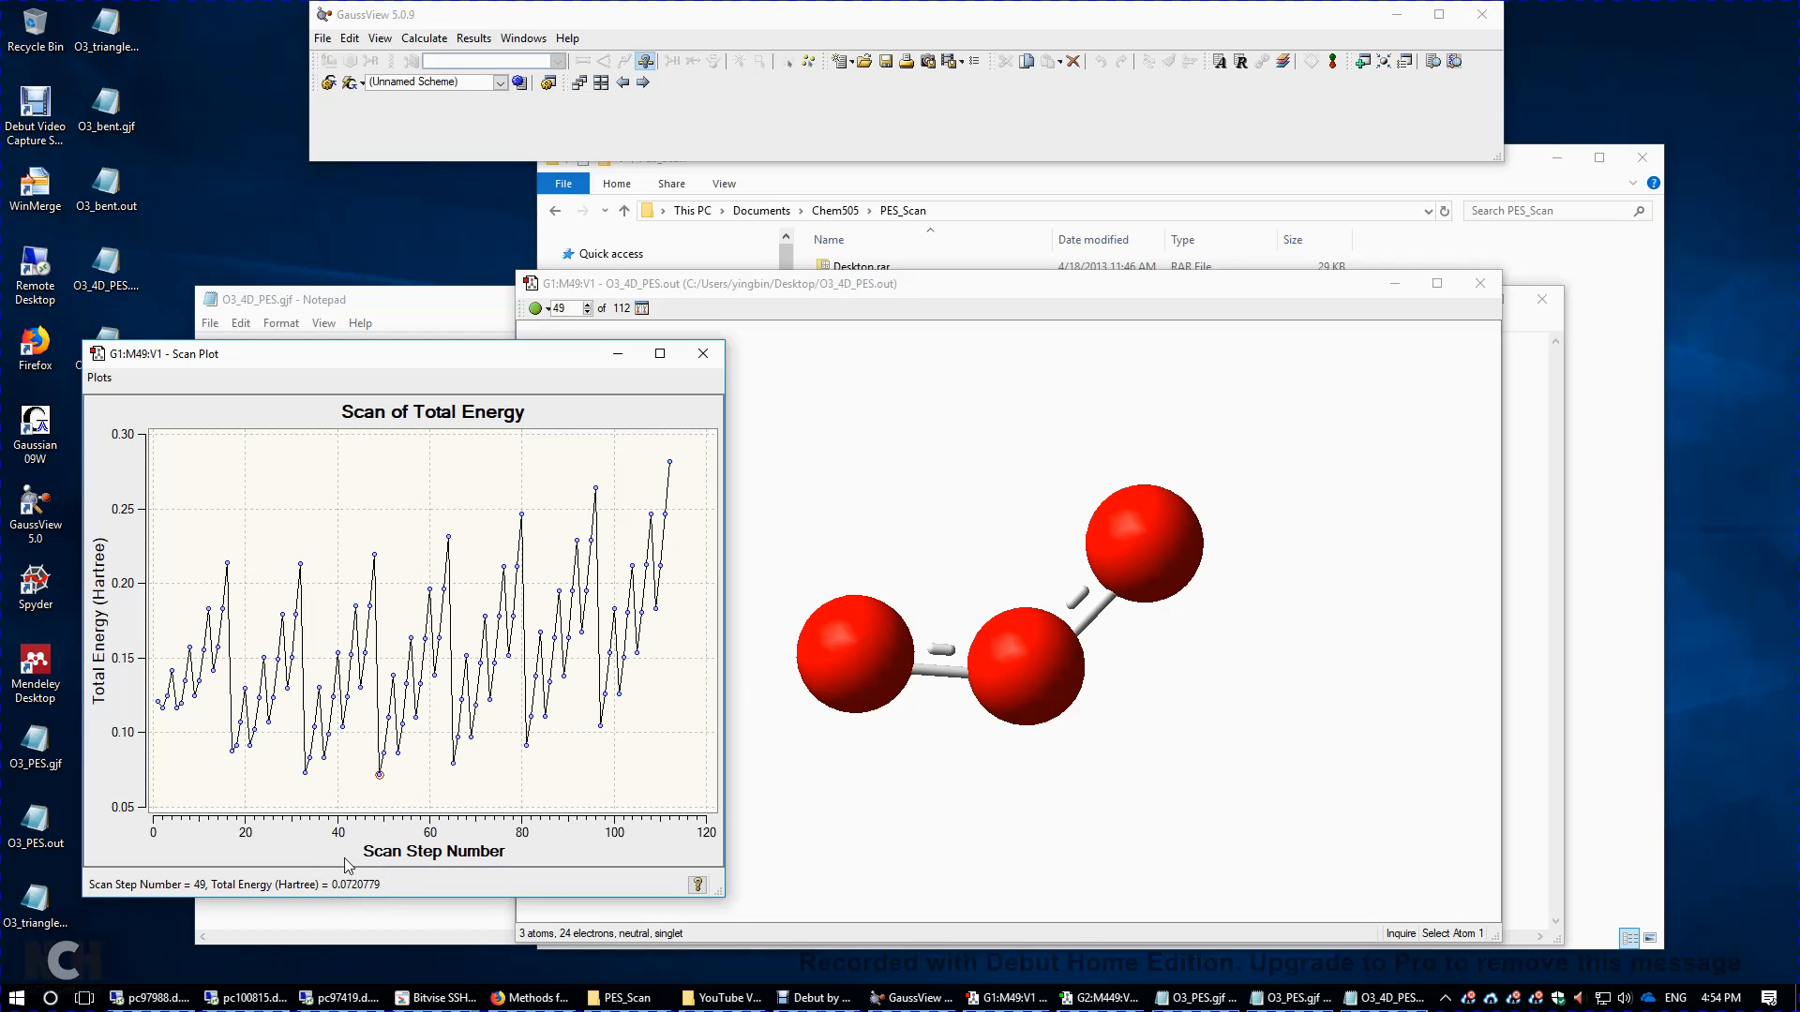
{"action": "mouse_move", "coordinate": [365, 890]}
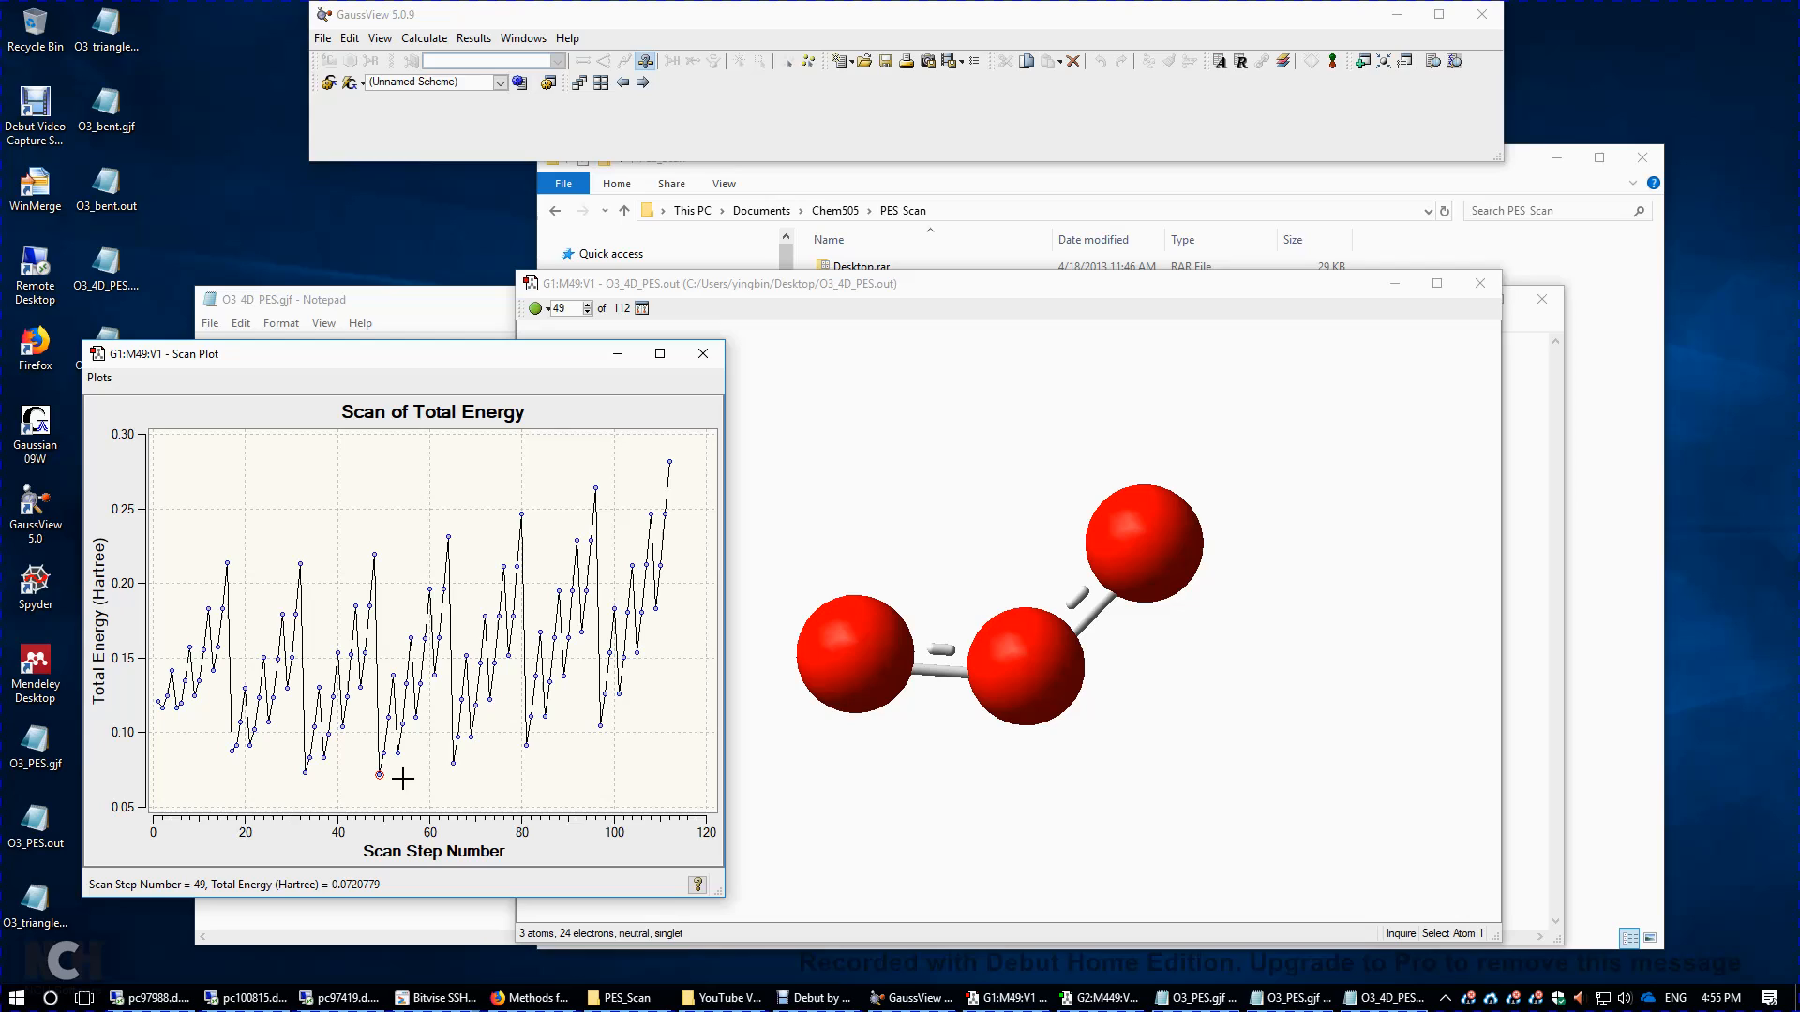
{"action": "mouse_move", "coordinate": [405, 773]}
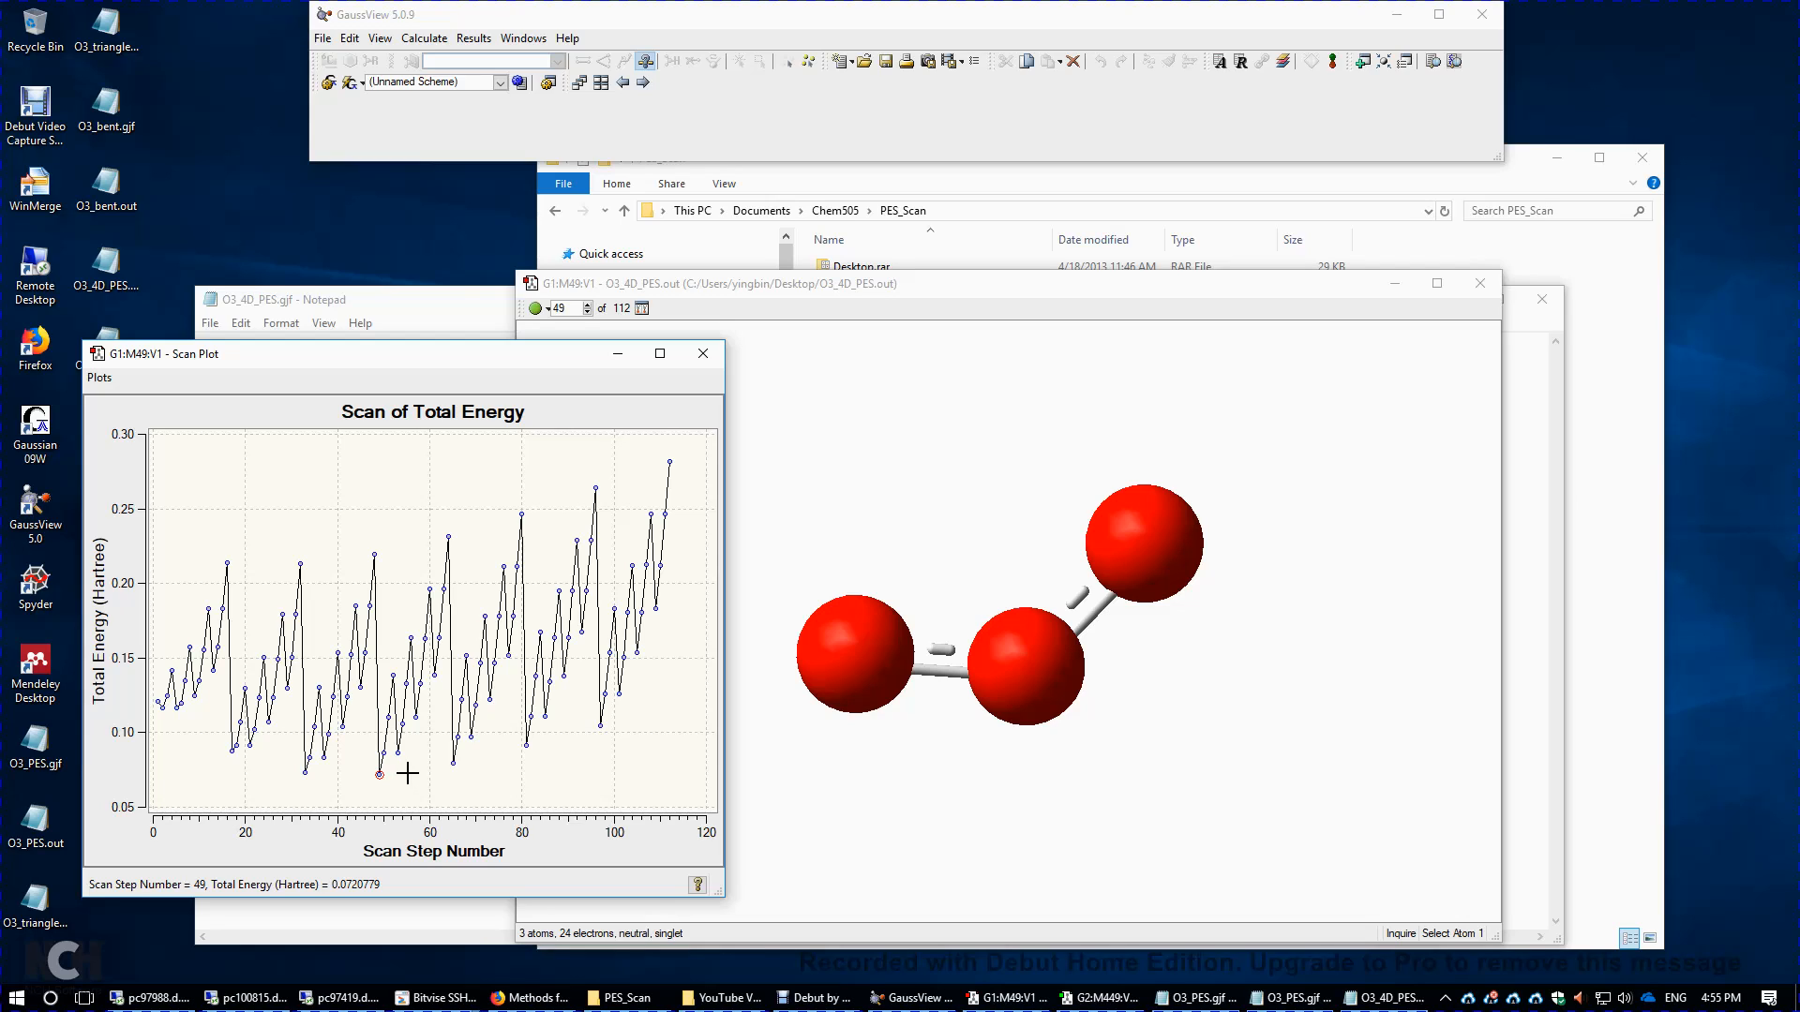
{"action": "mouse_move", "coordinate": [411, 775]}
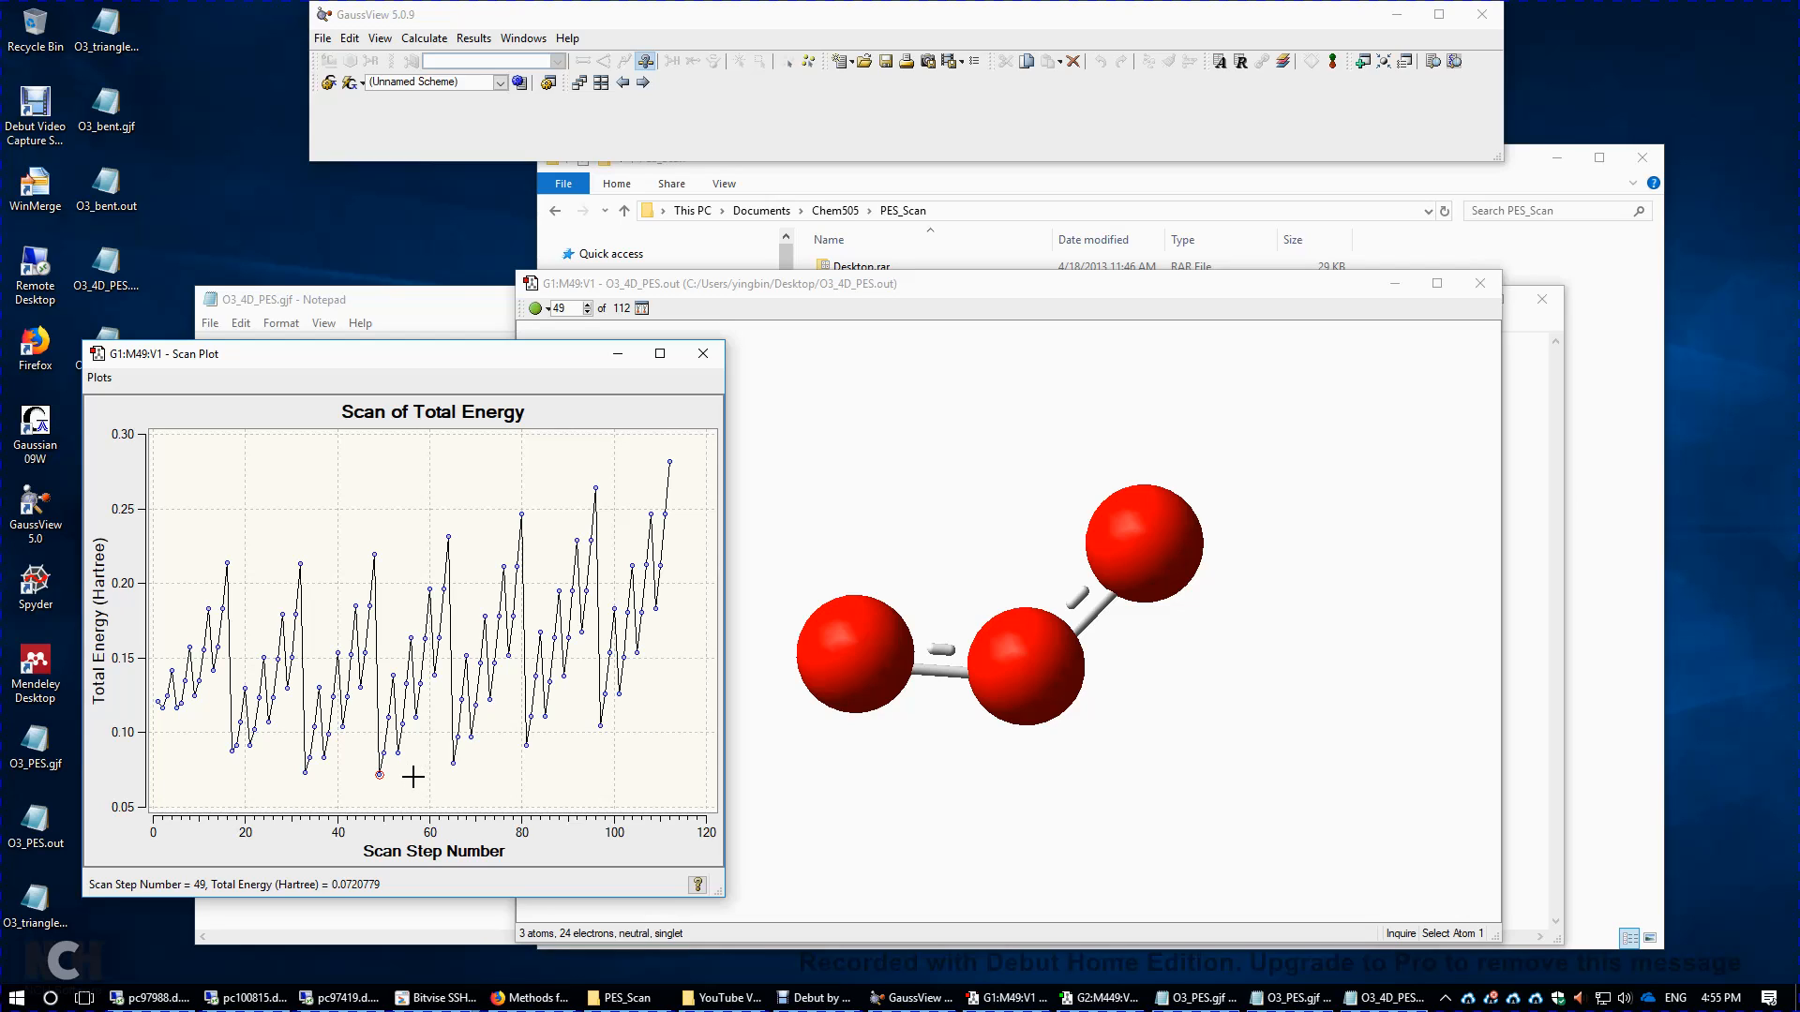
{"action": "mouse_move", "coordinate": [540, 752]}
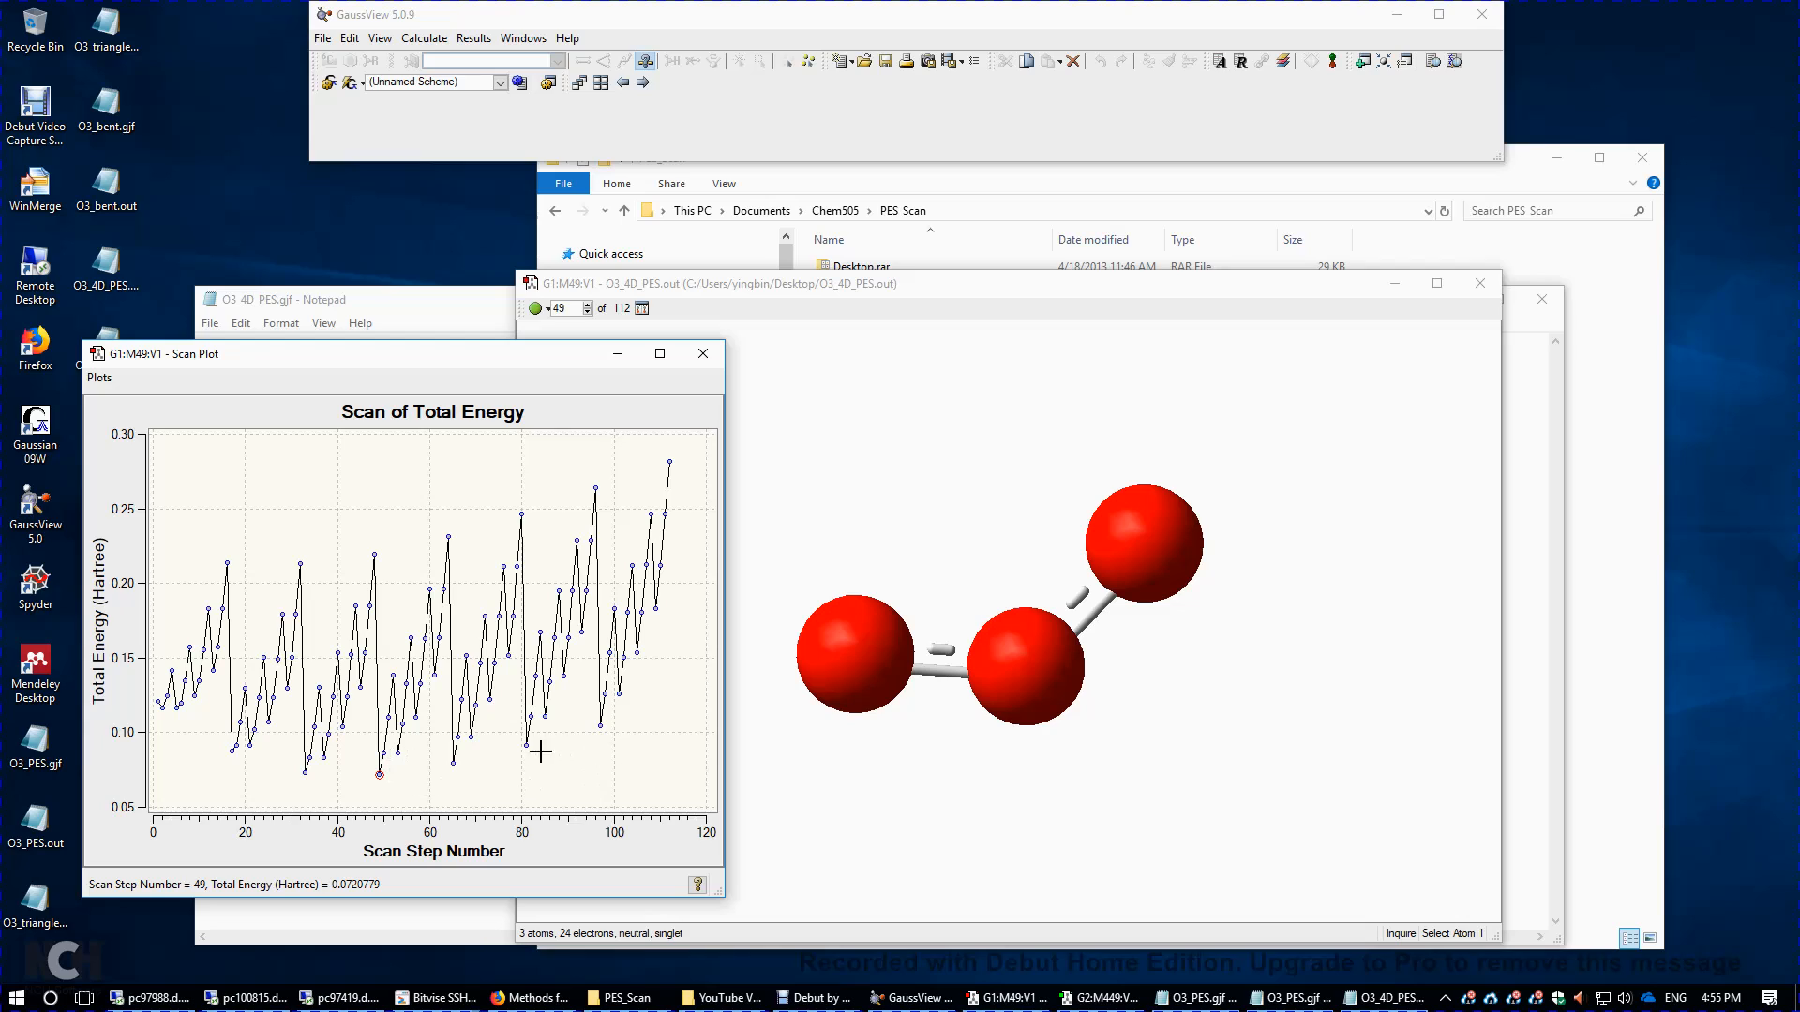
{"action": "mouse_move", "coordinate": [802, 700]}
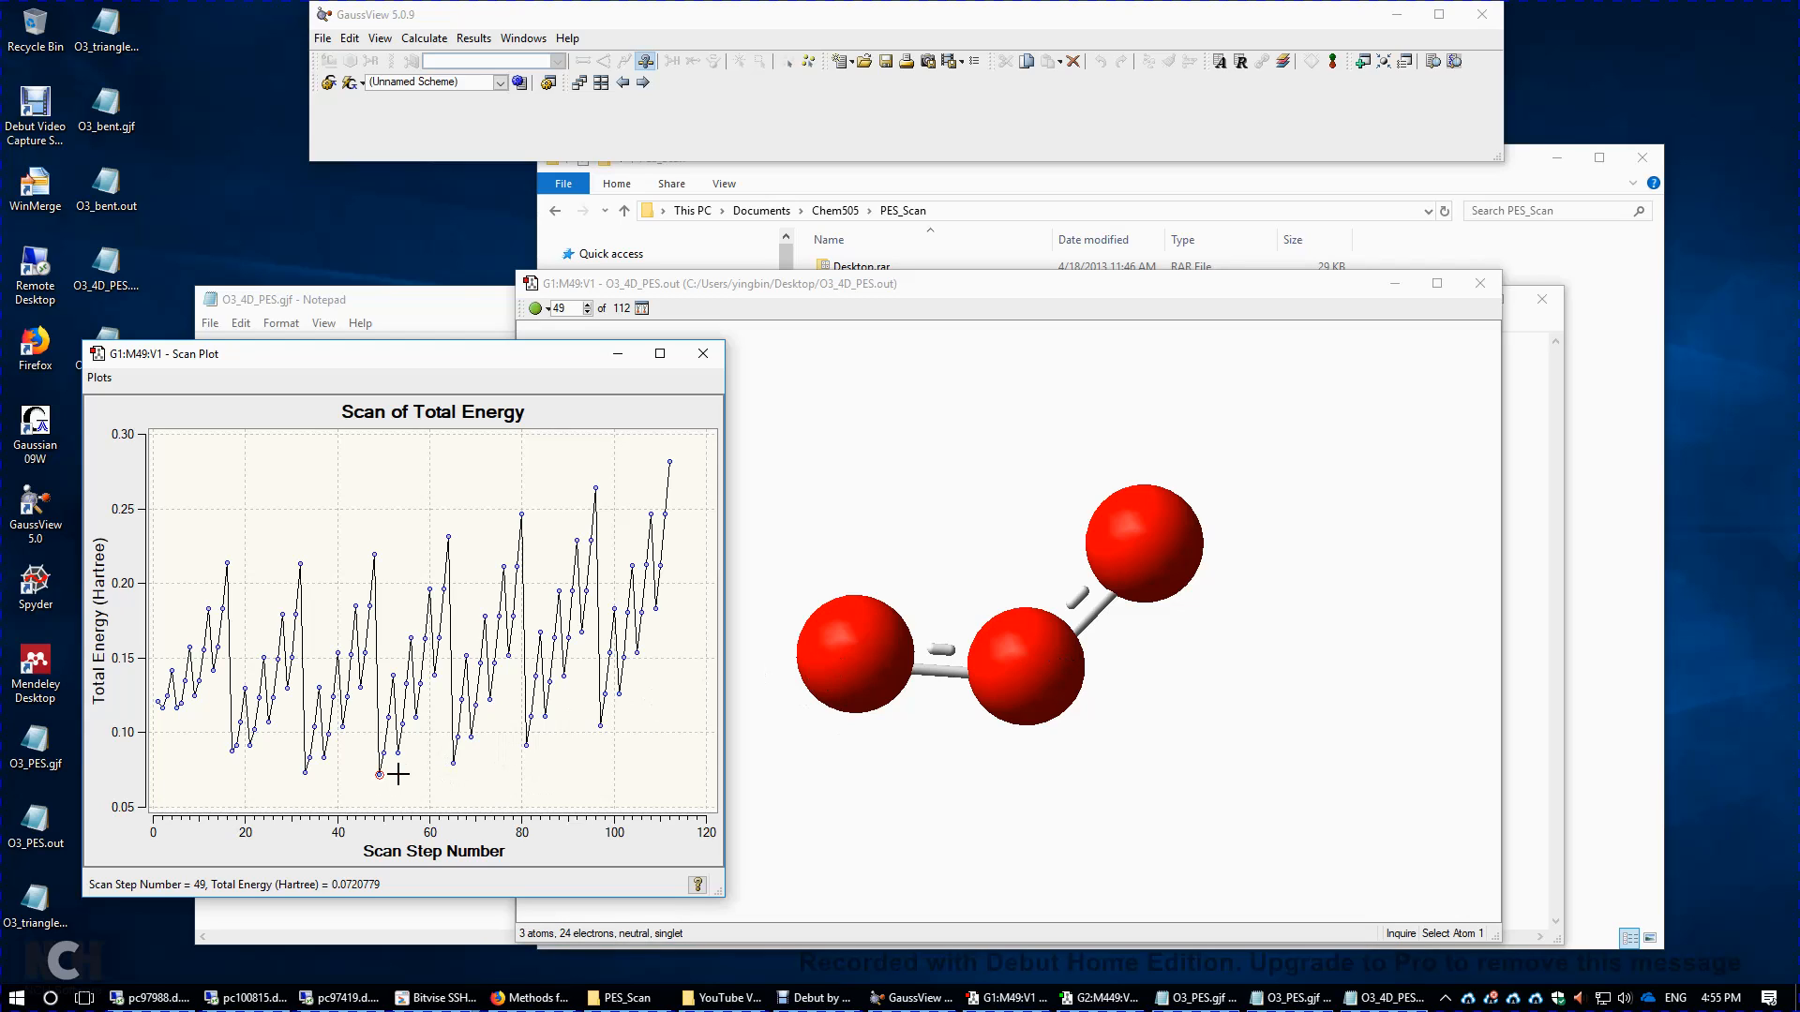
{"action": "mouse_move", "coordinate": [387, 786]}
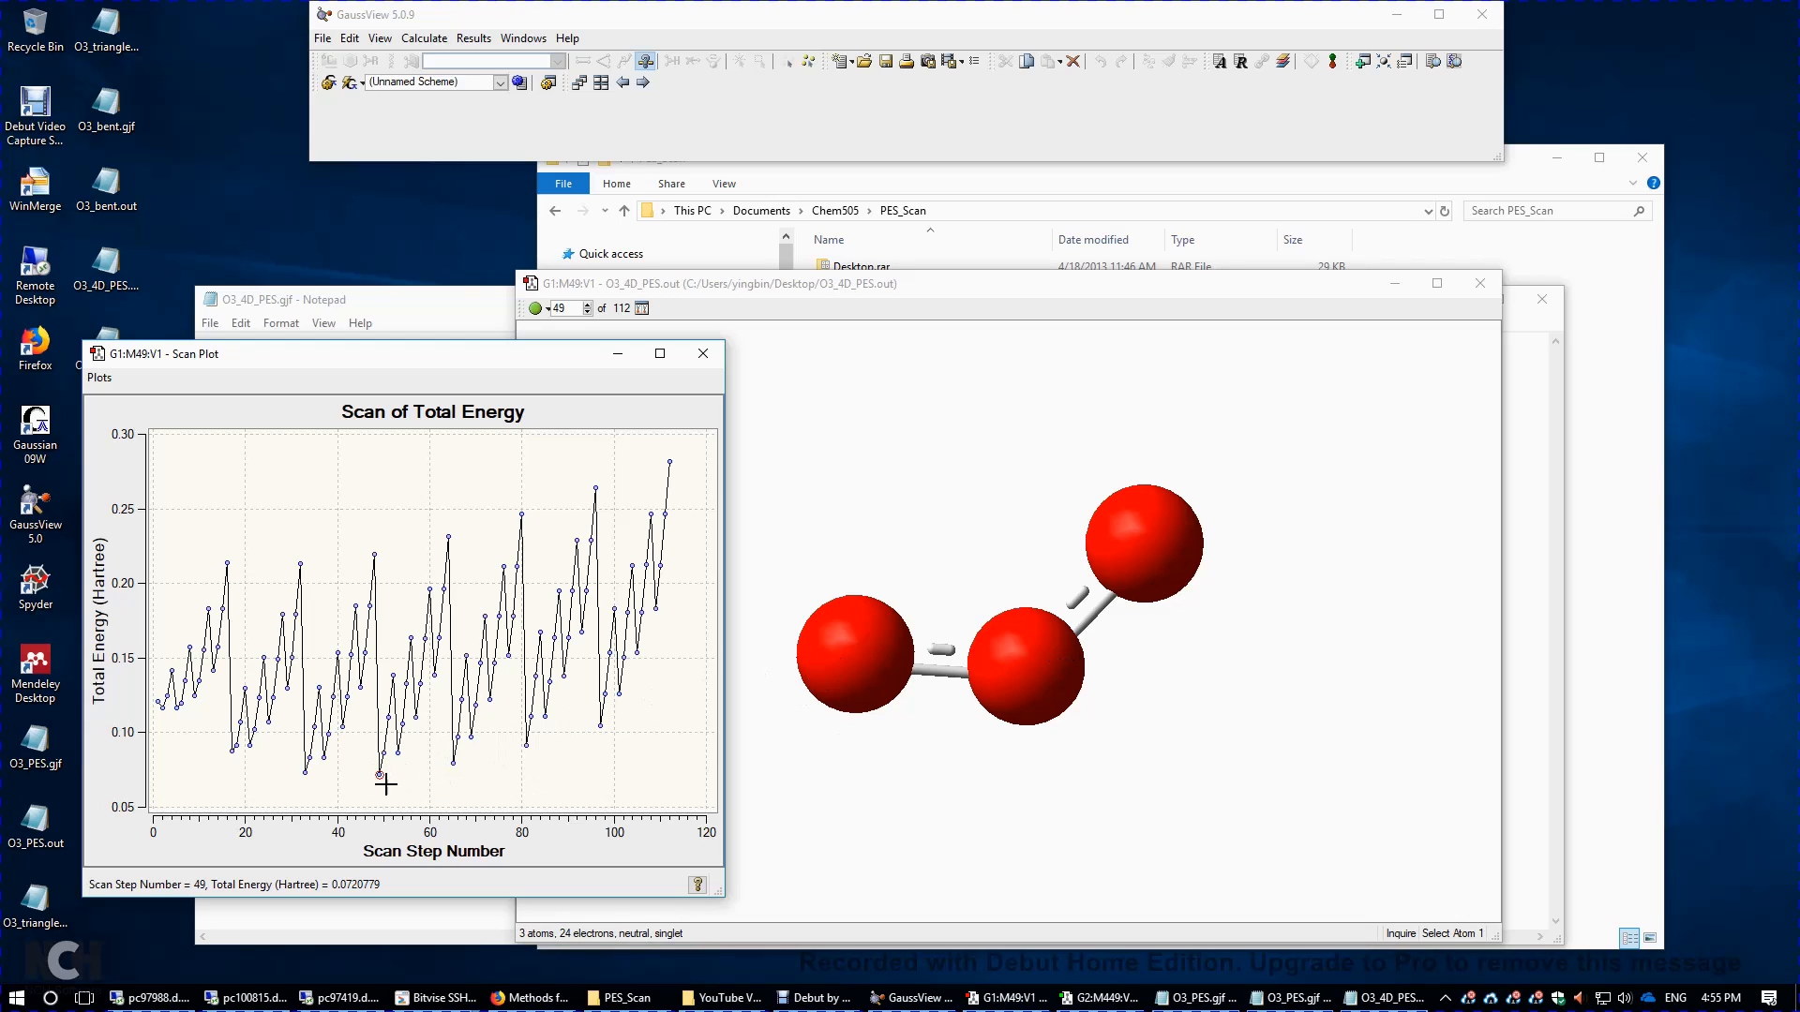
{"action": "mouse_move", "coordinate": [388, 781]}
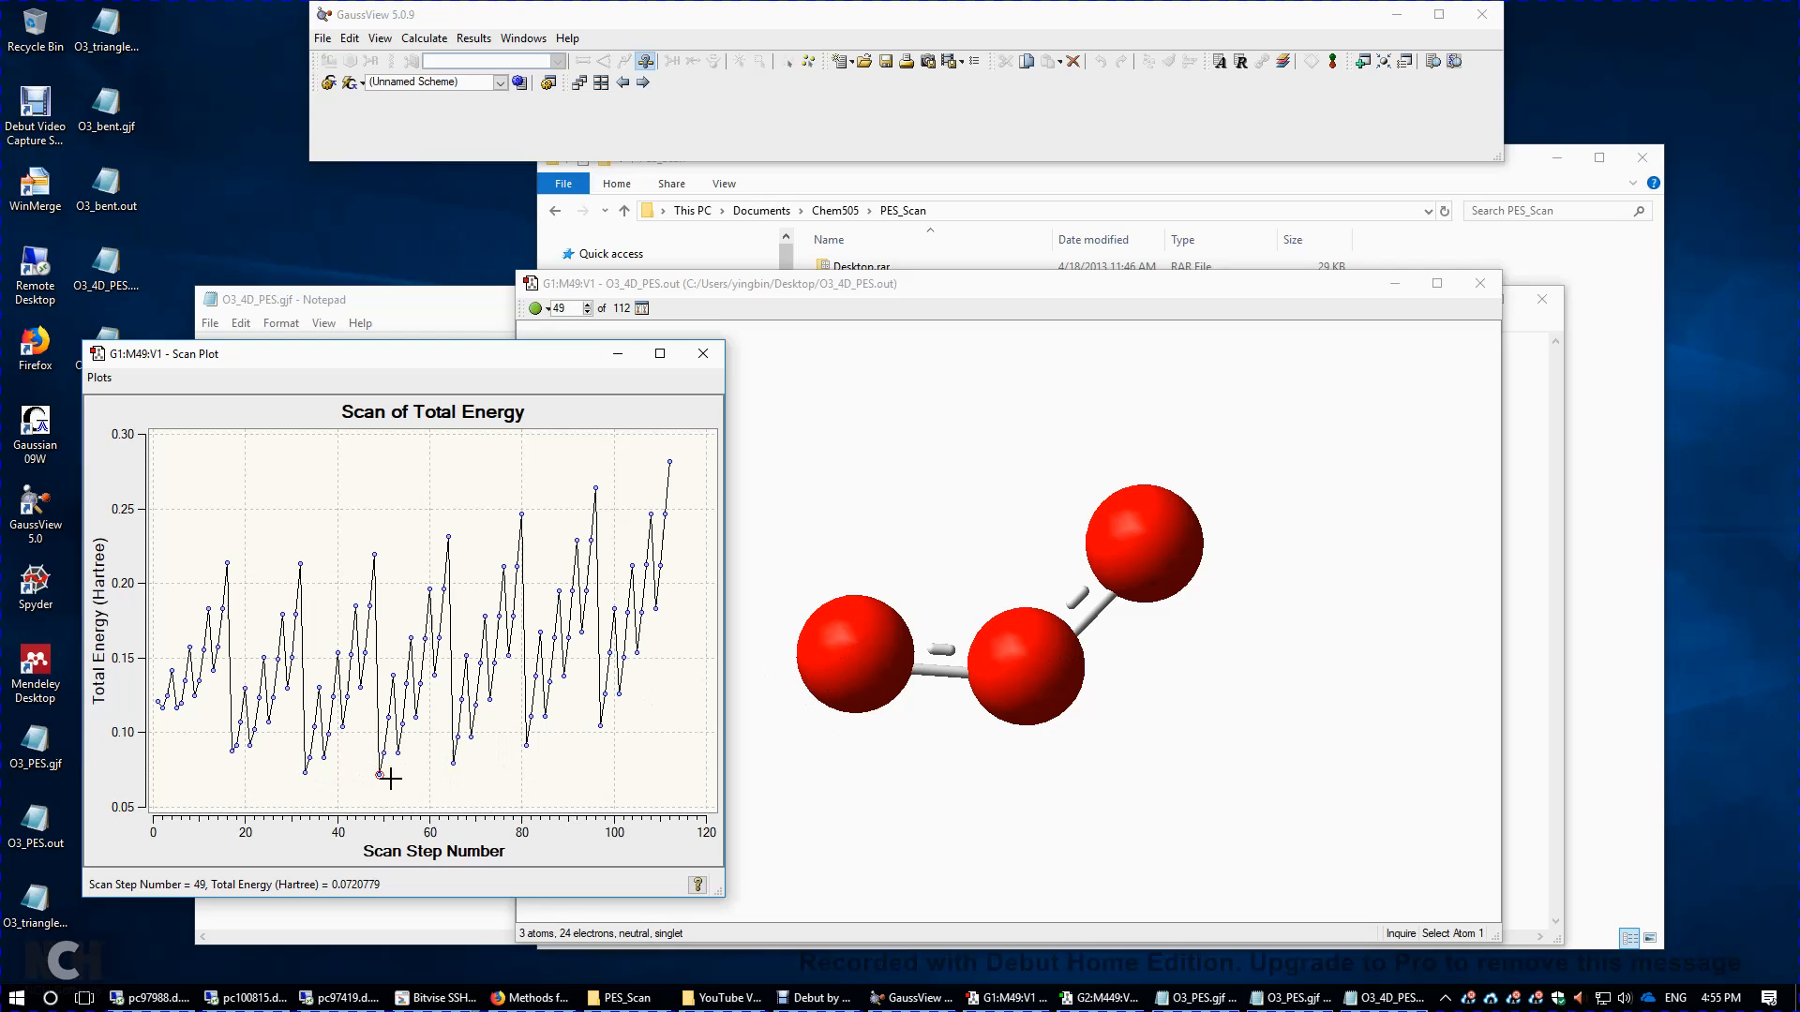
- Measure oxygens 1, 2 and 3 on structure 49: bond length 1.20000 and angle 130.000°
{"action": "left_click", "coordinate": [855, 655]}
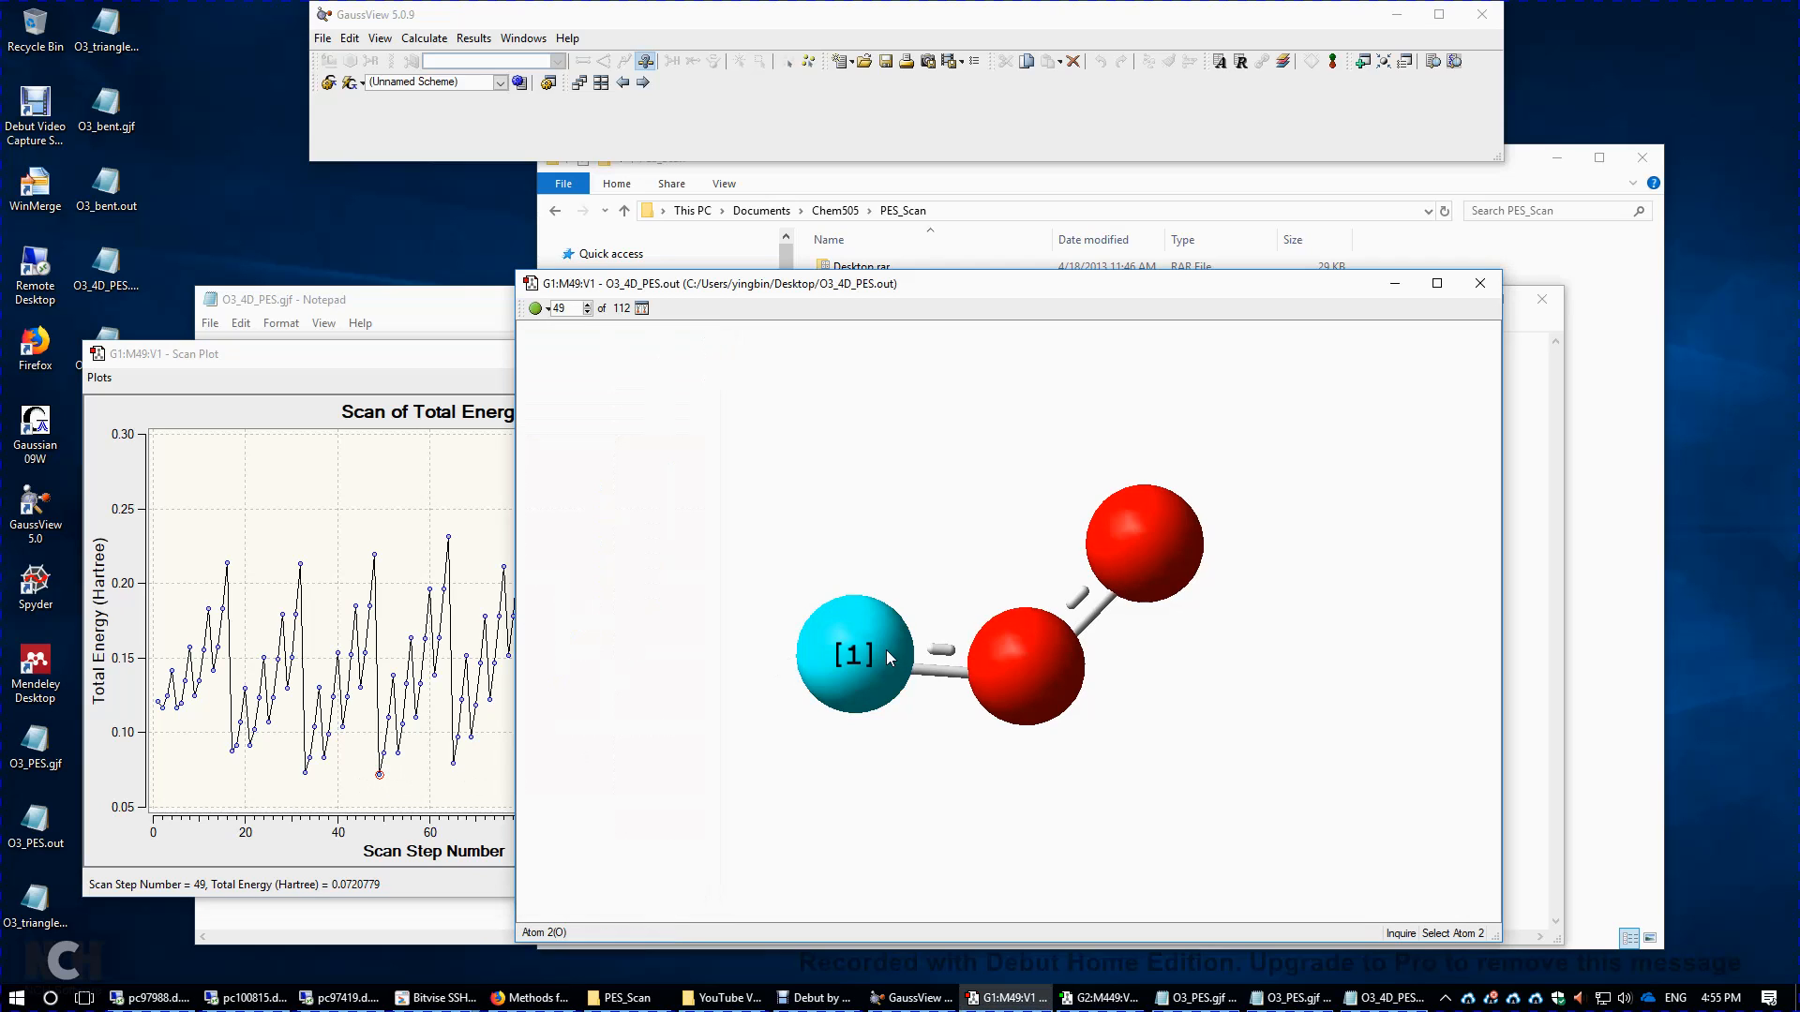
{"action": "left_click", "coordinate": [1021, 665]}
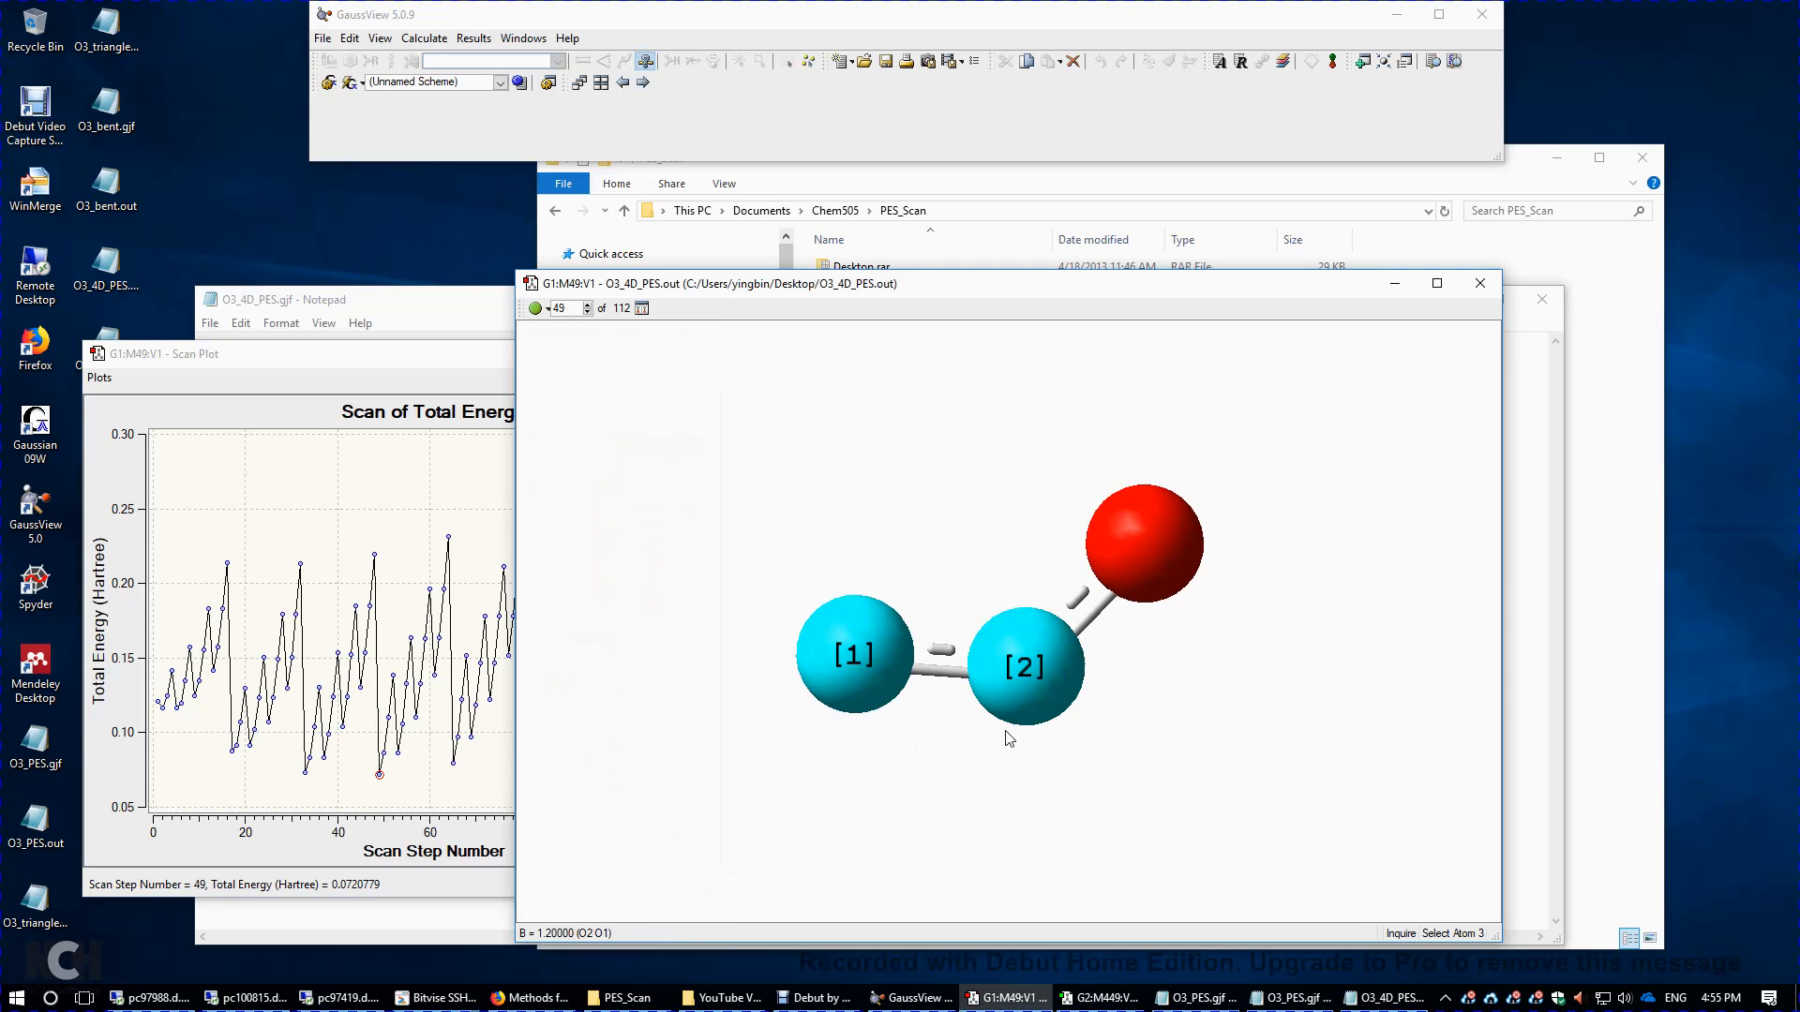
{"action": "left_click", "coordinate": [1141, 546]}
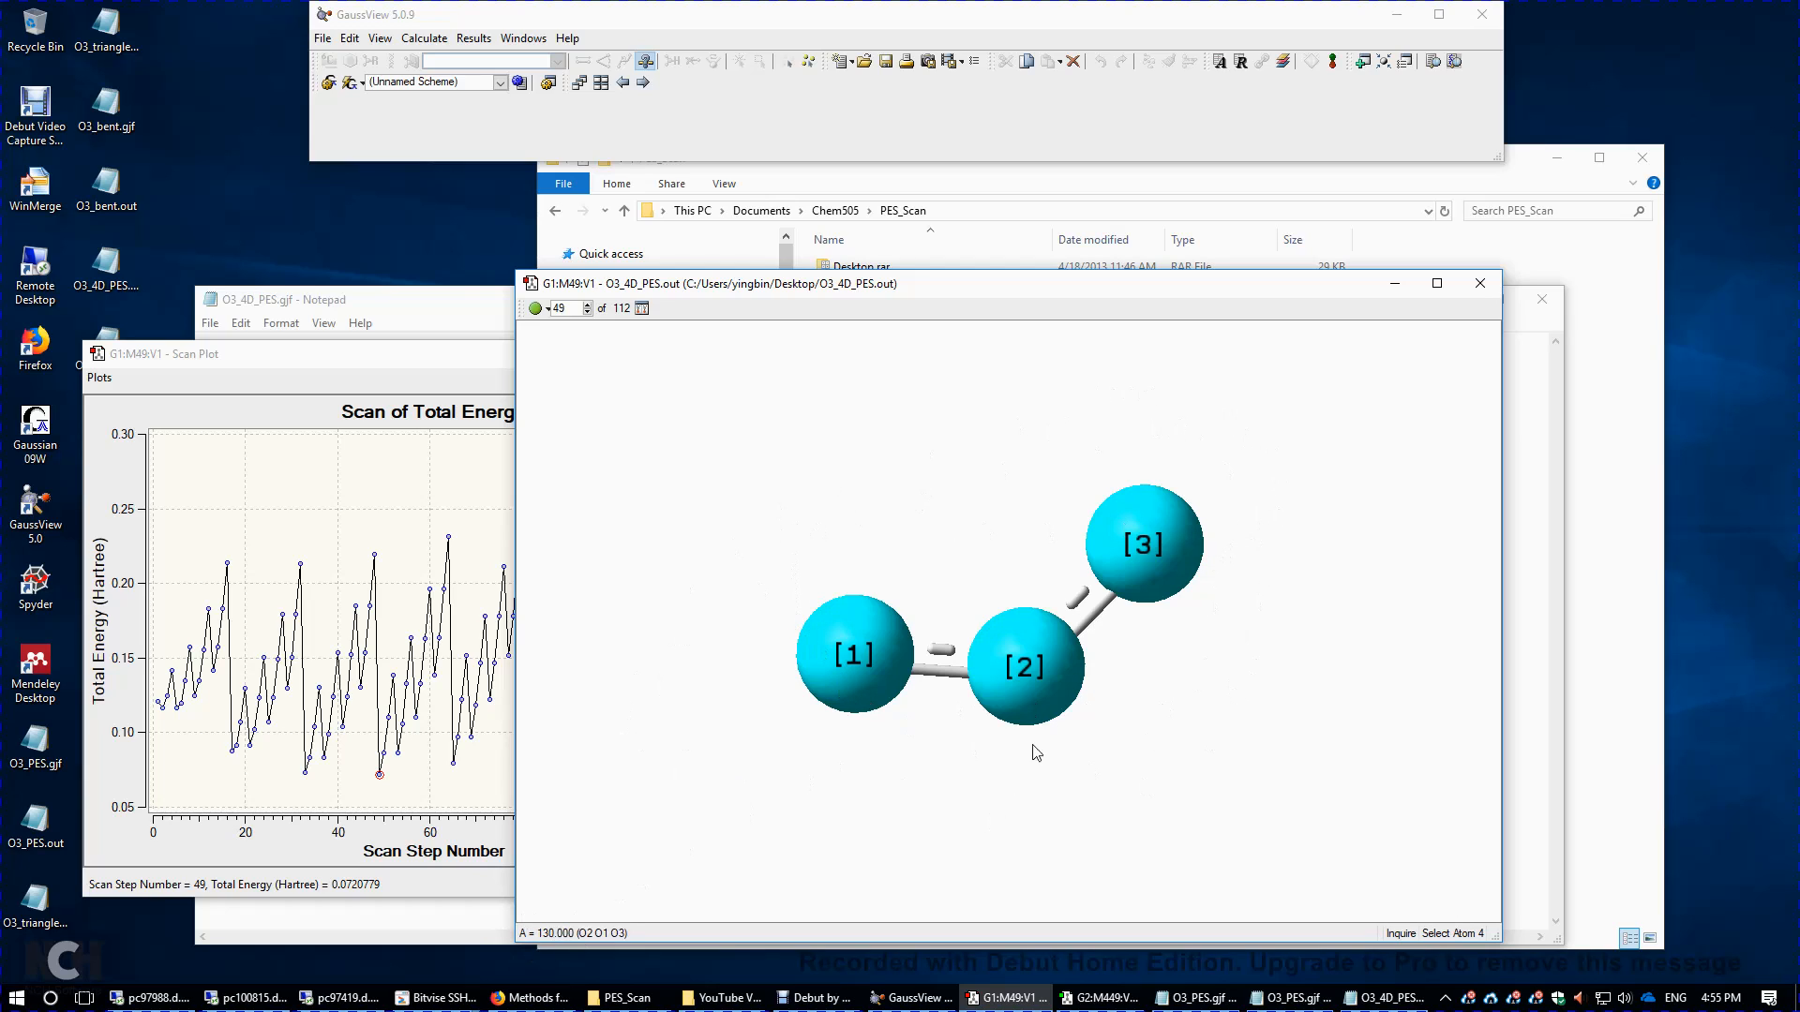
{"action": "mouse_move", "coordinate": [779, 695]}
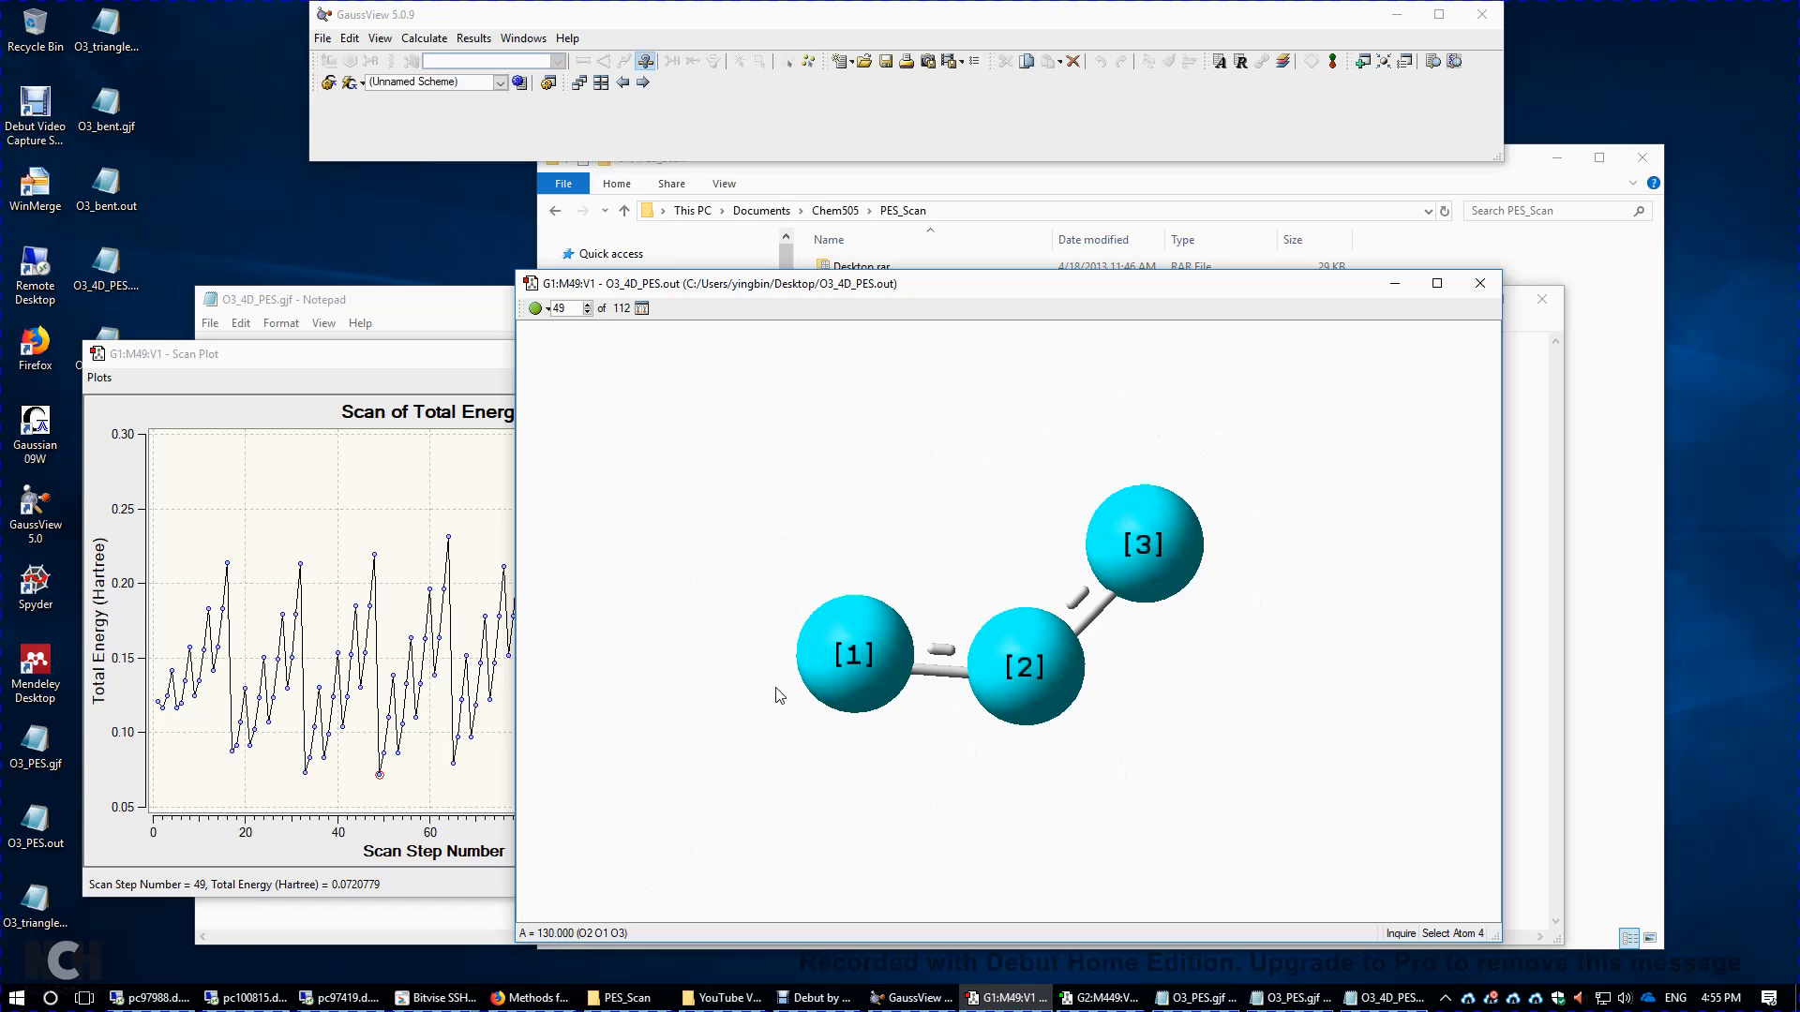